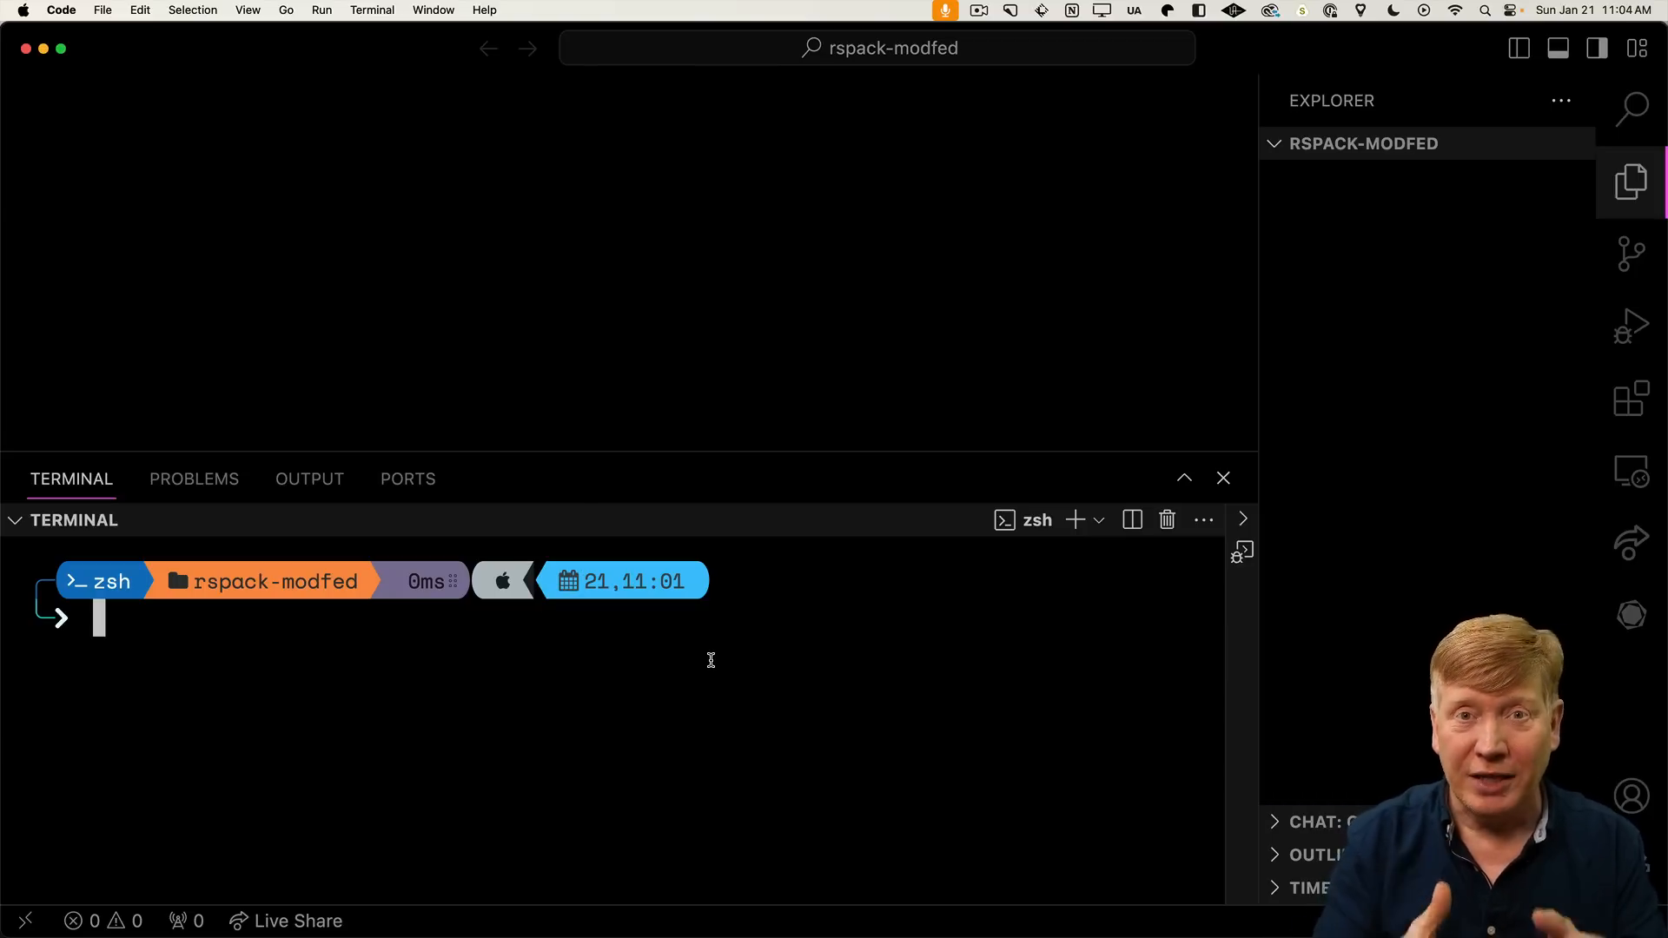
mouse_move(703, 648)
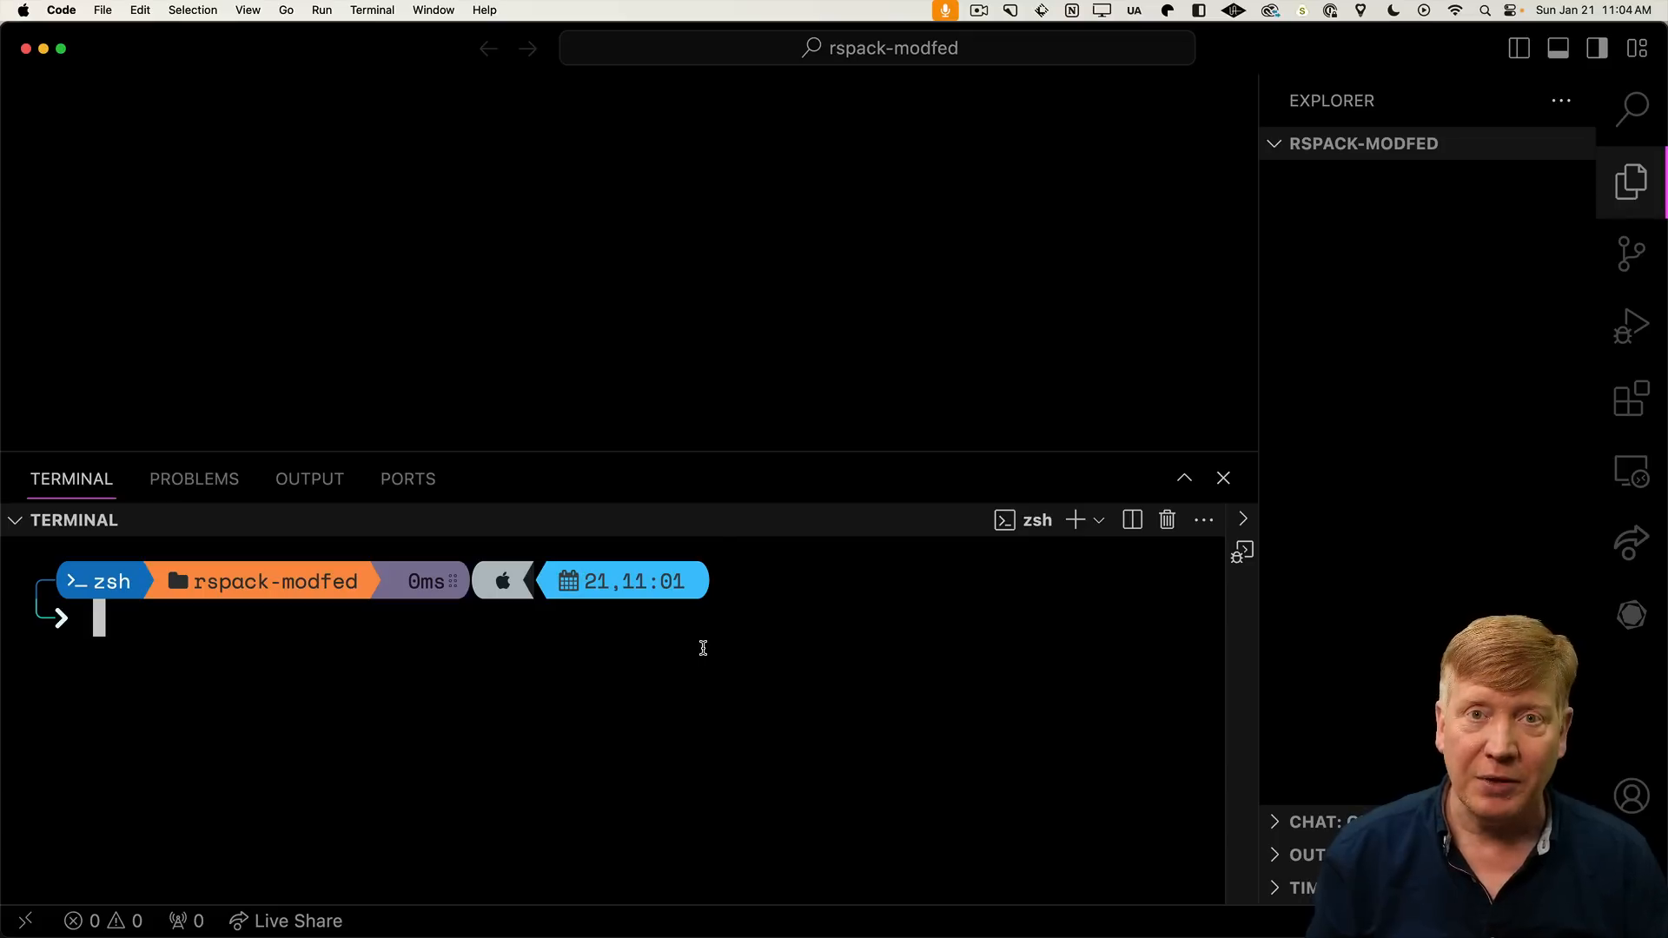
Scaffold a JavaScript host app on port 8080 with npx create-mf-app
text(npx create-mf-app)
text(host)
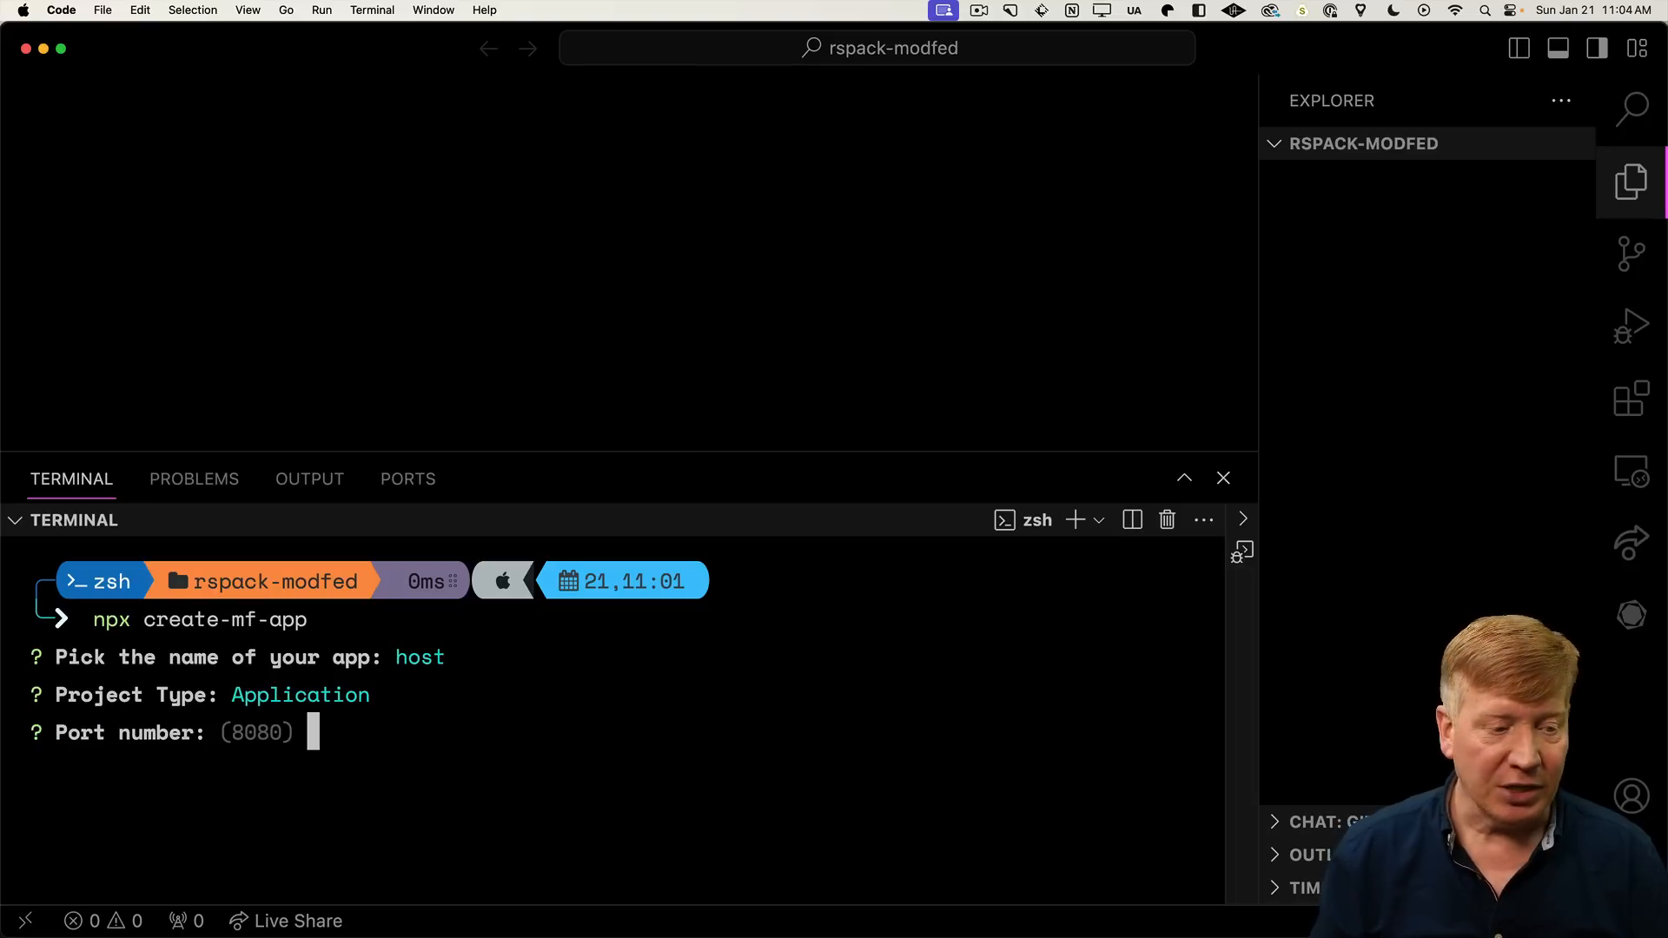
key(Enter)
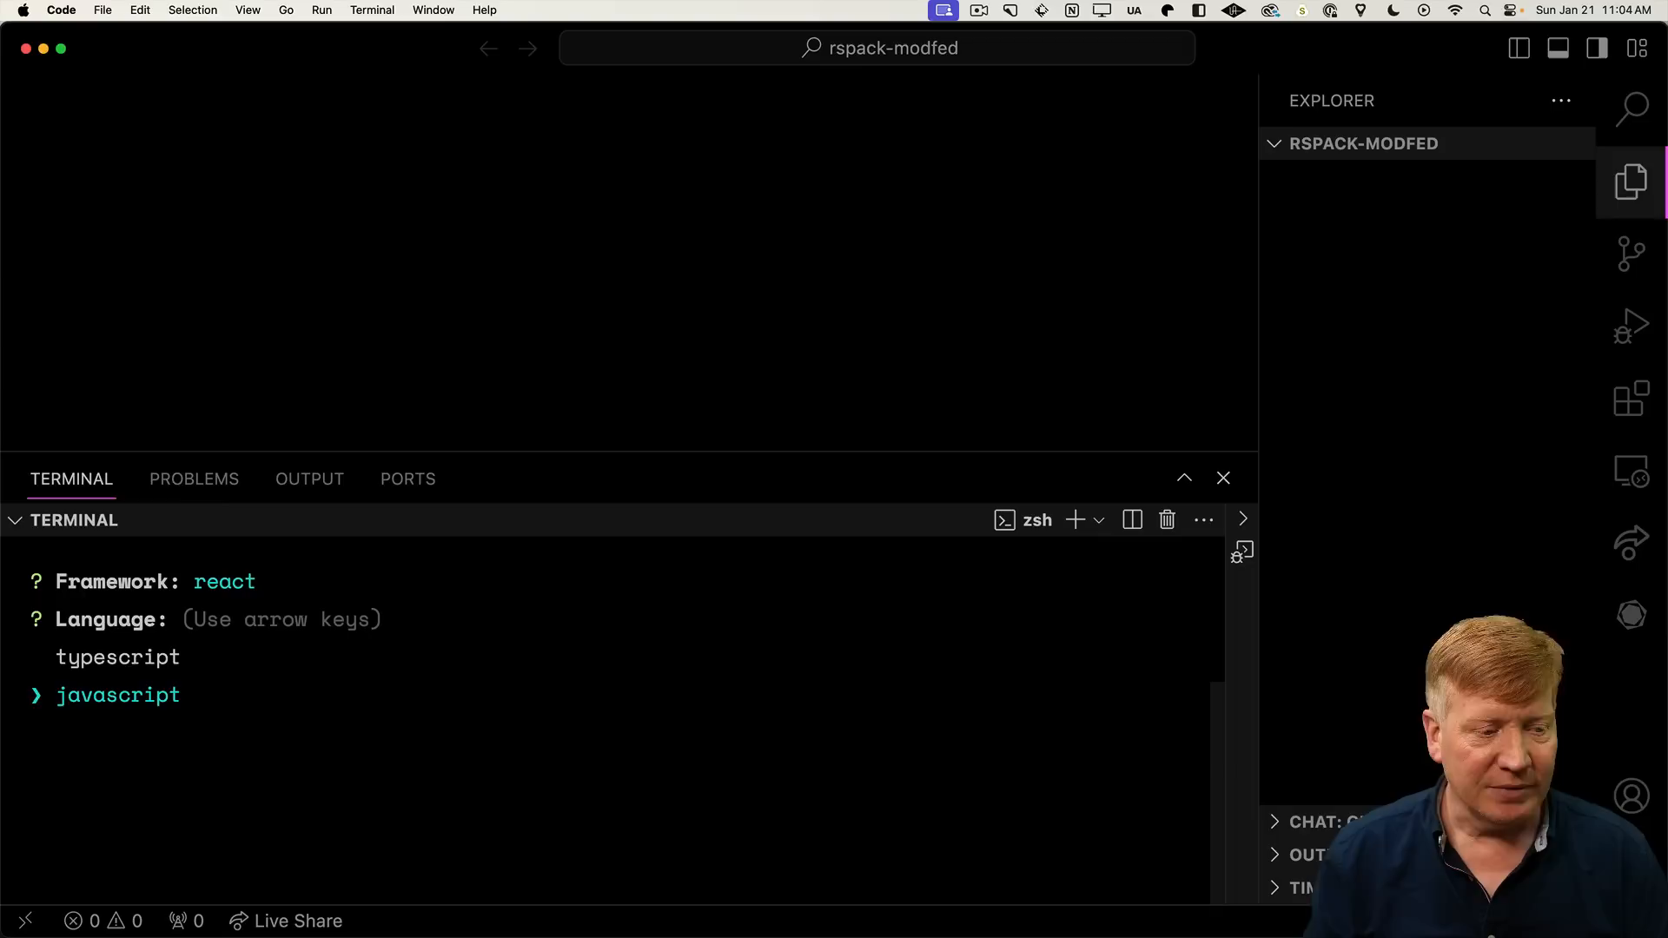
key(Enter)
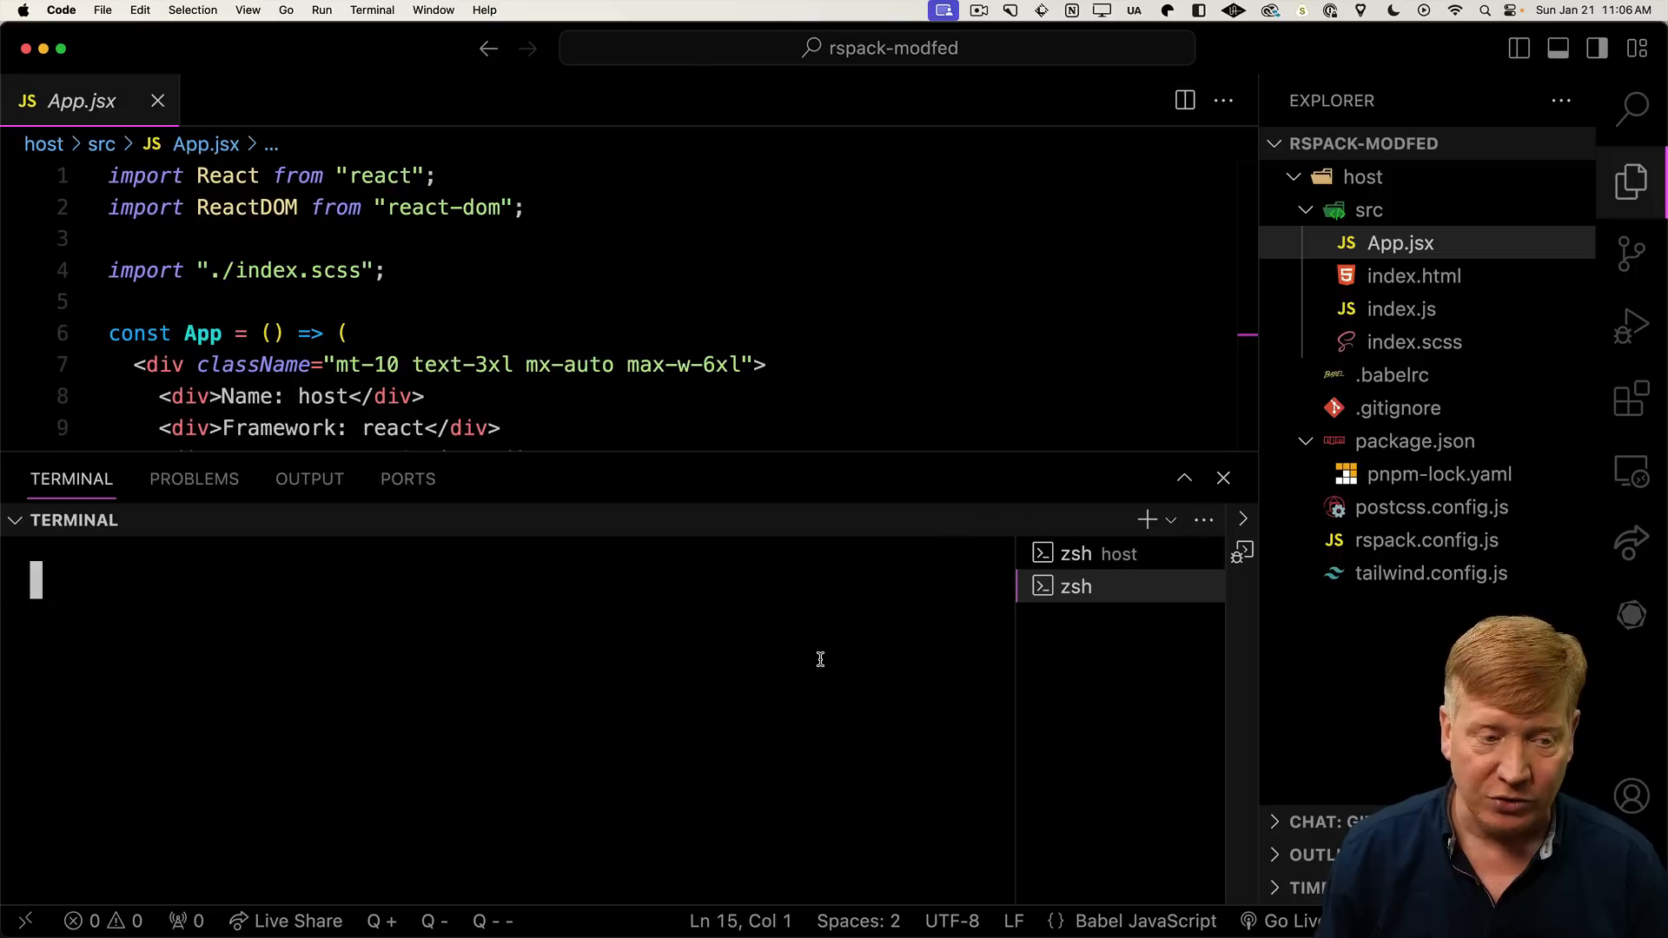
Generate a React Module Federation app named remote on port 8081
text(pnpm start)
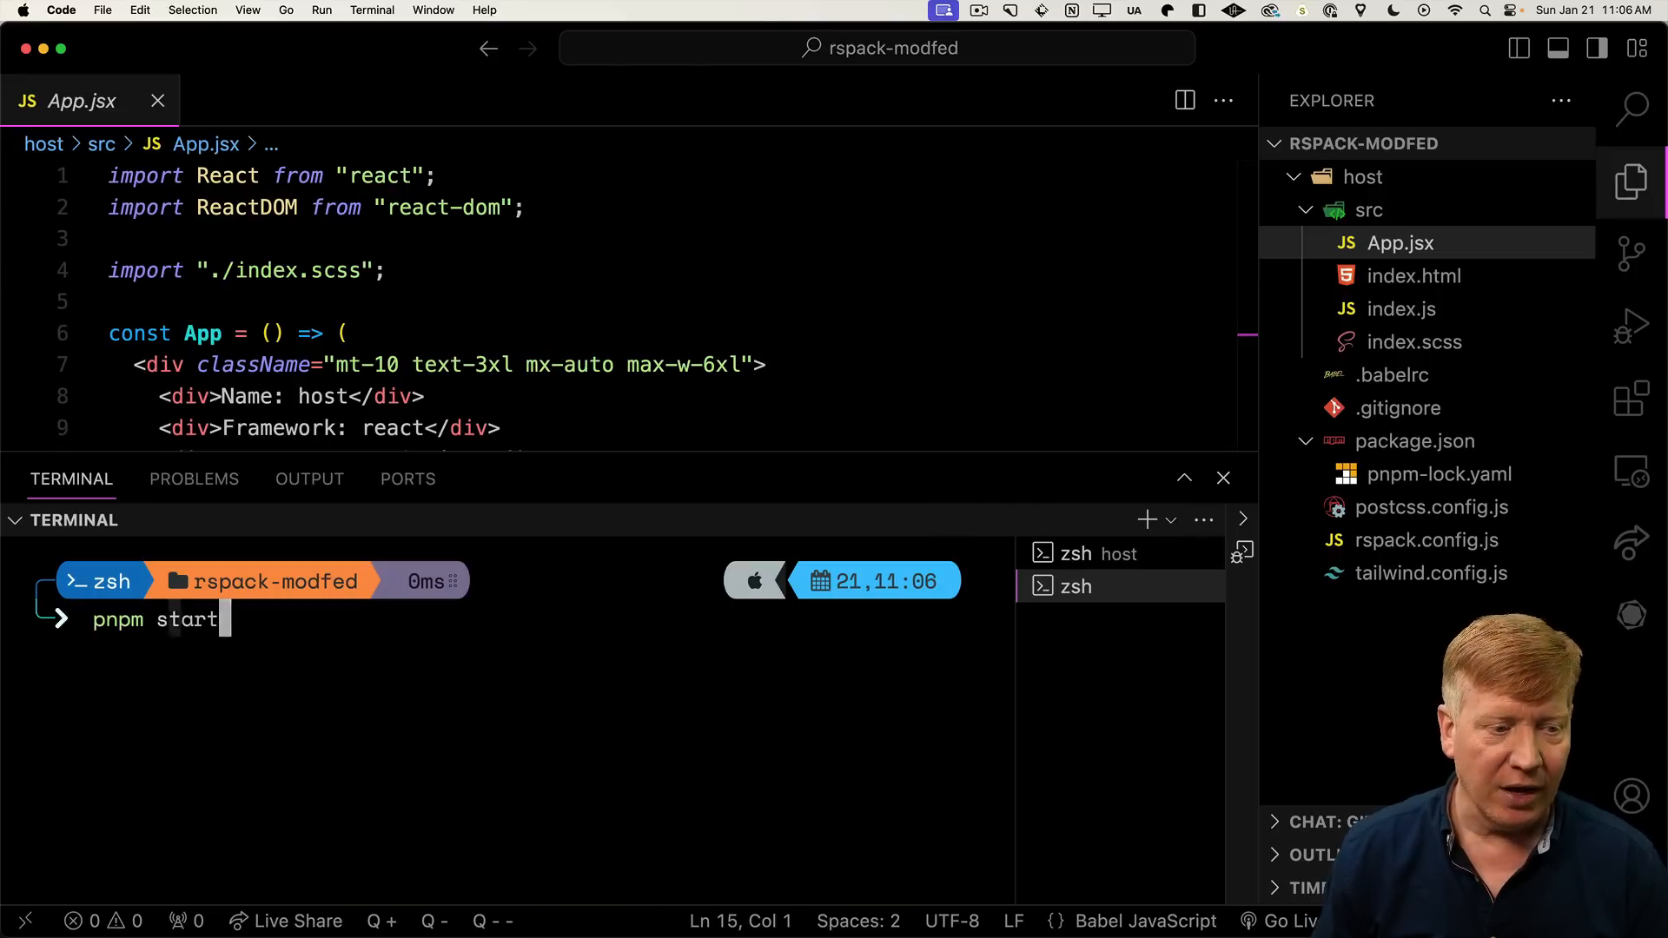
text(npx create-mf-app)
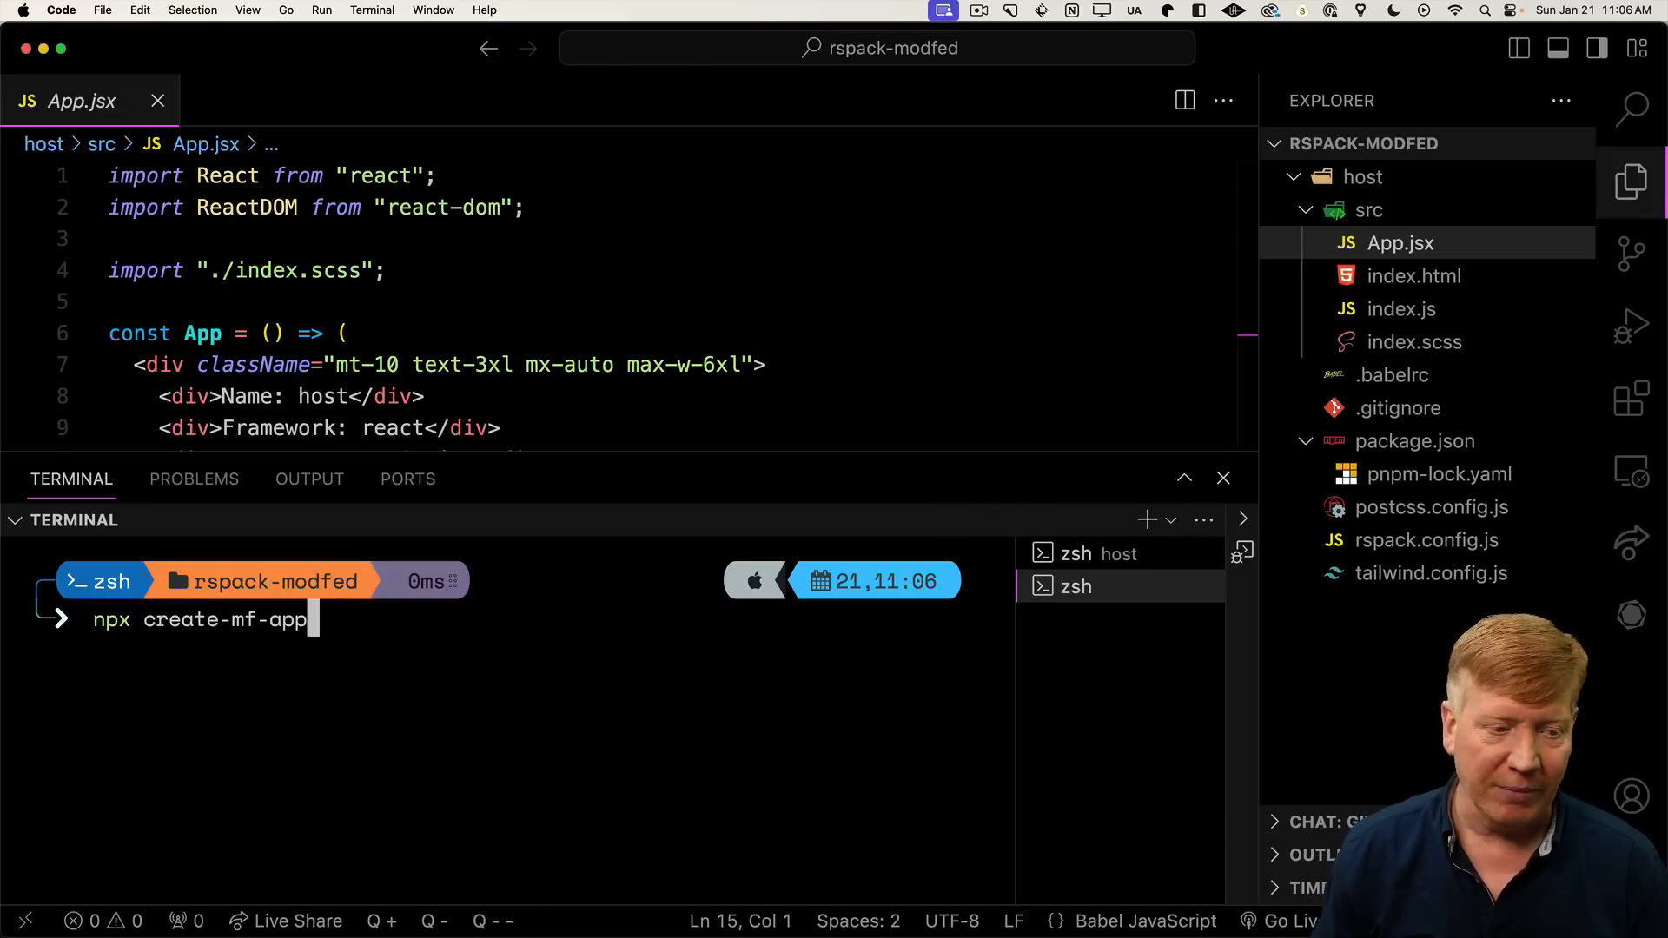
key(Enter)
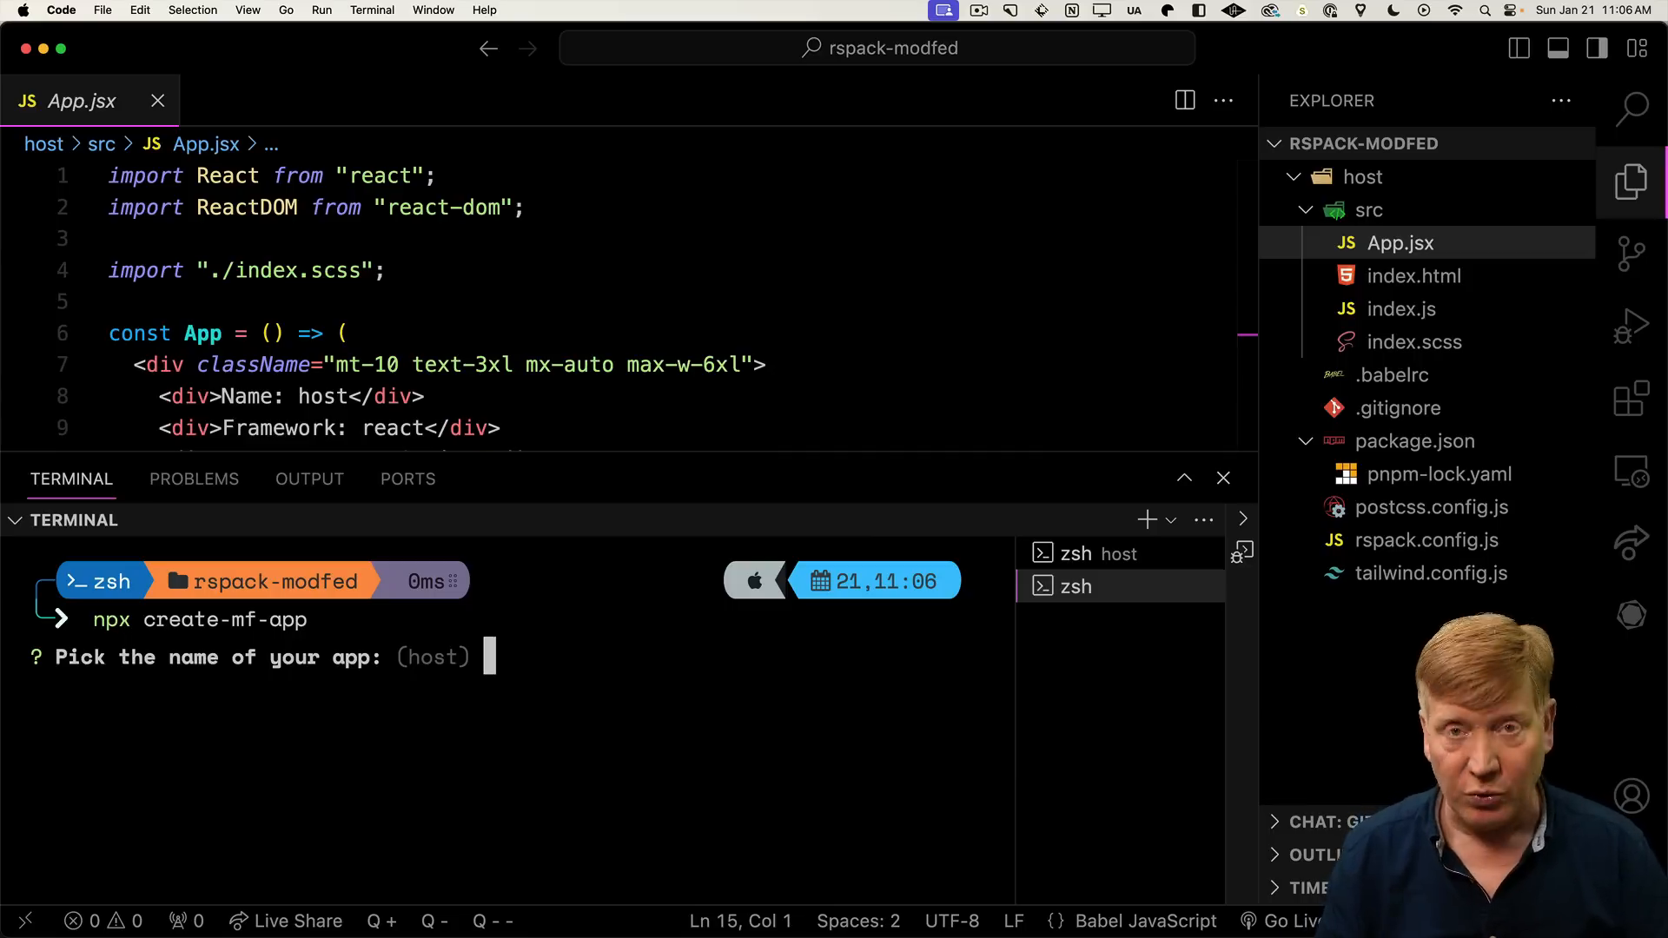
text(remote)
text(808)
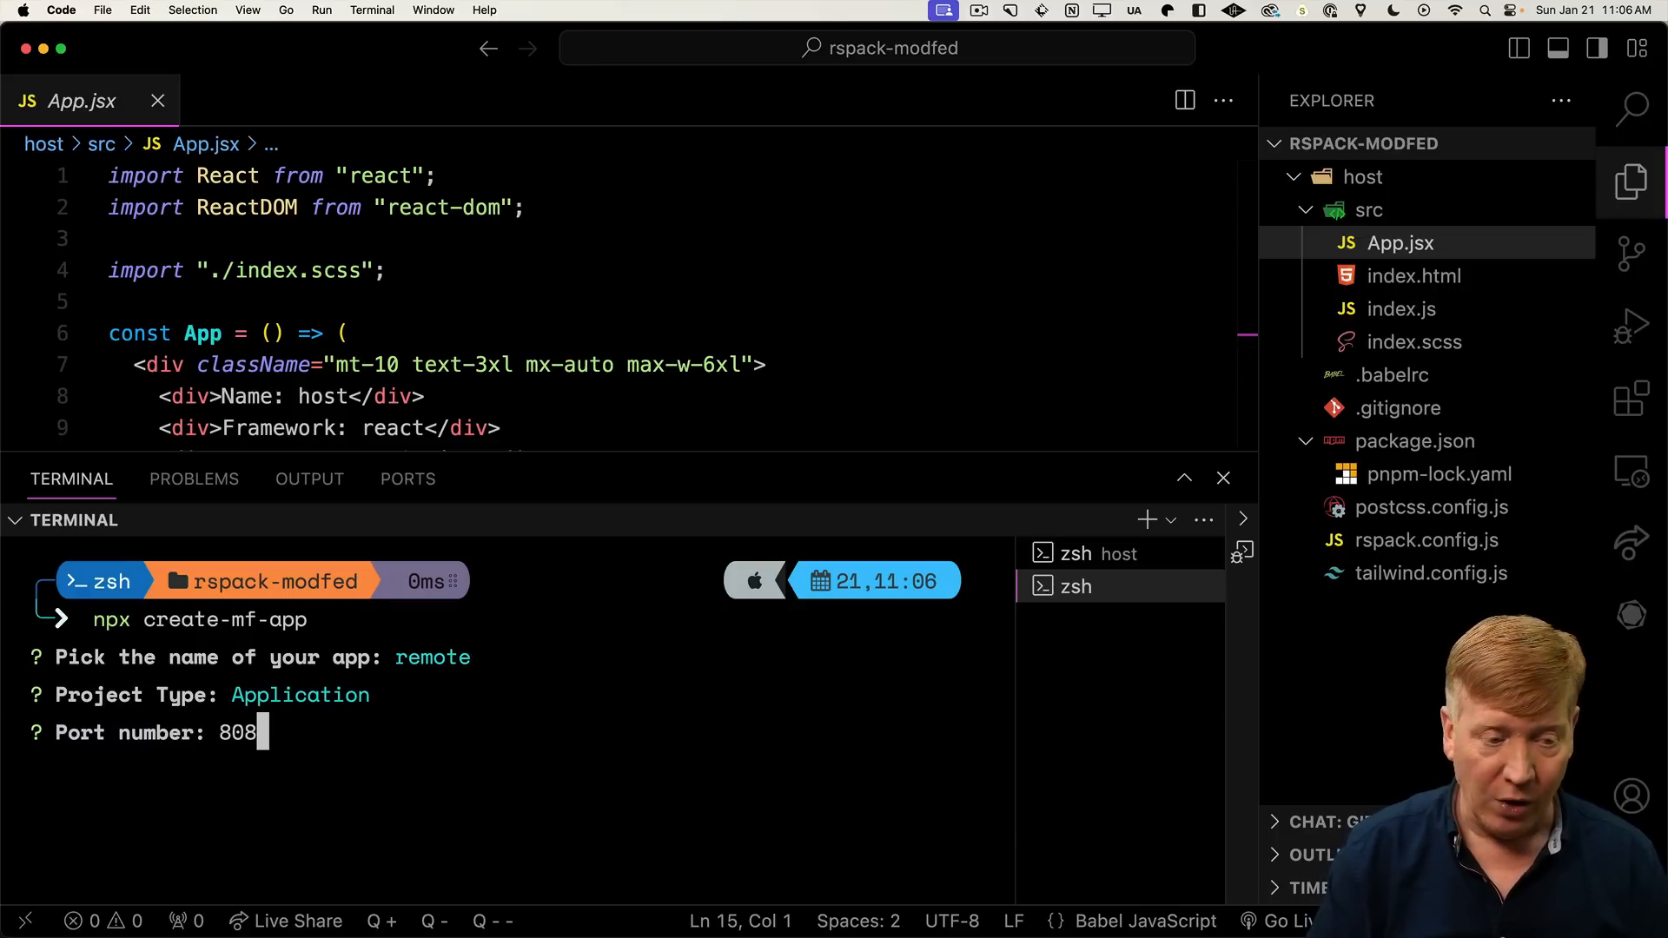
key(Enter)
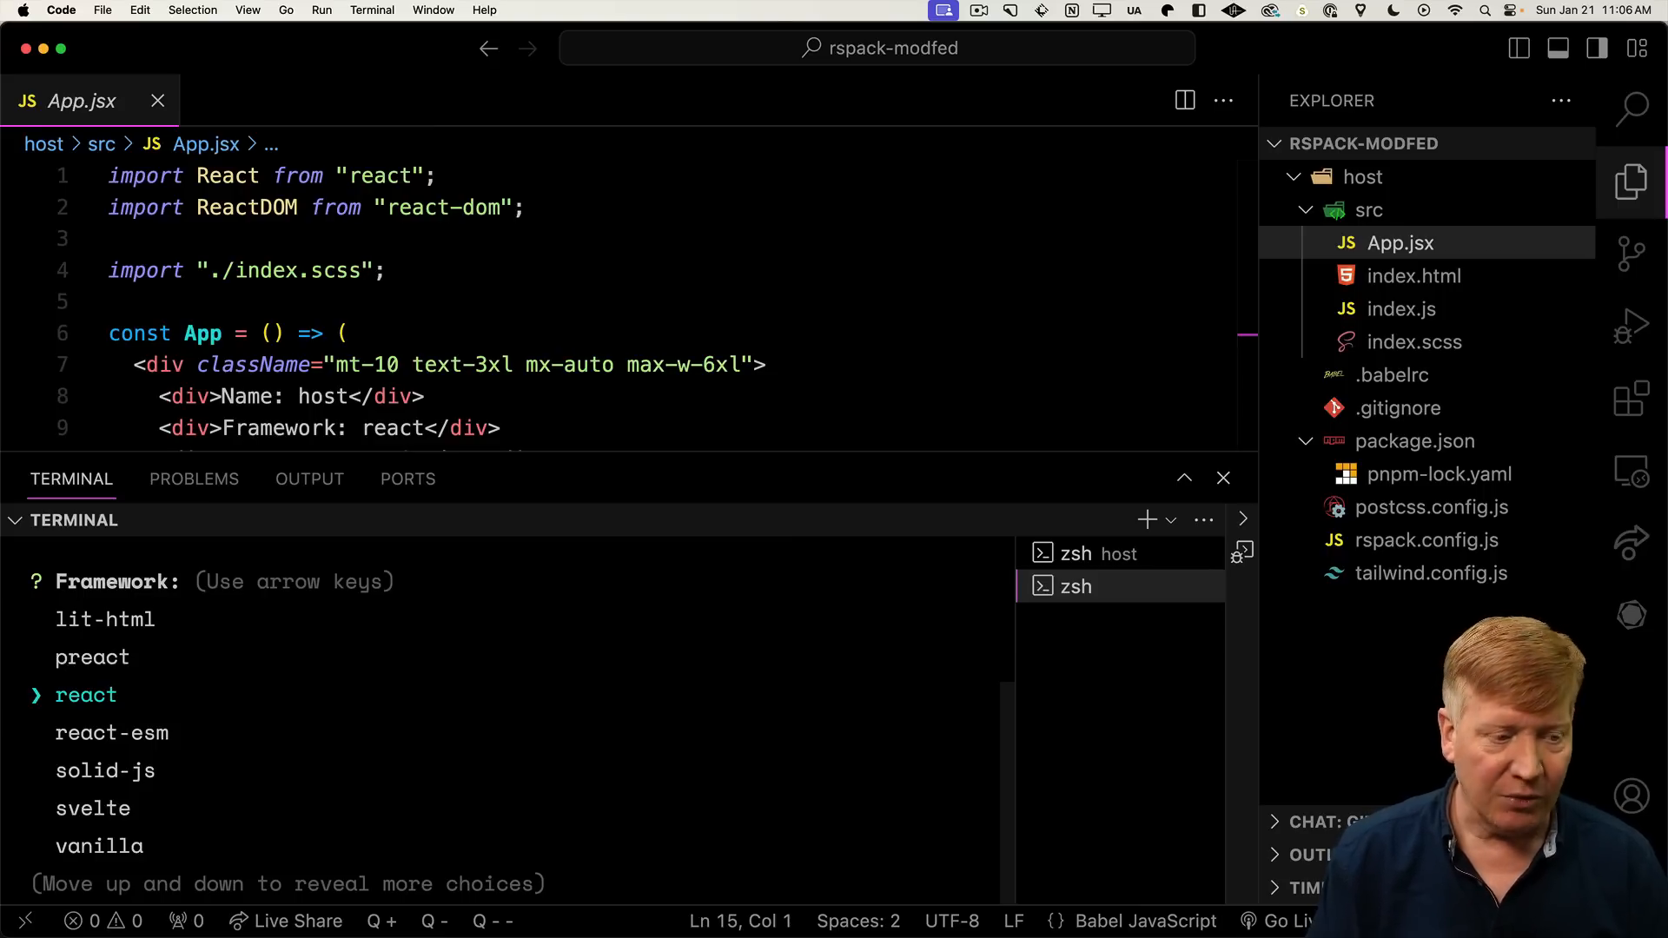
key(Enter)
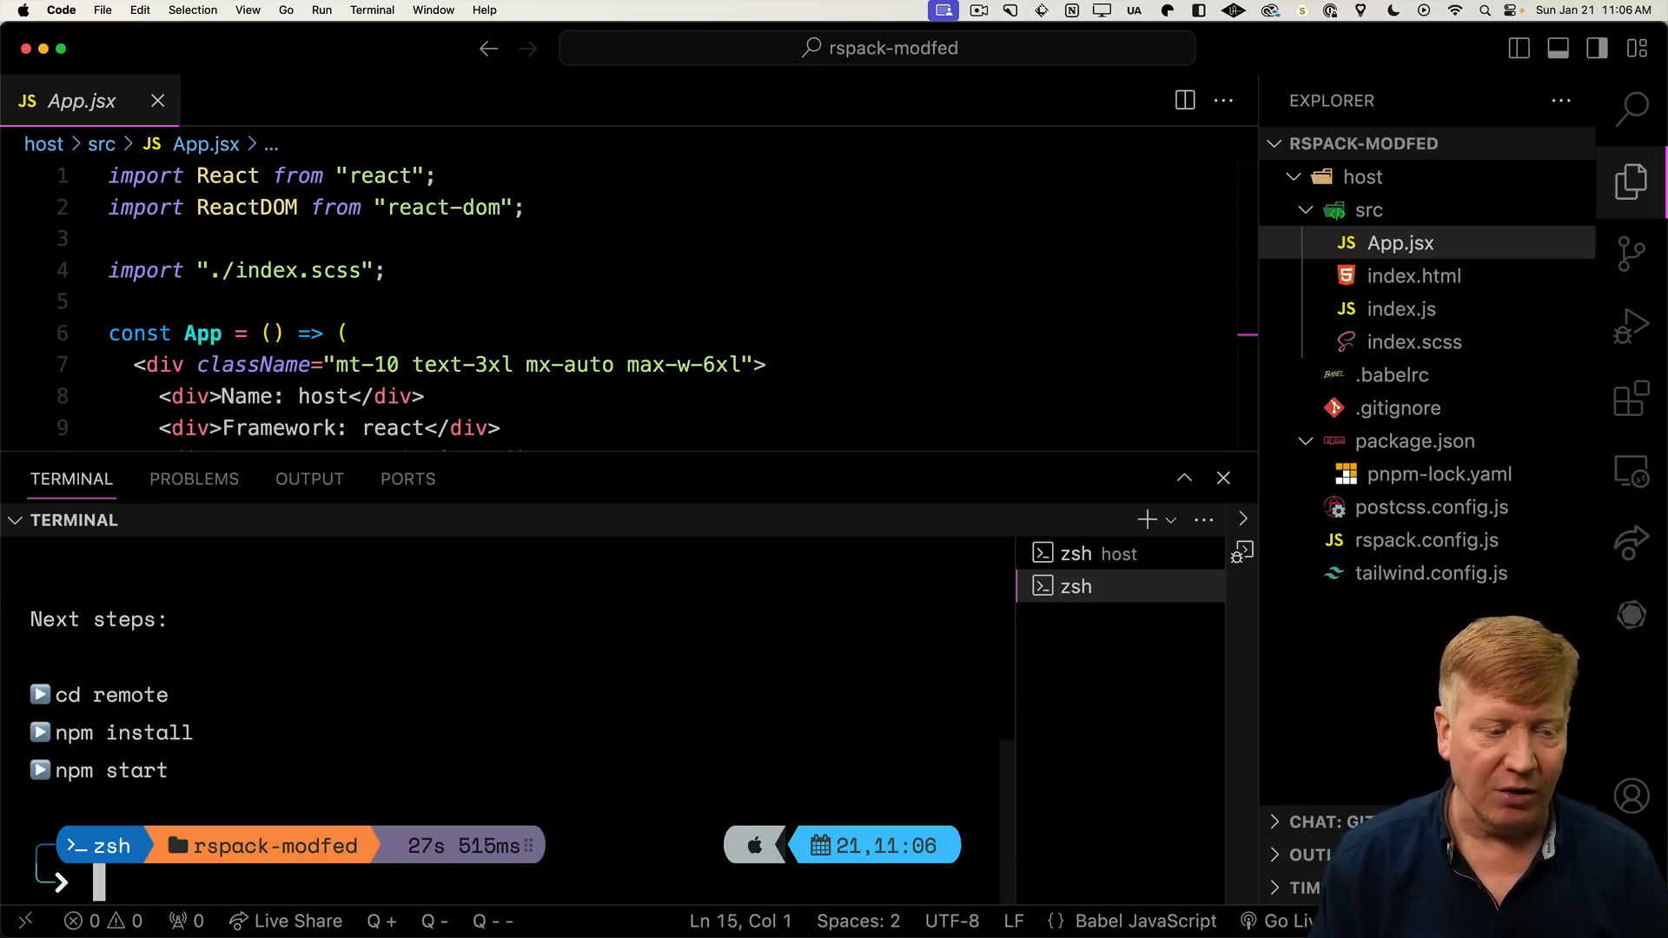
Change into the project folder and start the remote dev server with pnpm start
text(cd host)
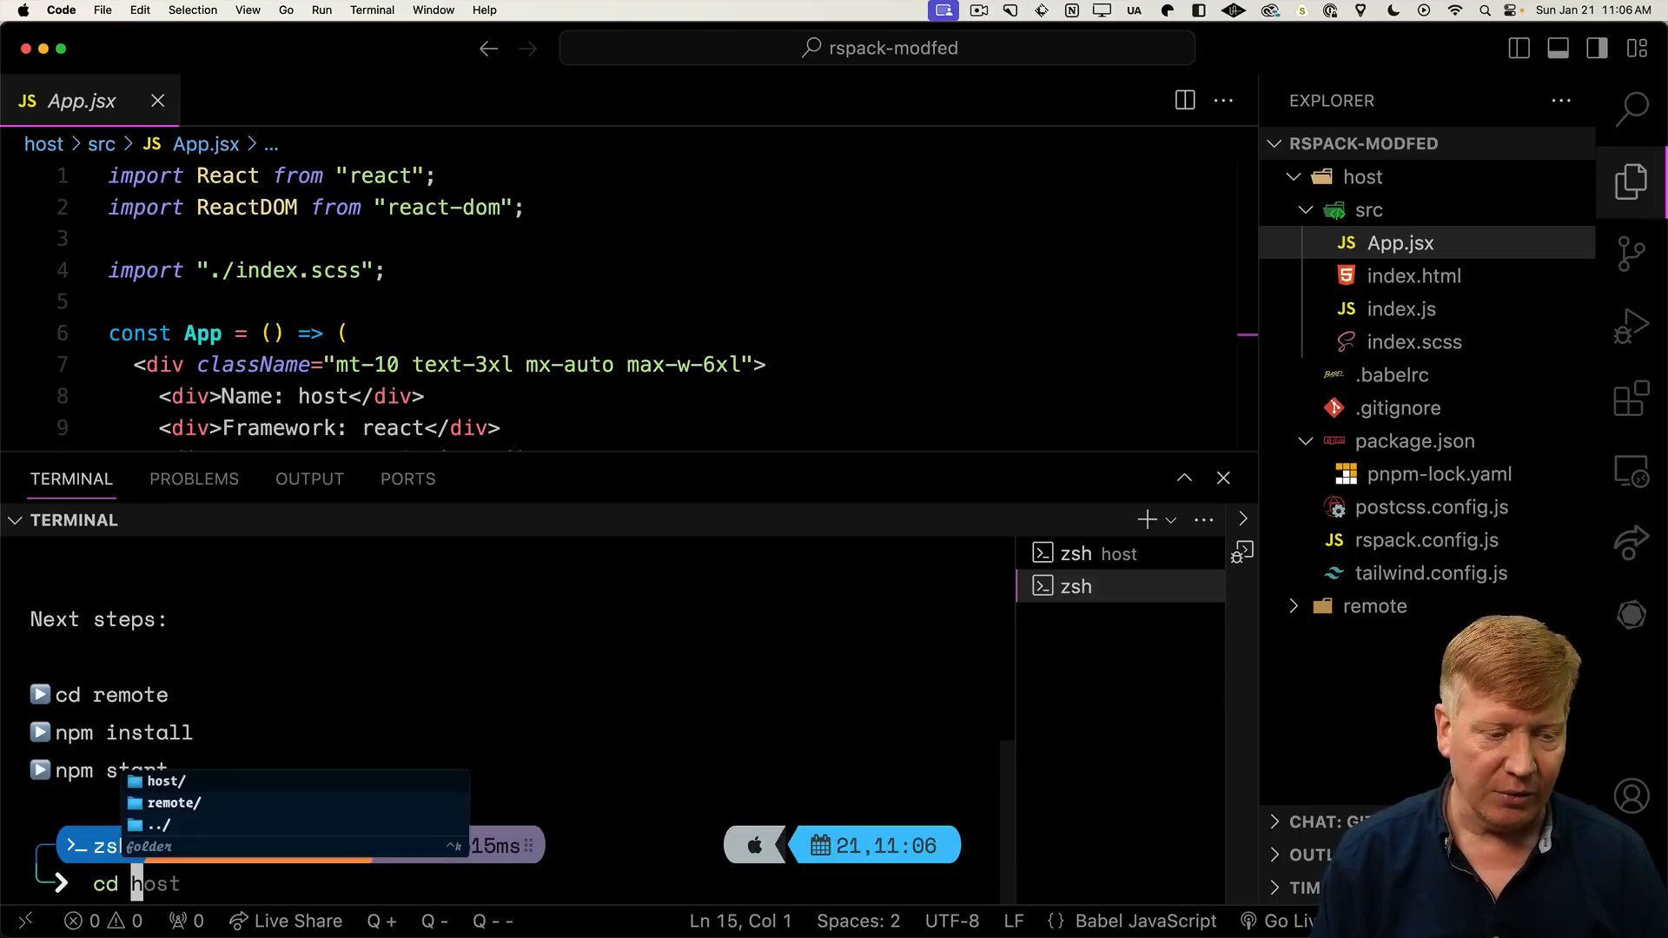
key(Enter)
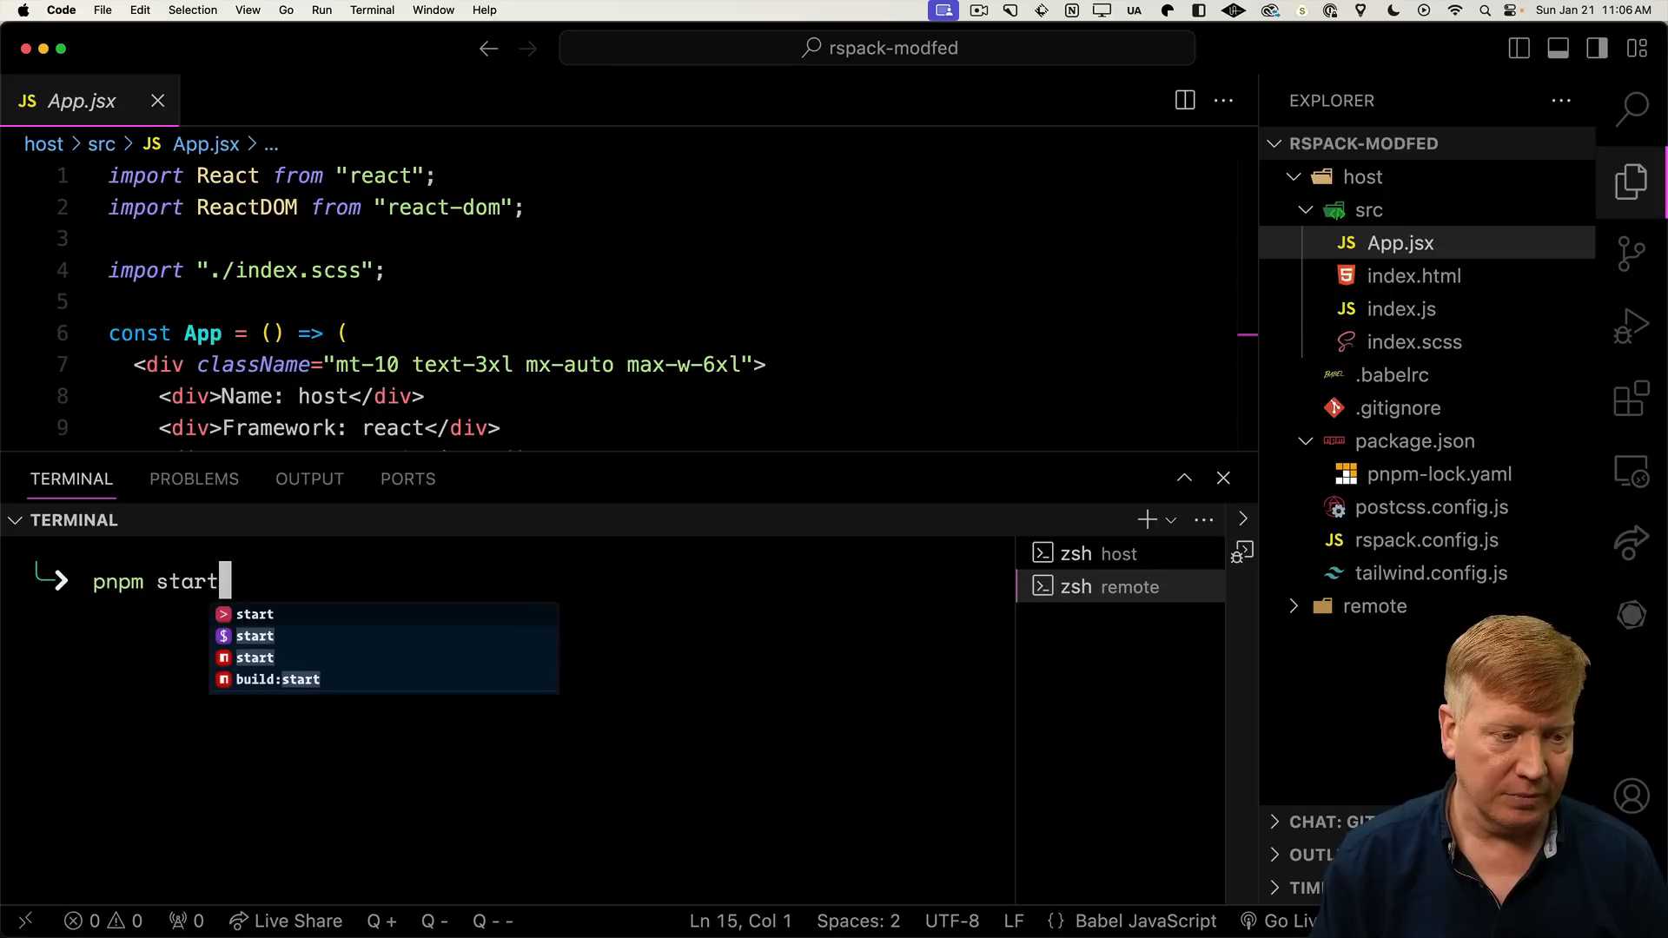
key(Enter)
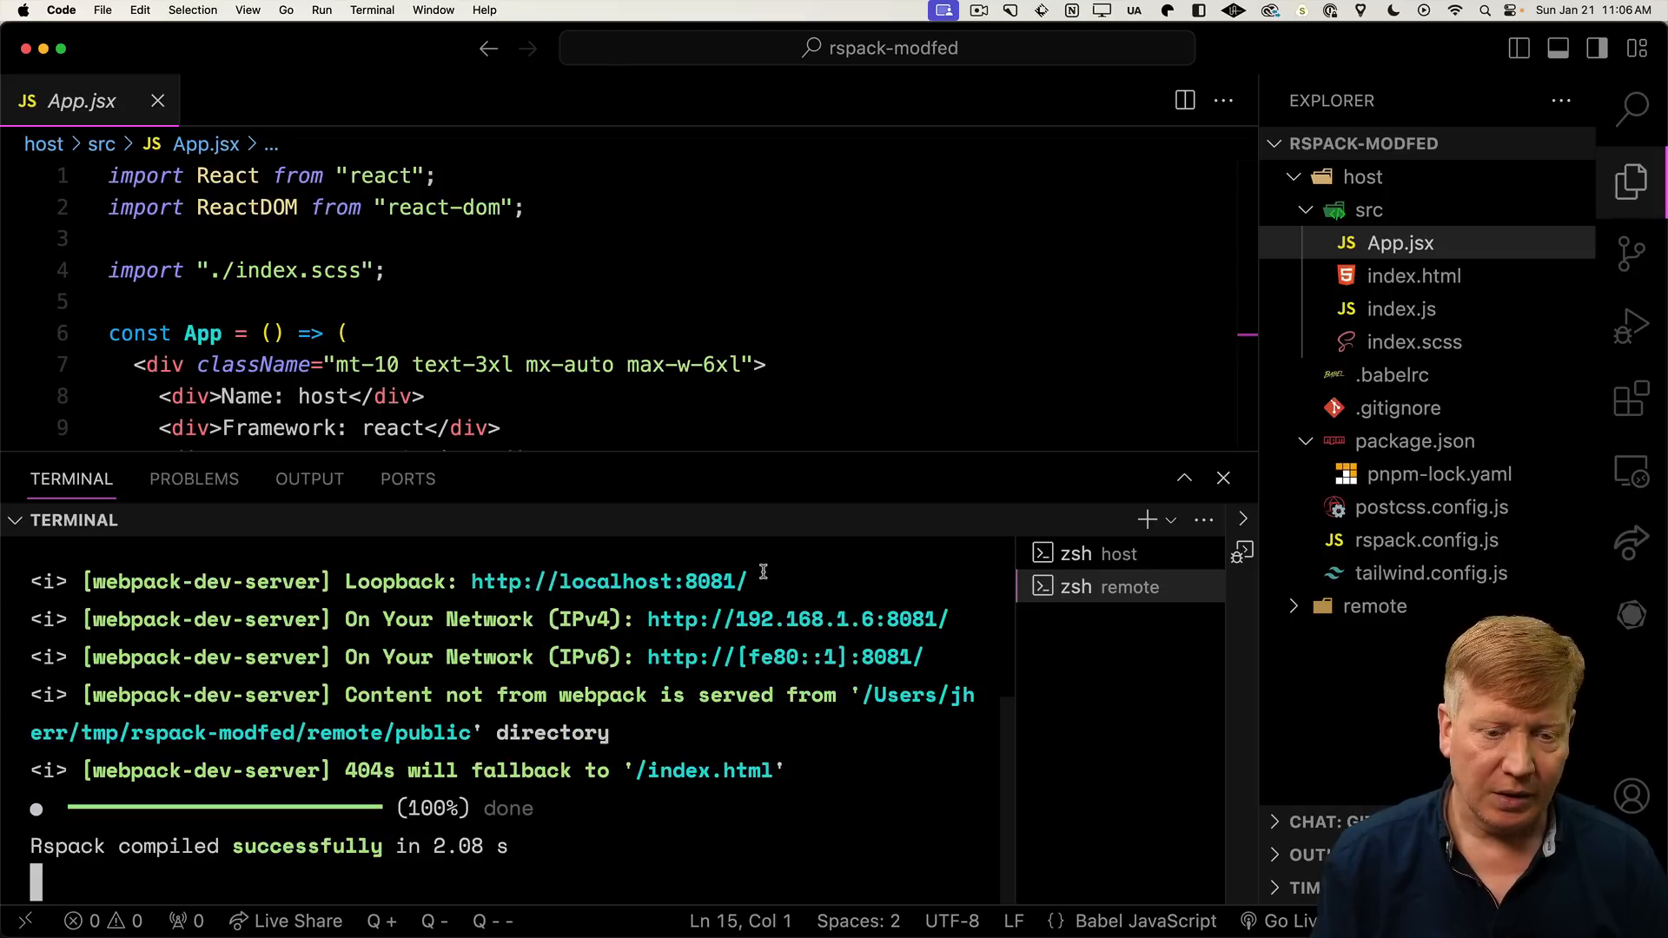
mouse_move(608, 581)
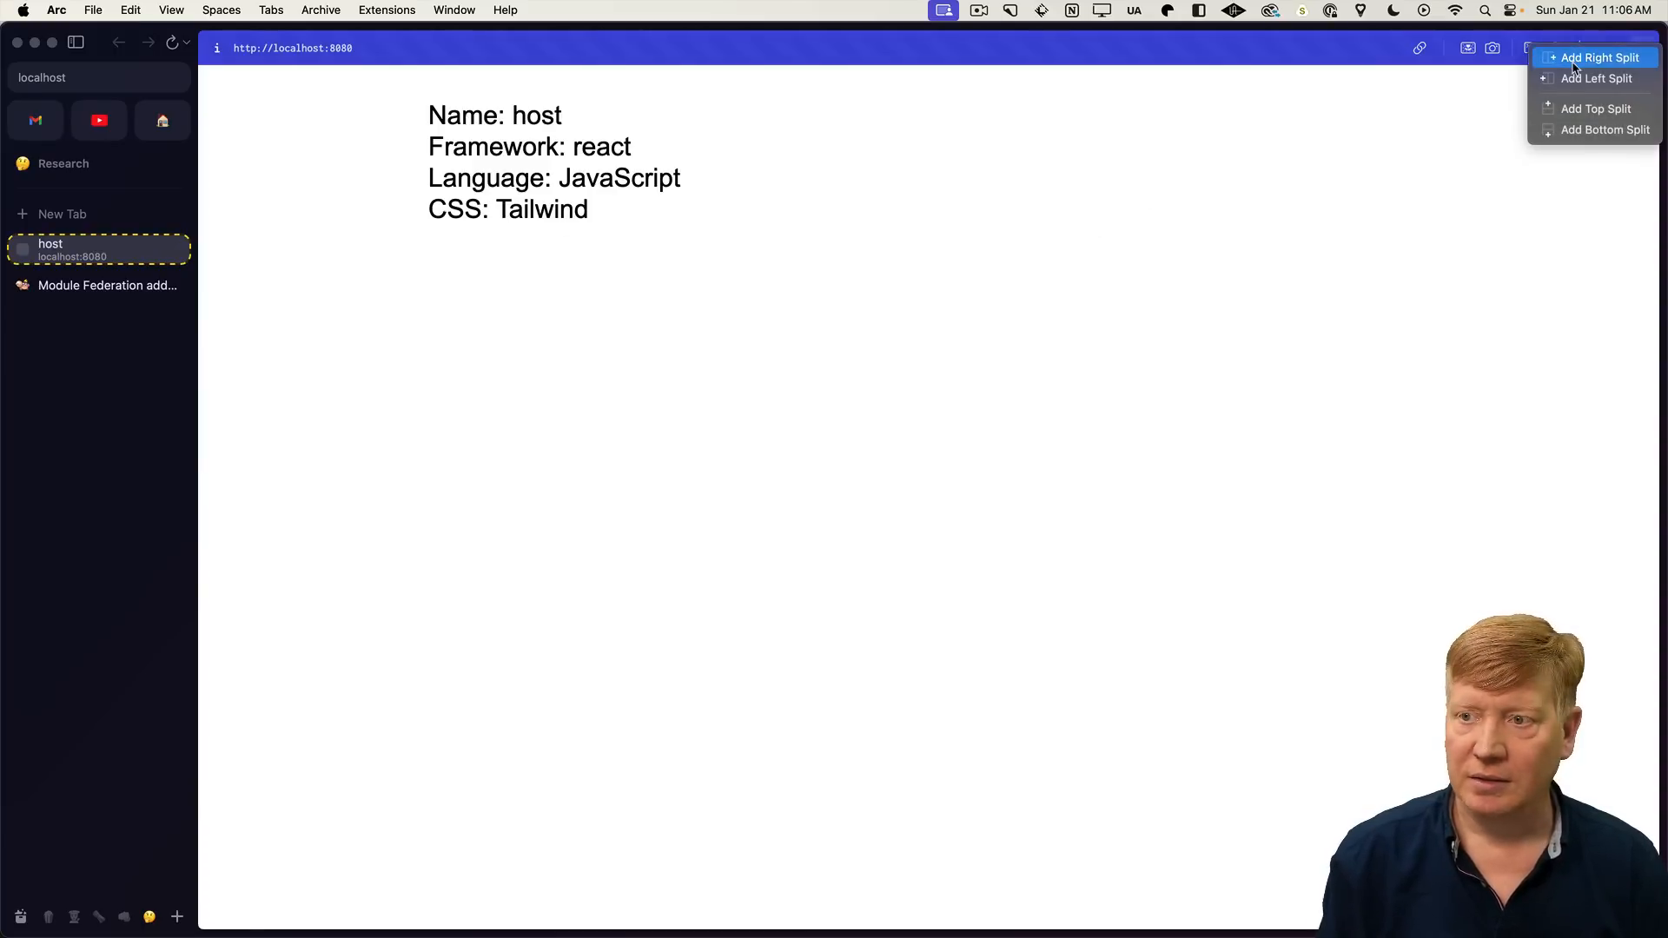
Add a right split pane beside the host page at localhost:8080
click(1601, 57)
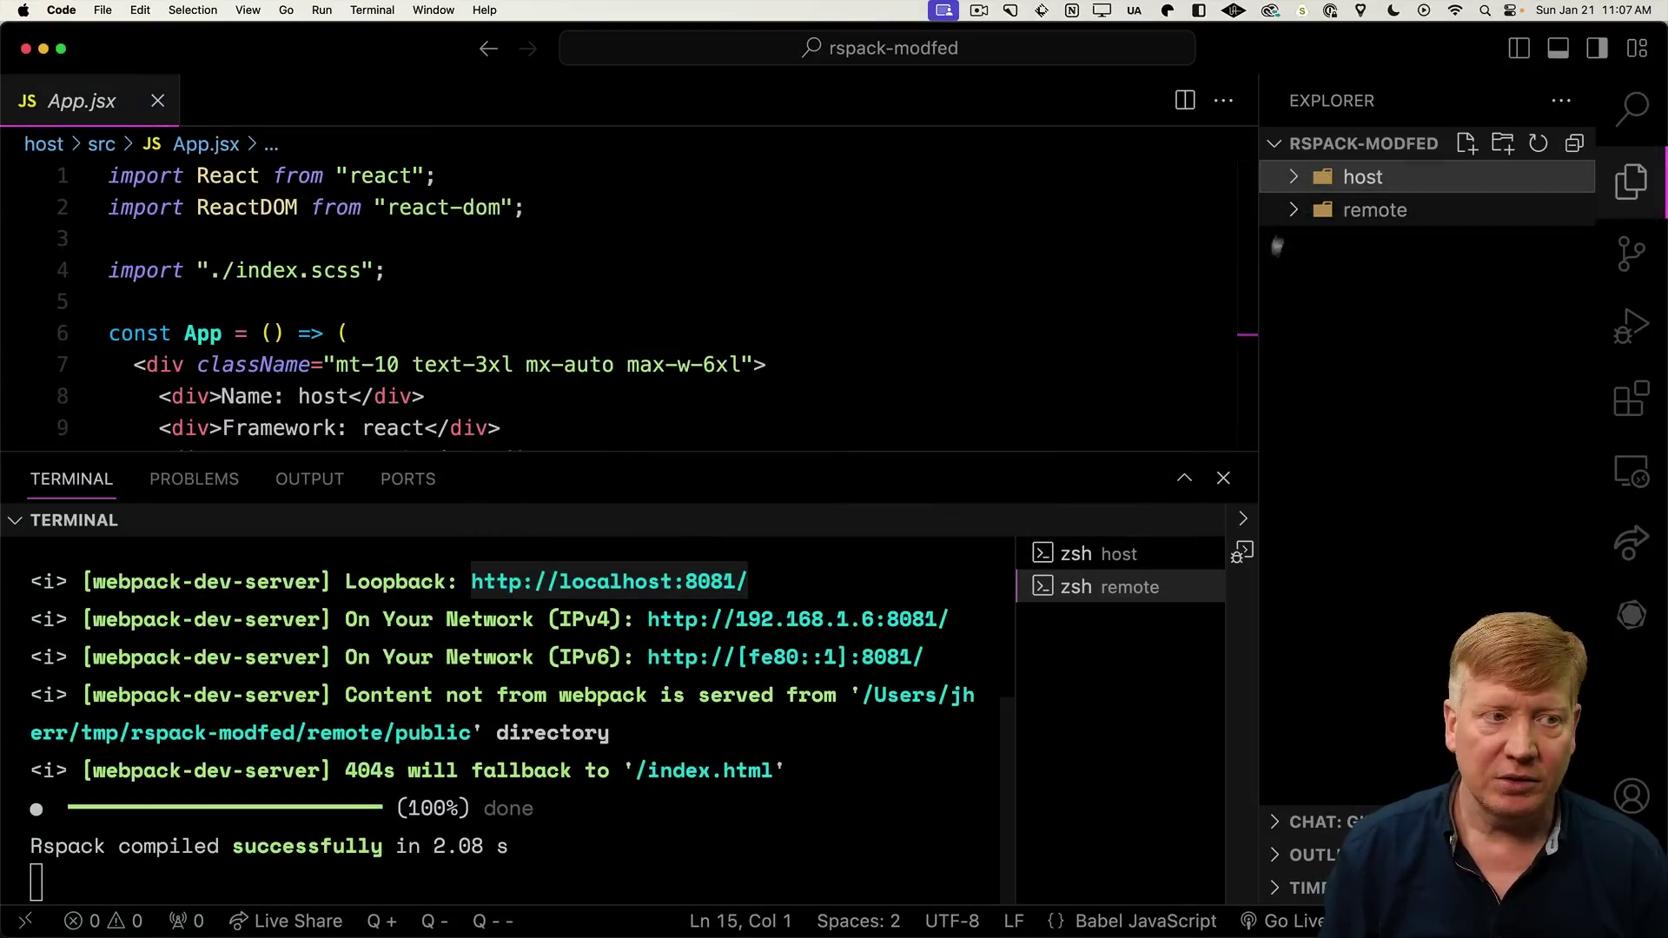
Create a Counter component file in remote/src using useState from React
click(1374, 209)
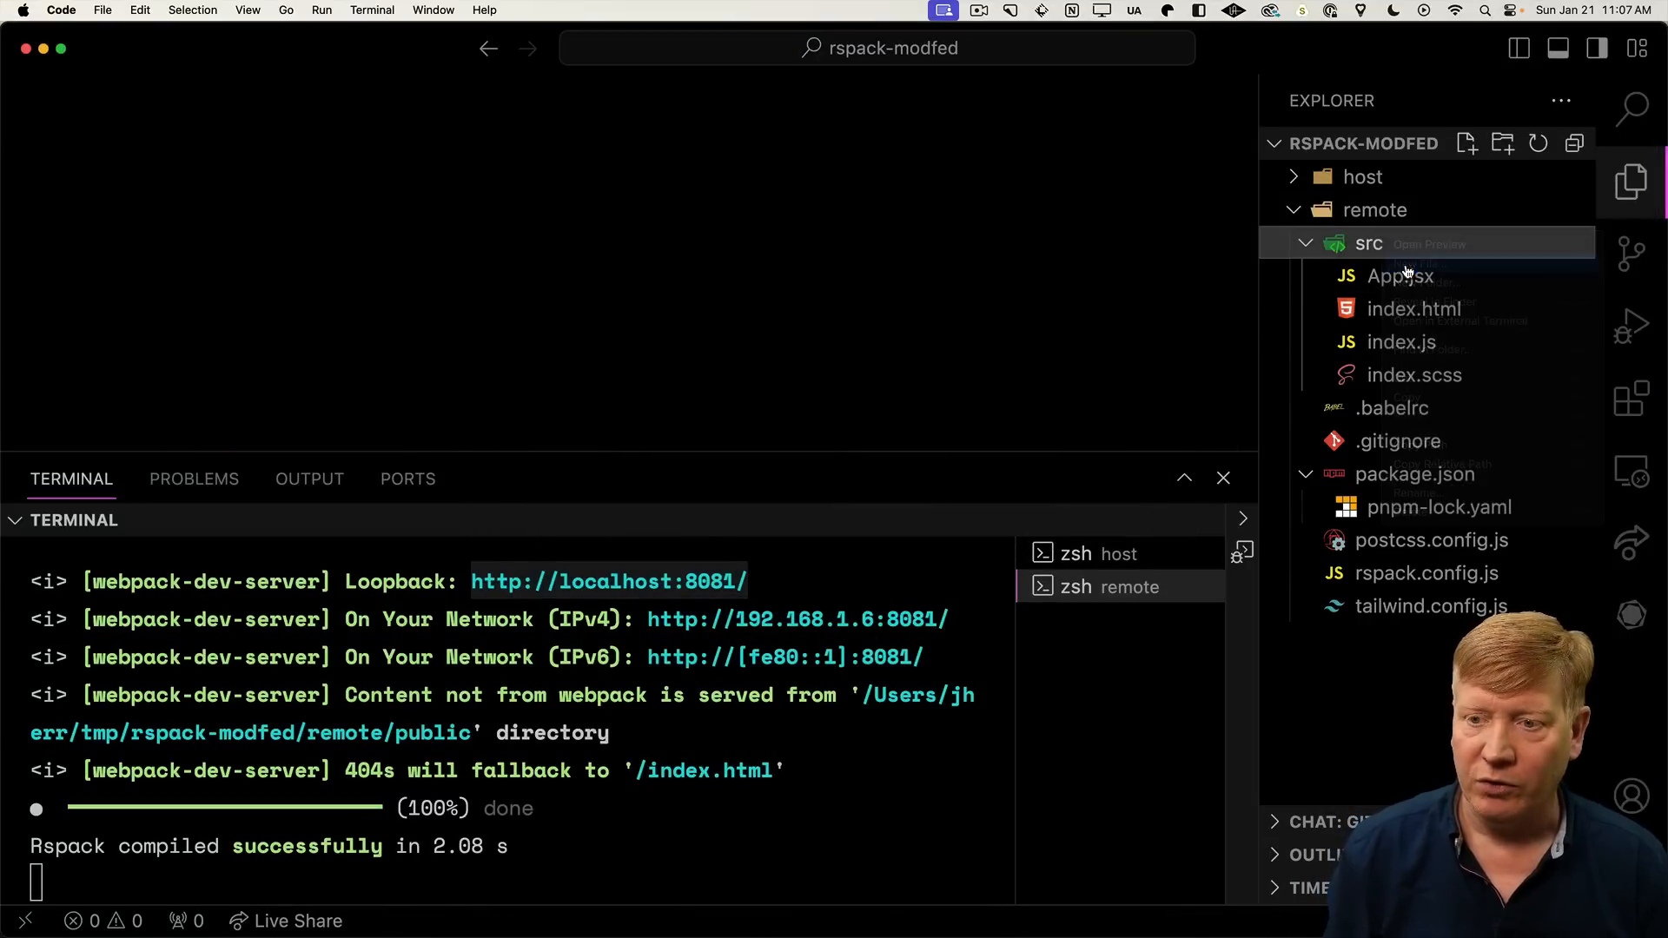
text(Counter.tsx)
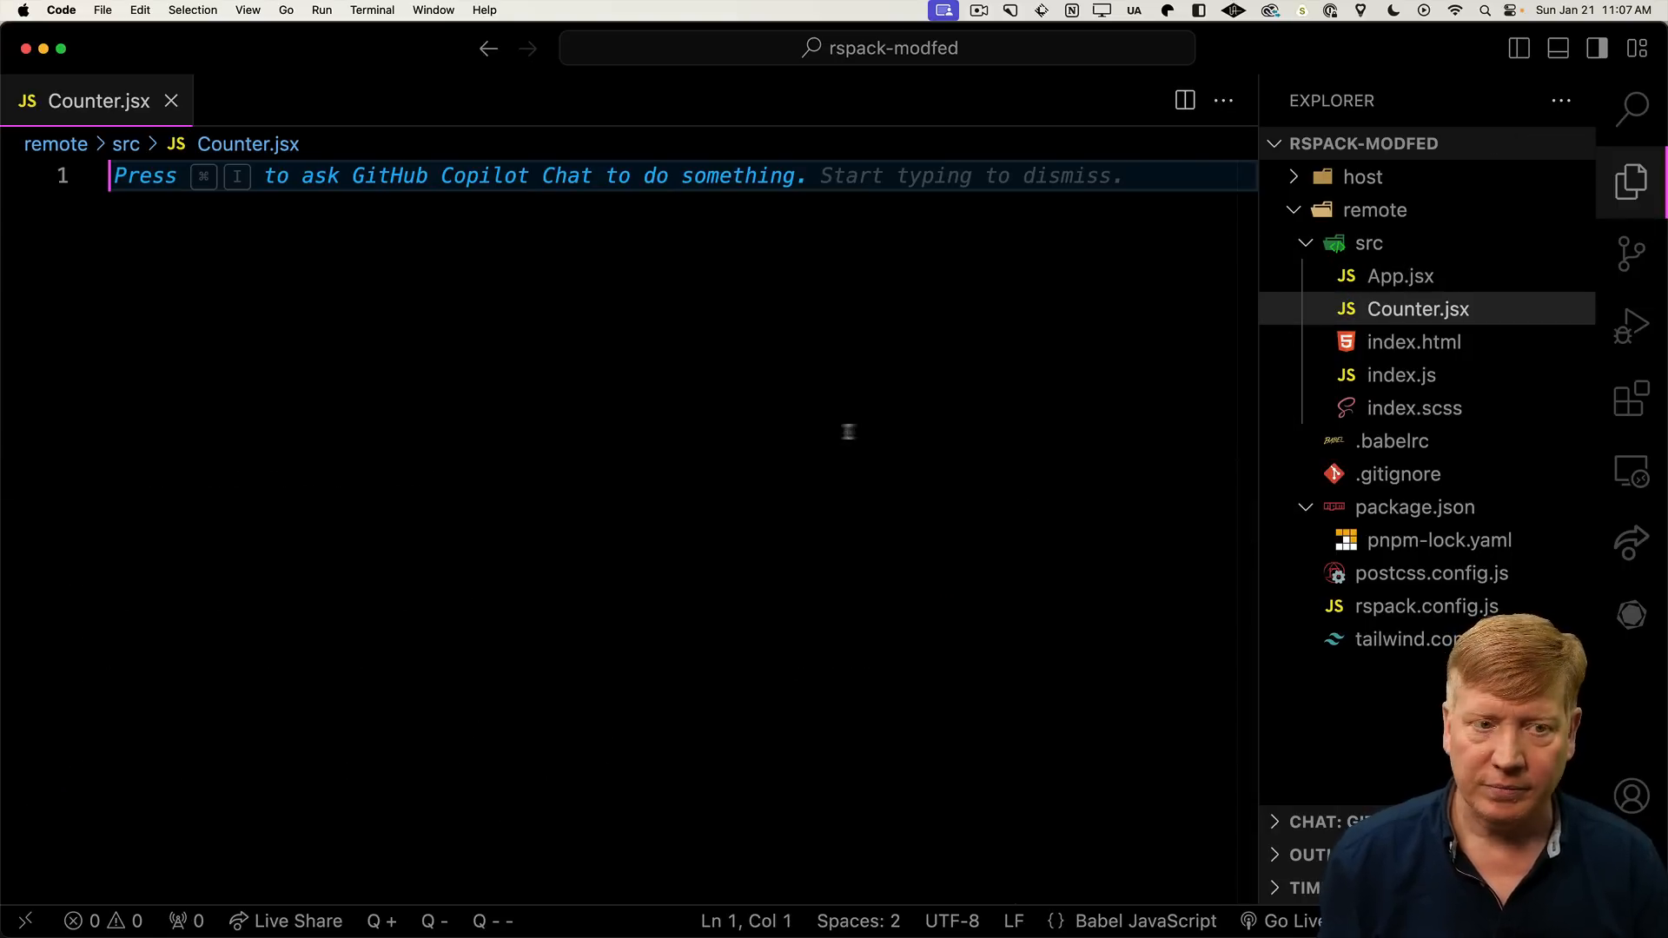
text(import)
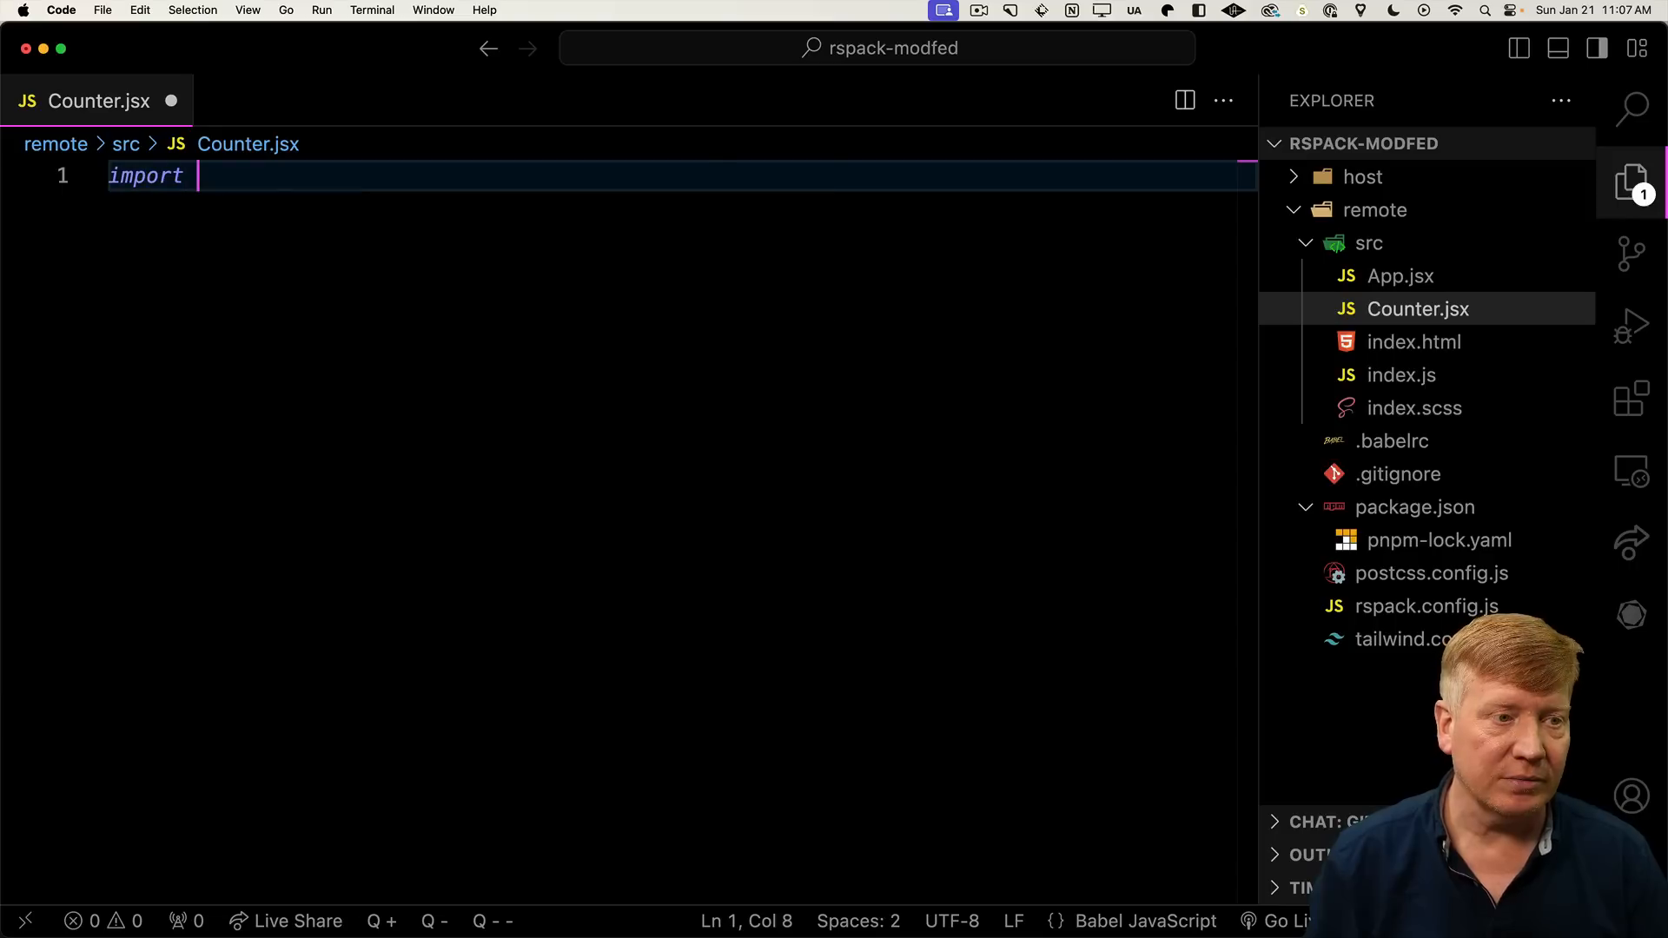
text({ useState} from 'react';)
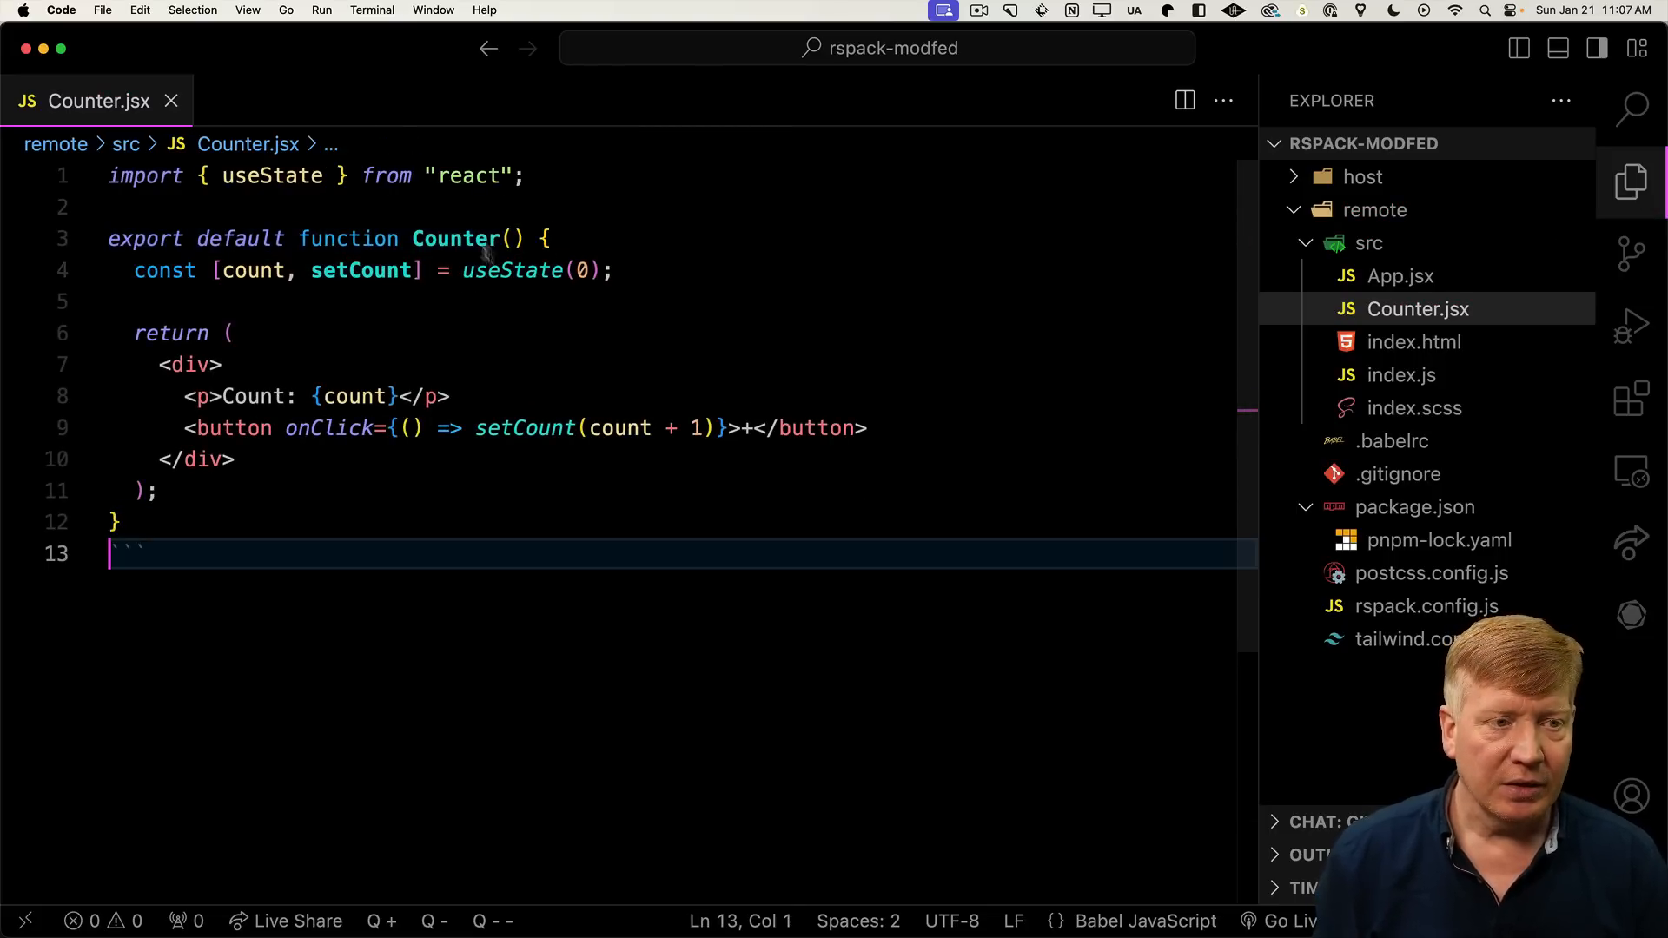
text(React,)
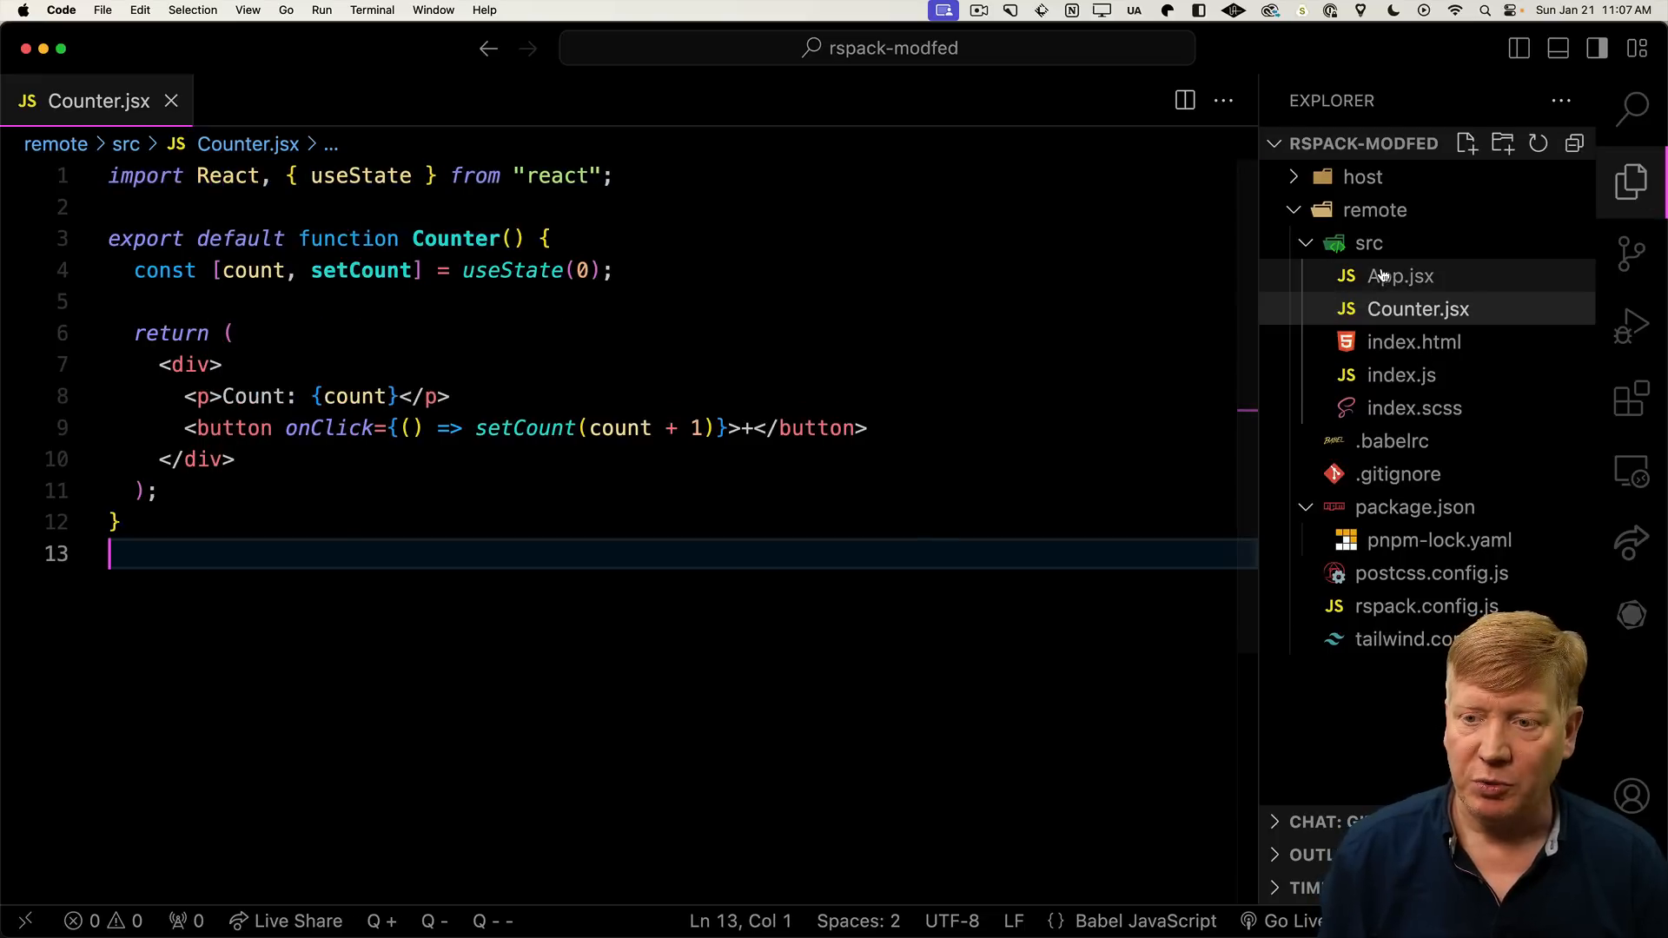
Import the Counter component into the remote App.jsx
click(1399, 276)
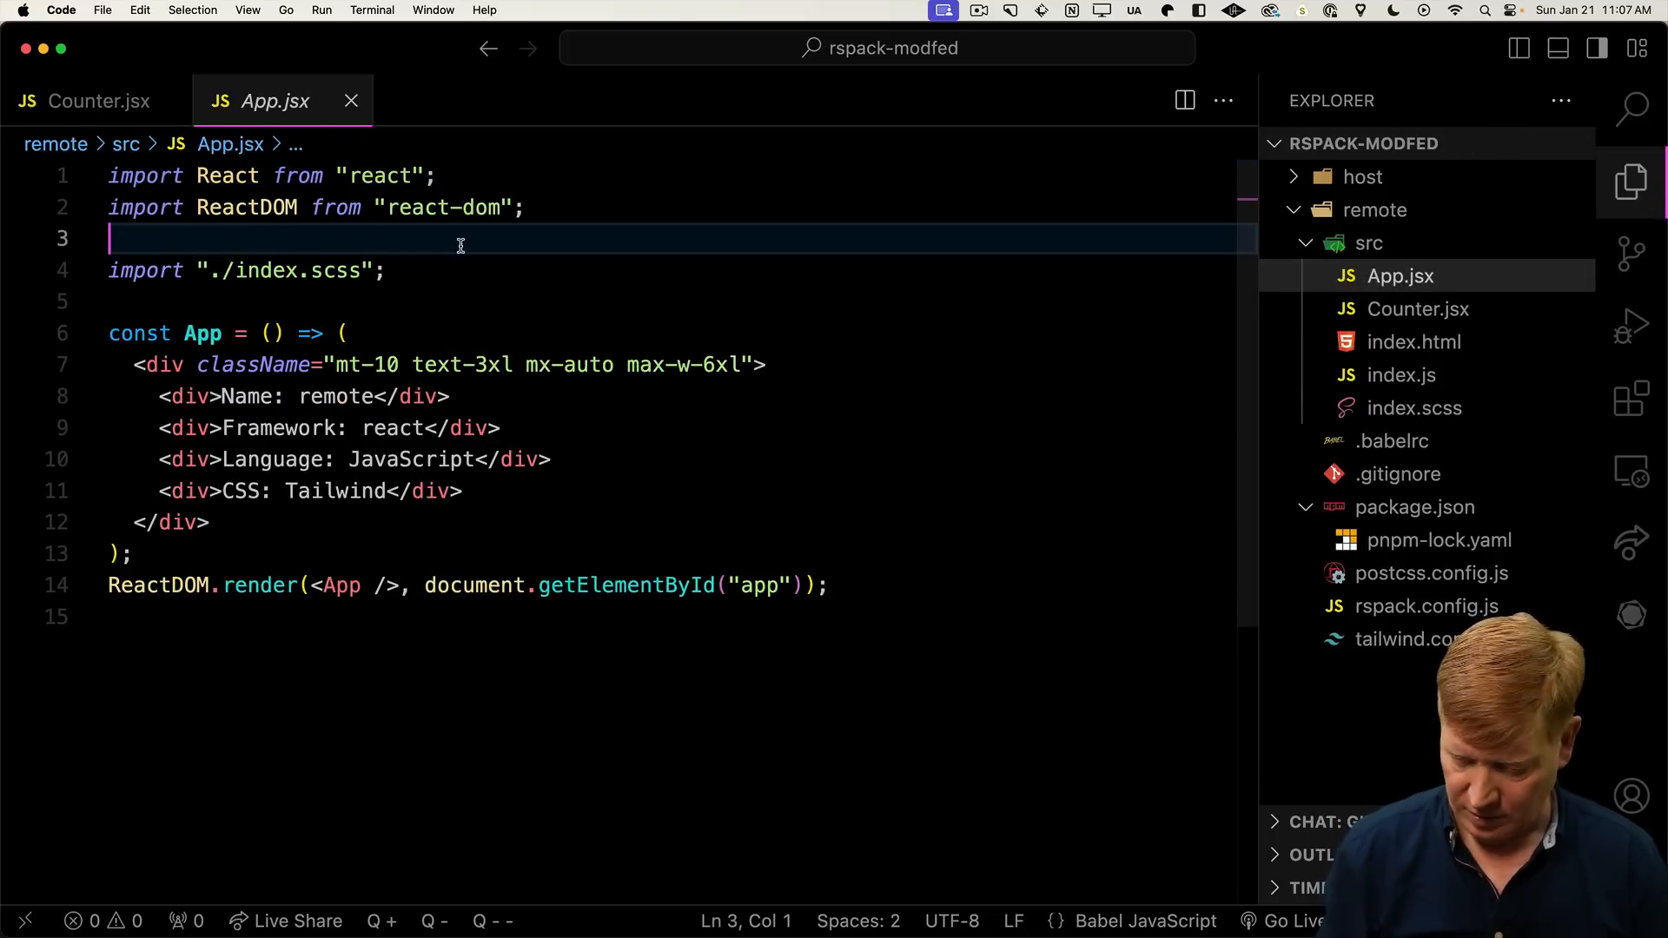
text(import Count)
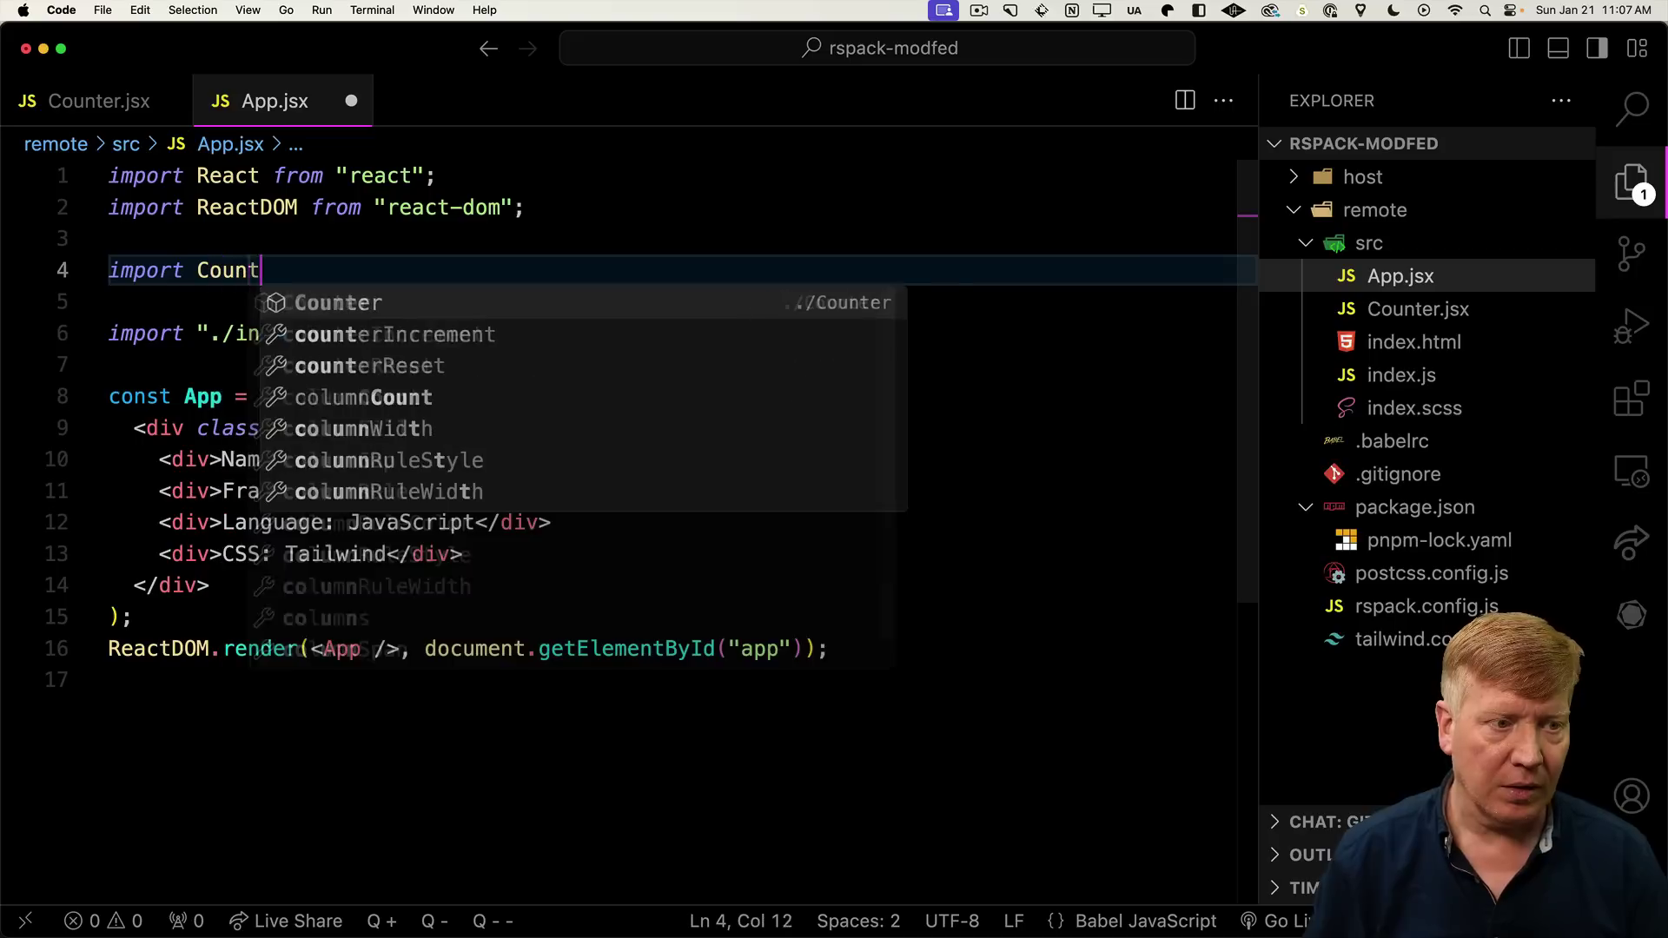
click(338, 303)
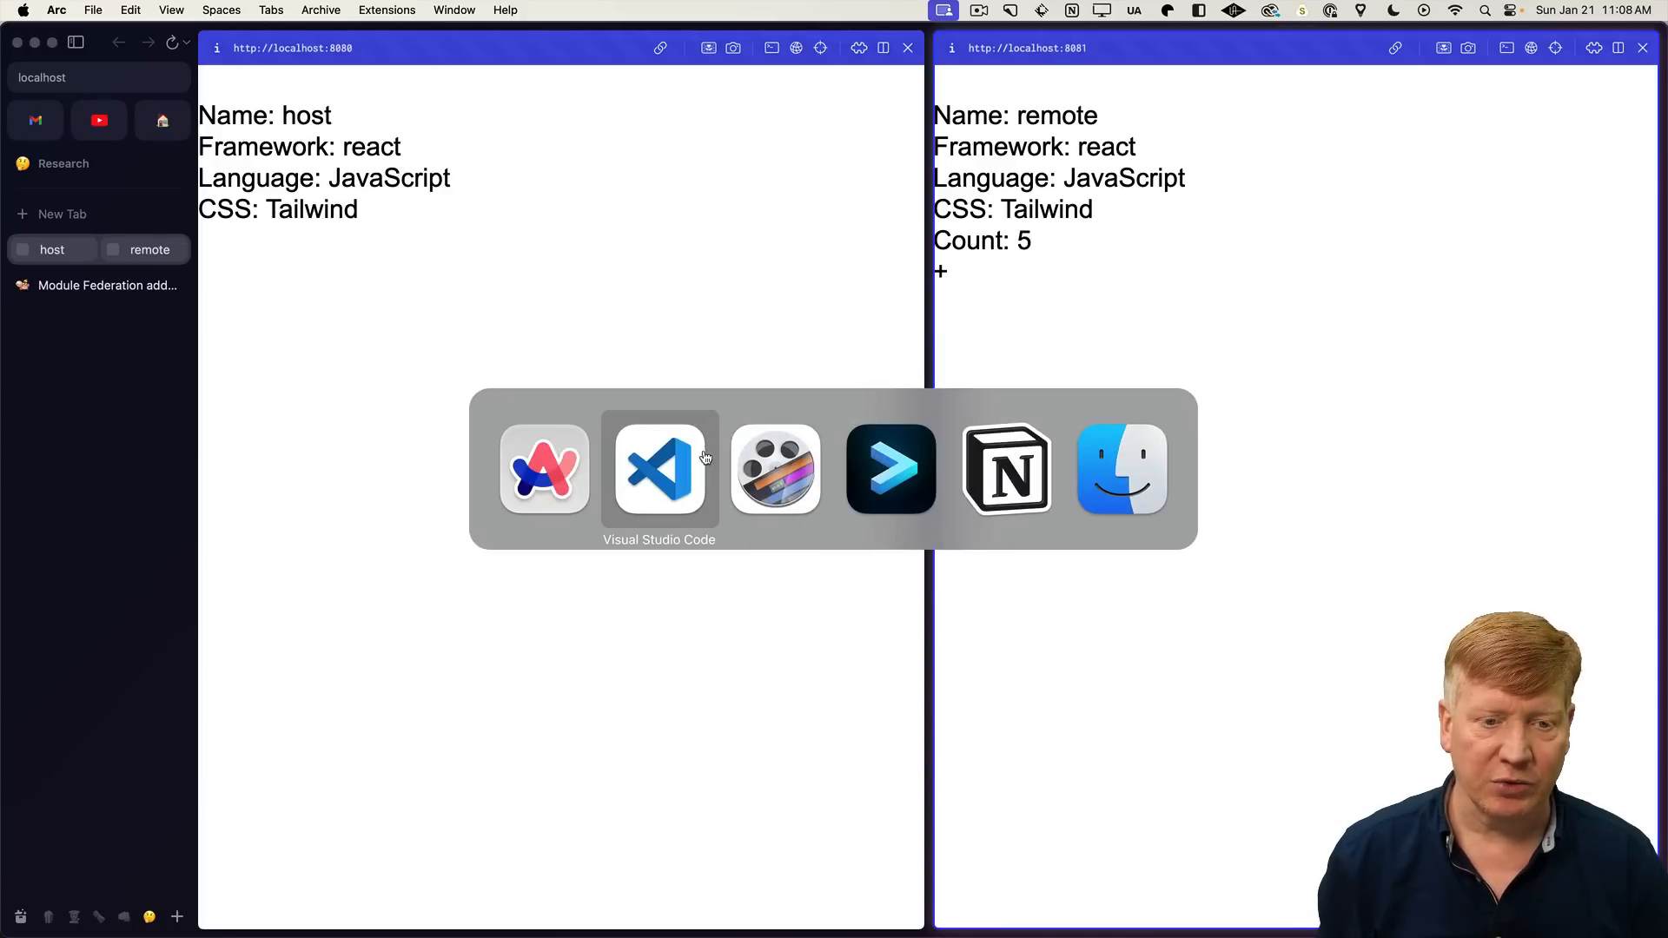
Relabel the counter button from + to Increment
click(658, 469)
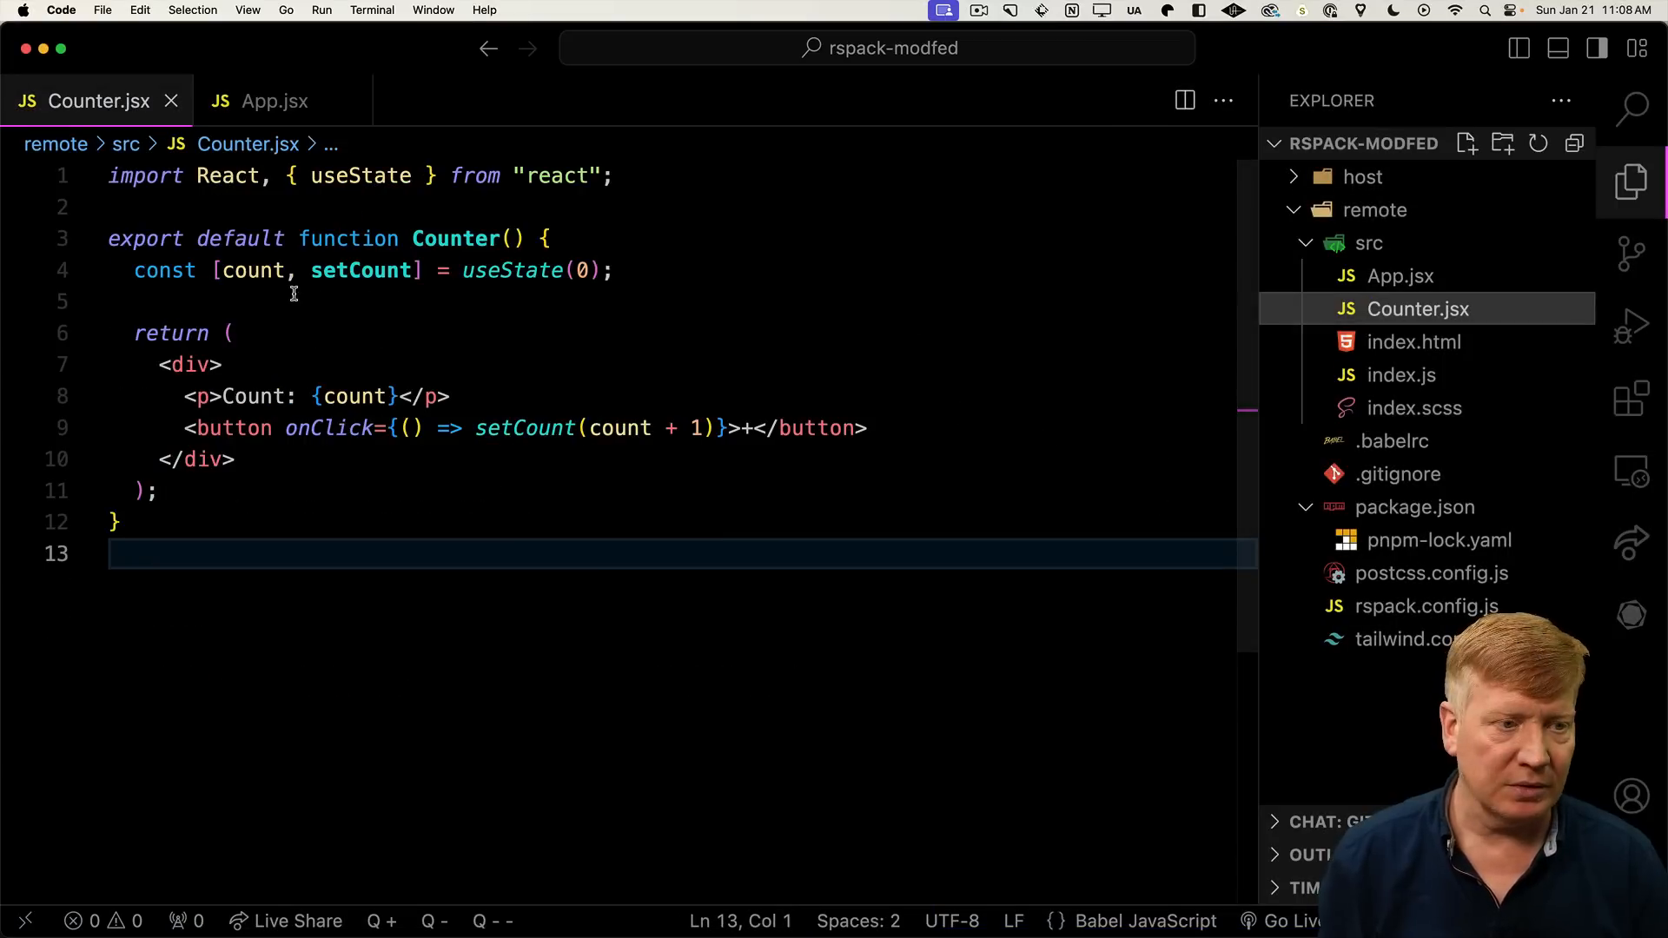
click(752, 428)
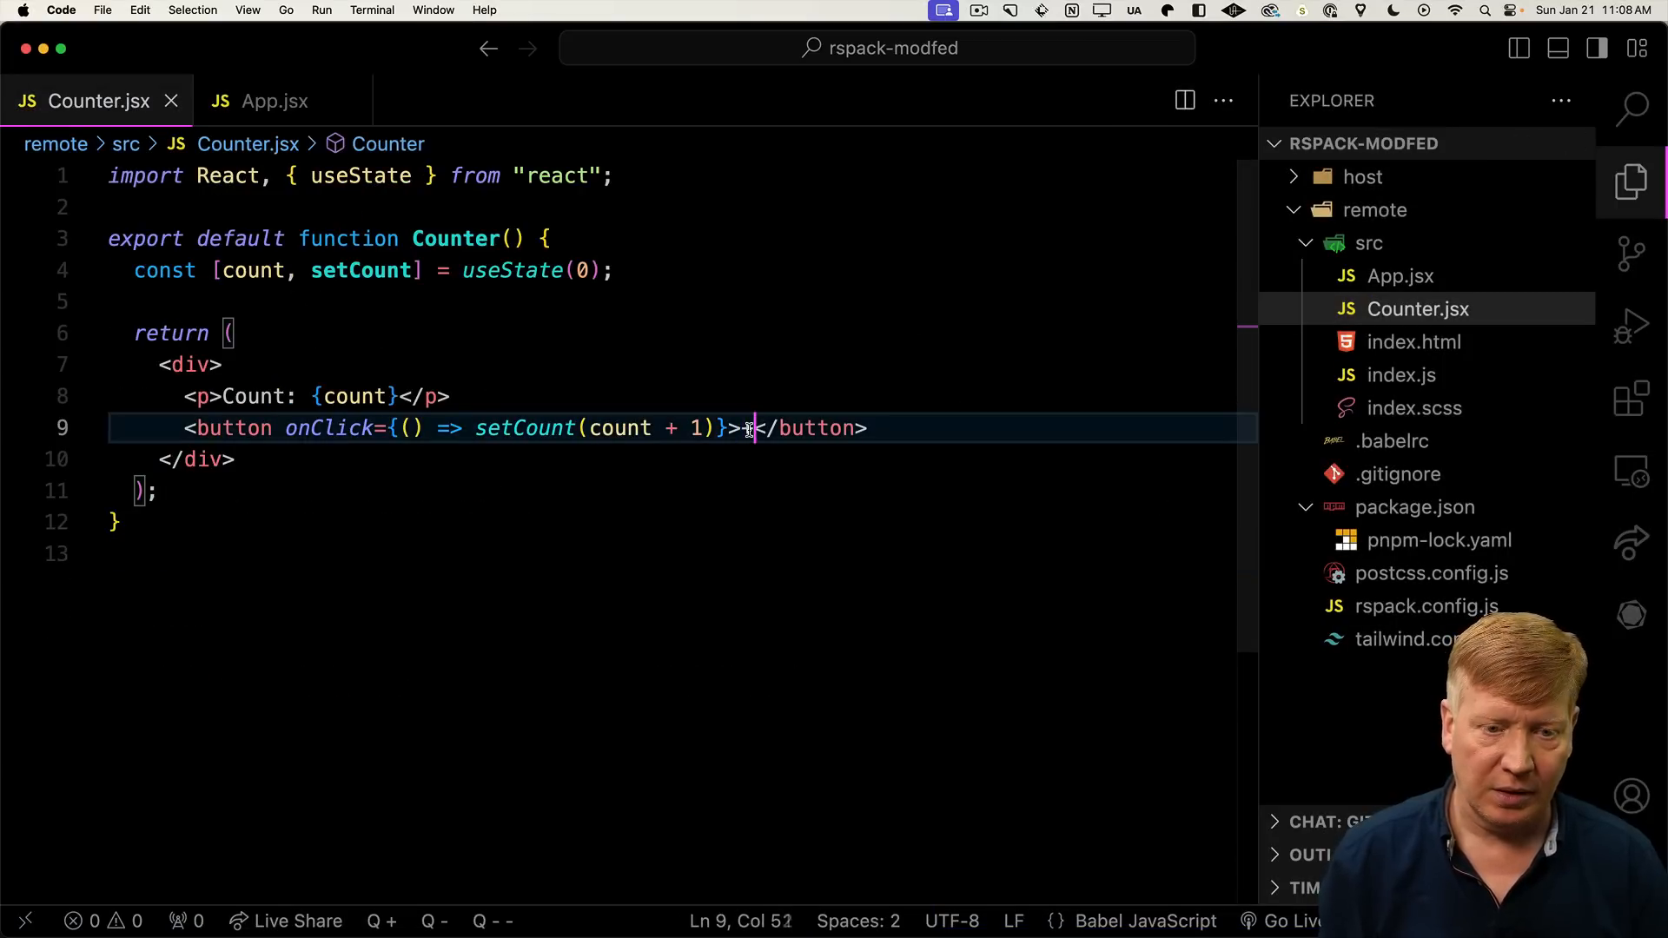
text(Increment)
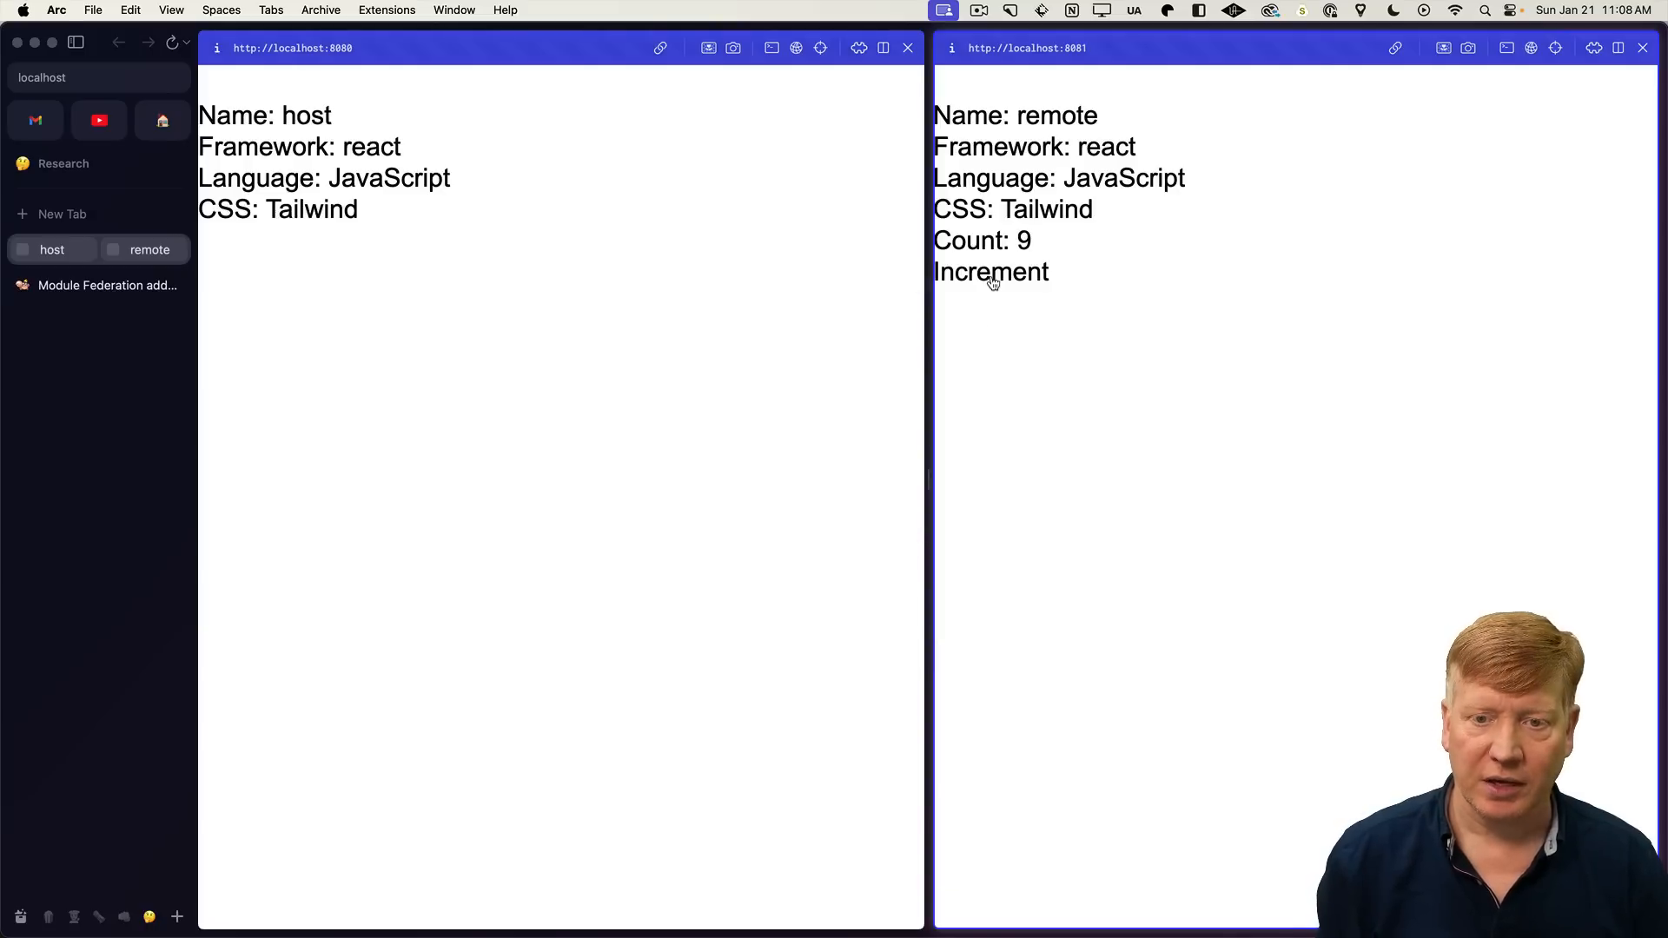
mouse_move(809, 375)
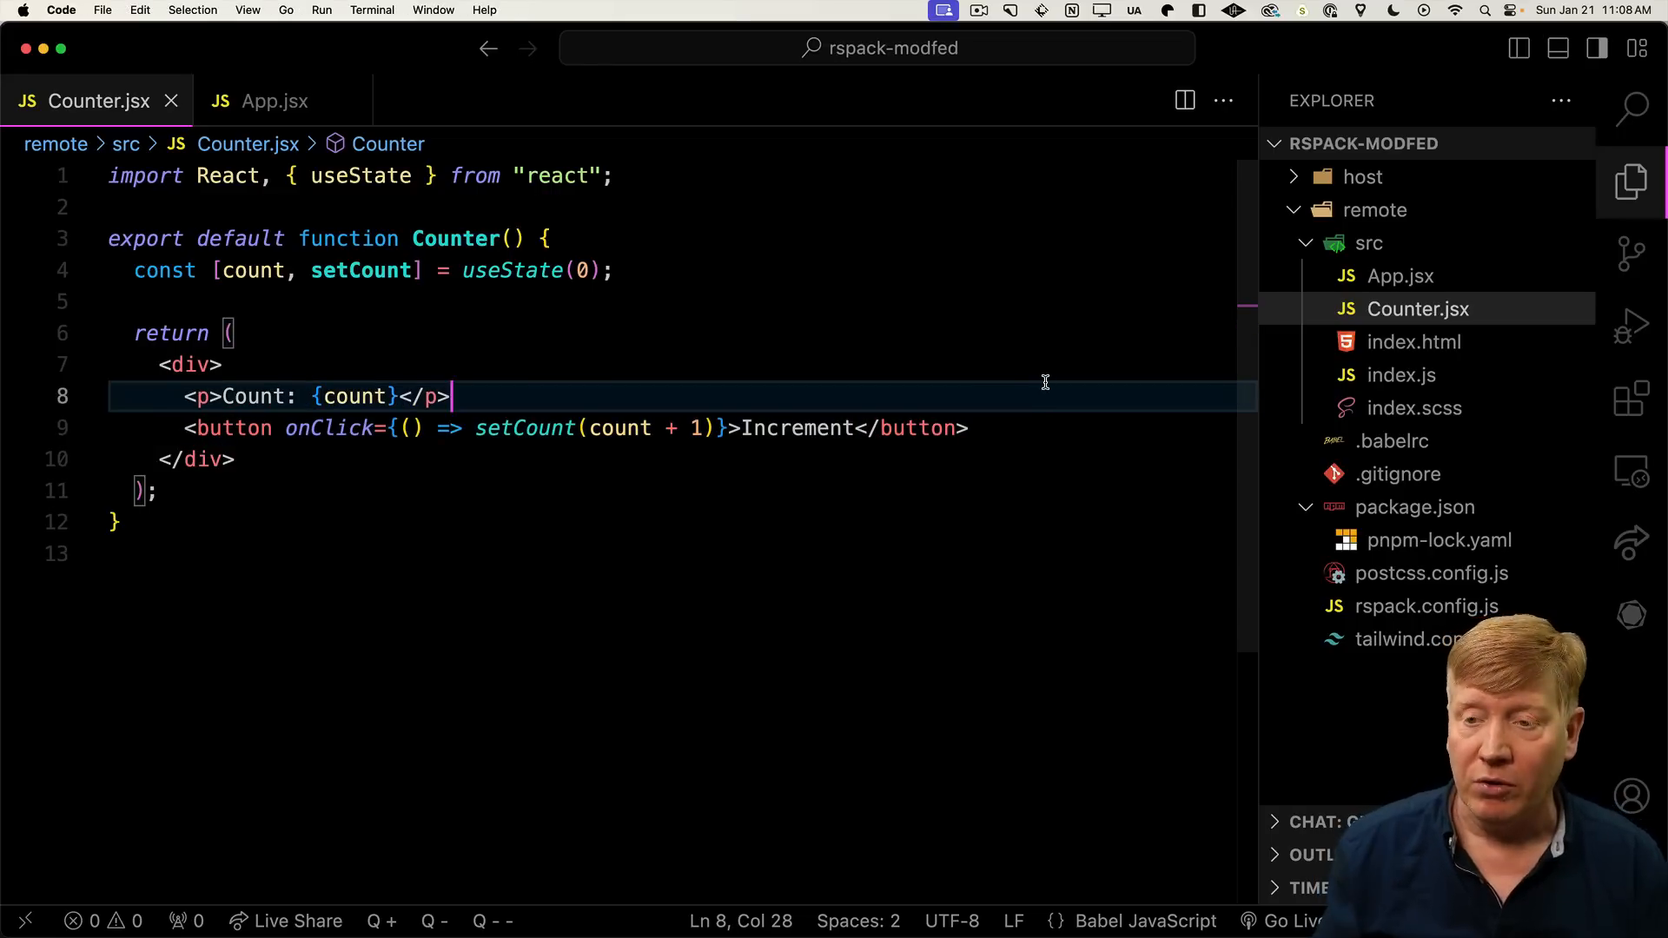
Add './Counter': './src/Counter.jsx' to exposes in remote rspack.config.js
click(1425, 605)
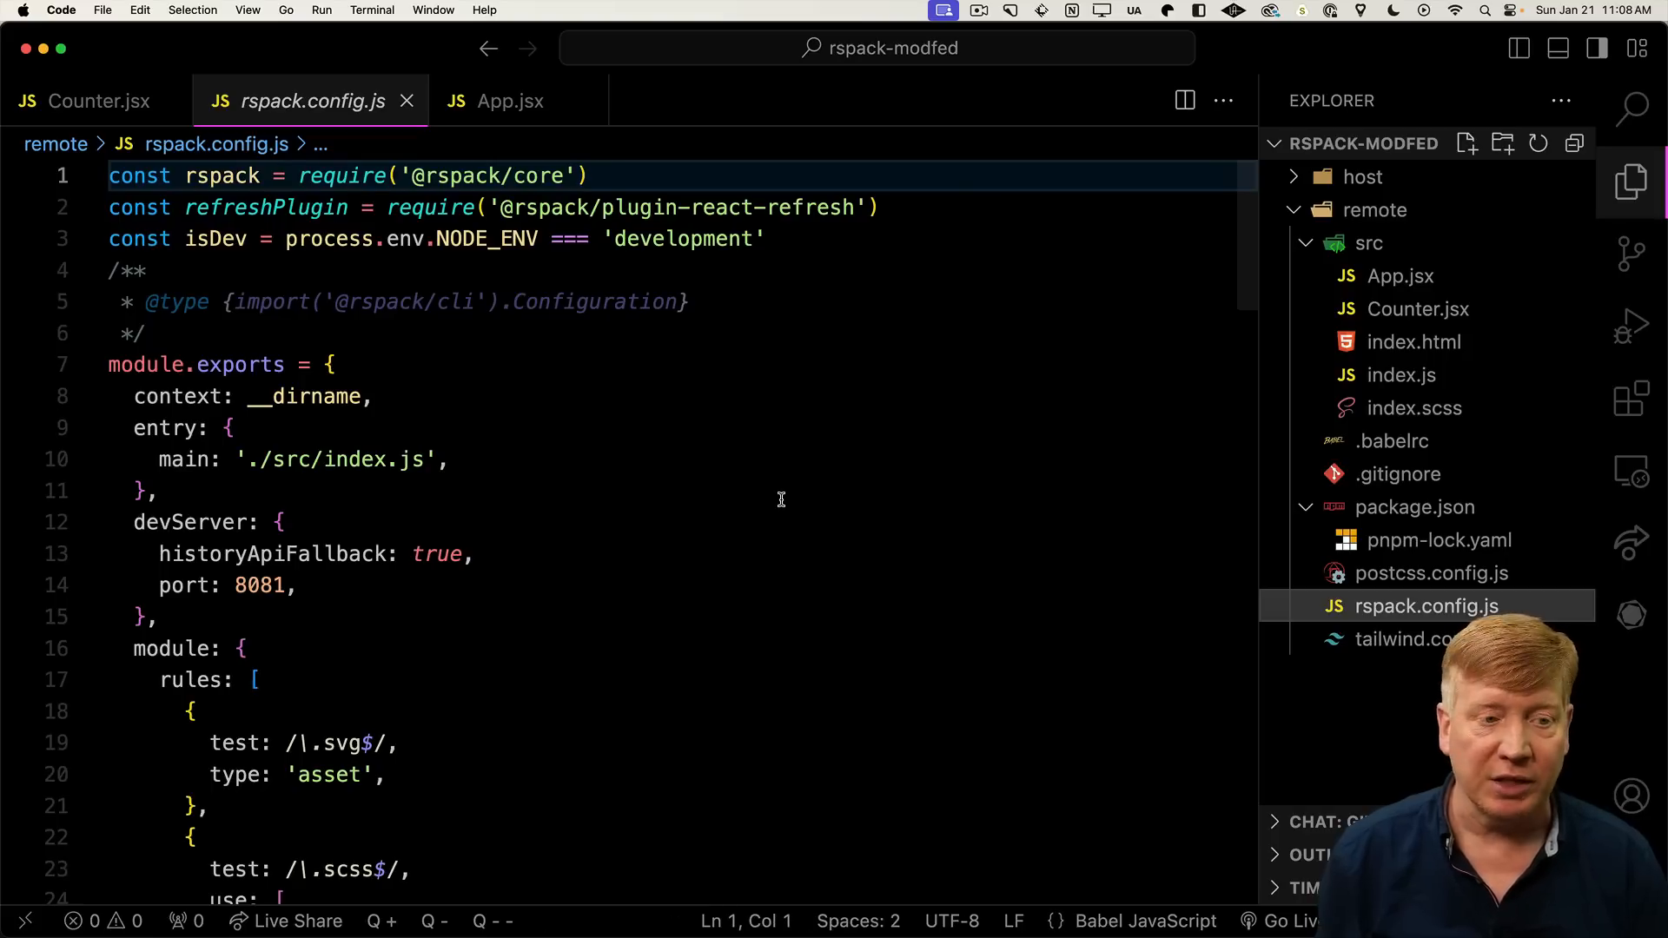
scroll(down, 3)
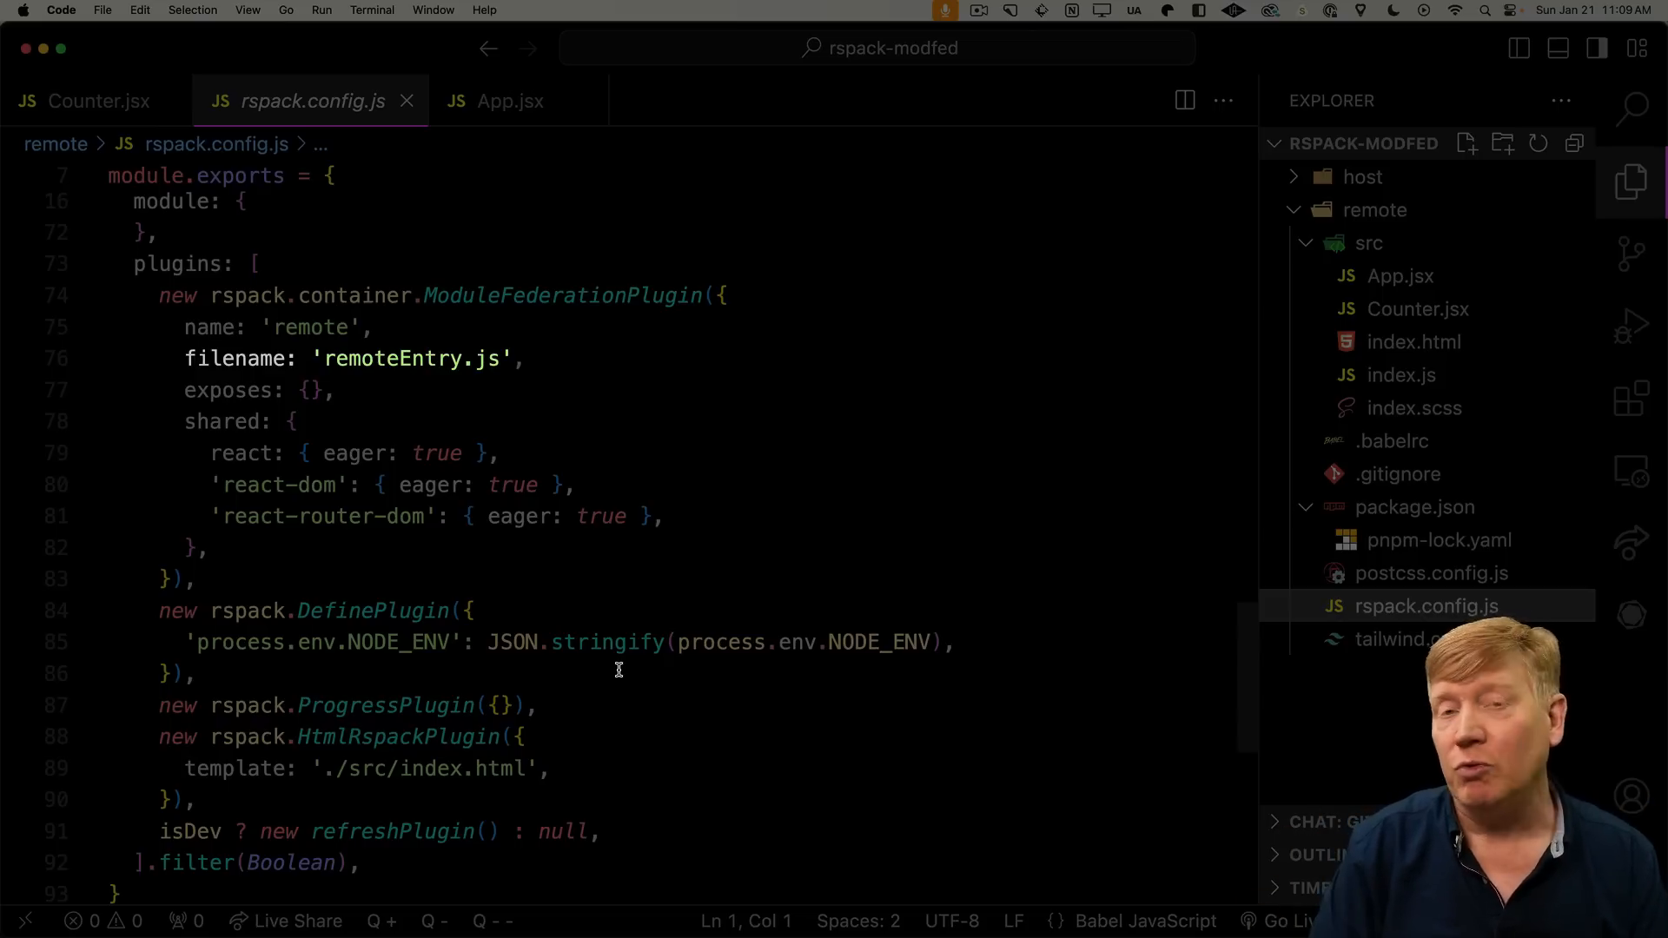
mouse_move(317, 391)
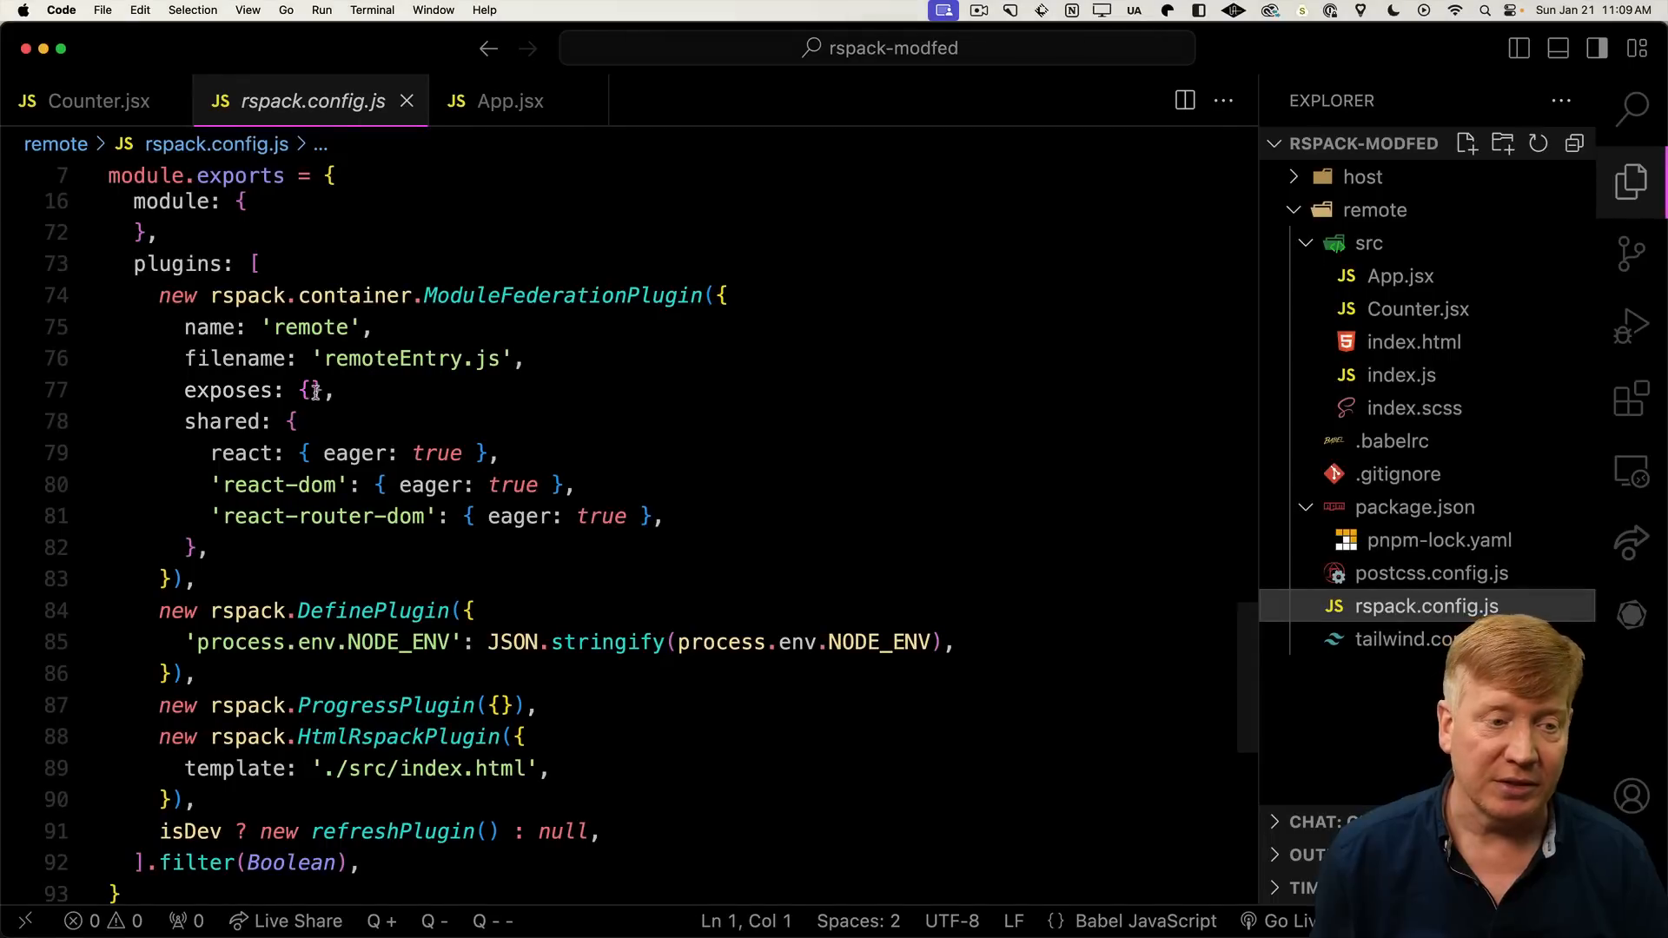
text('./App': './src/App.jsx',)
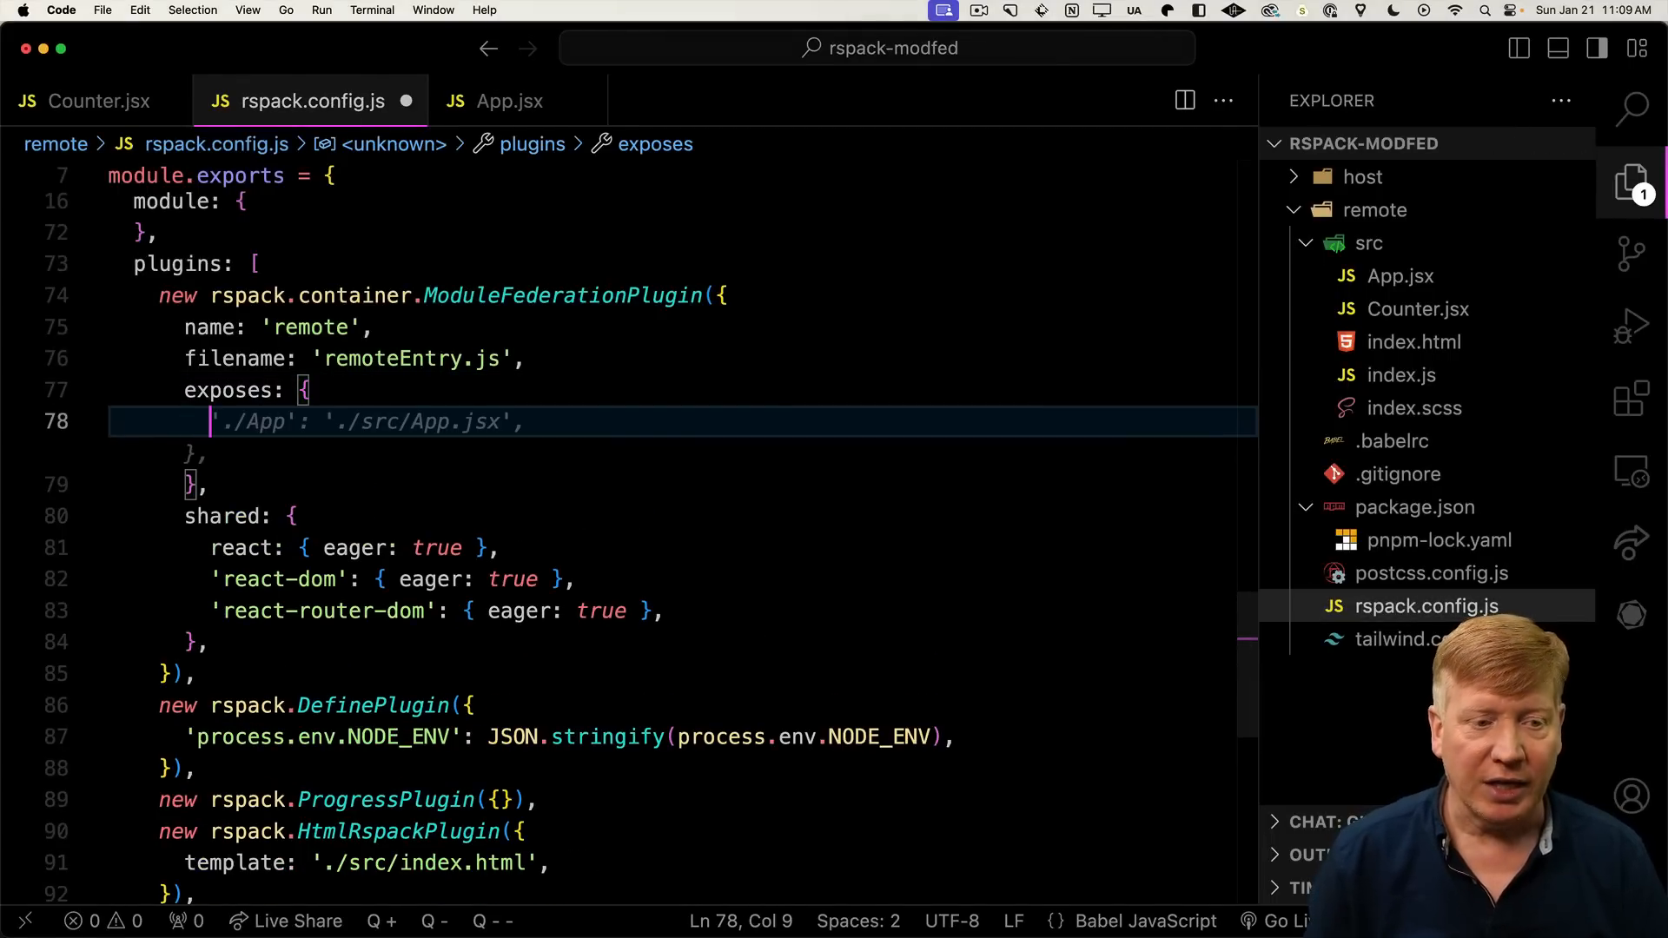
text(./)
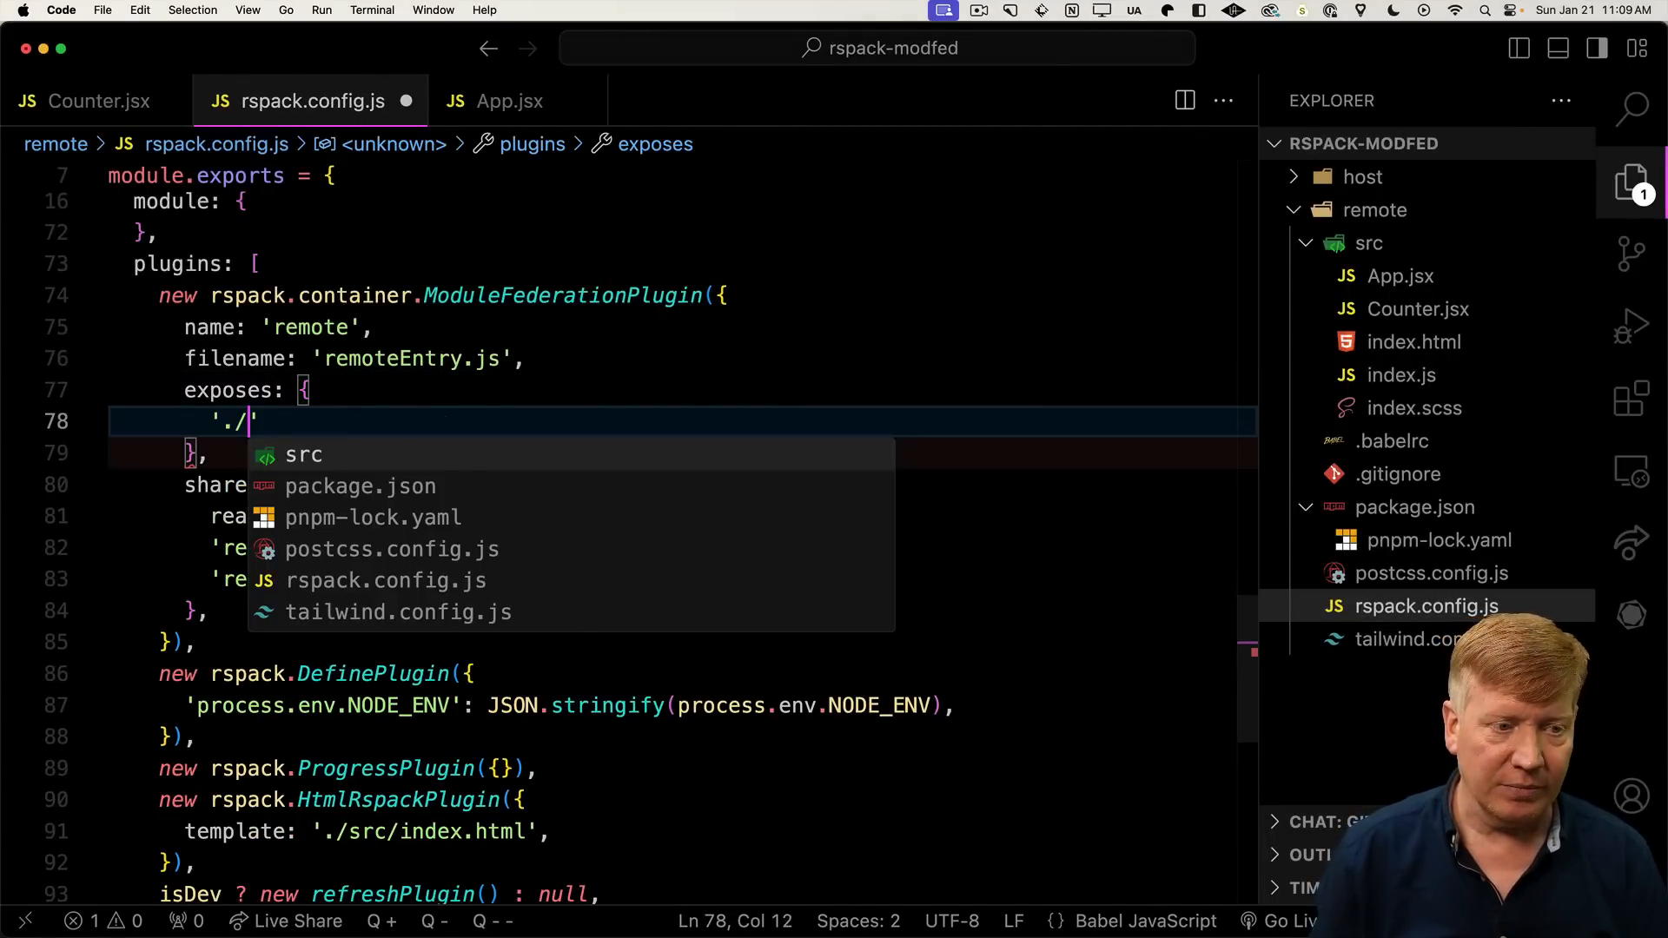
text(Counter':)
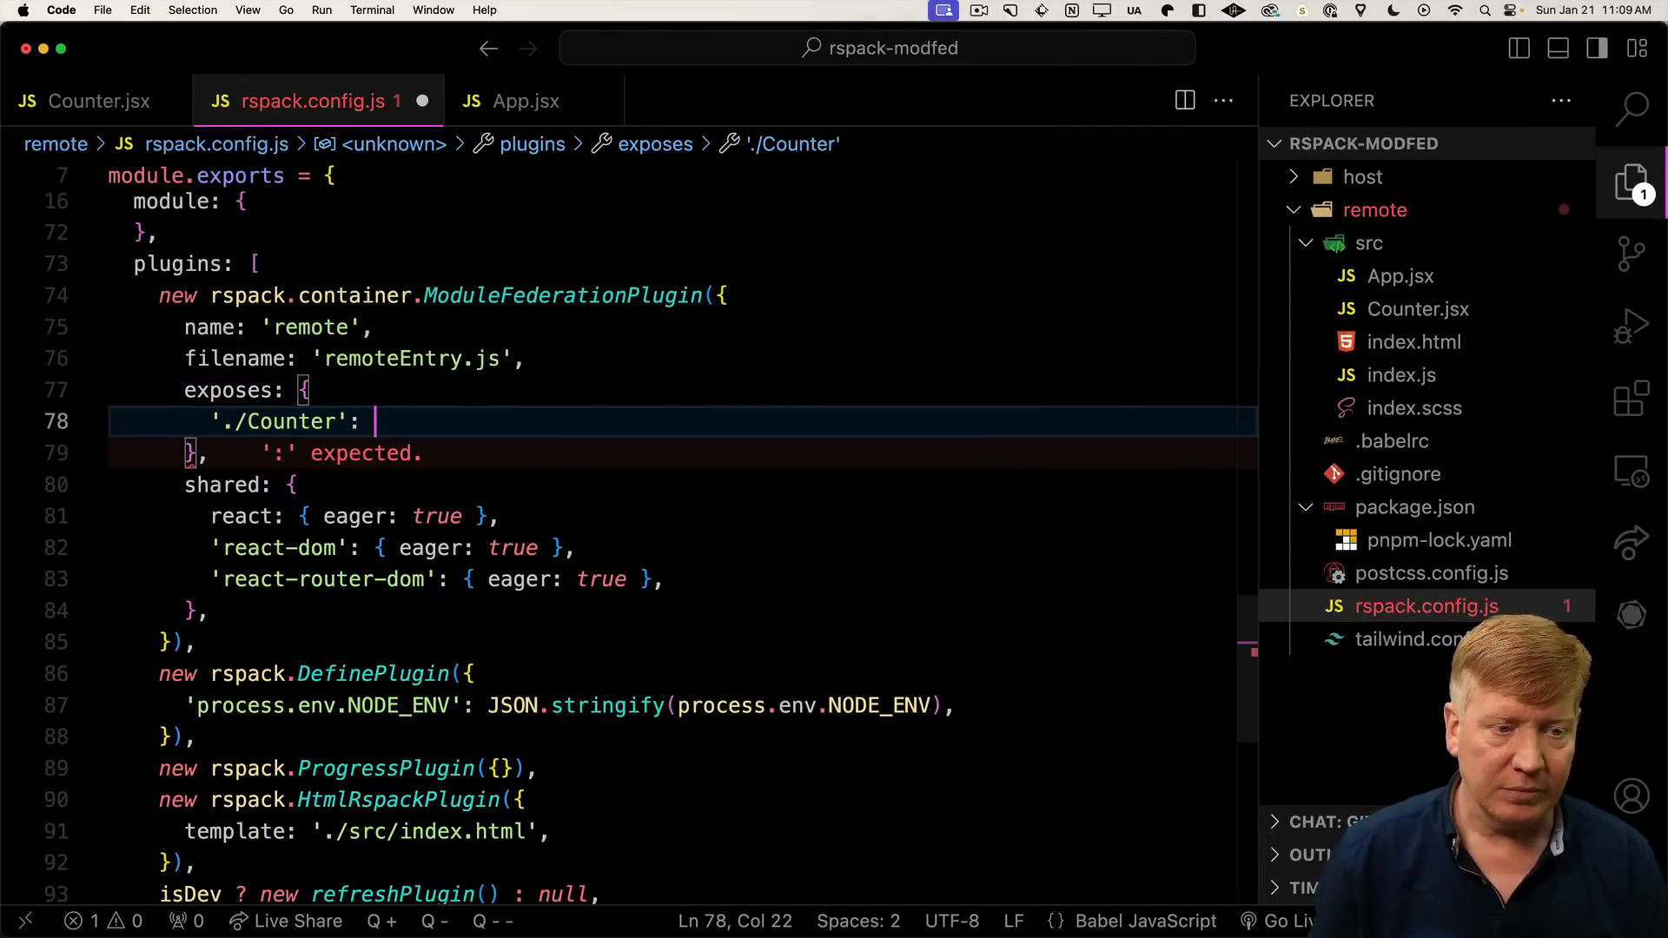
text("./src/Counter.jsx",)
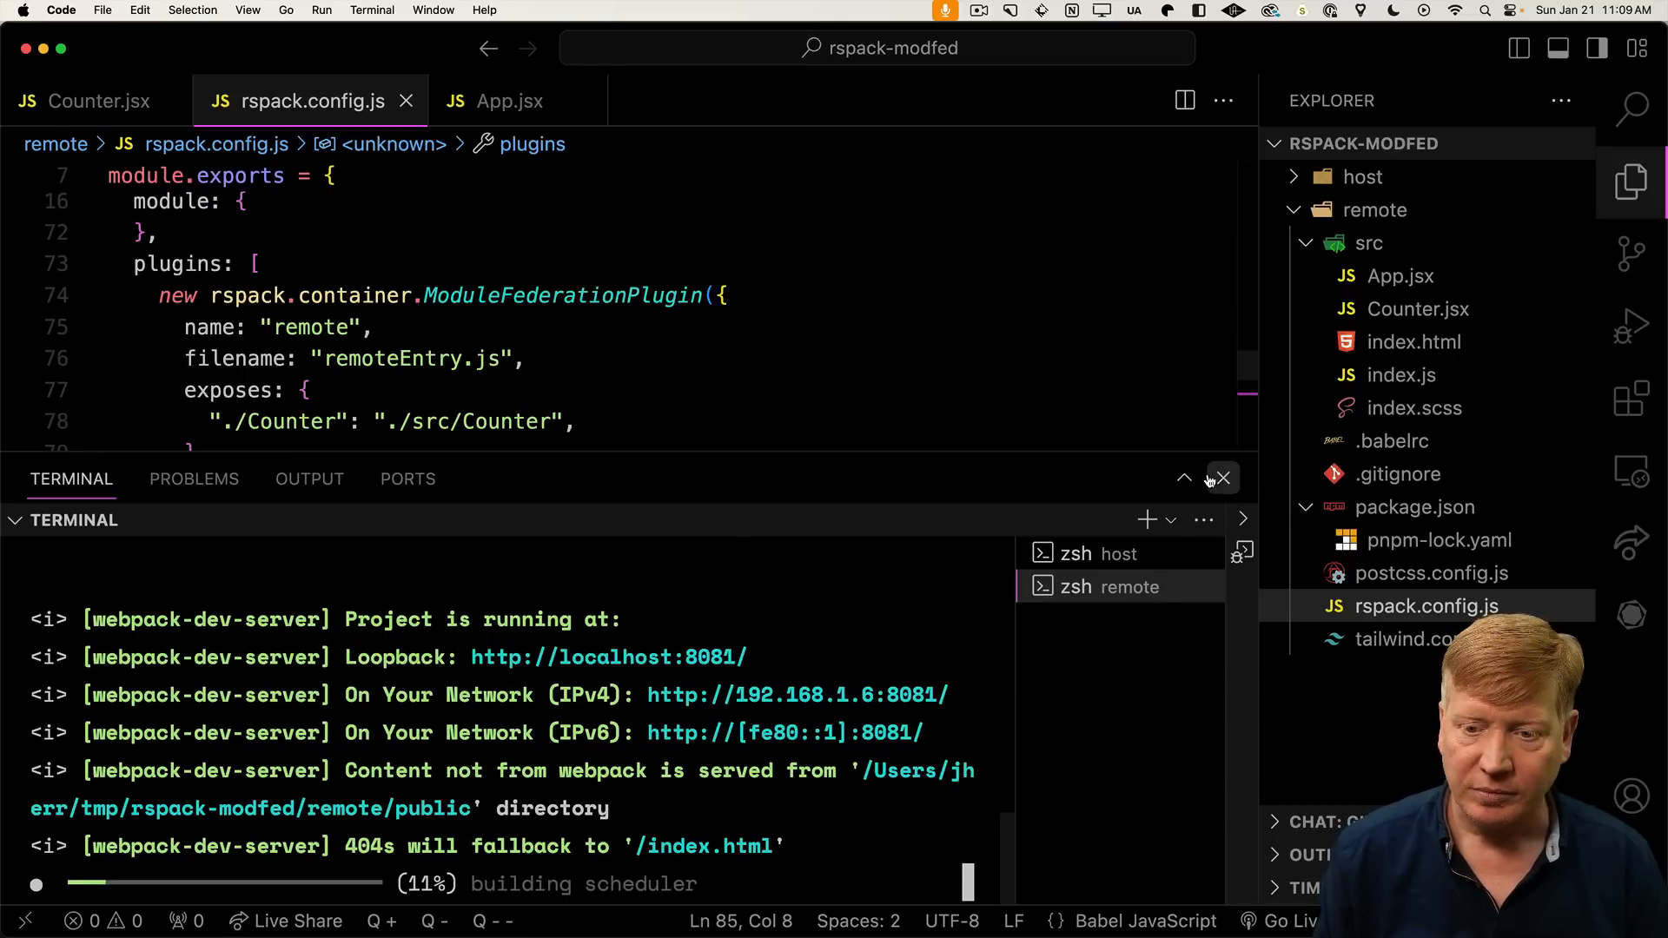
Hide the terminal panel and open host/rspack.config.js
click(1223, 478)
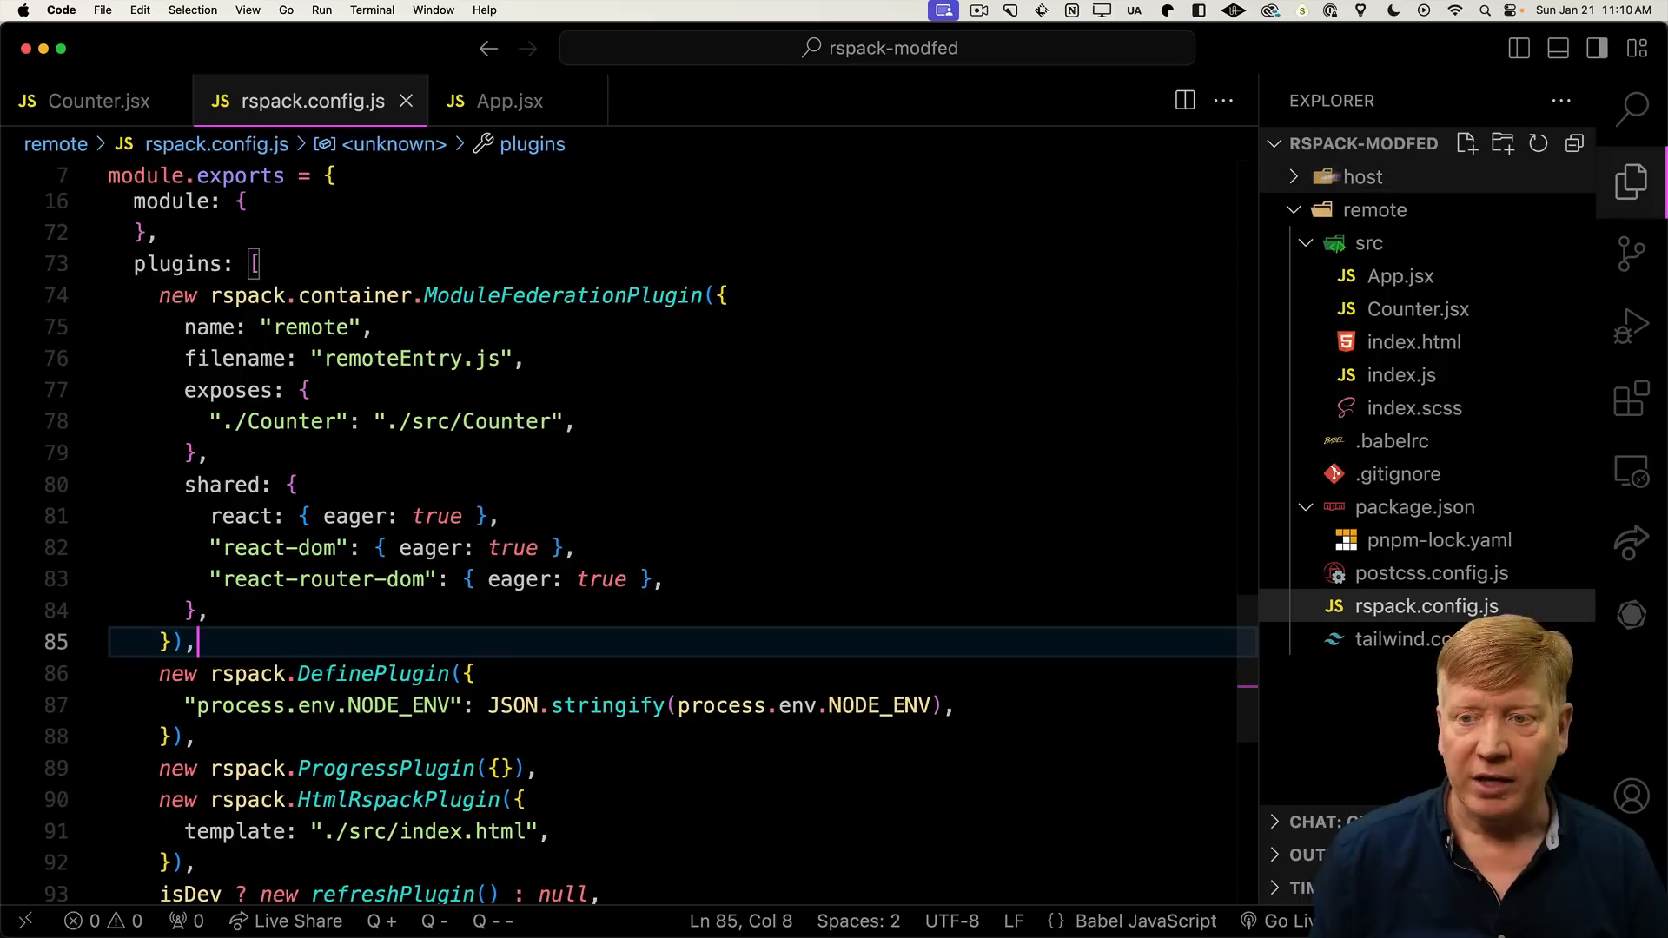
click(1362, 176)
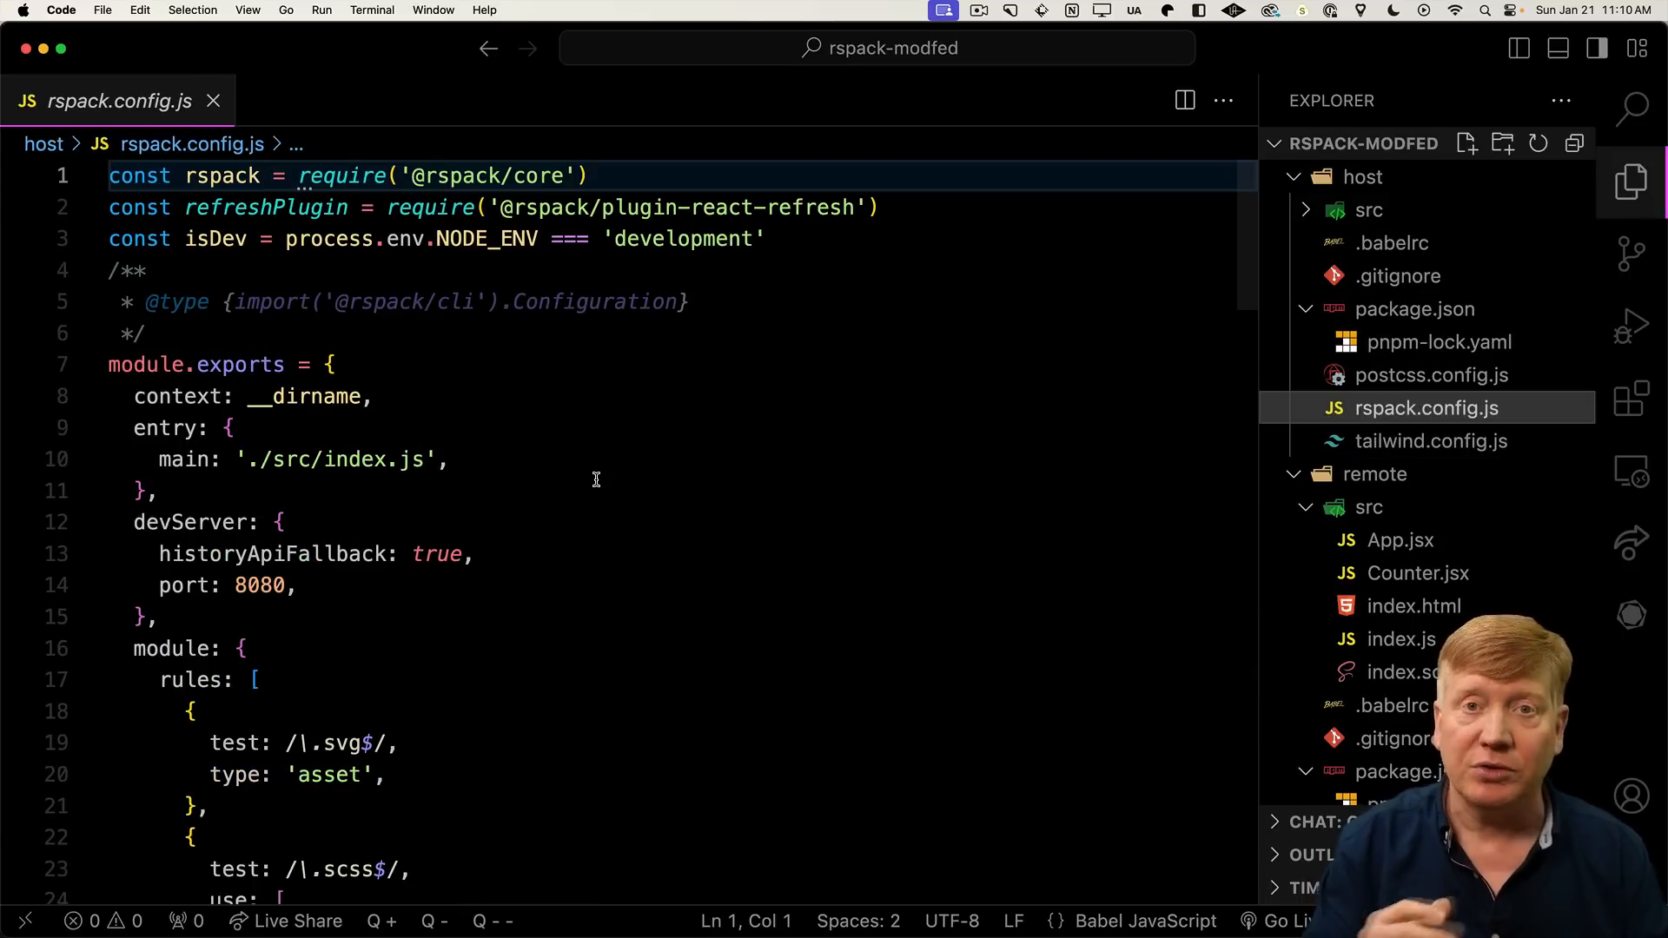
Scroll to the host's ModuleFederationPlugin and begin editing its options
scroll(down, 3)
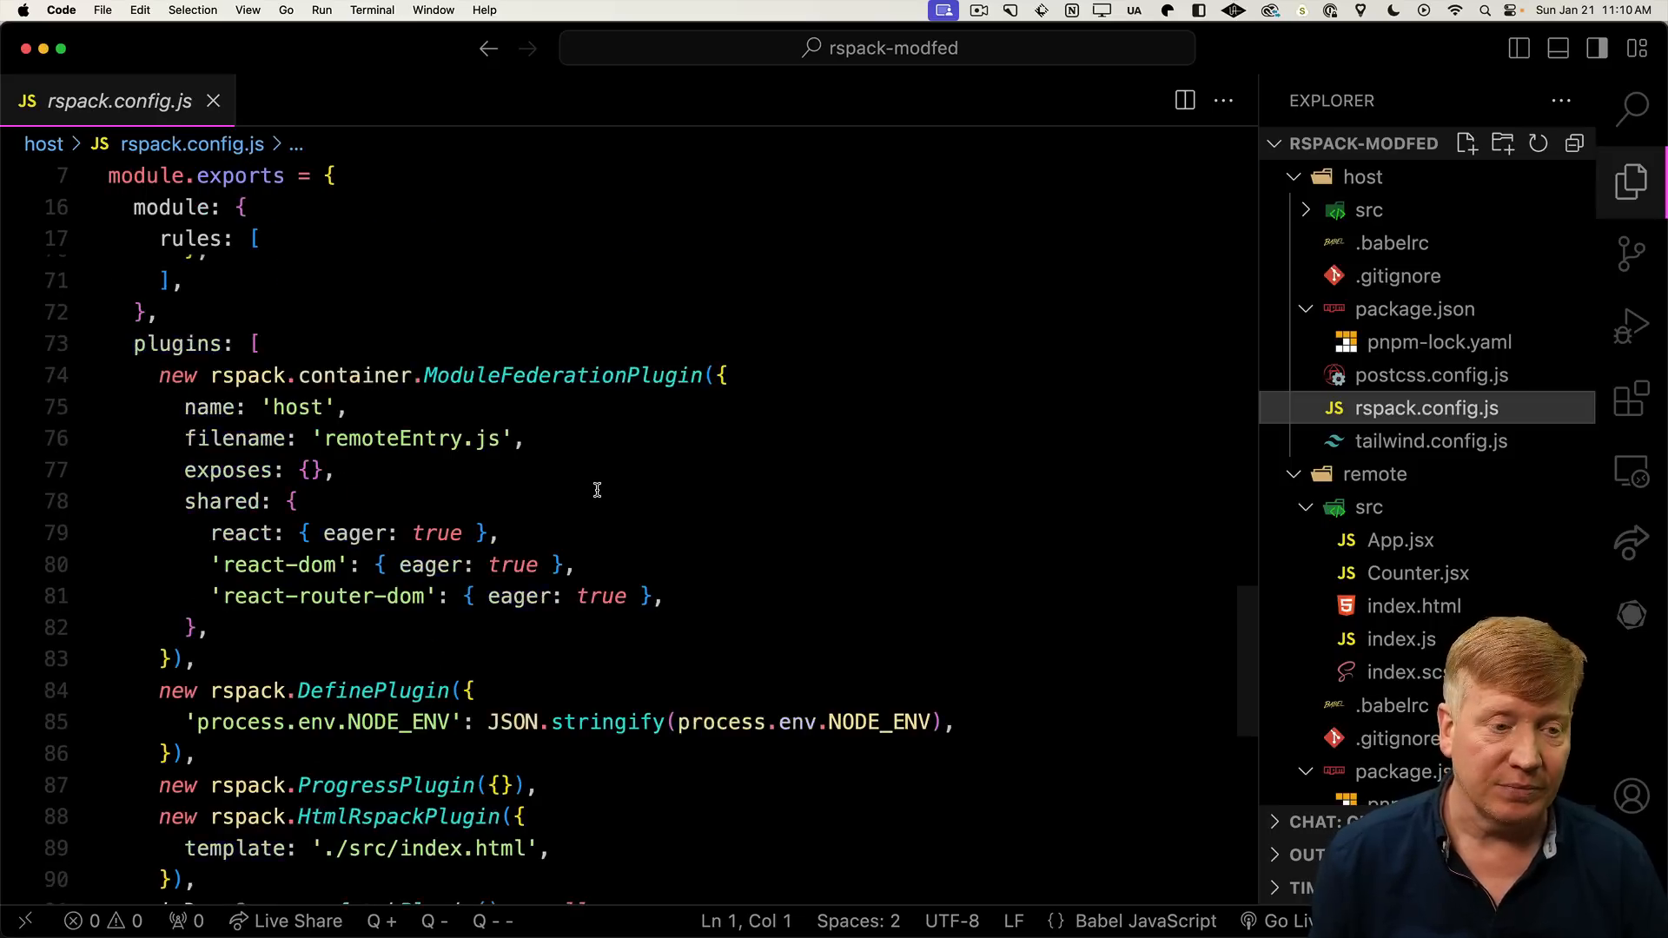
click(375, 470)
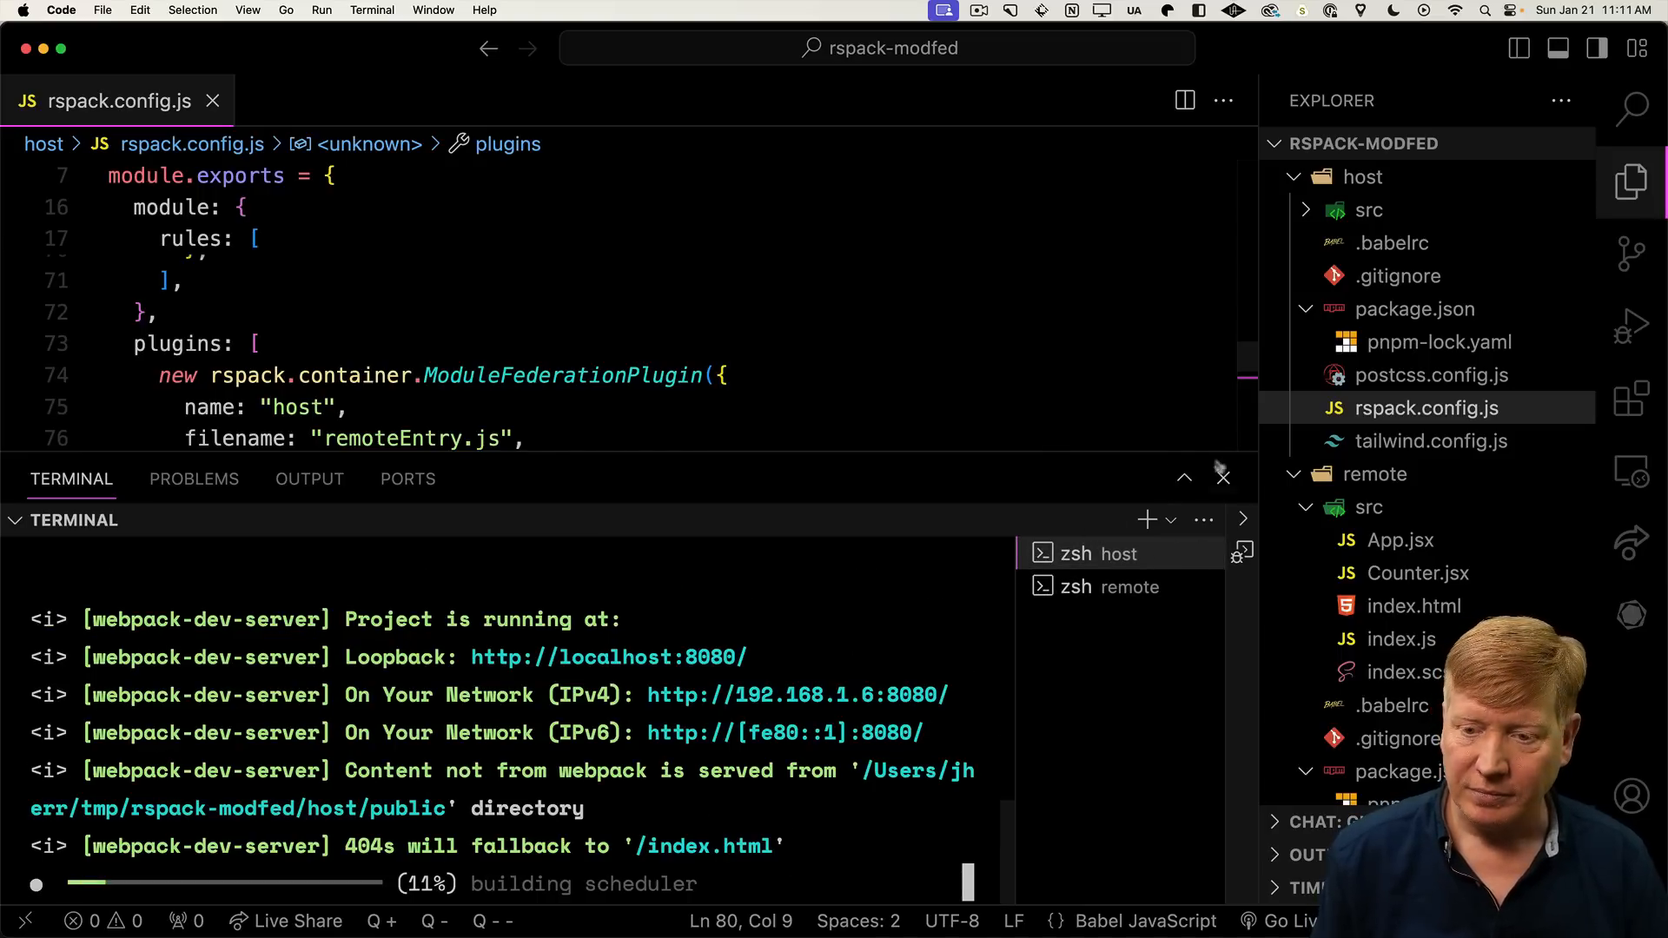
Import Counter from "remote/Counter" in host App.jsx, render <Counter />, and test it
click(1222, 476)
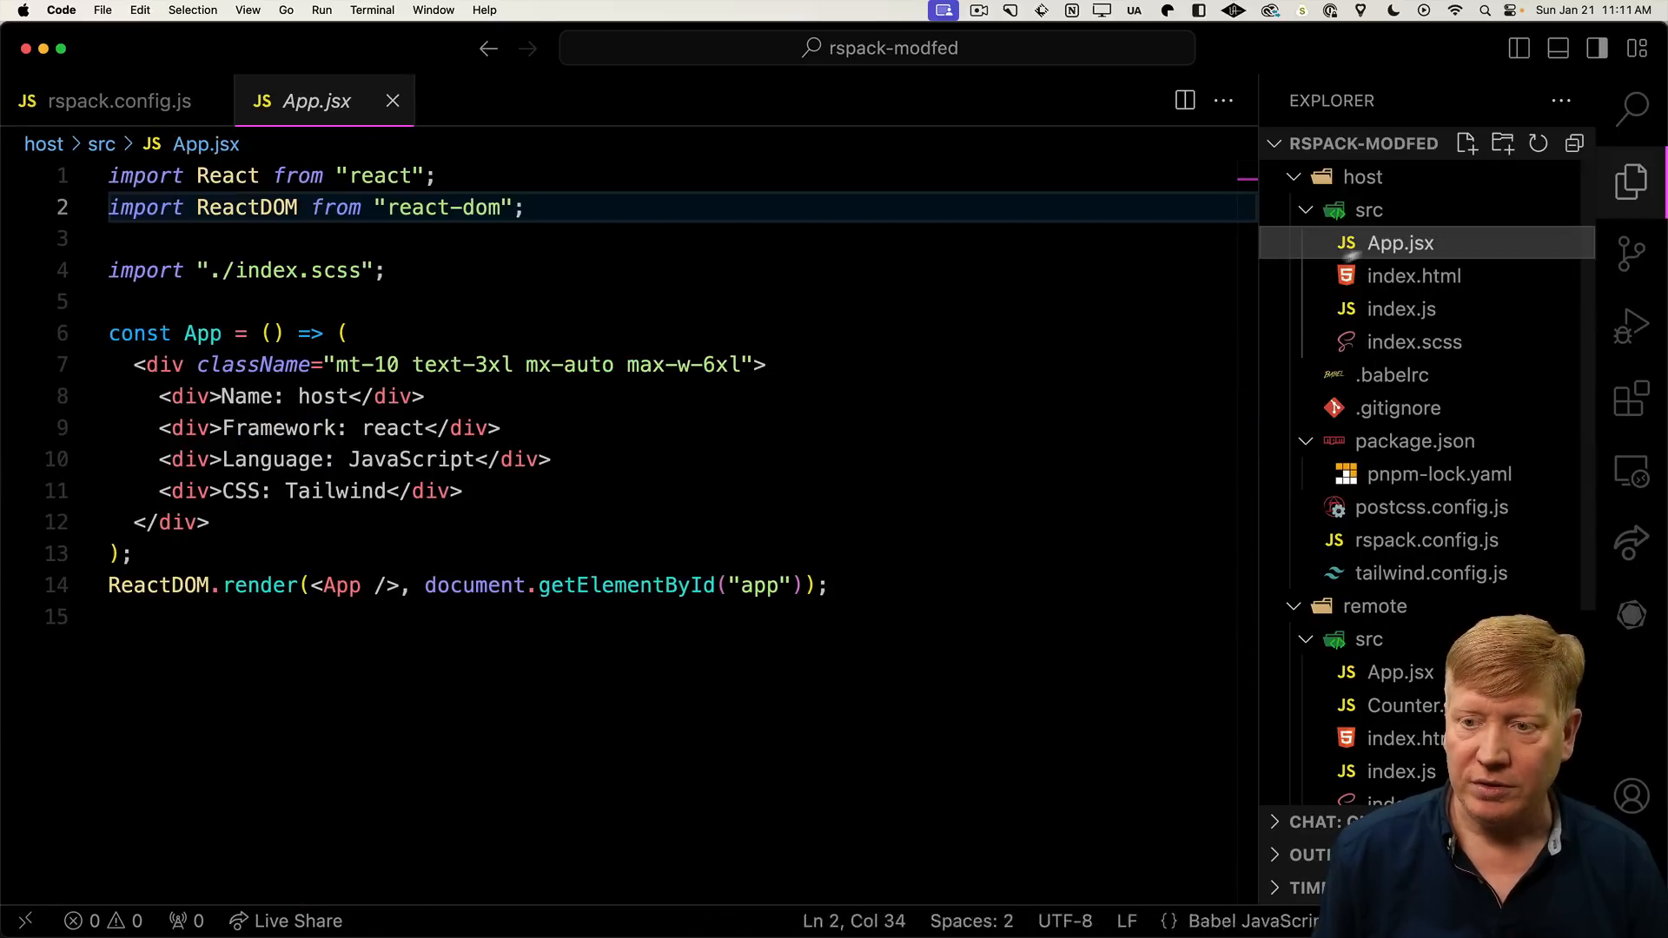
click(454, 248)
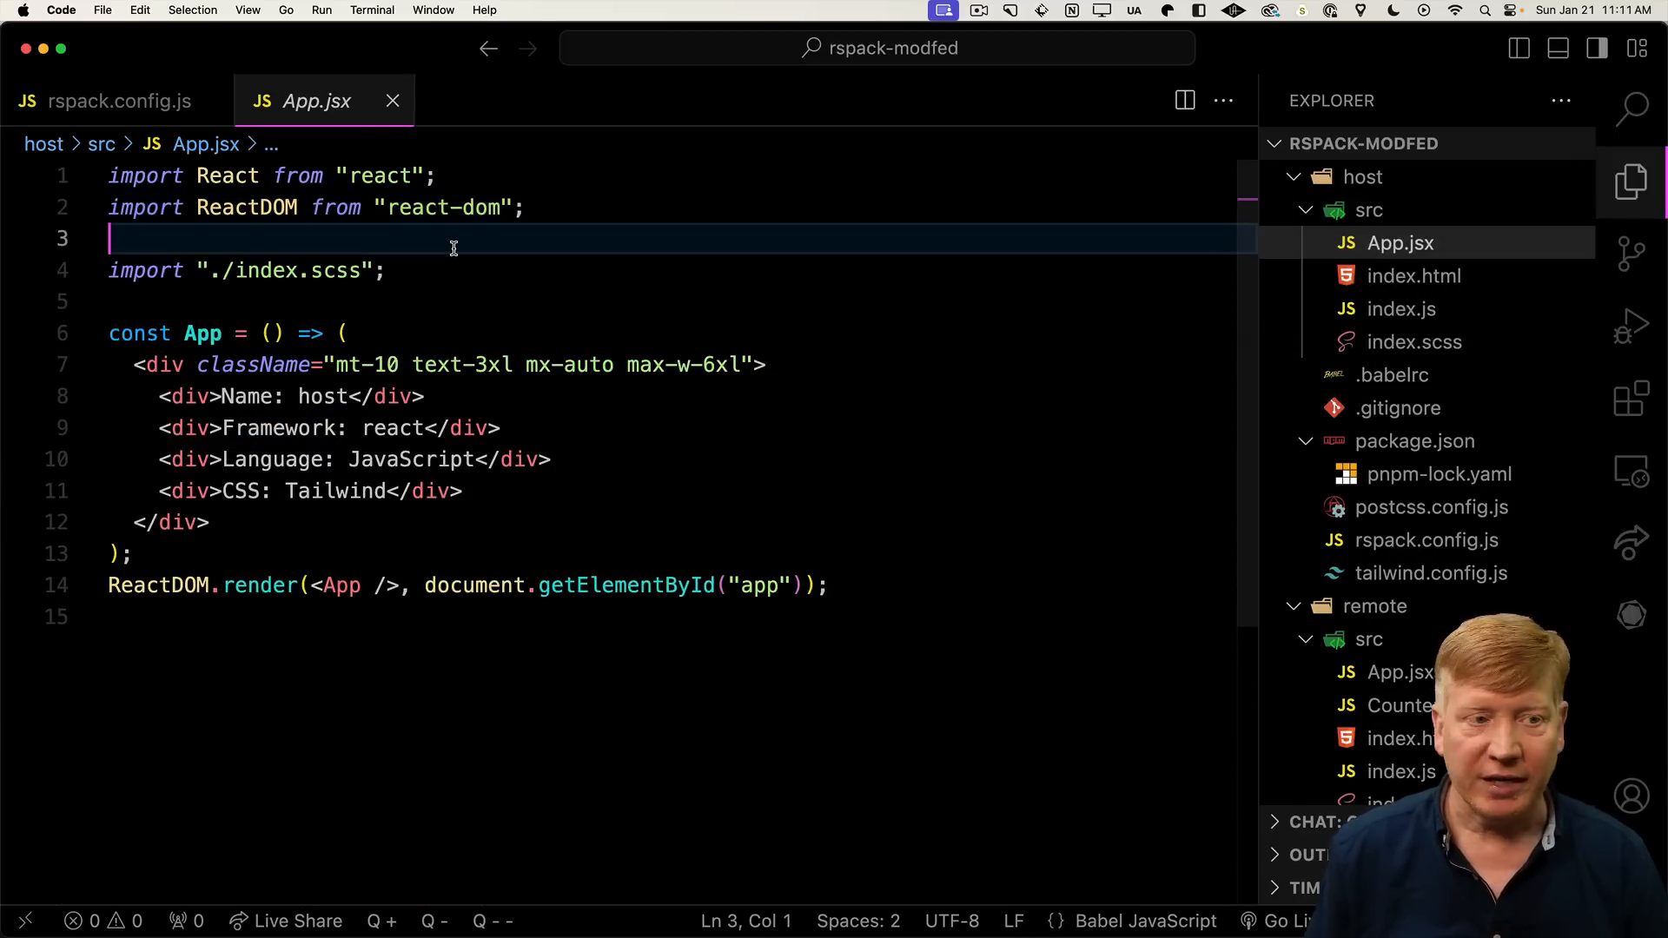
text(import Counter from "rem)
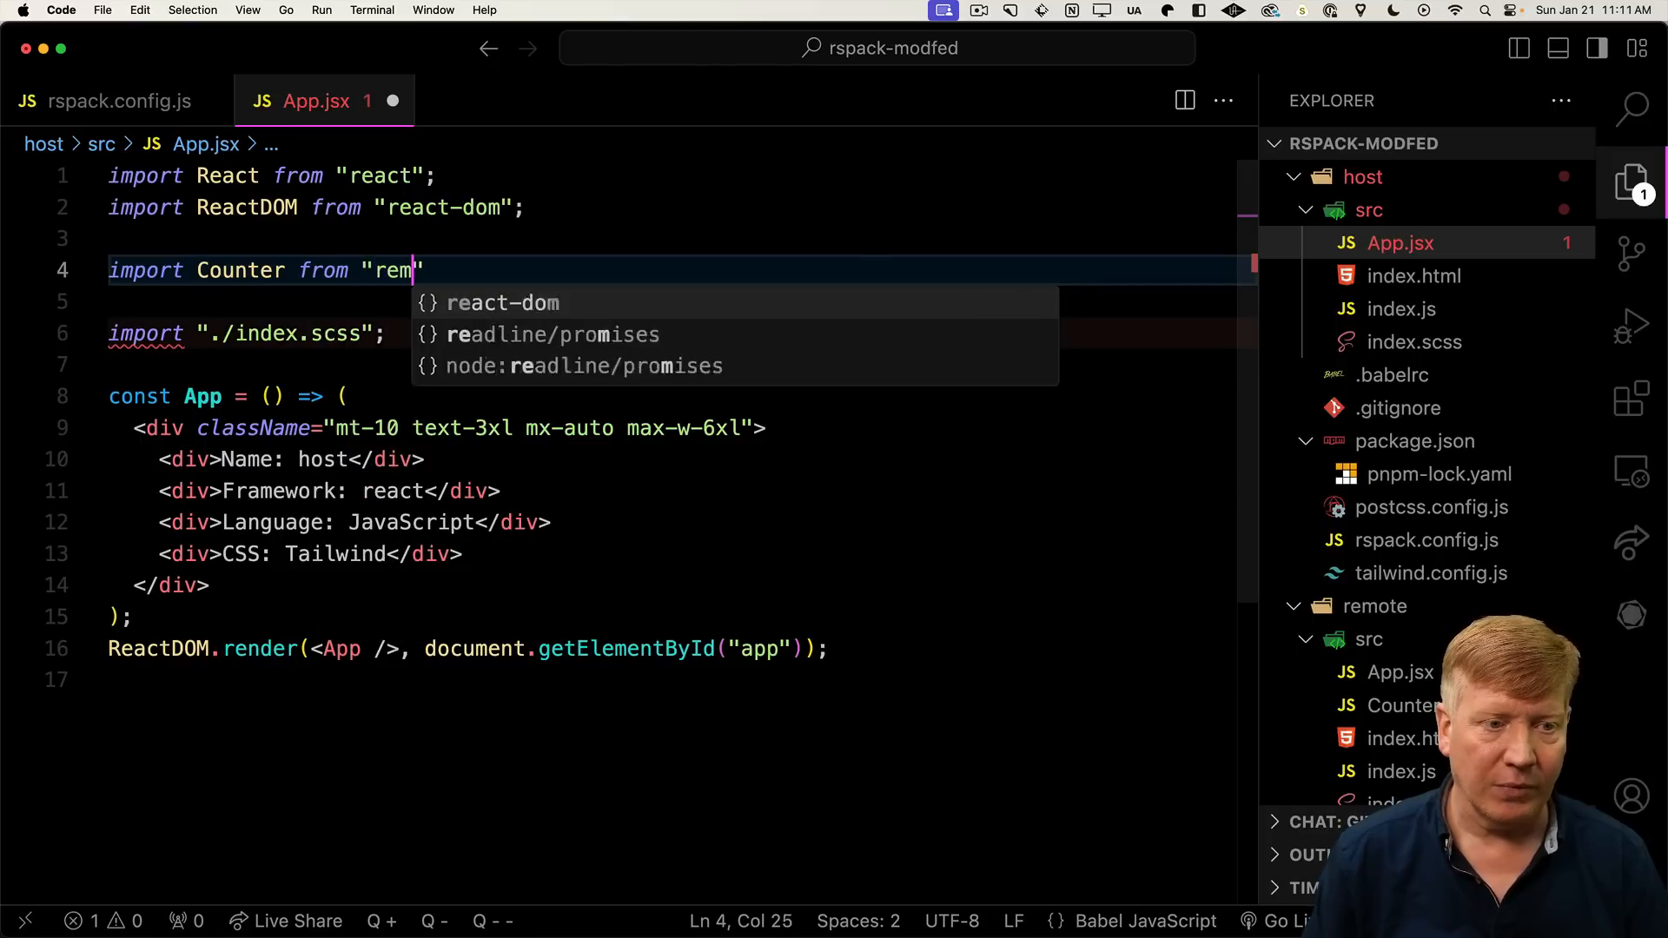
text(ote/Counter";)
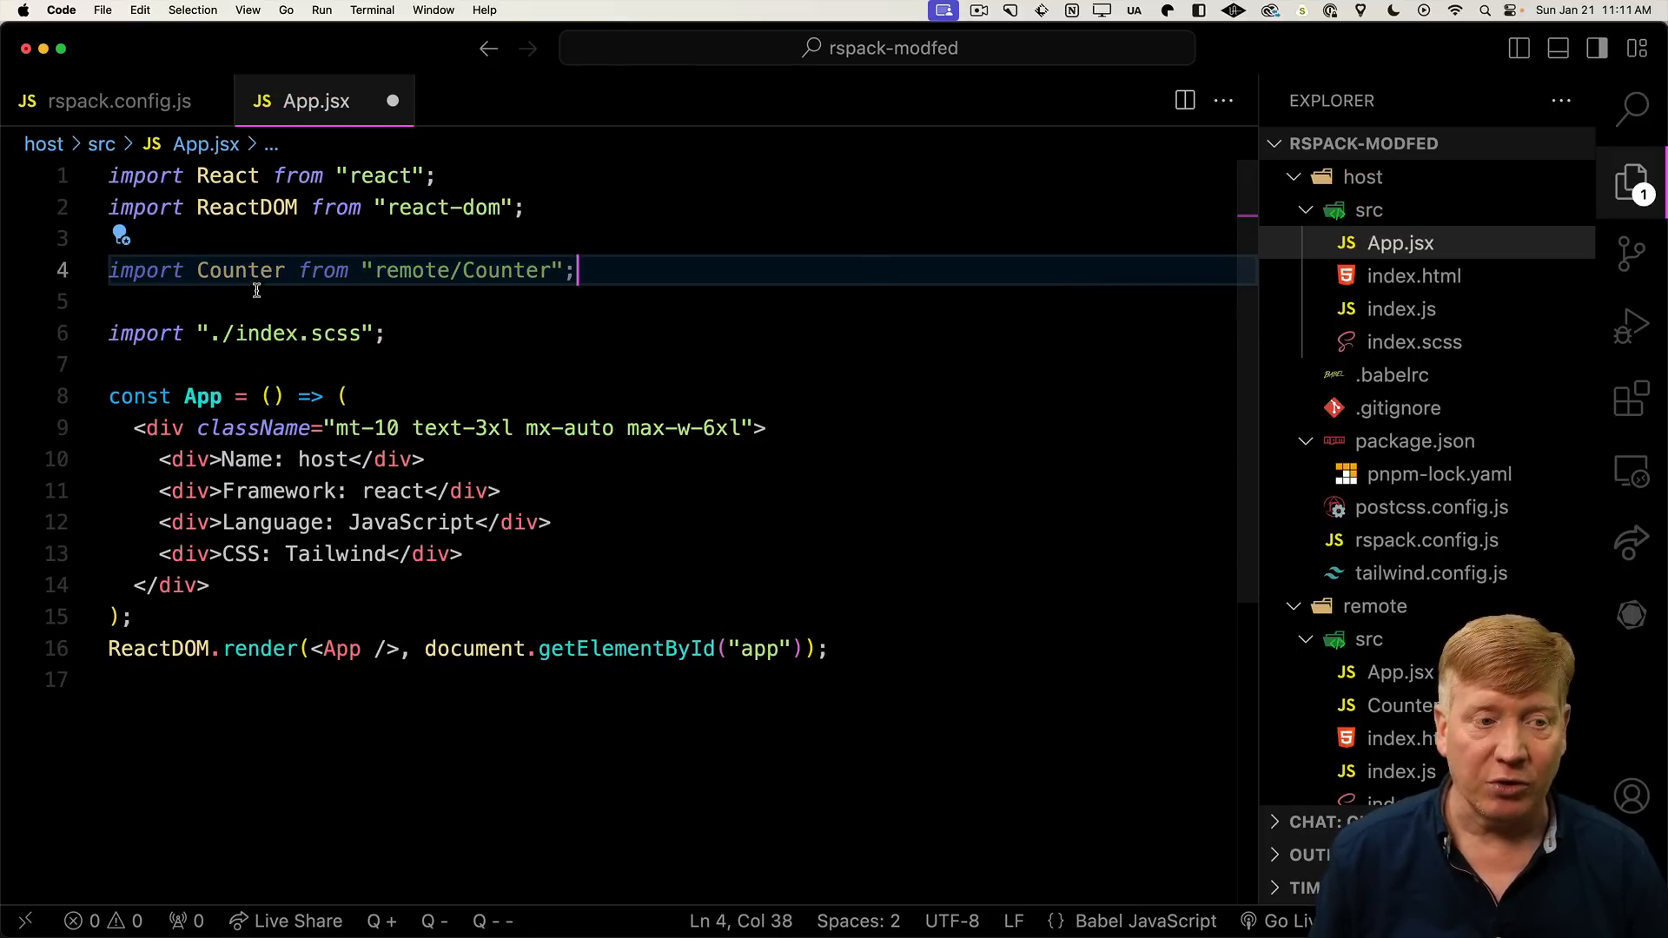
text(<Counter />)
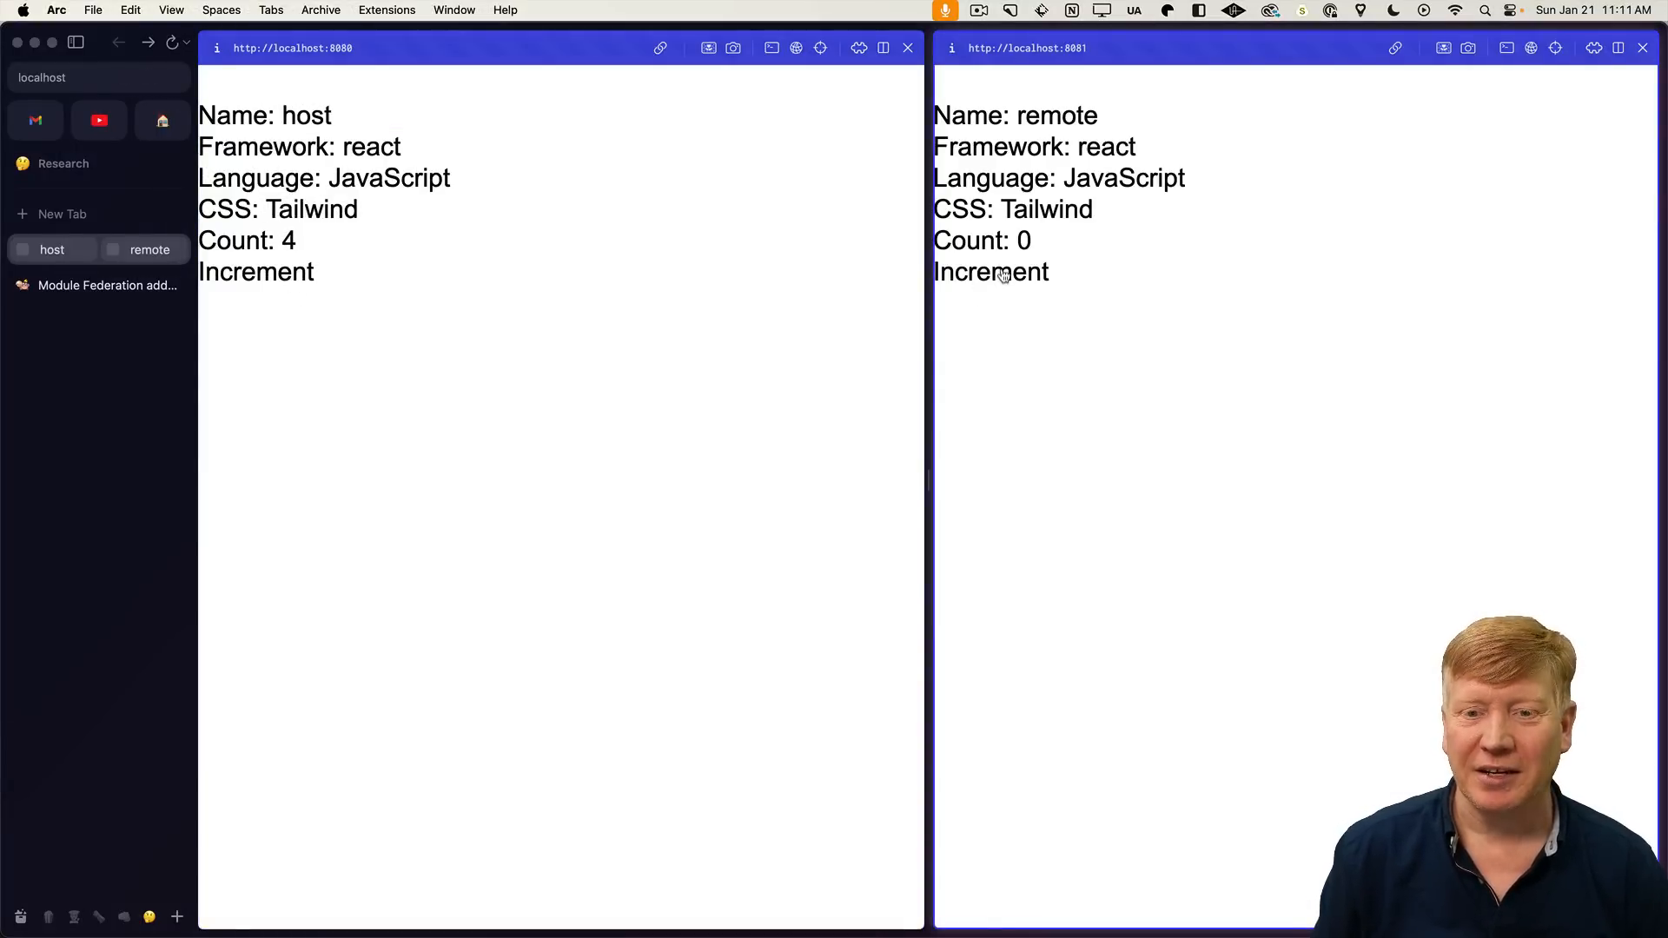
click(991, 272)
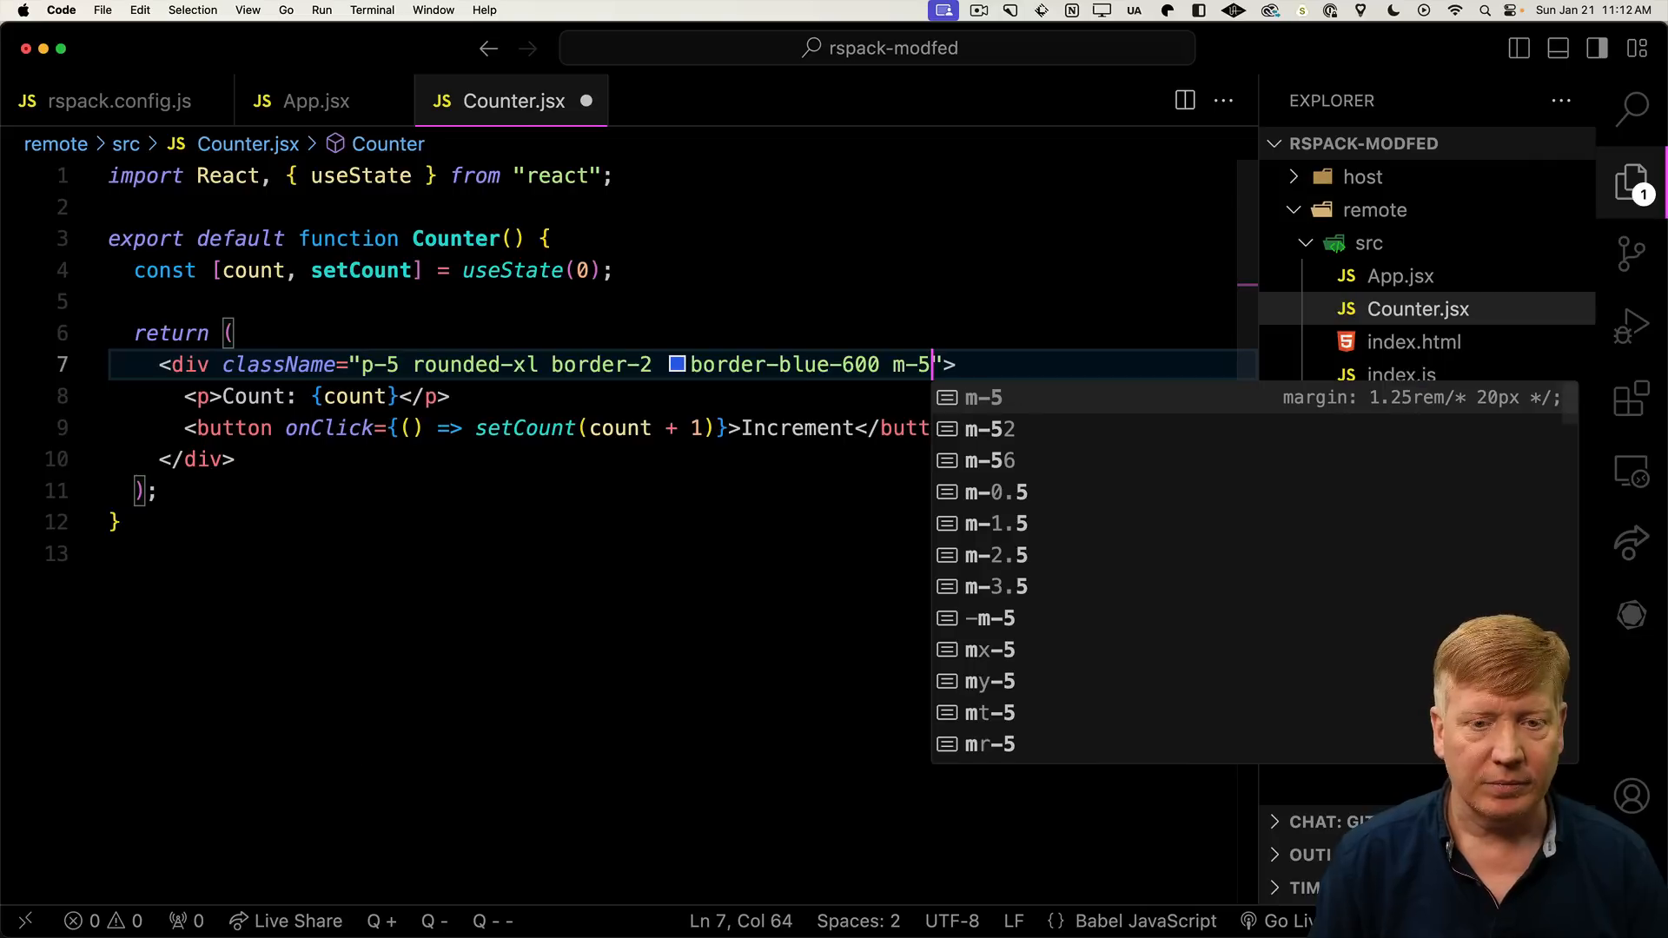
Save the Counter's m-5 rounded blue border styling and switch to Arc
key(Cmd+Tab)
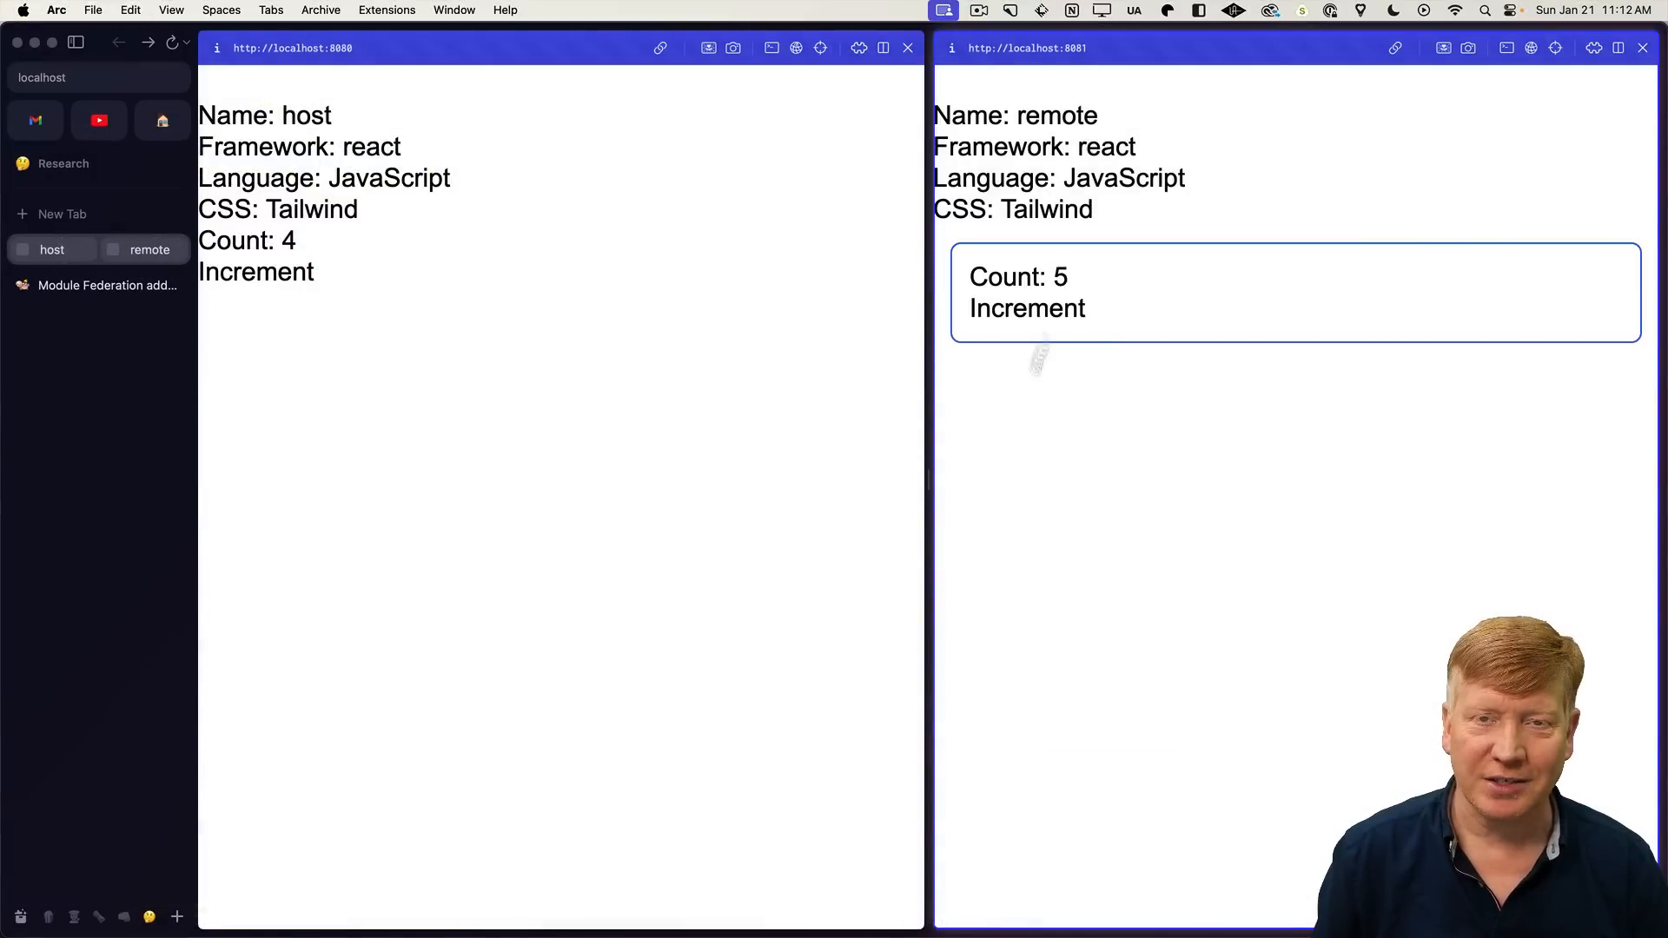
mouse_move(666, 387)
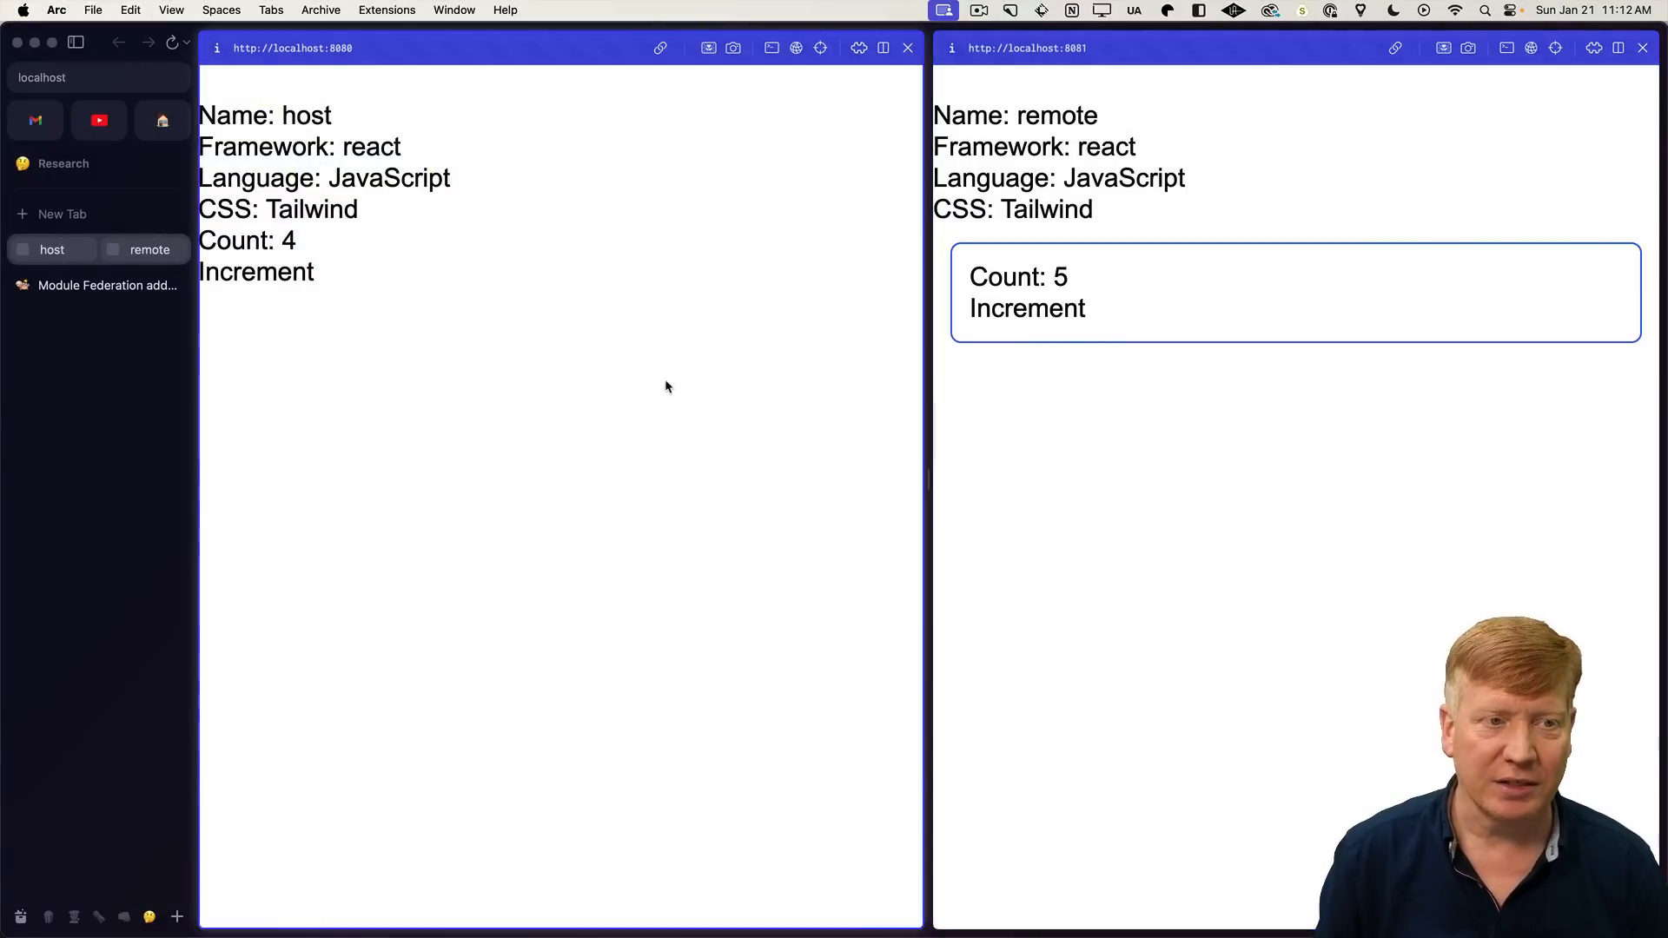
mouse_move(722, 531)
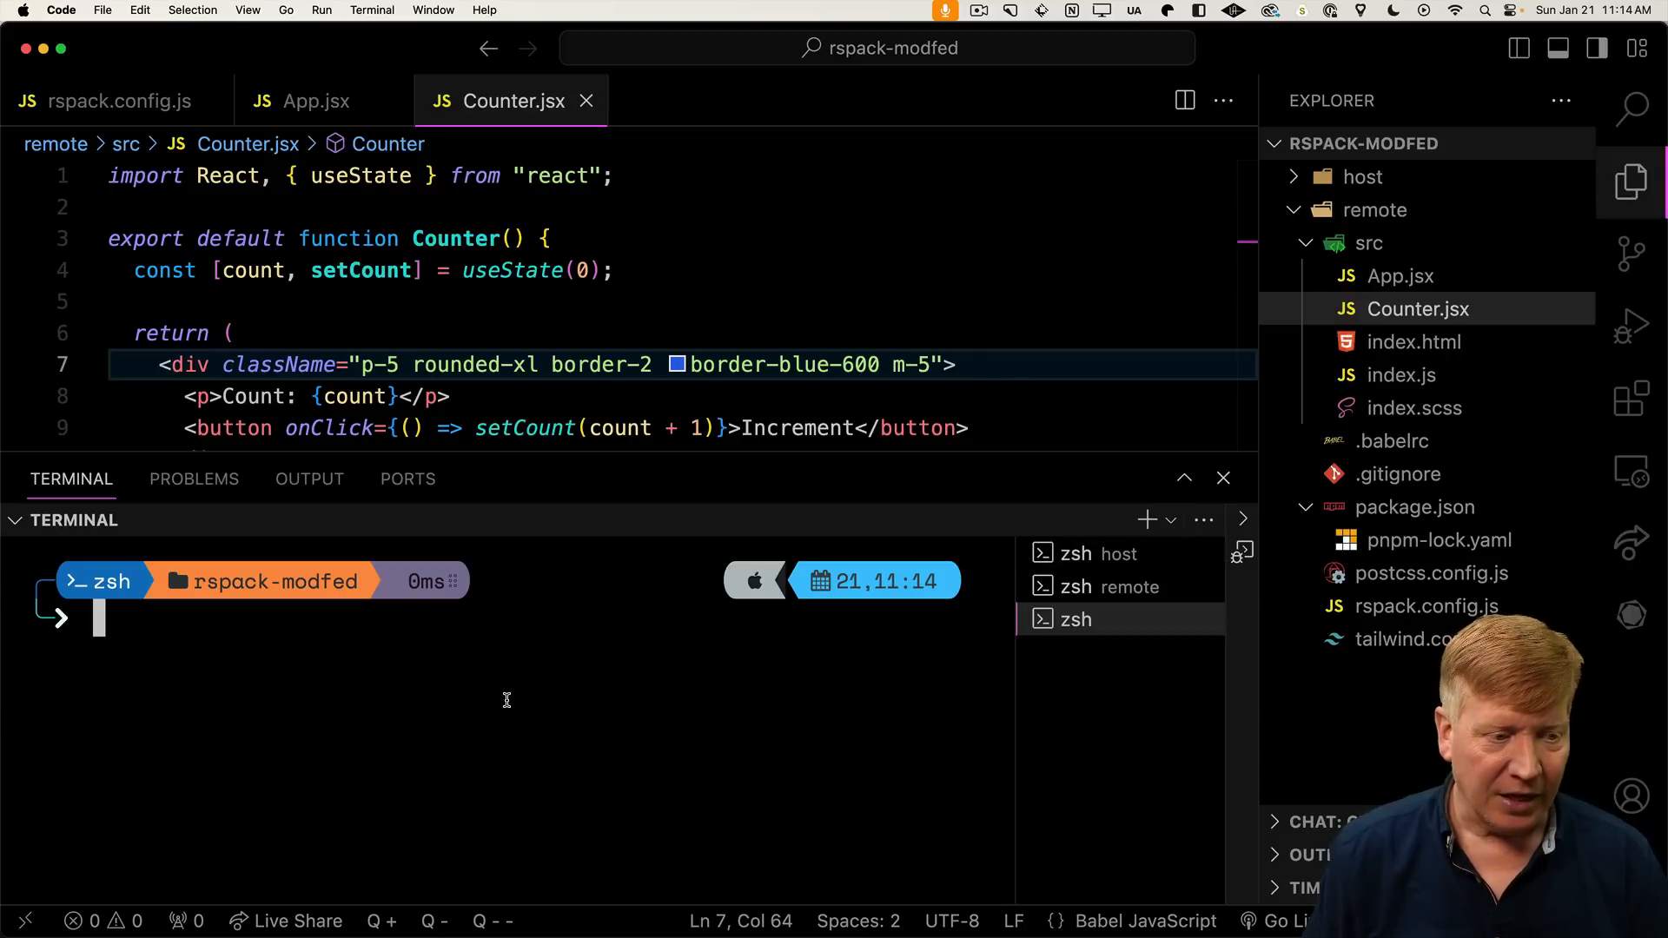
Run npx create-mf-app for a new app named vue-remote and confirm its port
text(npx create-mf-app)
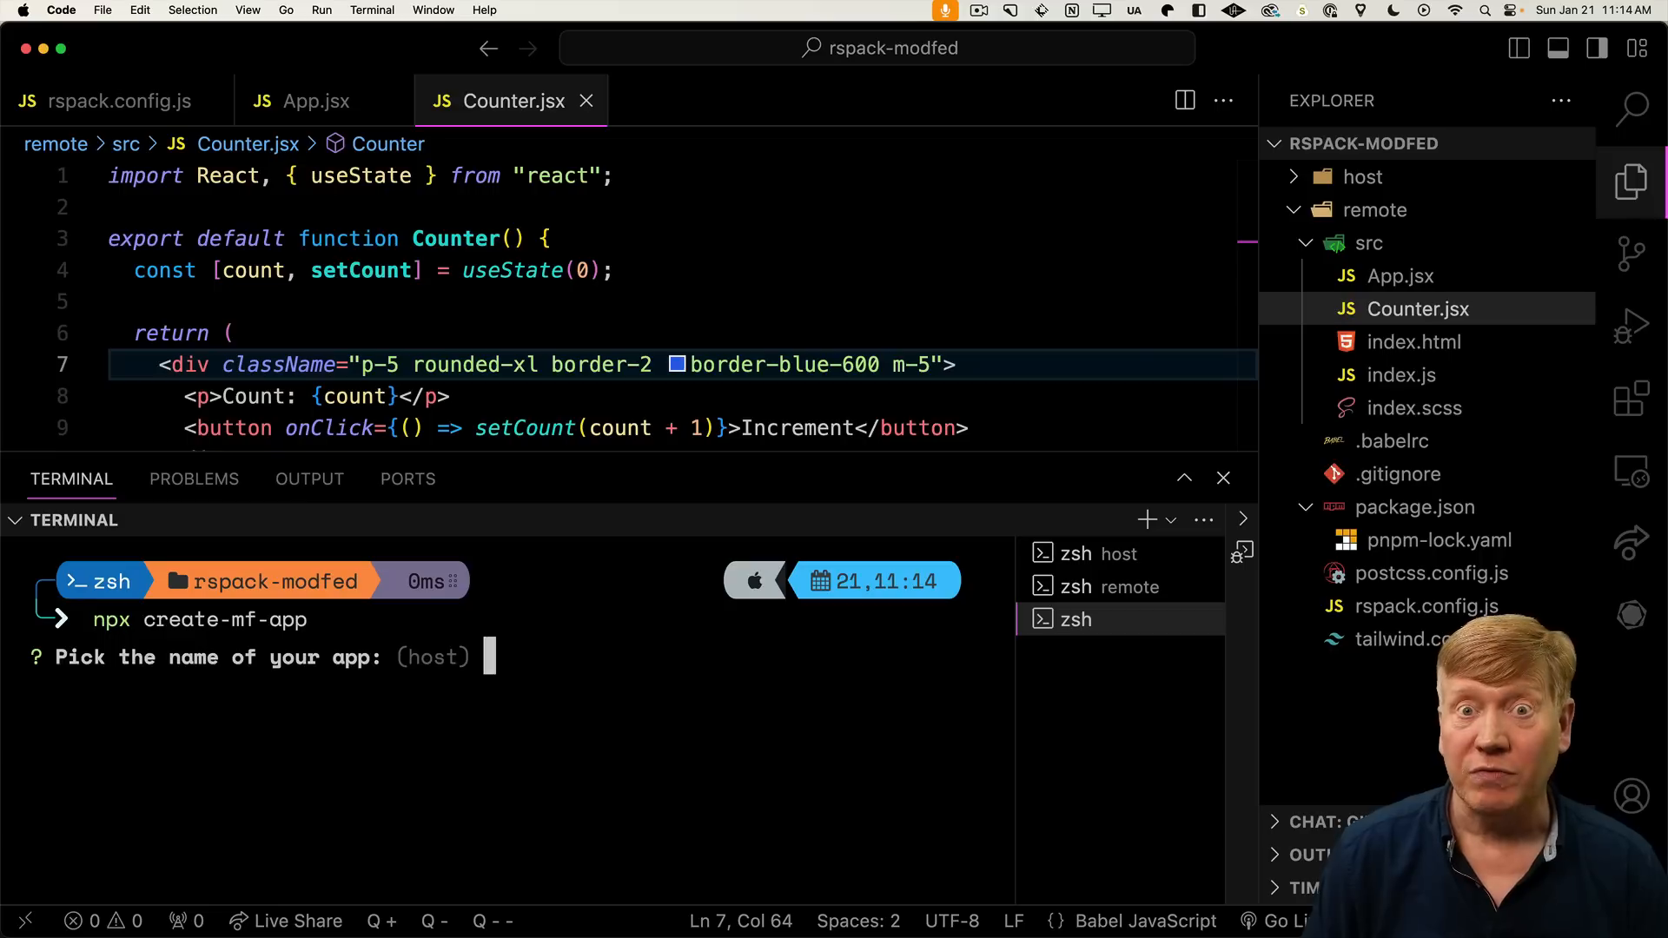
text(v)
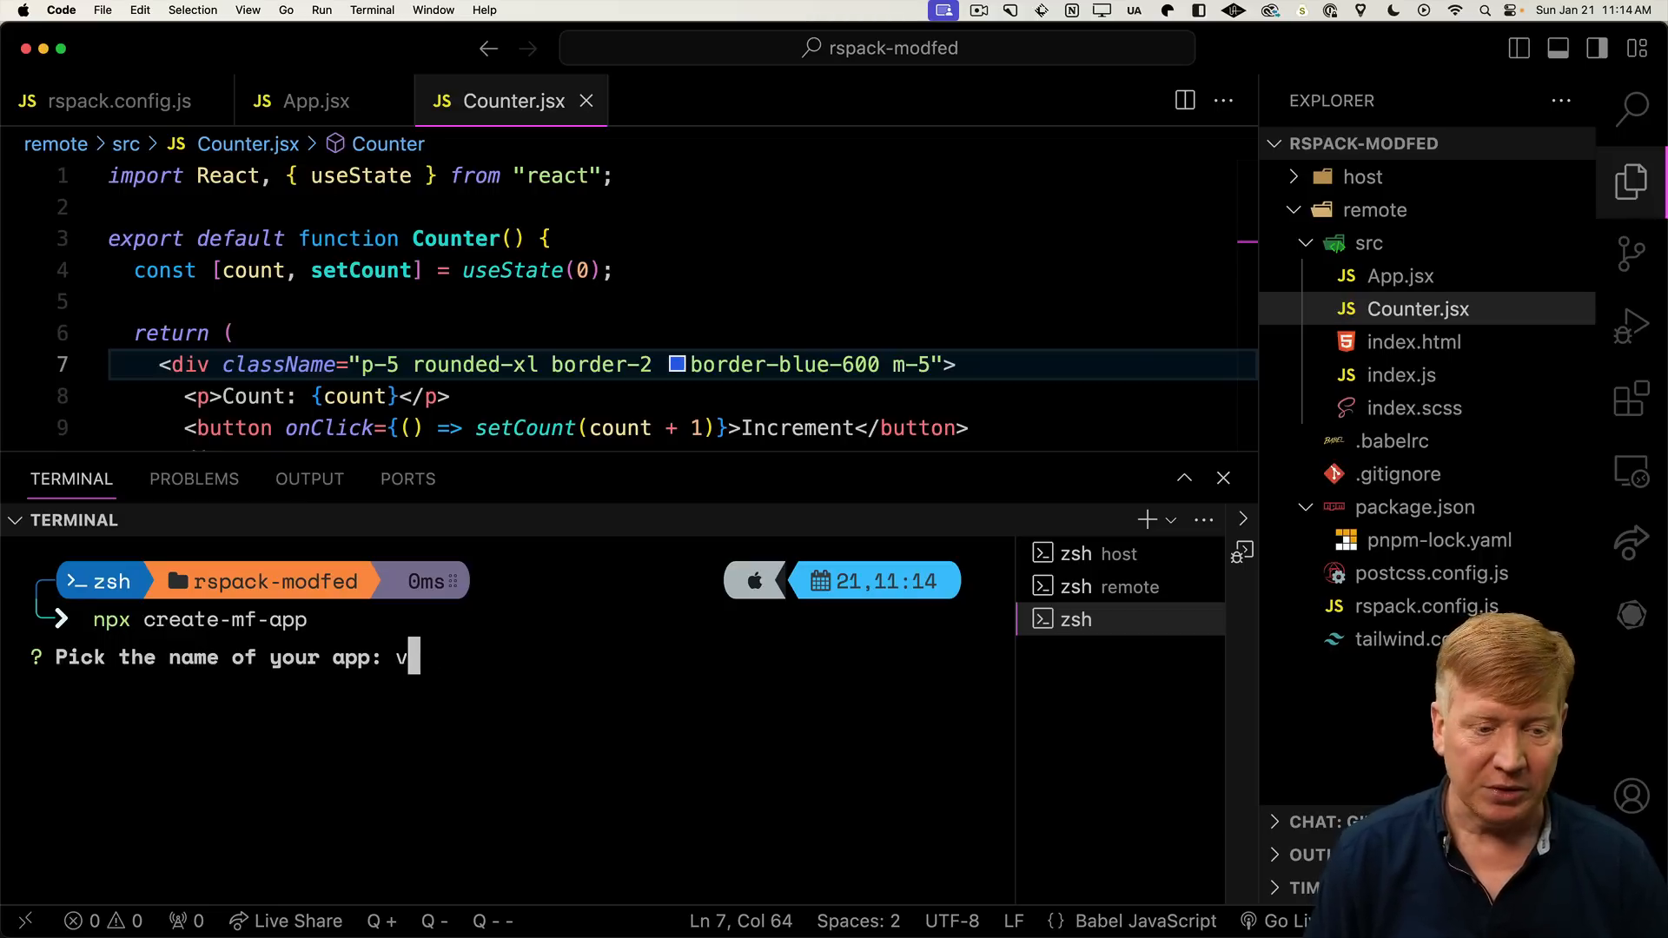
text(ue-remote)
text(80)
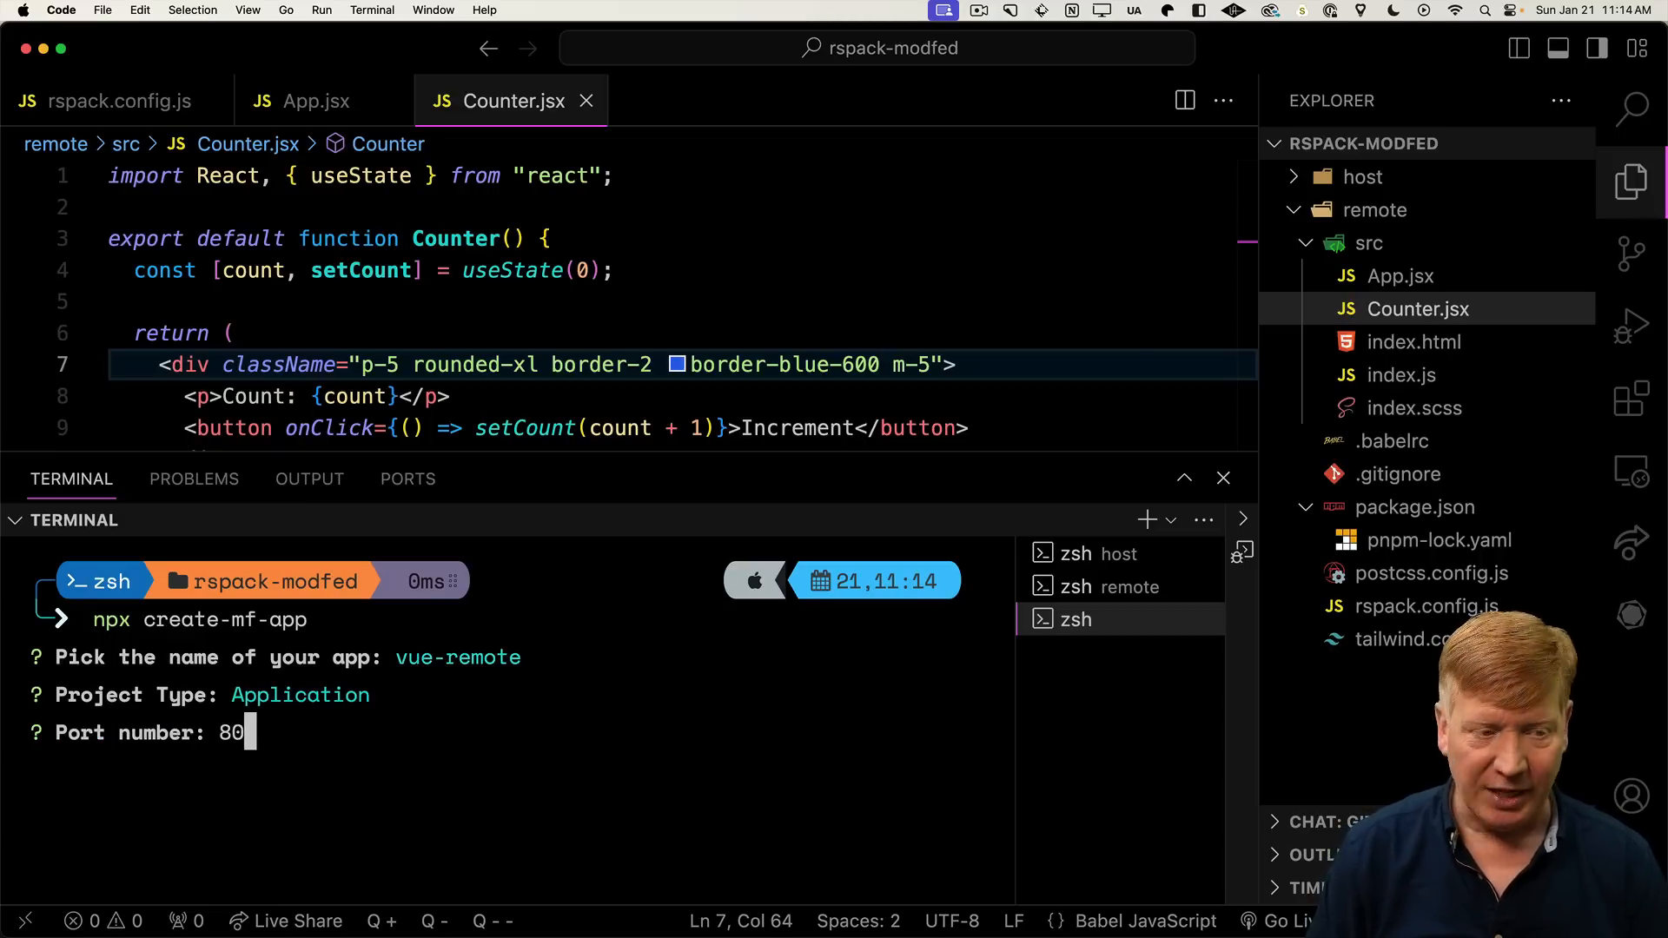
key(Enter)
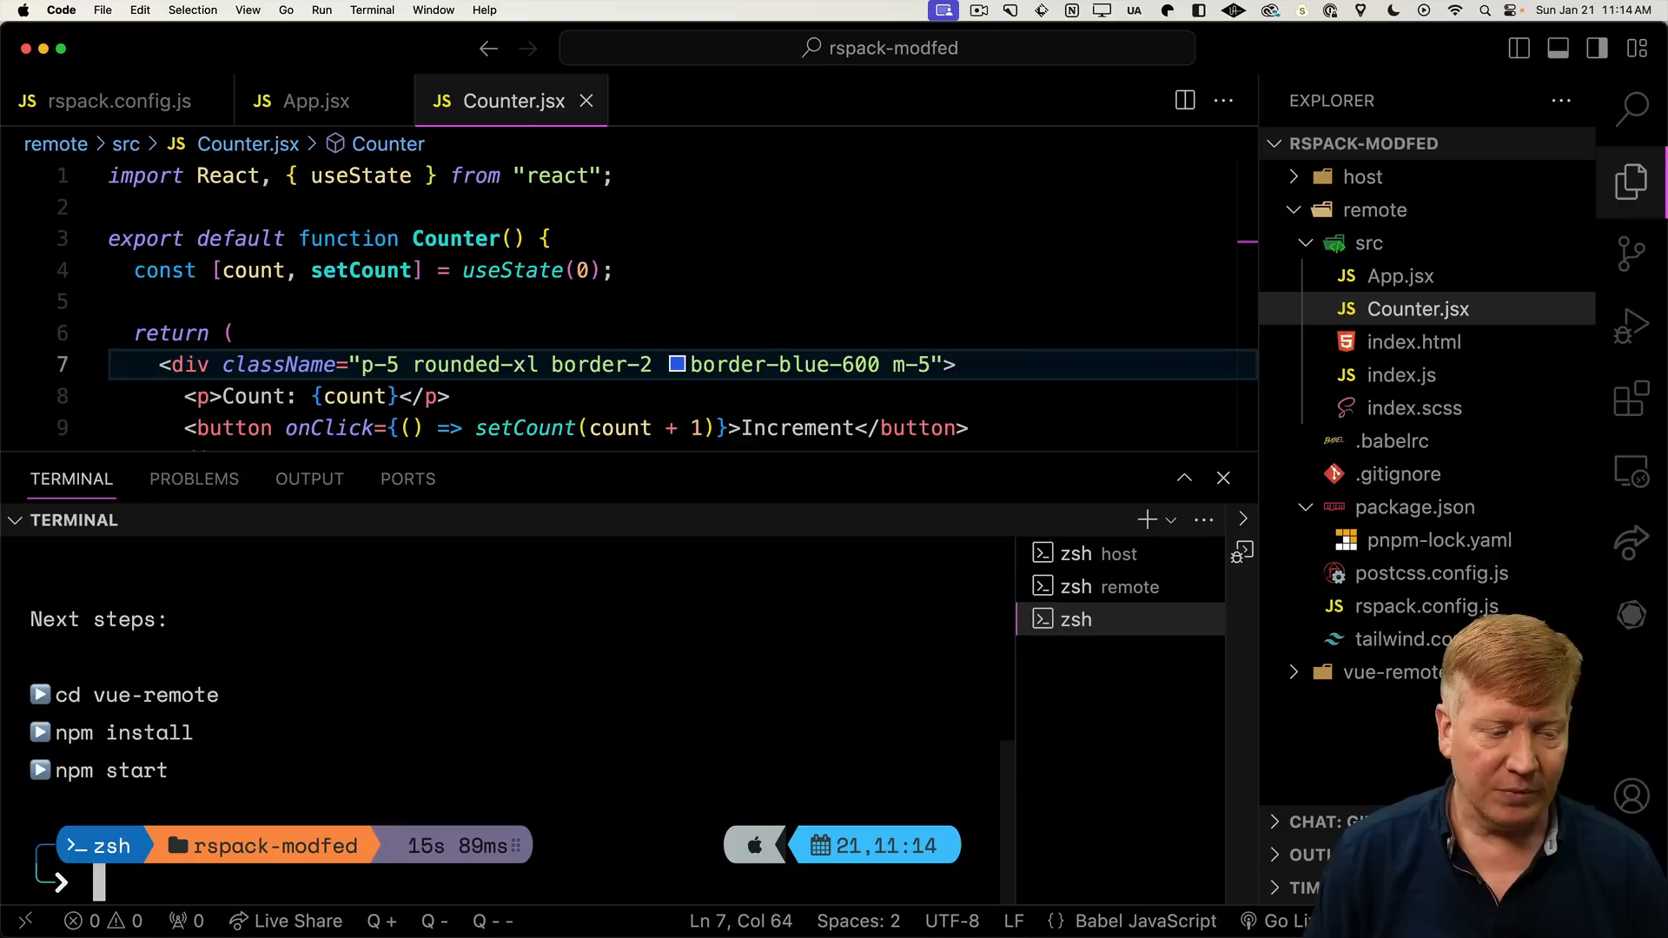
text(cd remote/)
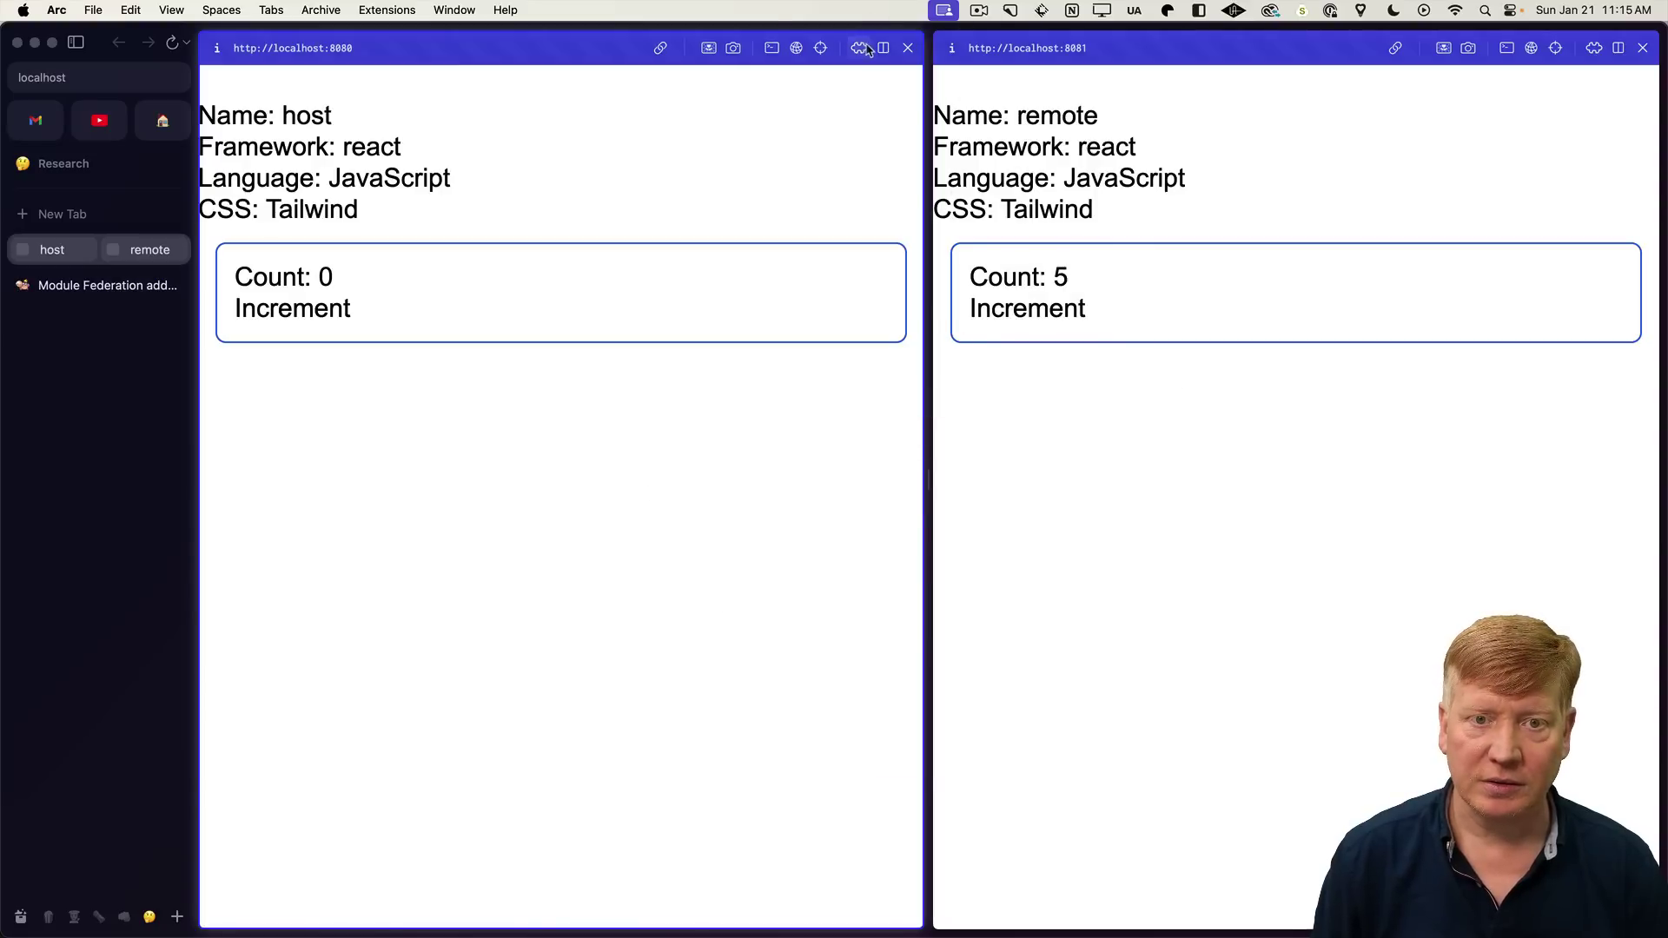
mouse_move(882, 48)
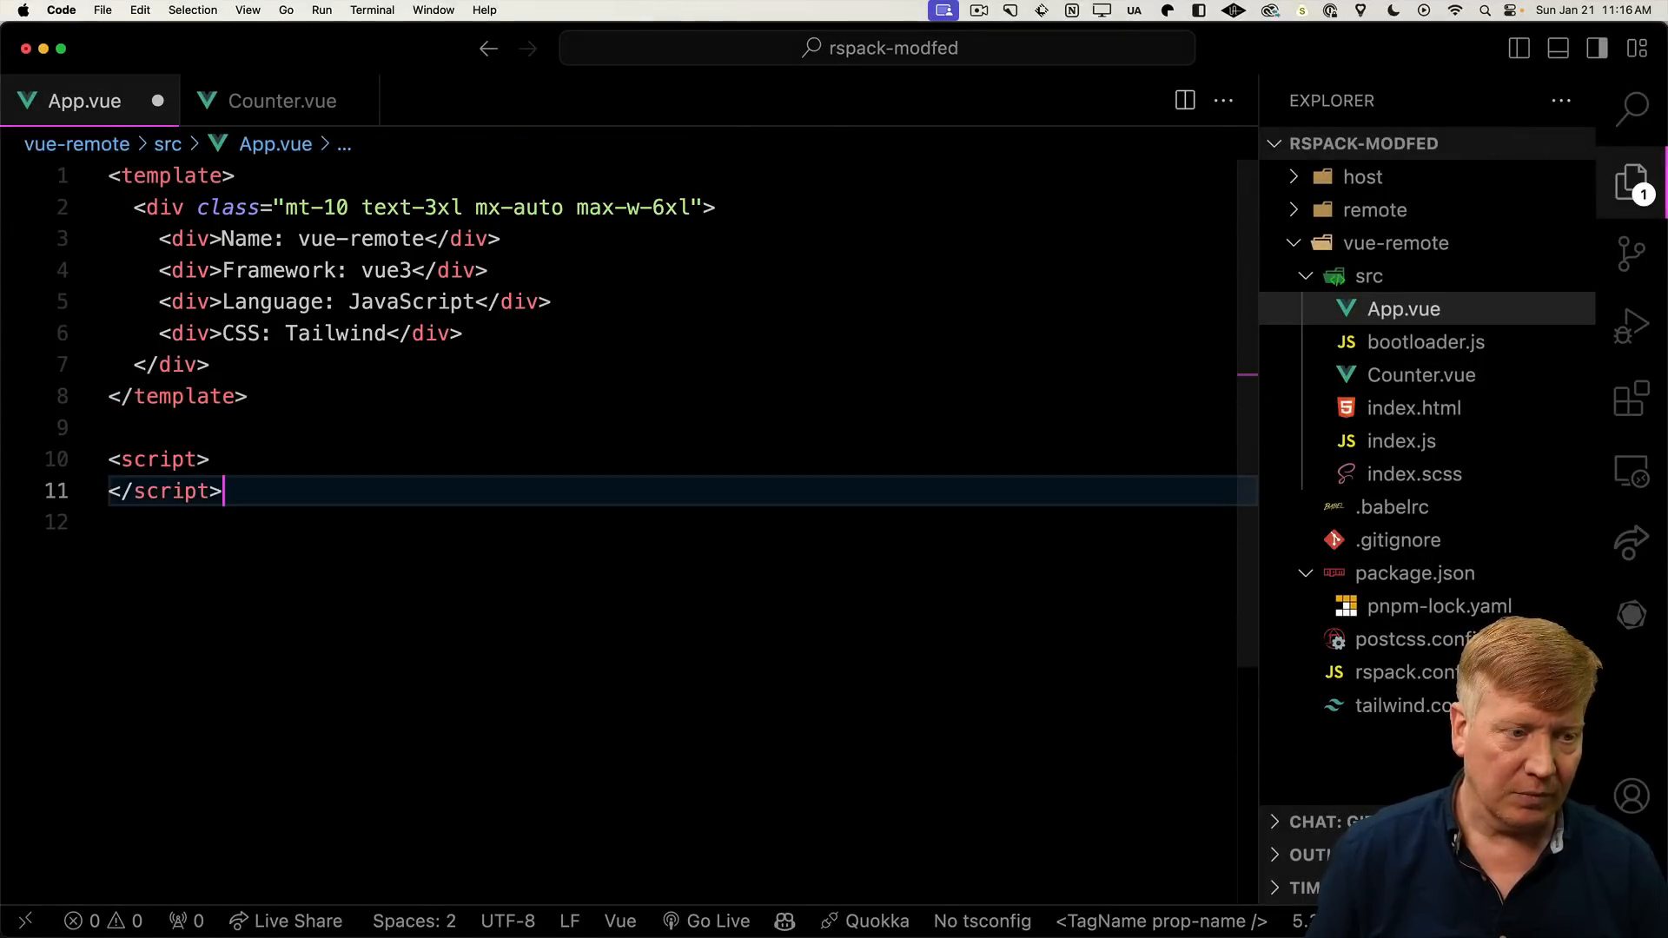
Import Counter into vue-remote App.vue, render <Counter />, save, and check the page in Arc
text(imp)
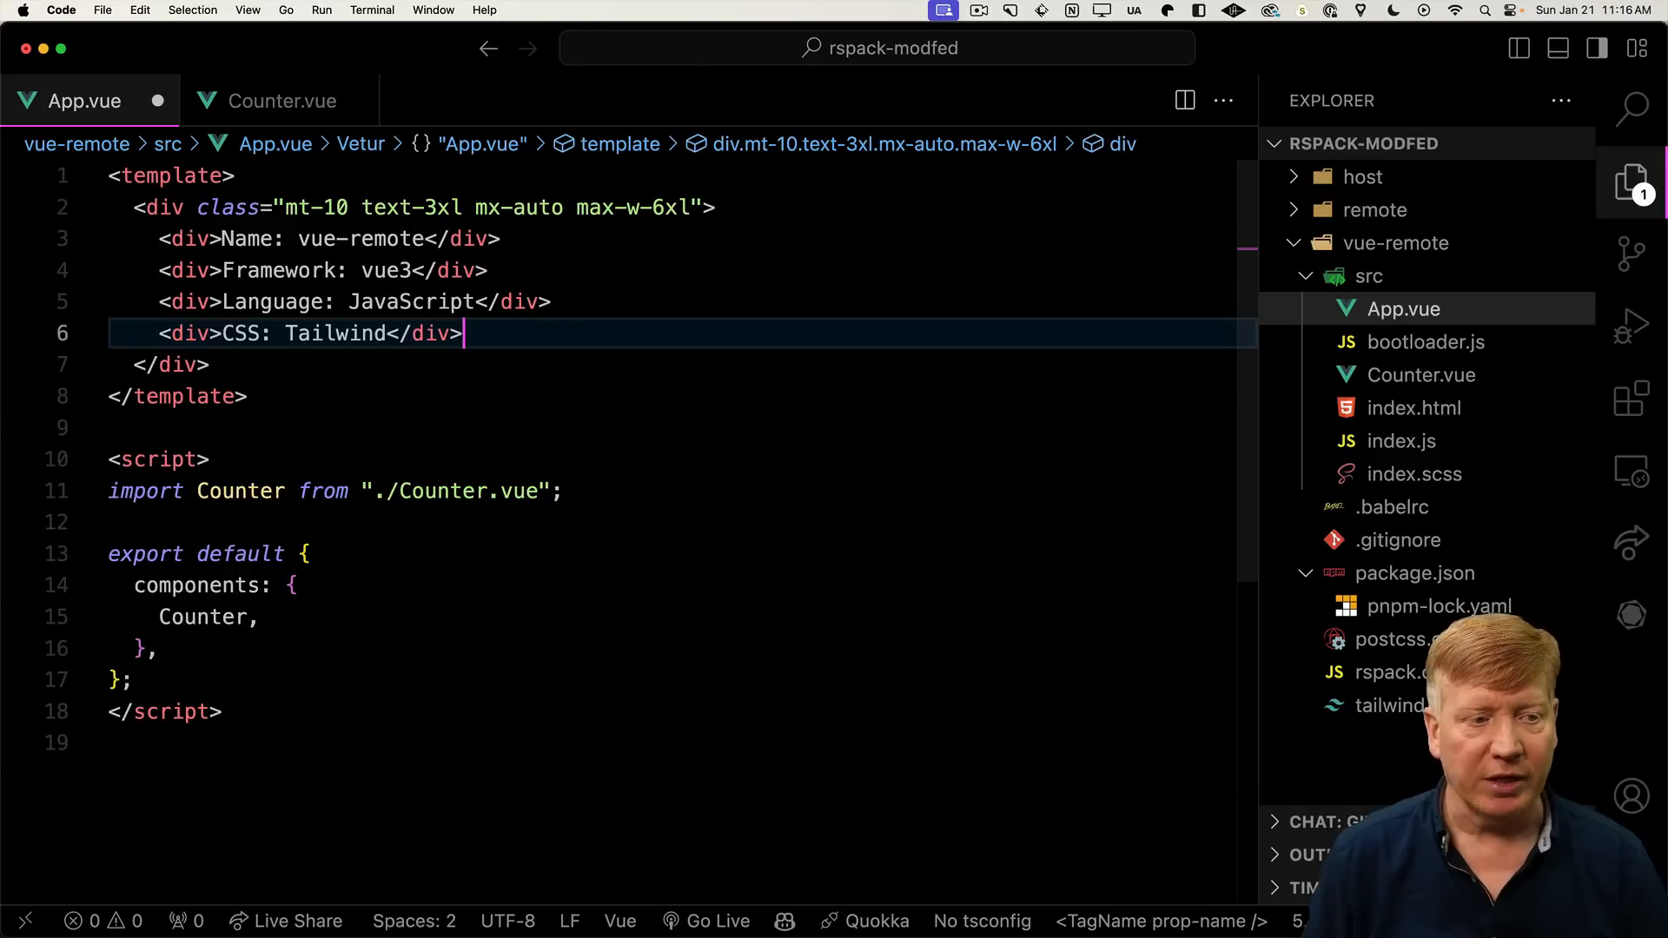
text(<Counter />)
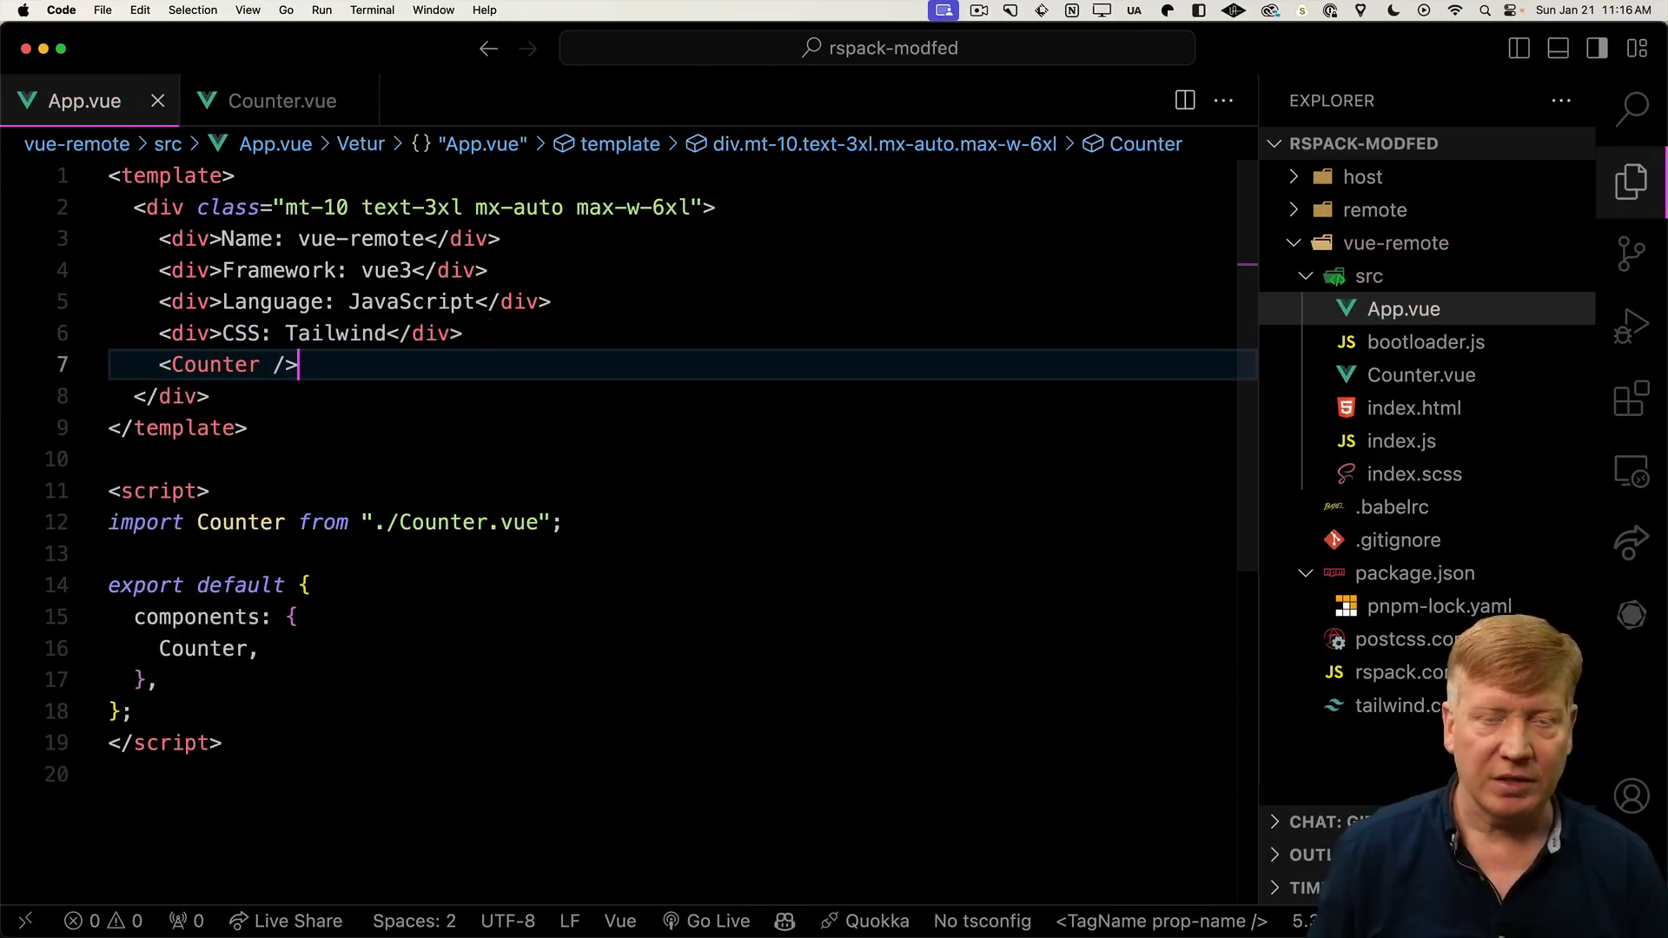
key(Cmd+Tab)
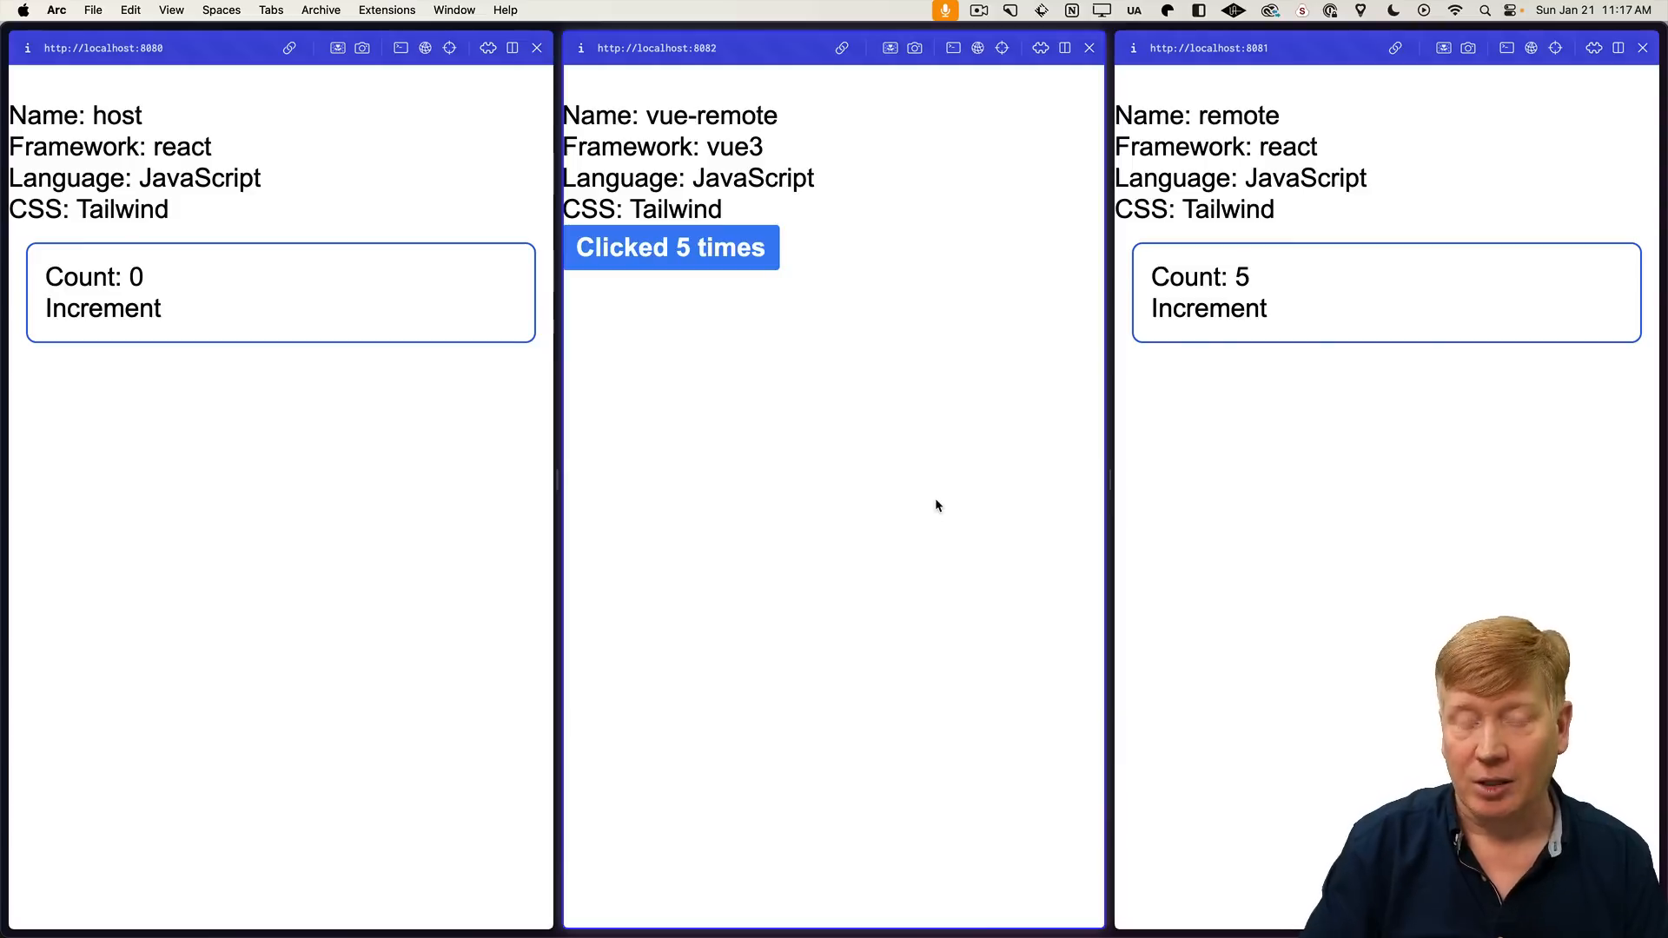
key(Cmd+Tab)
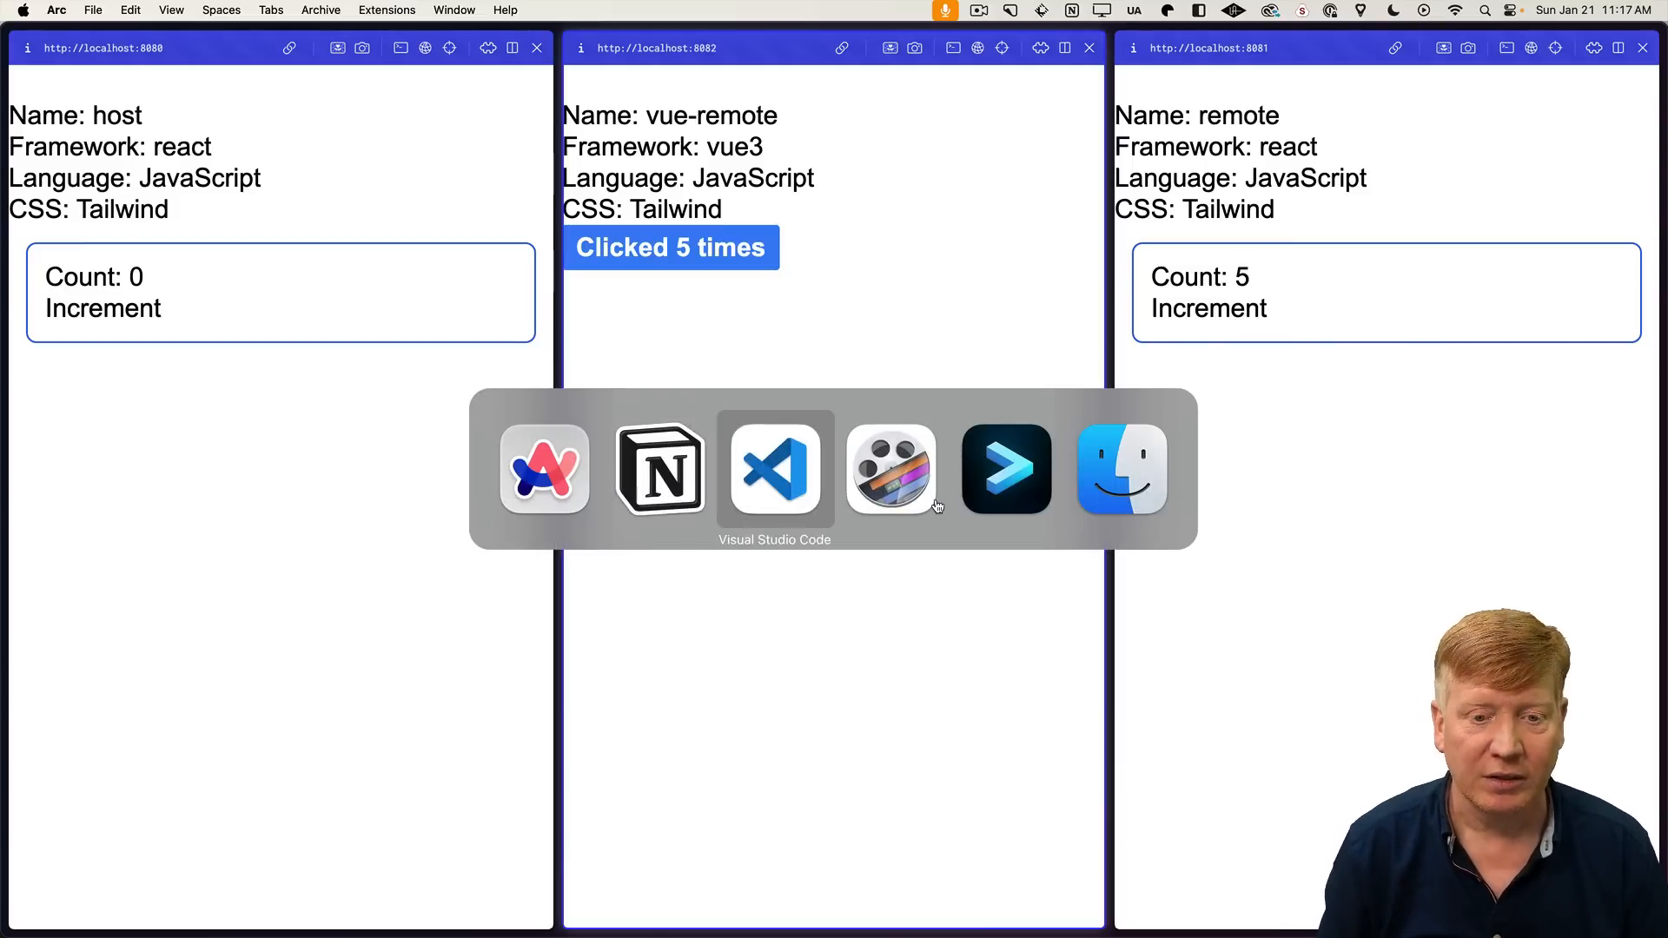
click(774, 469)
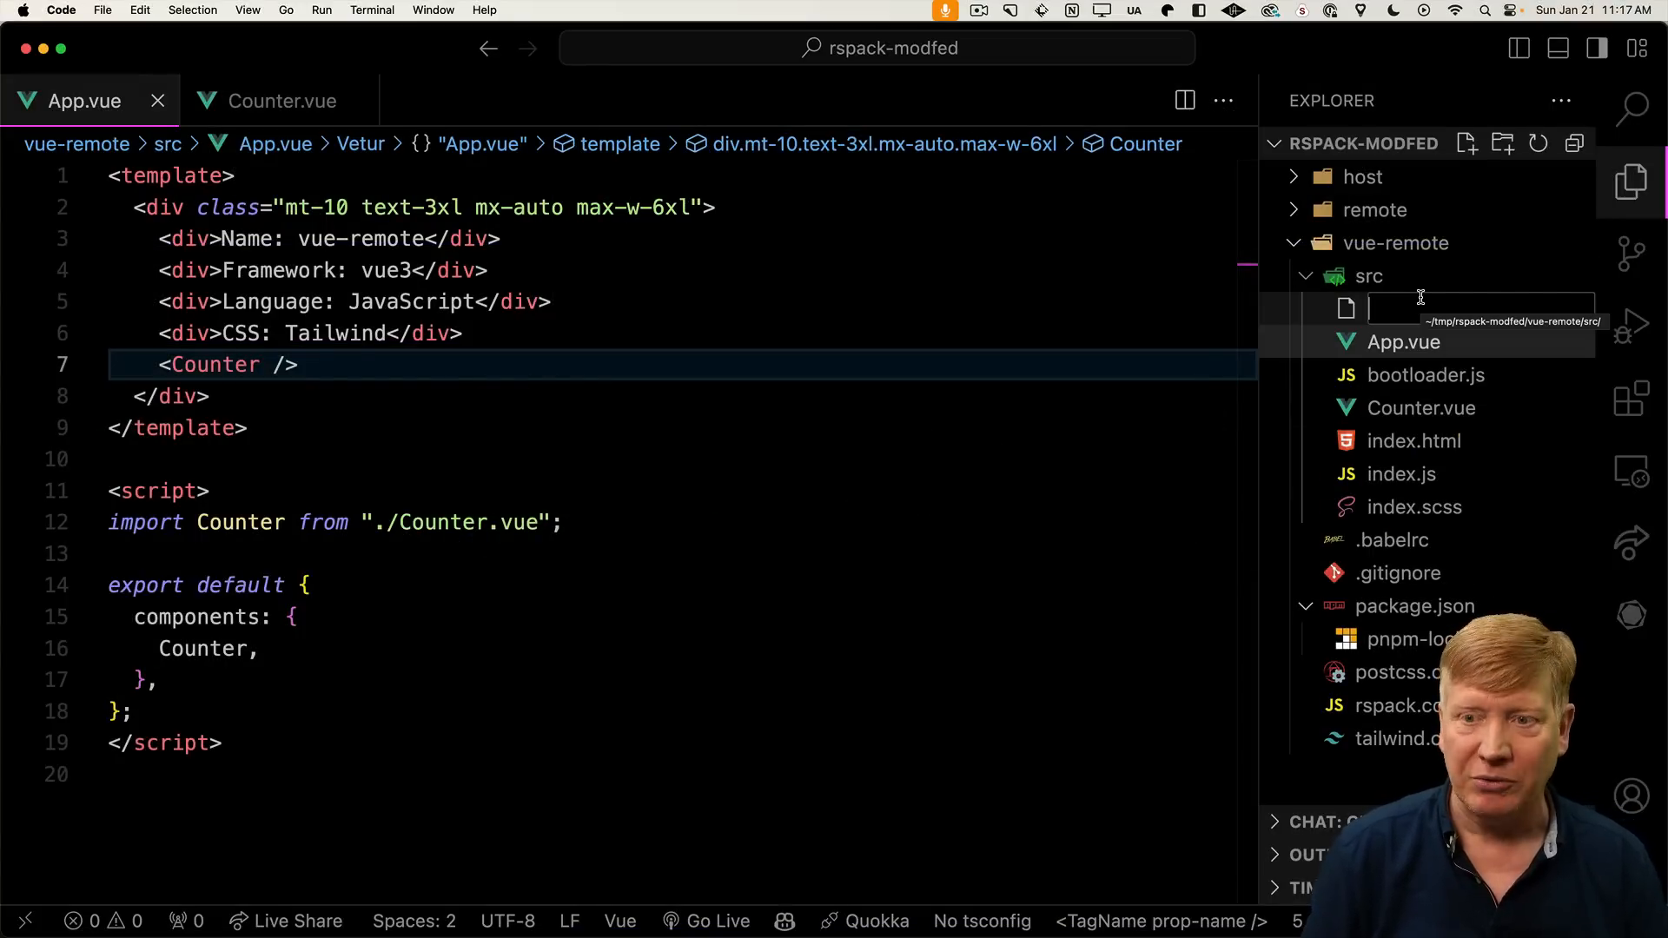
Create counterMounter.js in vue-remote, drawing on the bootloader file's mounting code
text(counterMounter)
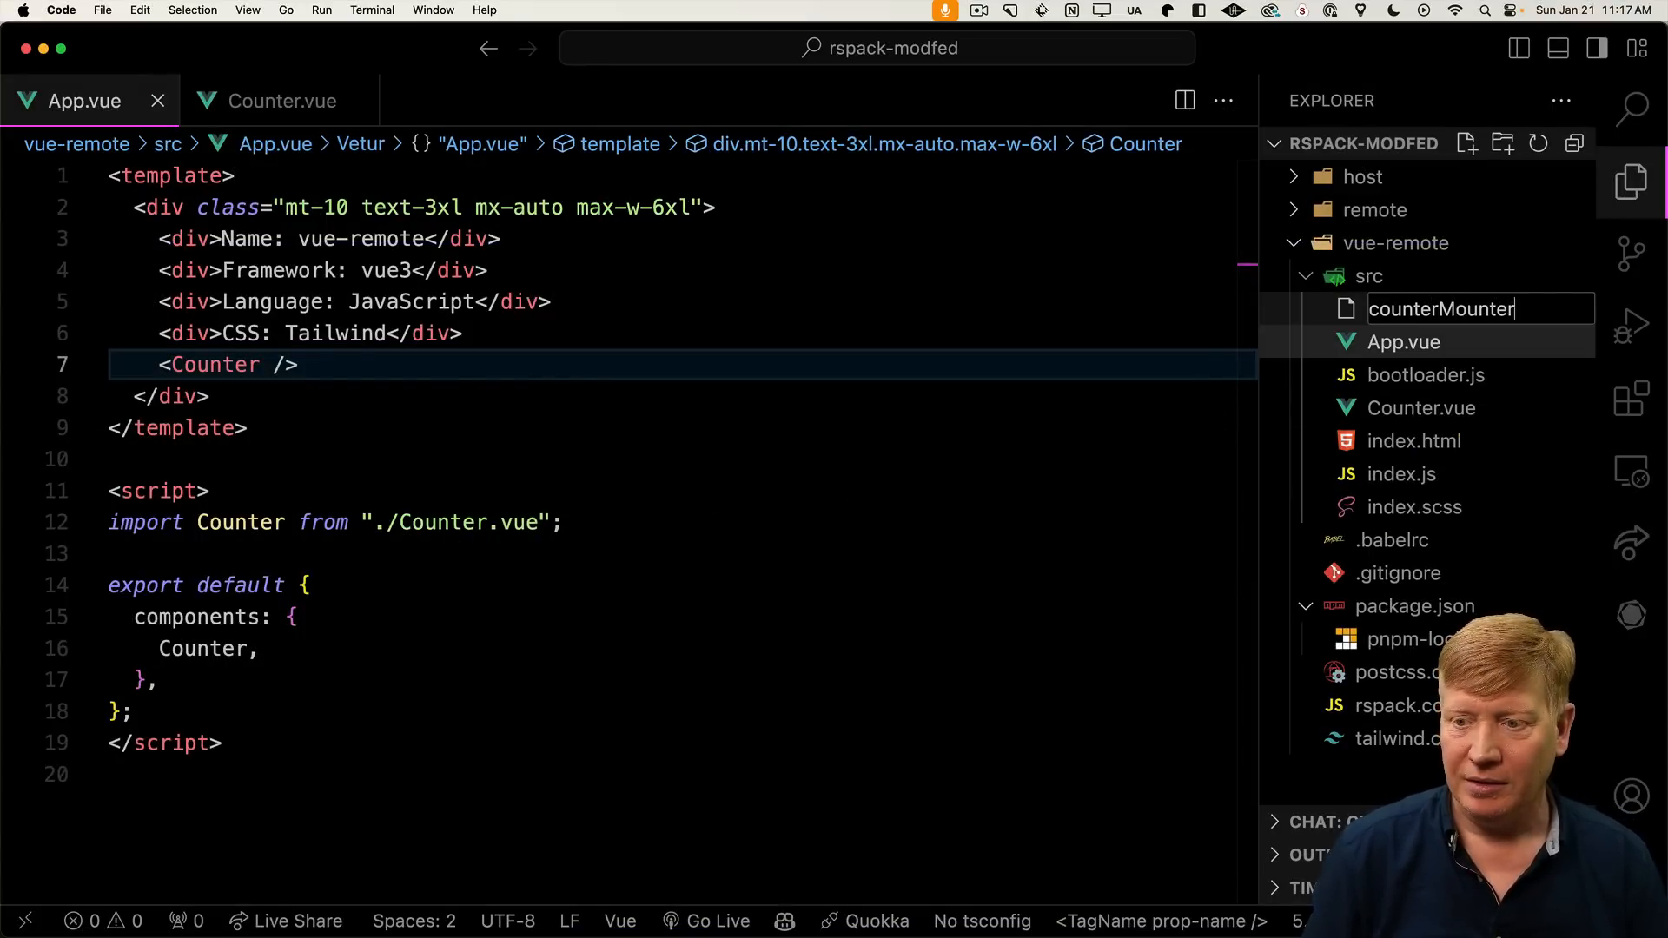
key(Enter)
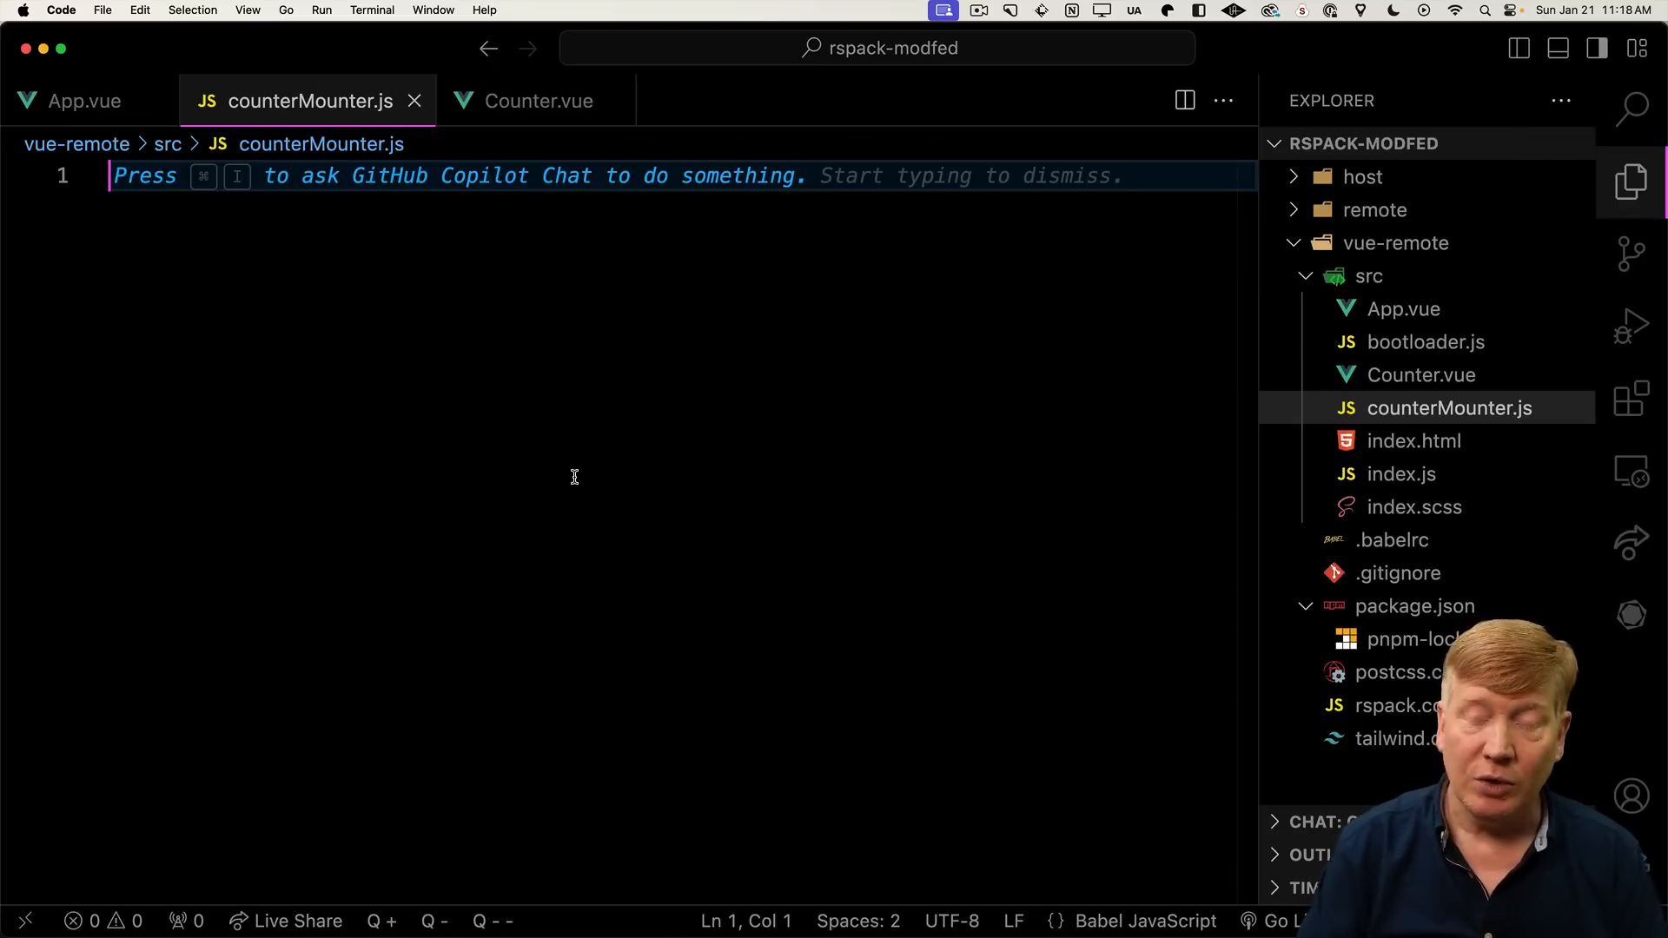
click(1425, 342)
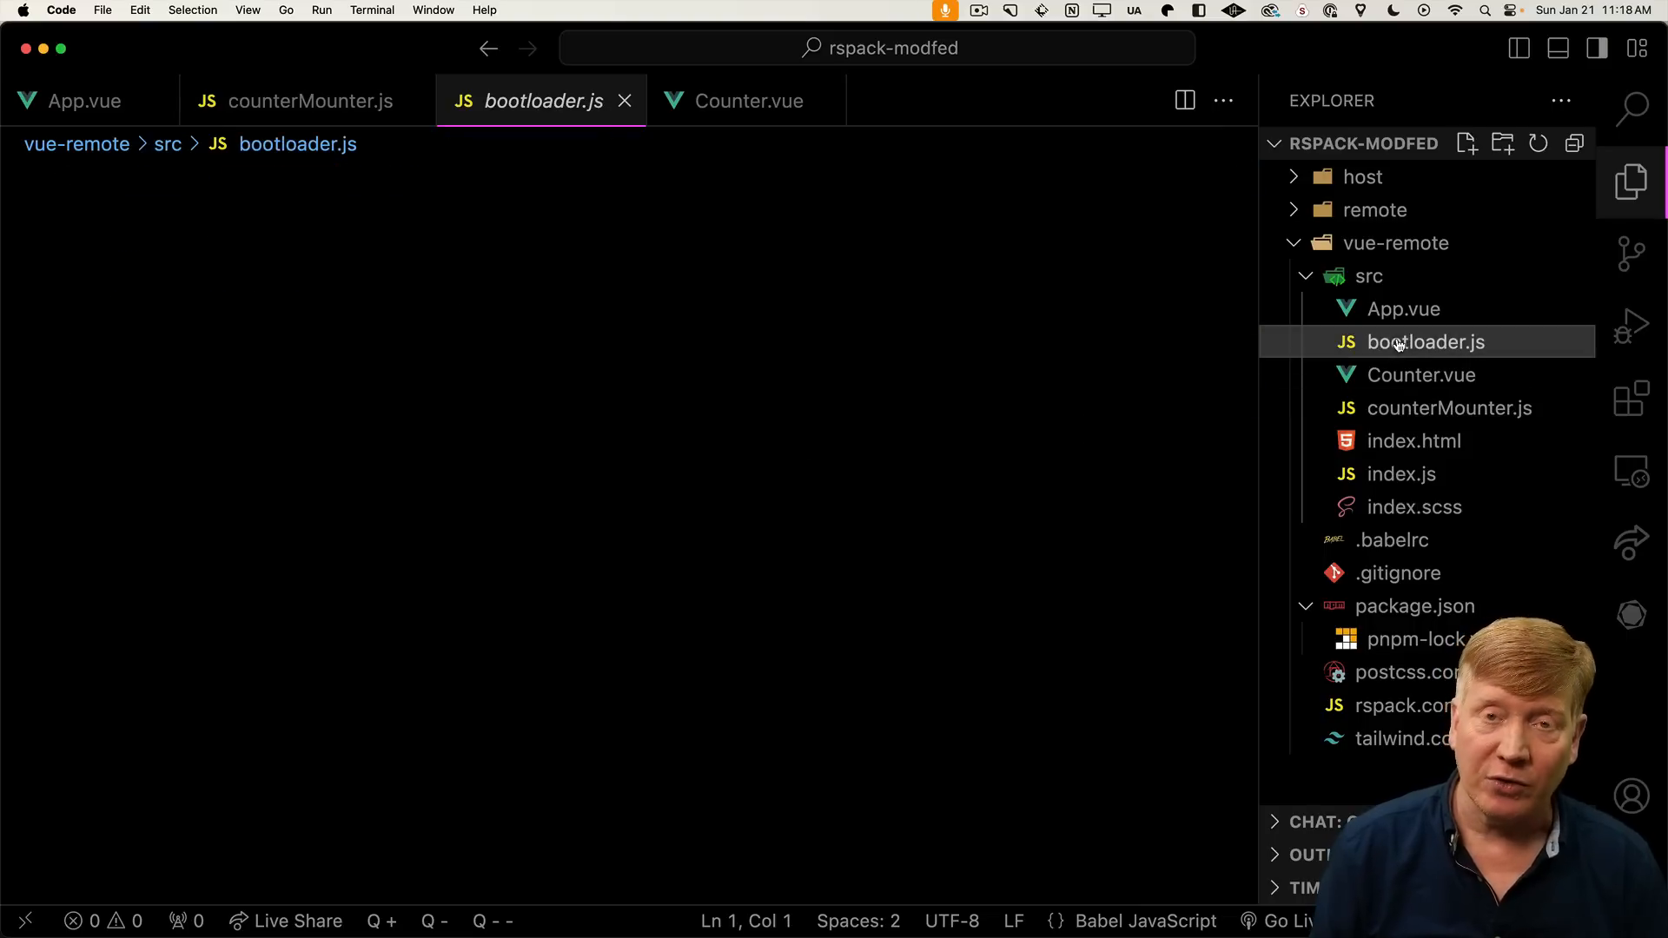
click(1426, 342)
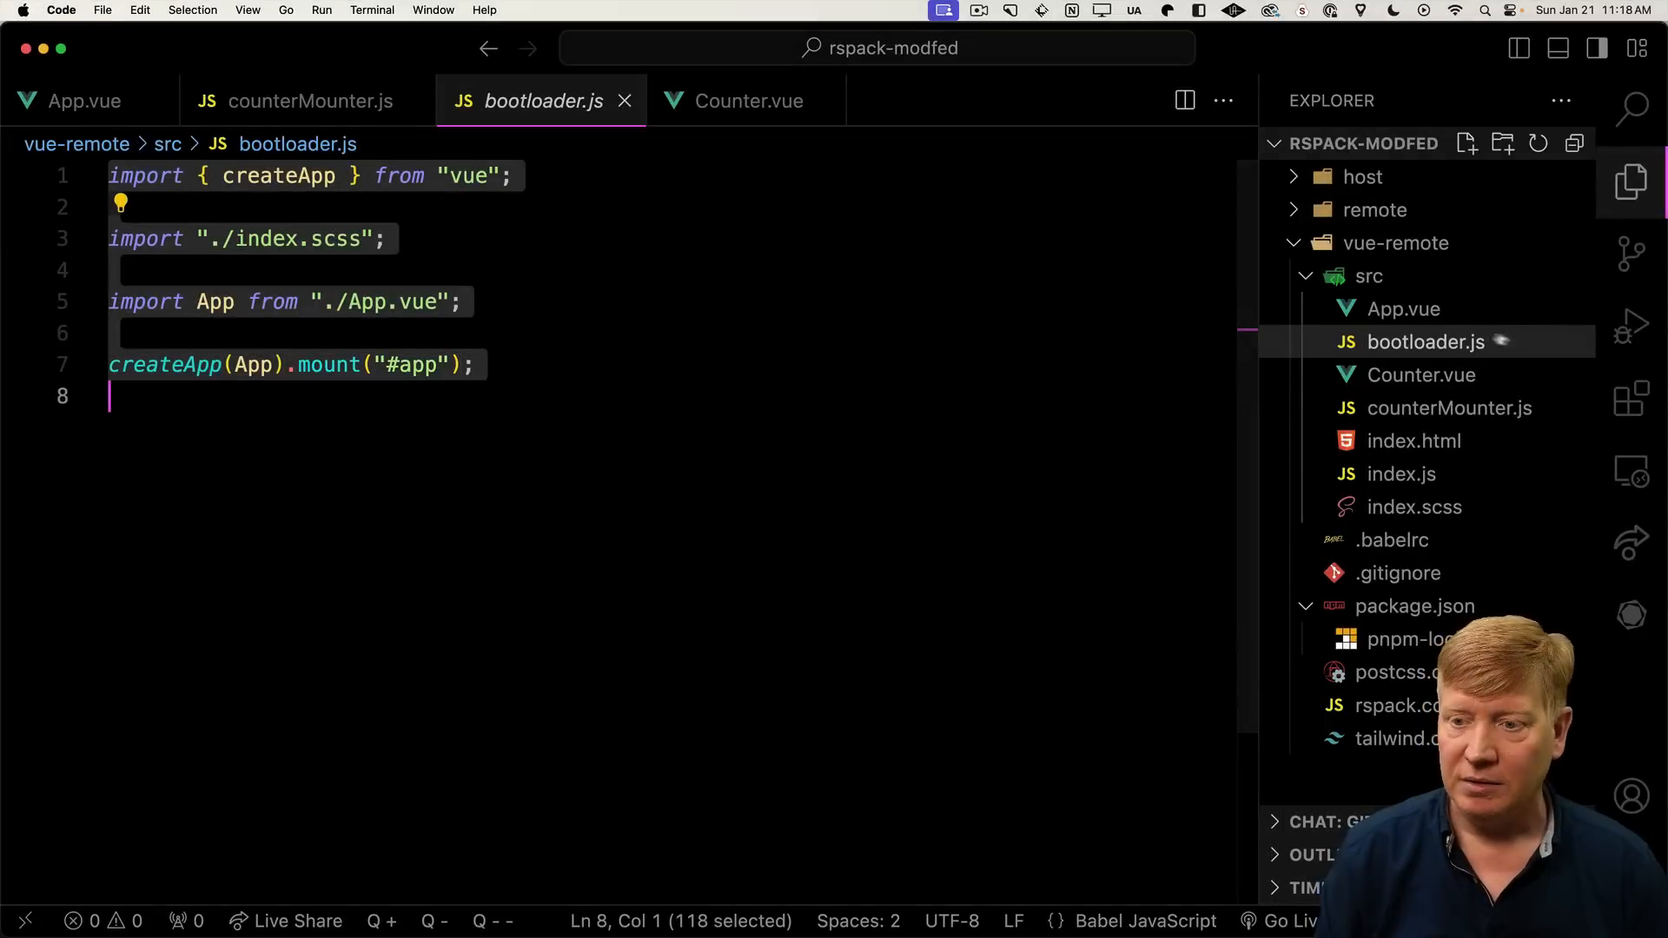
click(309, 100)
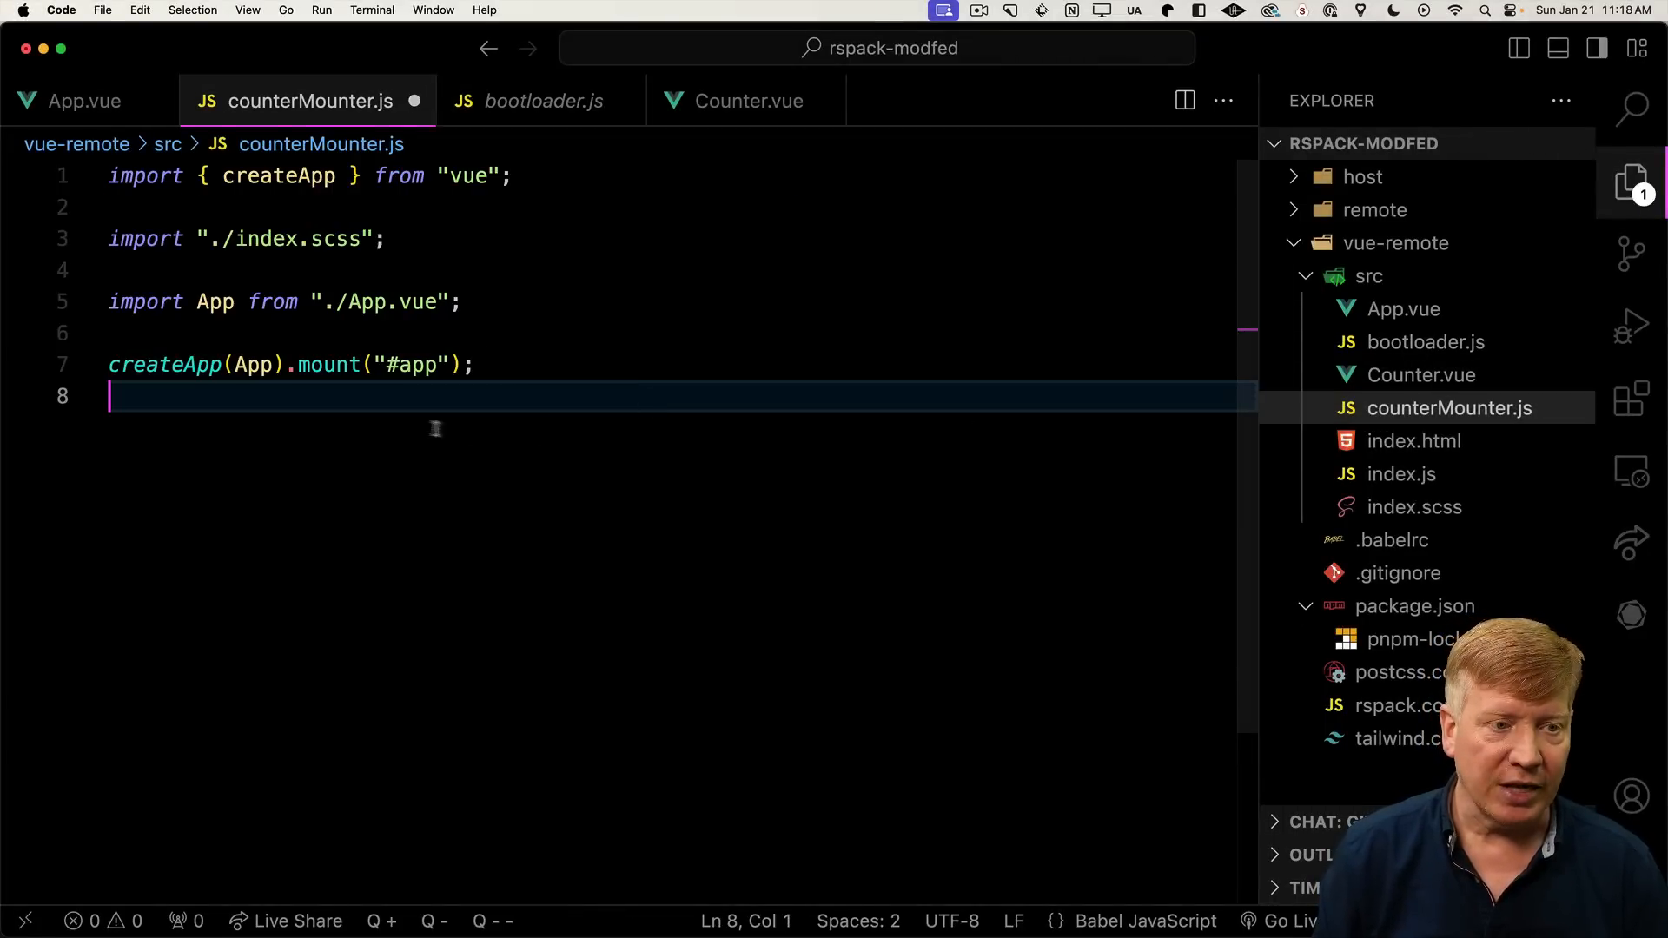
Import Counter instead of App and export a default function(elem) that mounts createApp(Counter)
double_click(215, 301)
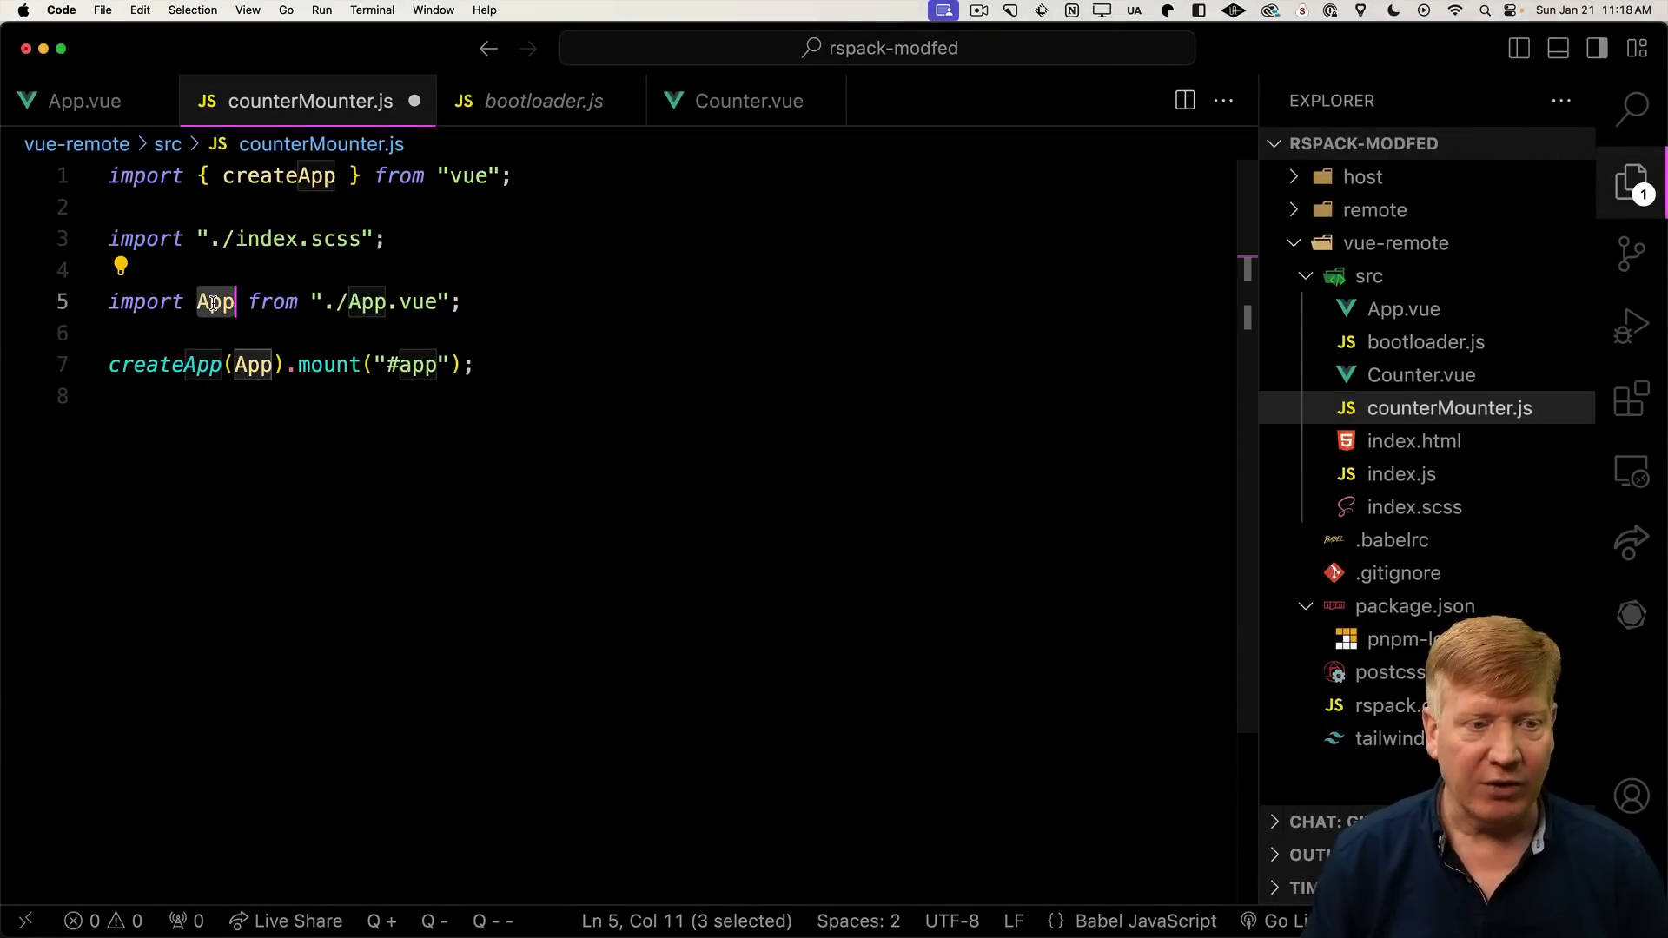
text(Counter)
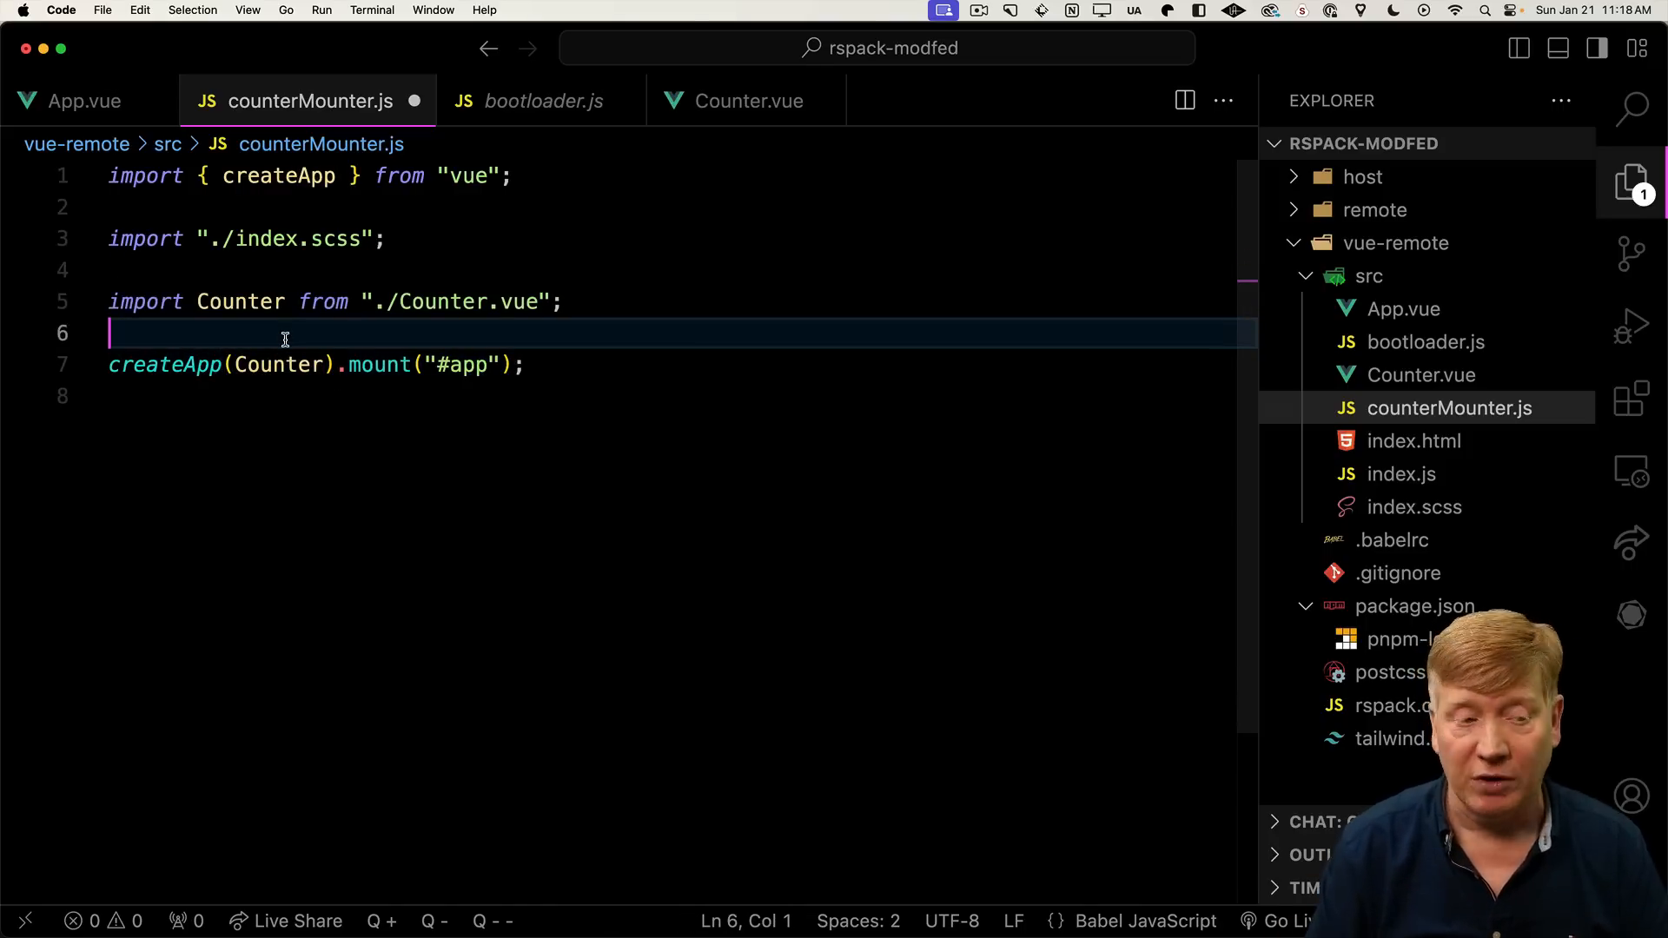
text(export default function()
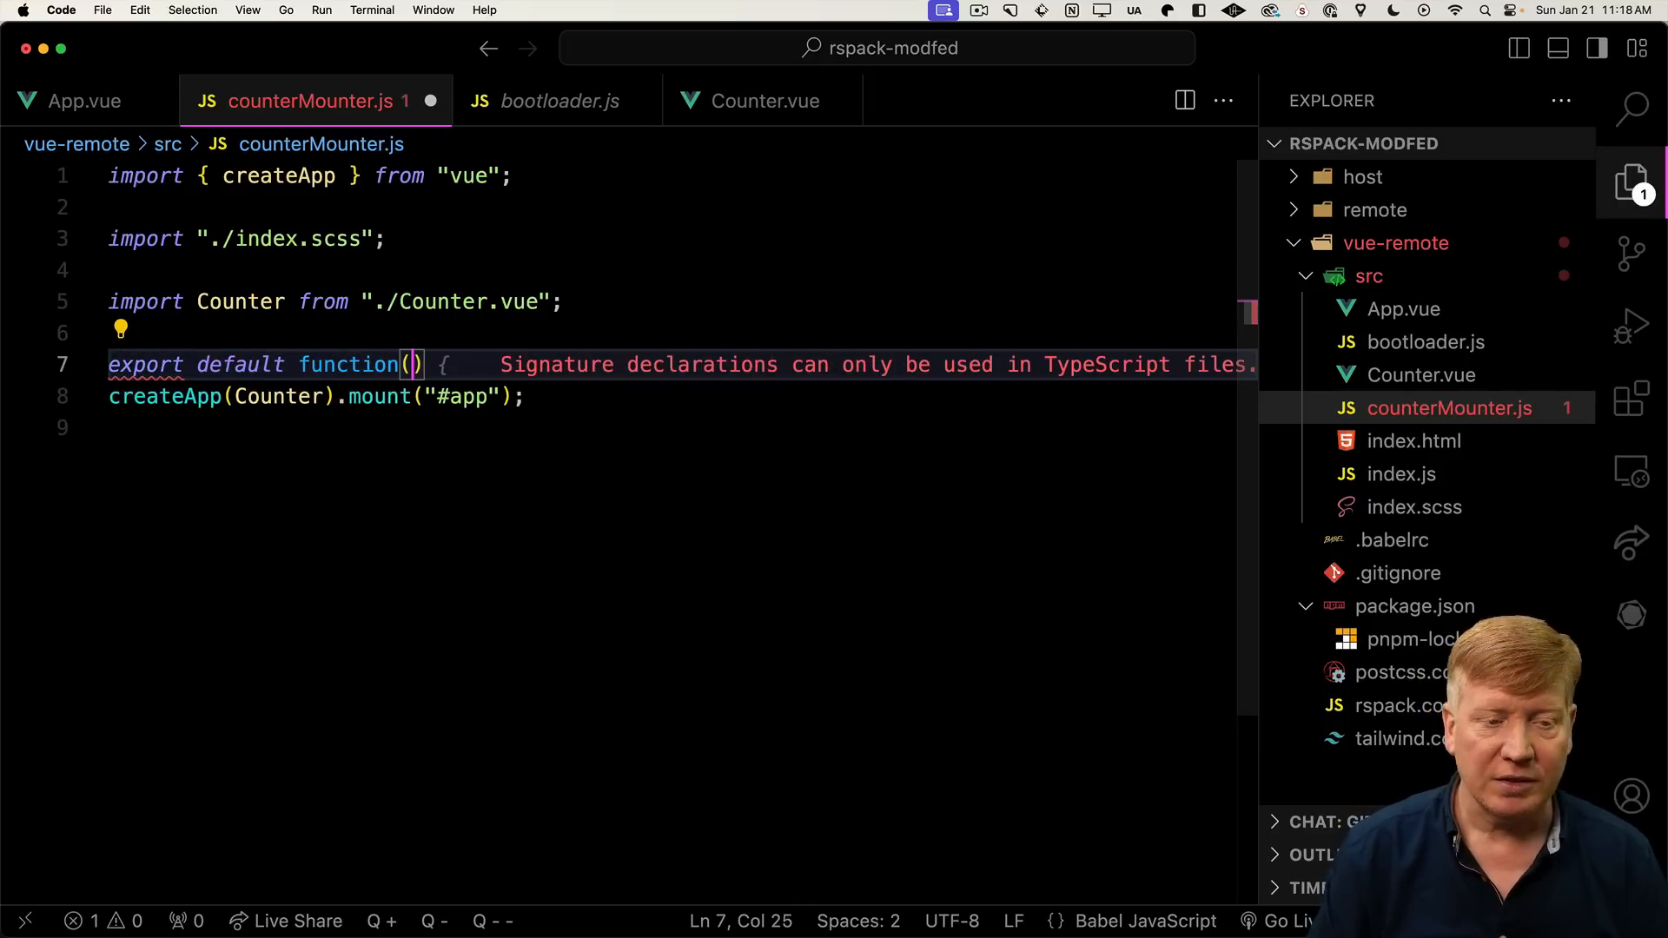
text(elem)
click(674, 428)
text(})
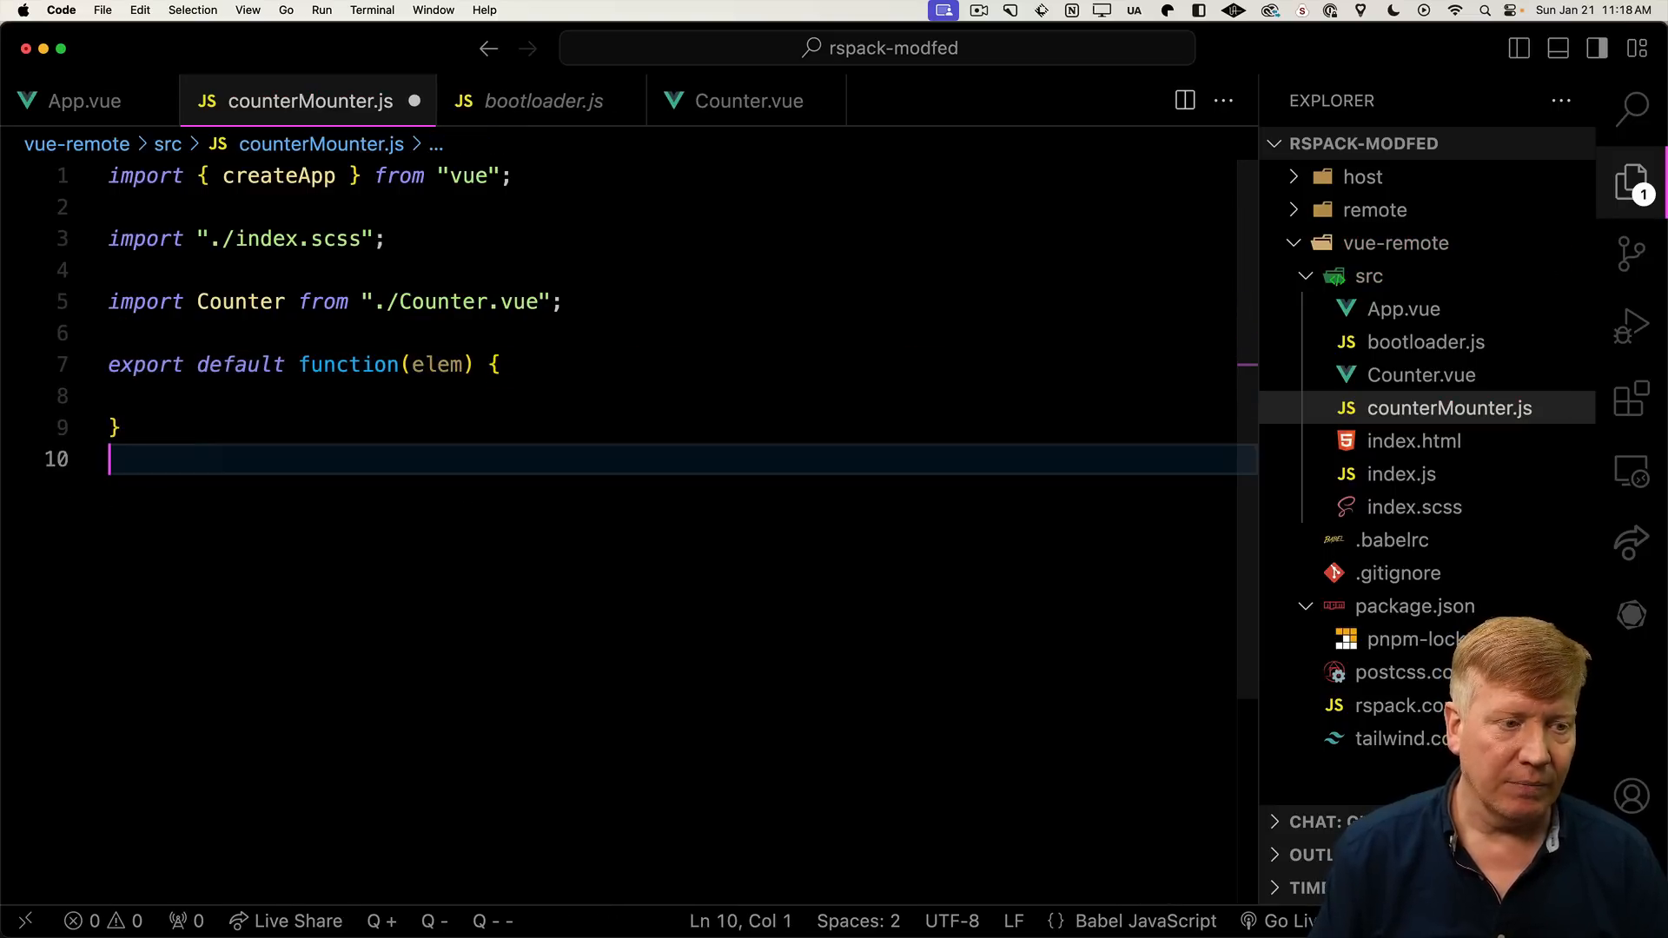
text(createApp(Counter).mount("#app");)
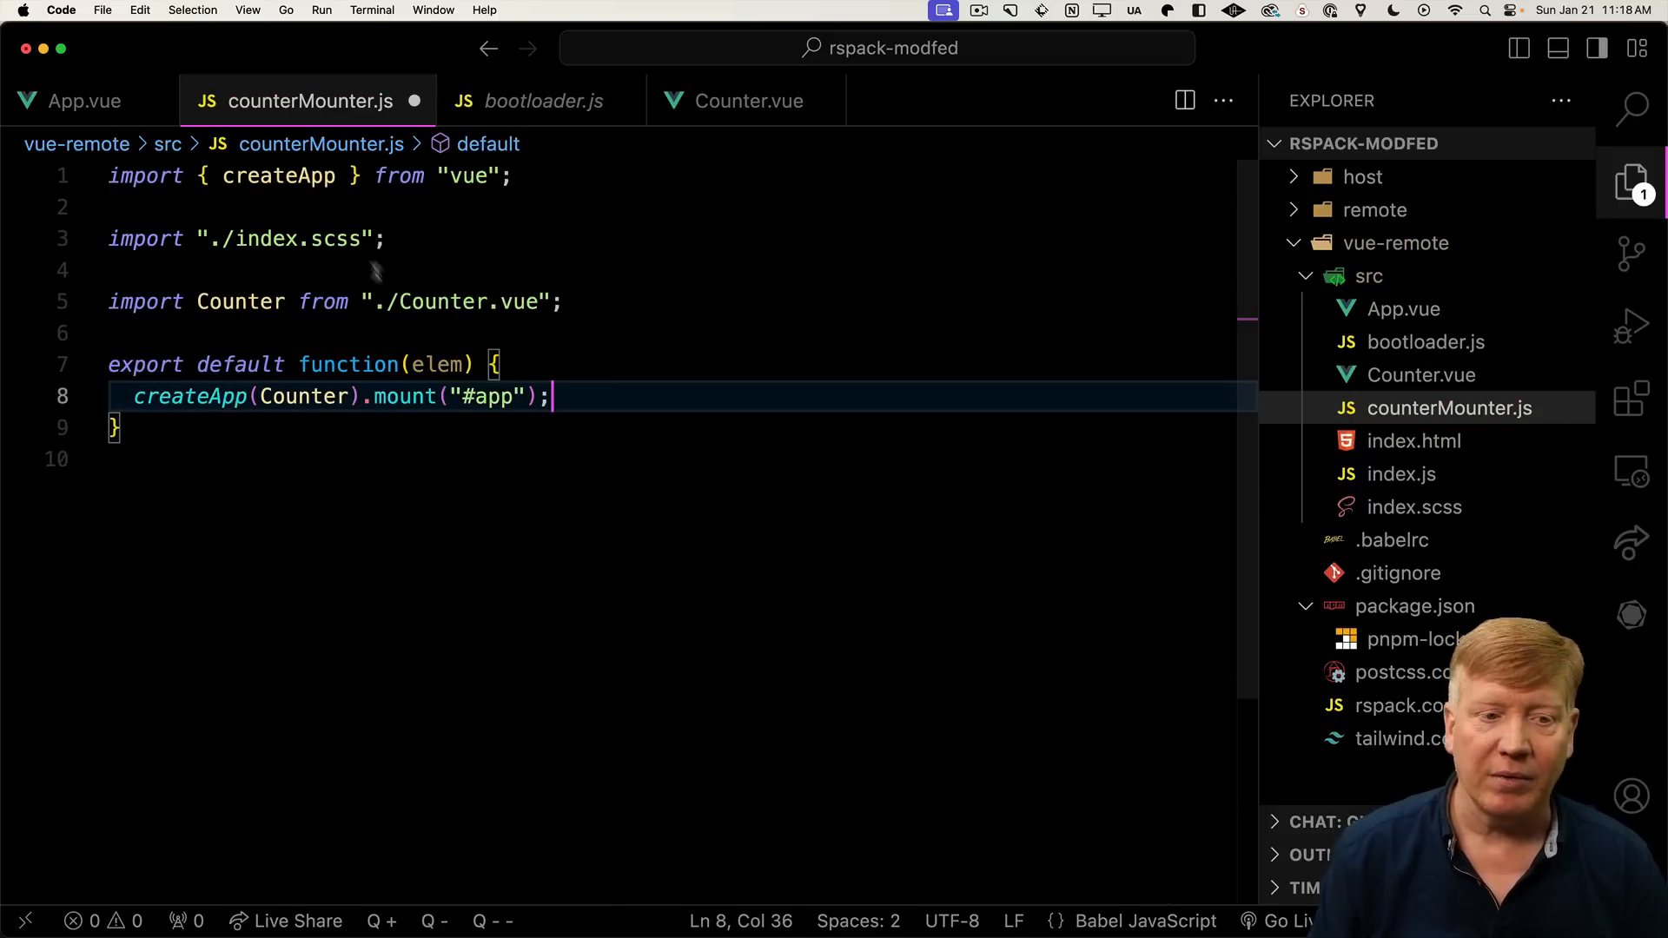
click(450, 396)
text(elem)
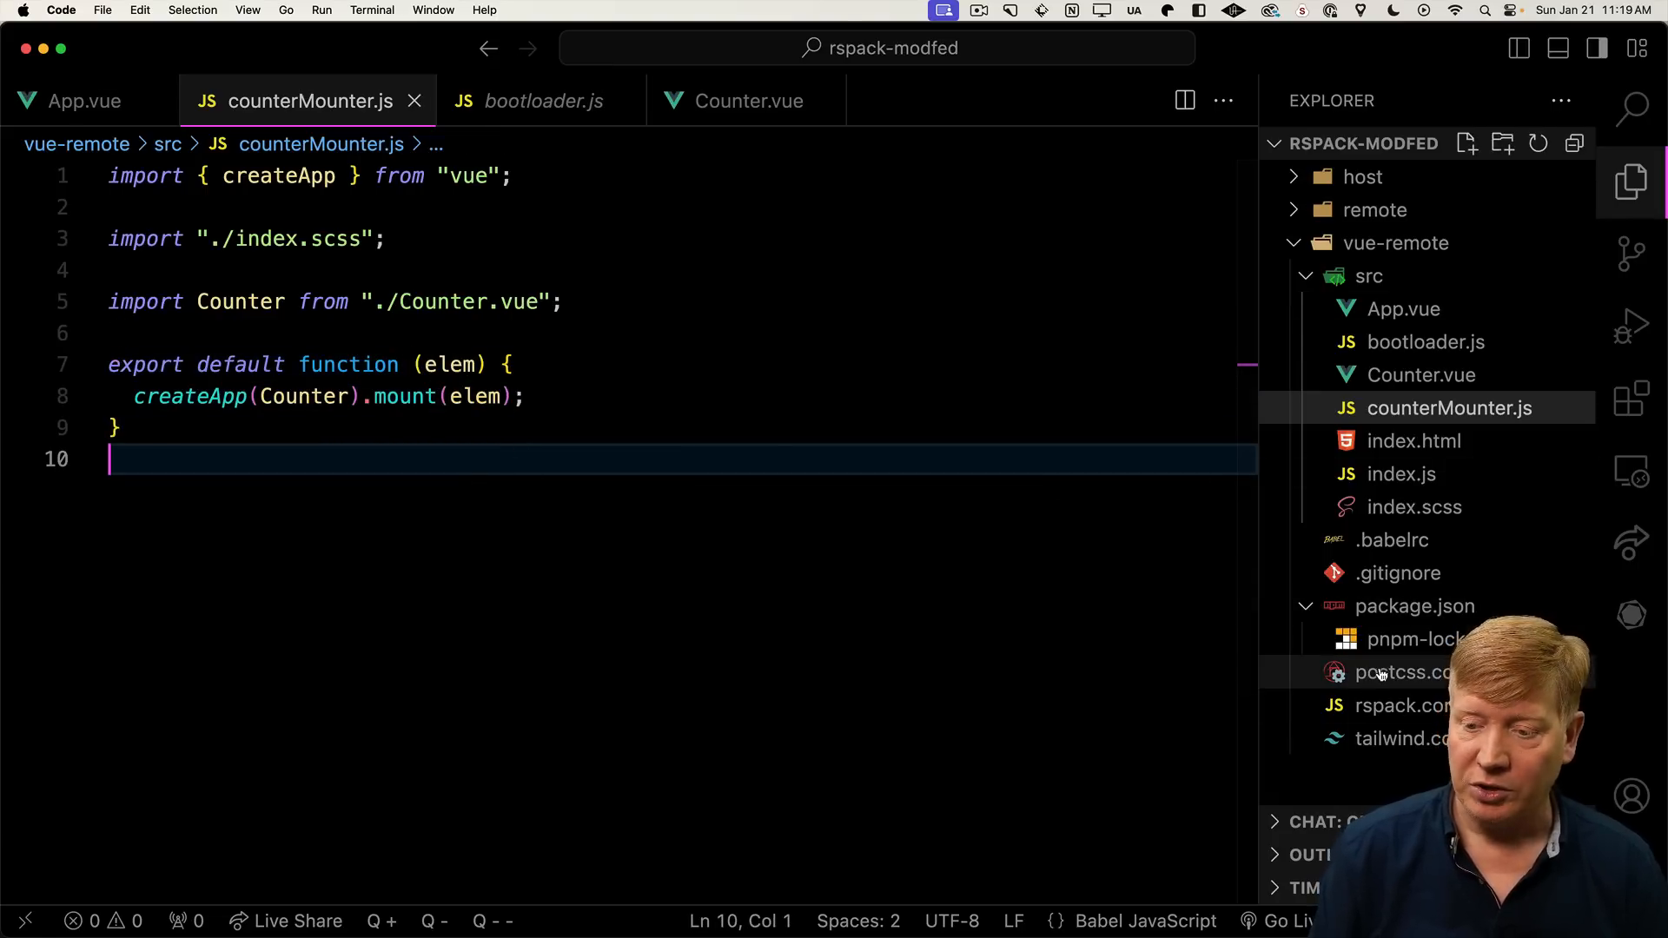
Review the vue-remote rspack config and the dependencies in its package.json
click(1392, 705)
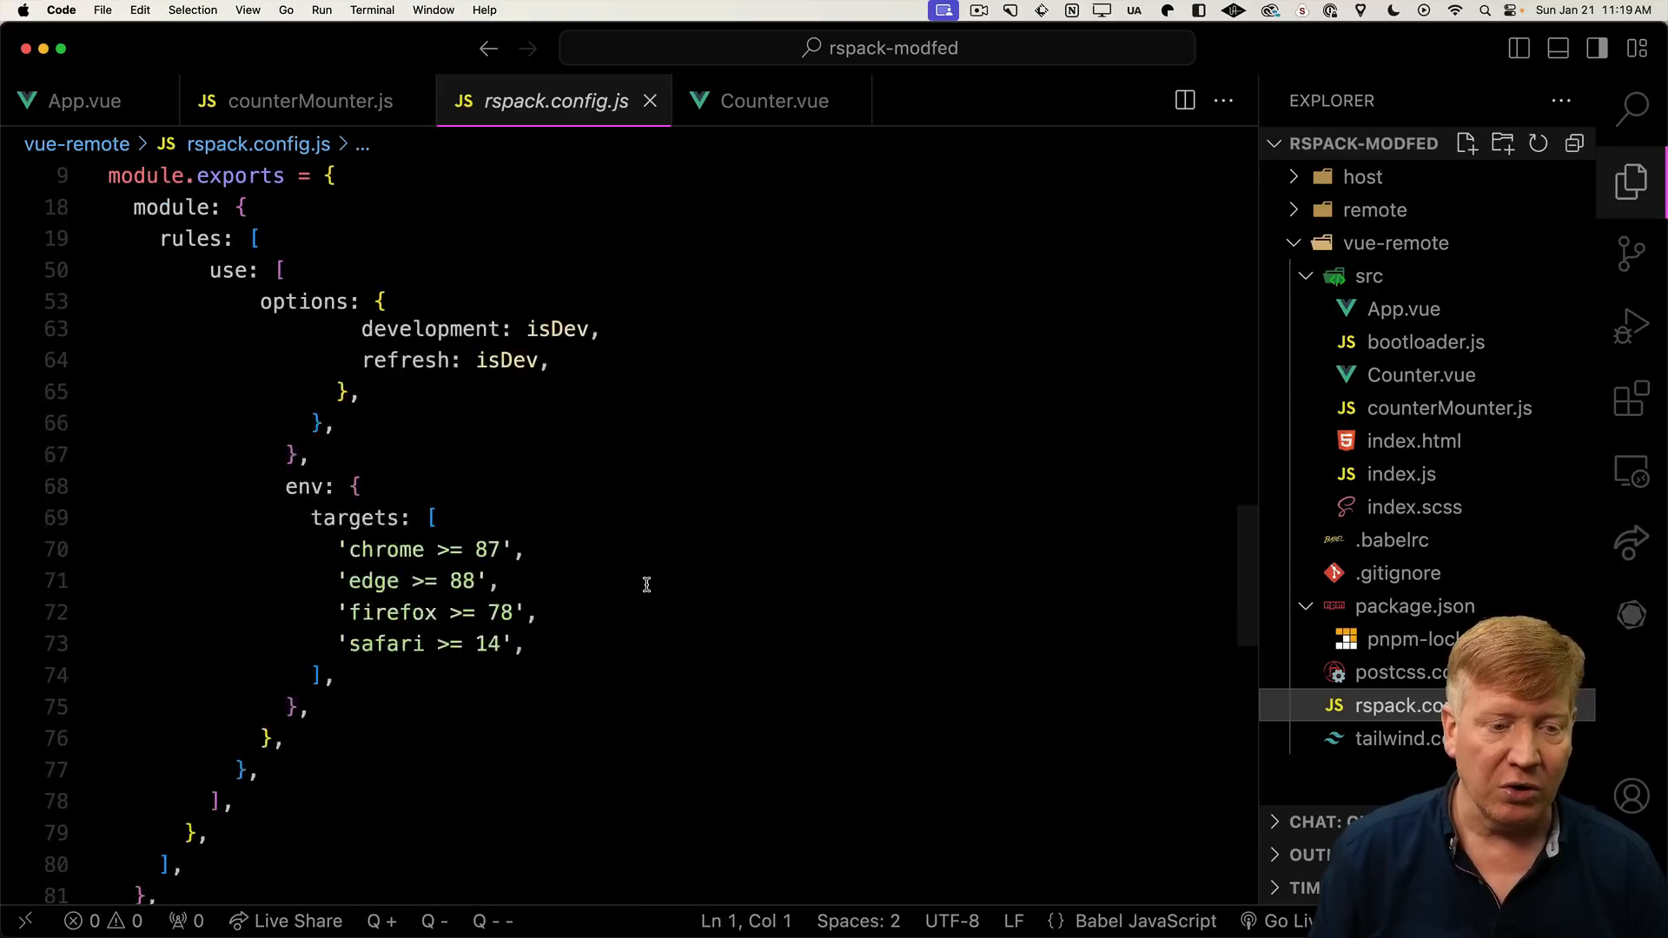
scroll(down, 3)
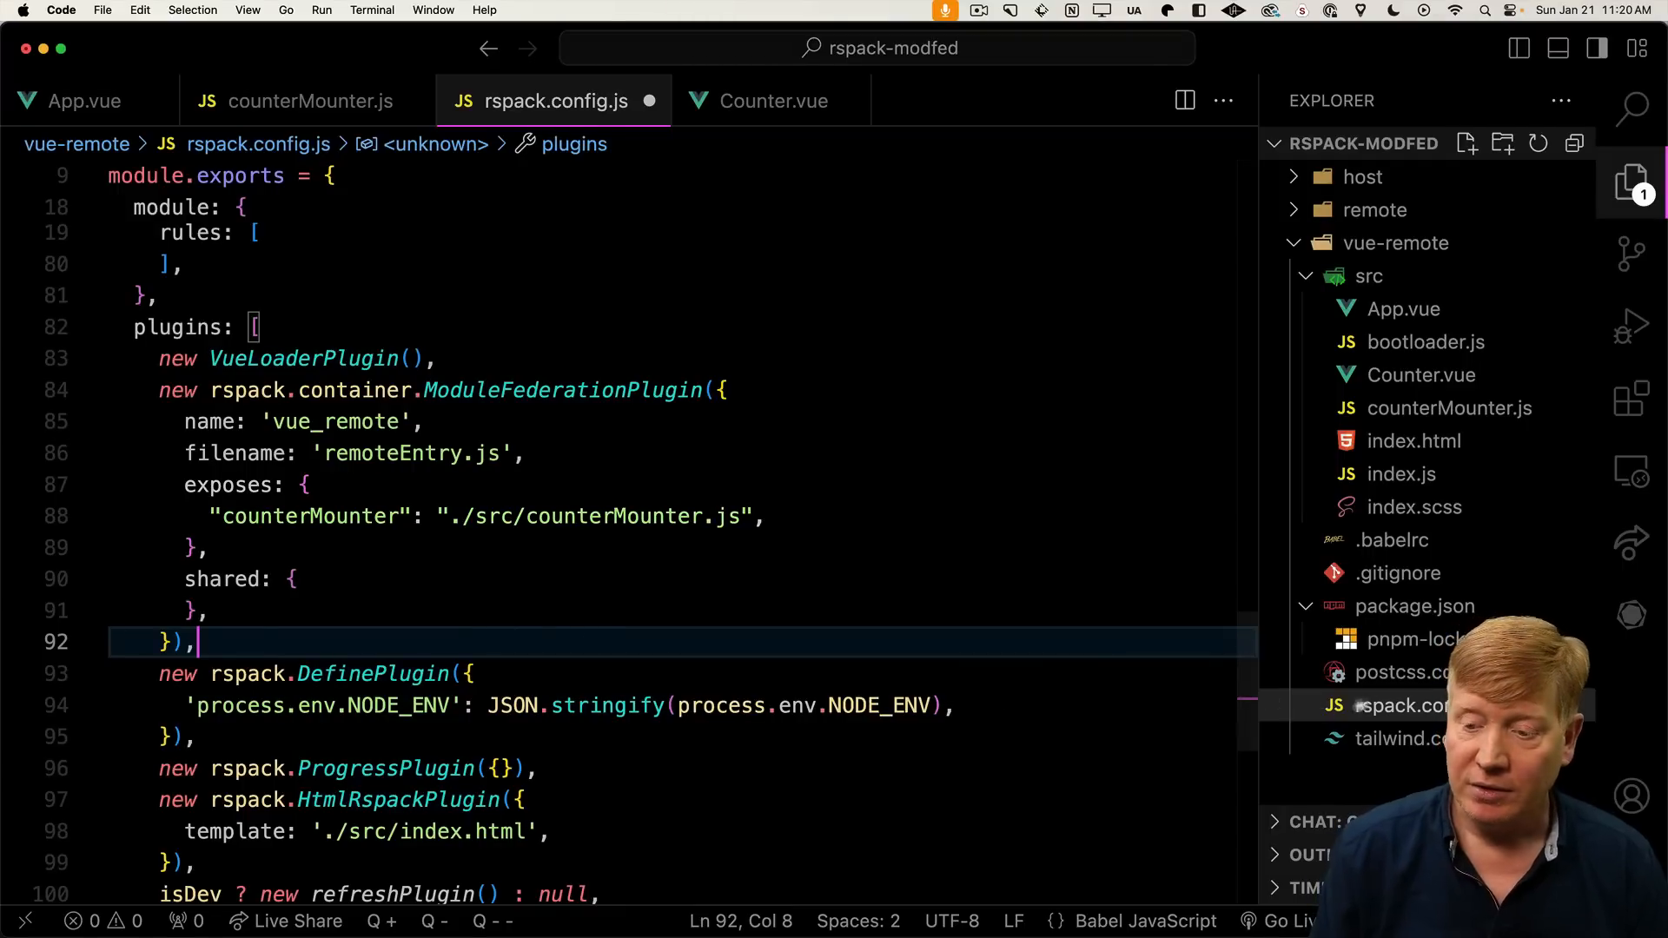
click(1414, 605)
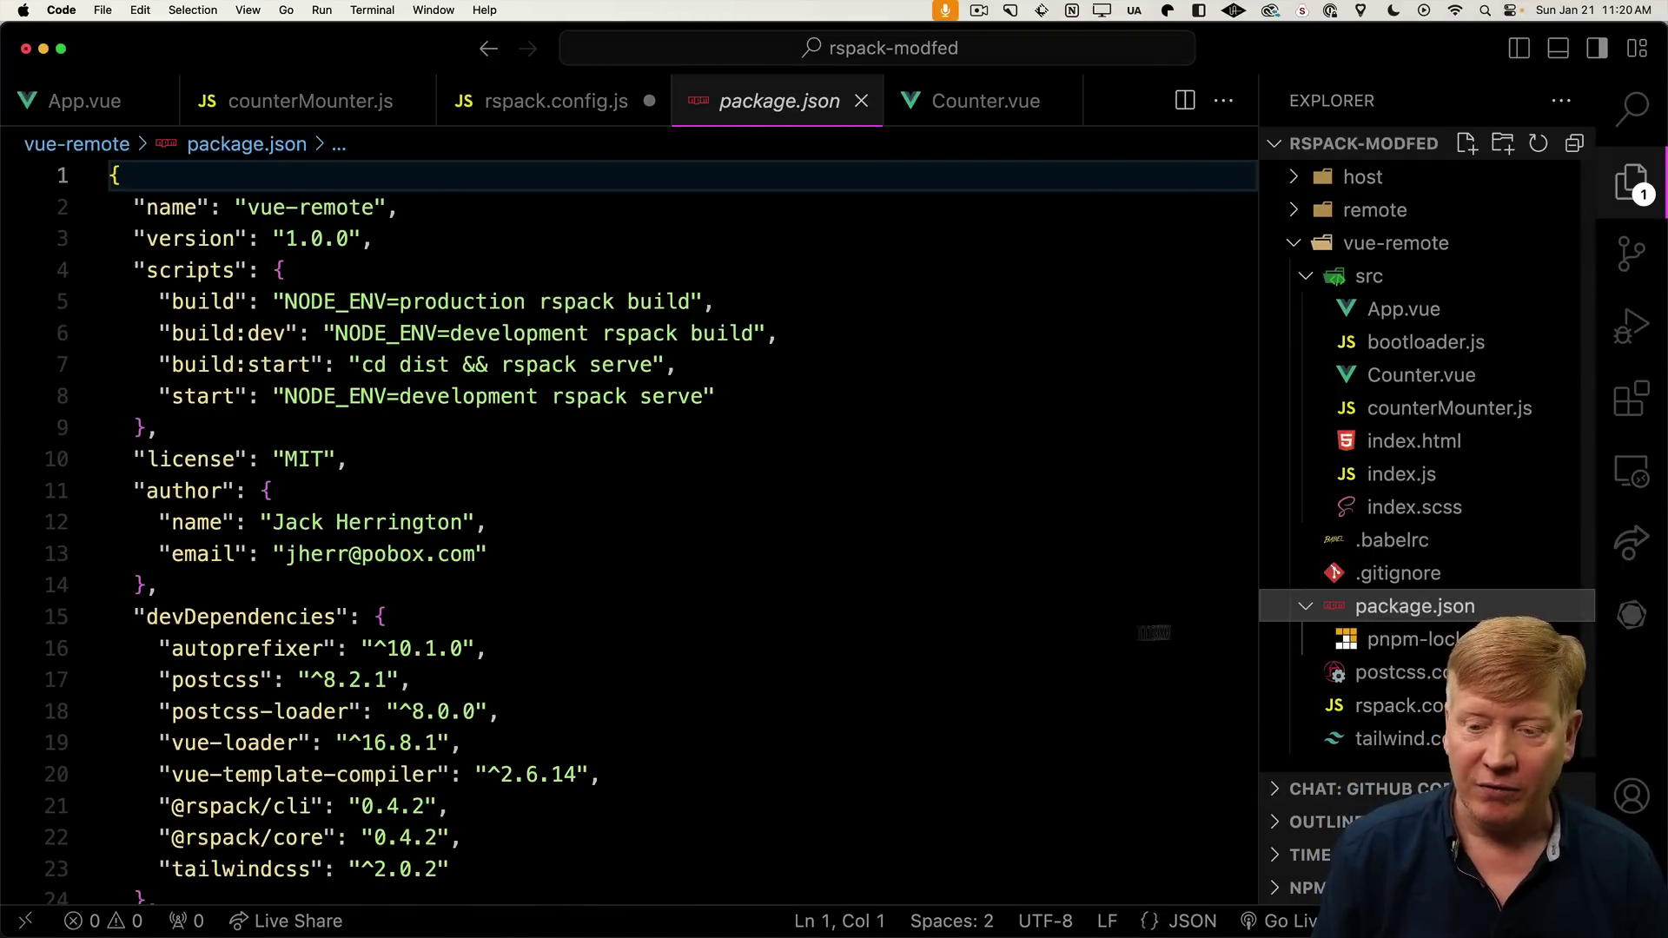
scroll(down, 3)
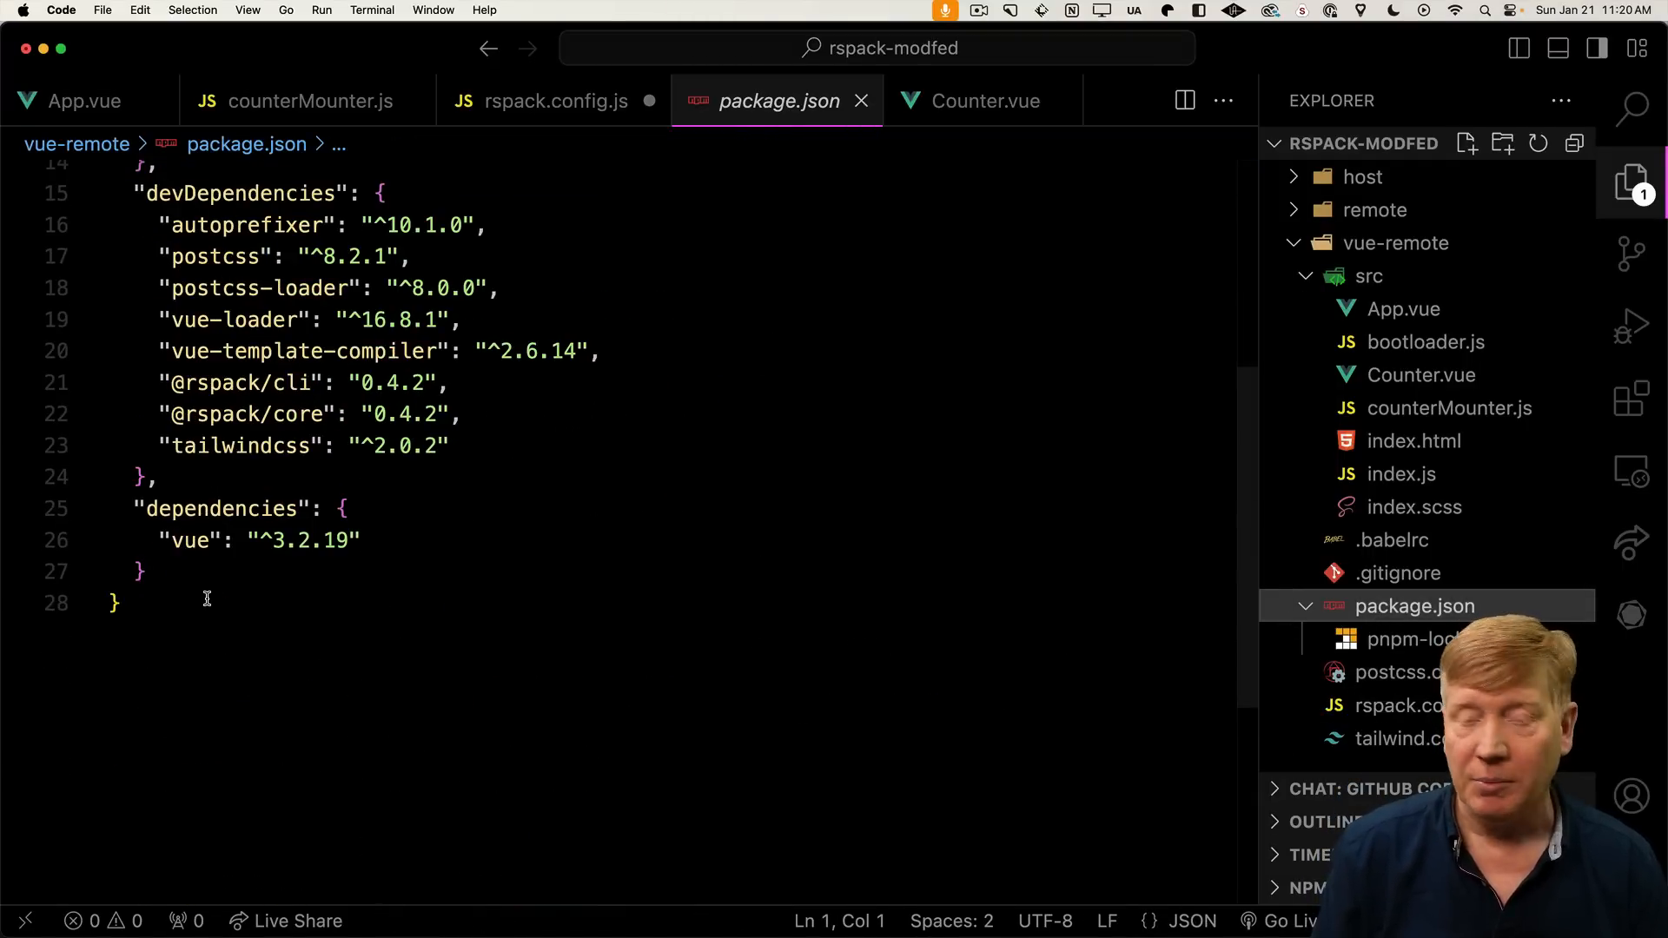
Add const deps = require('./package.json').dependencies and spread ...deps into shared
click(552, 101)
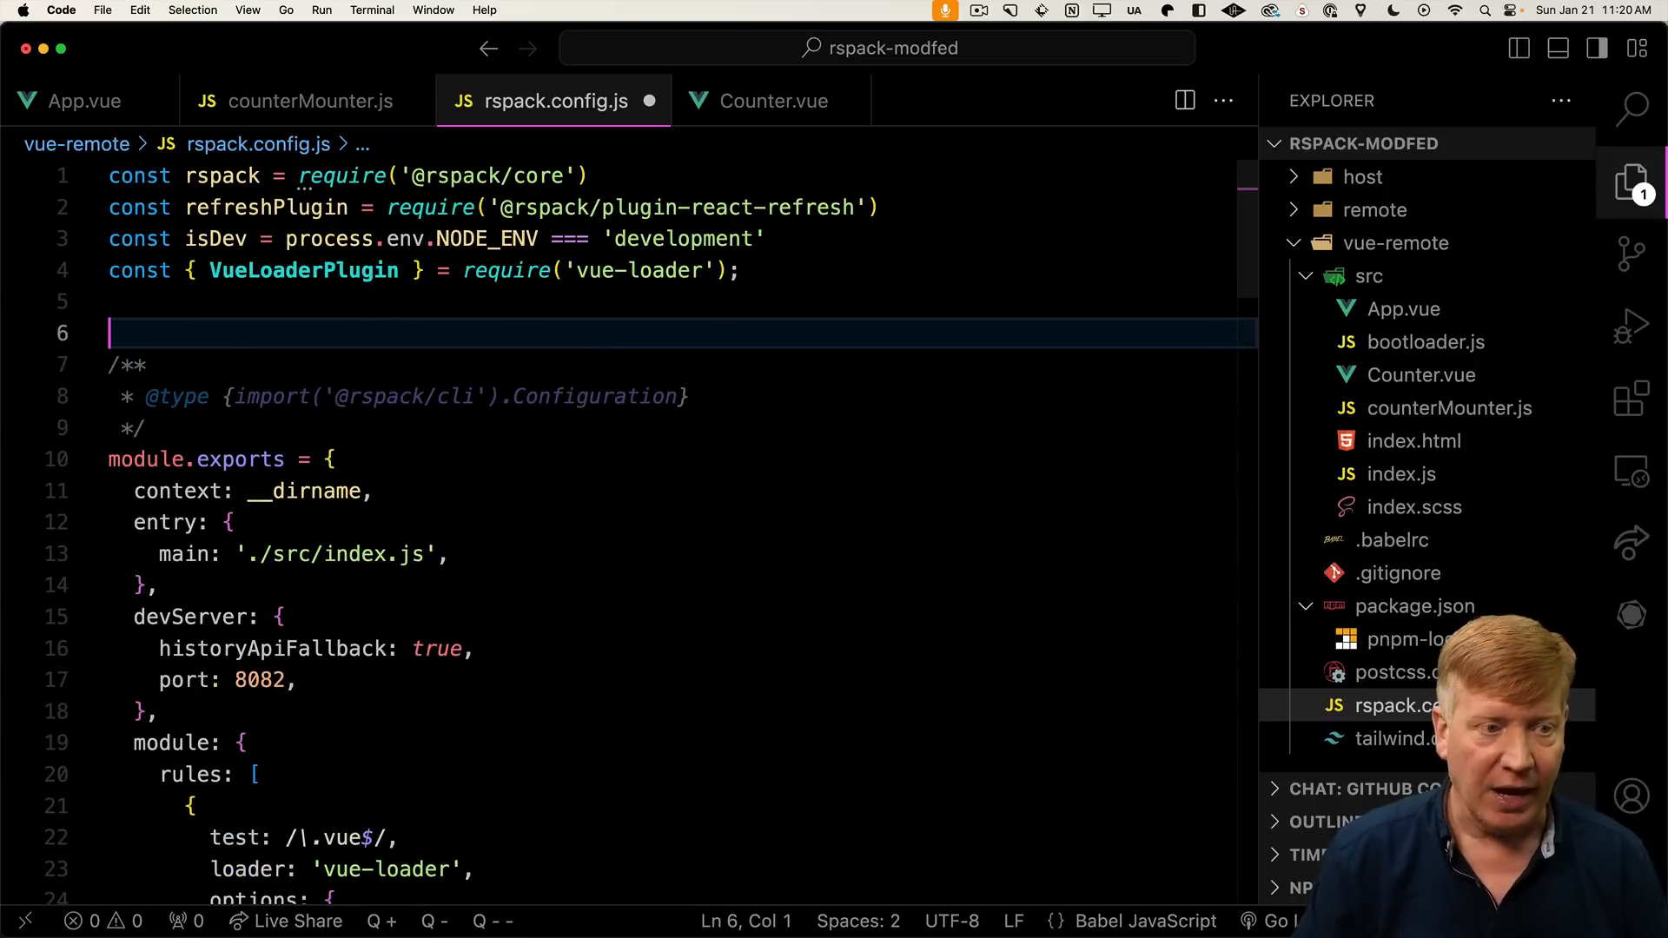
text(const deps)
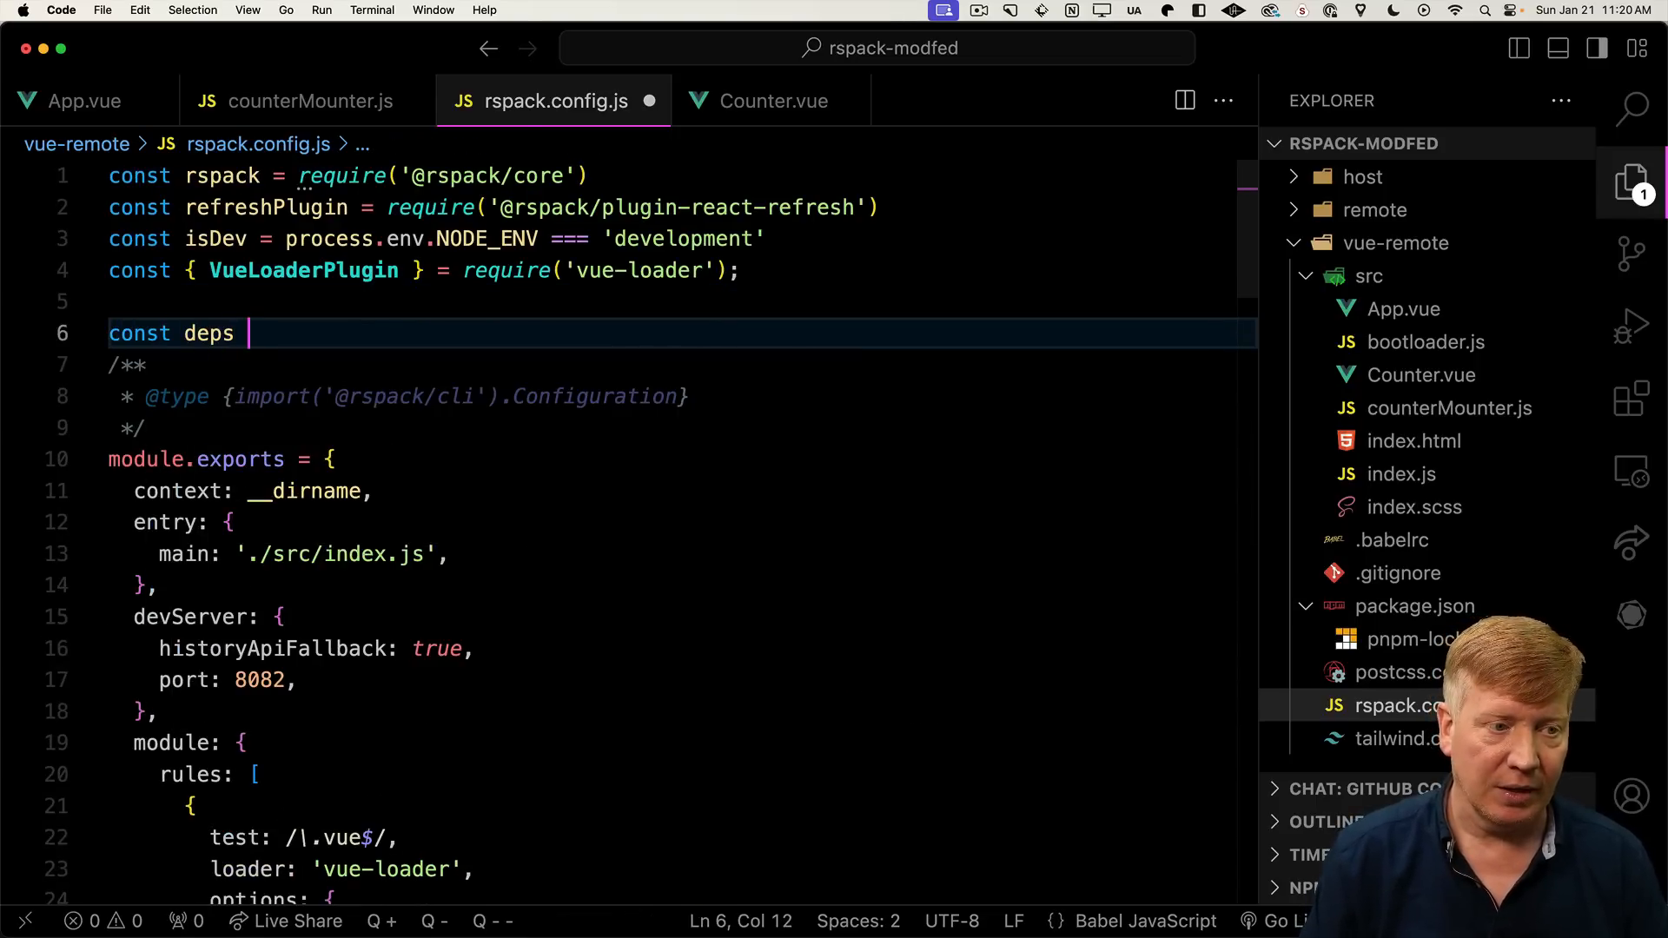
text(= require('./package.json').dependencies)
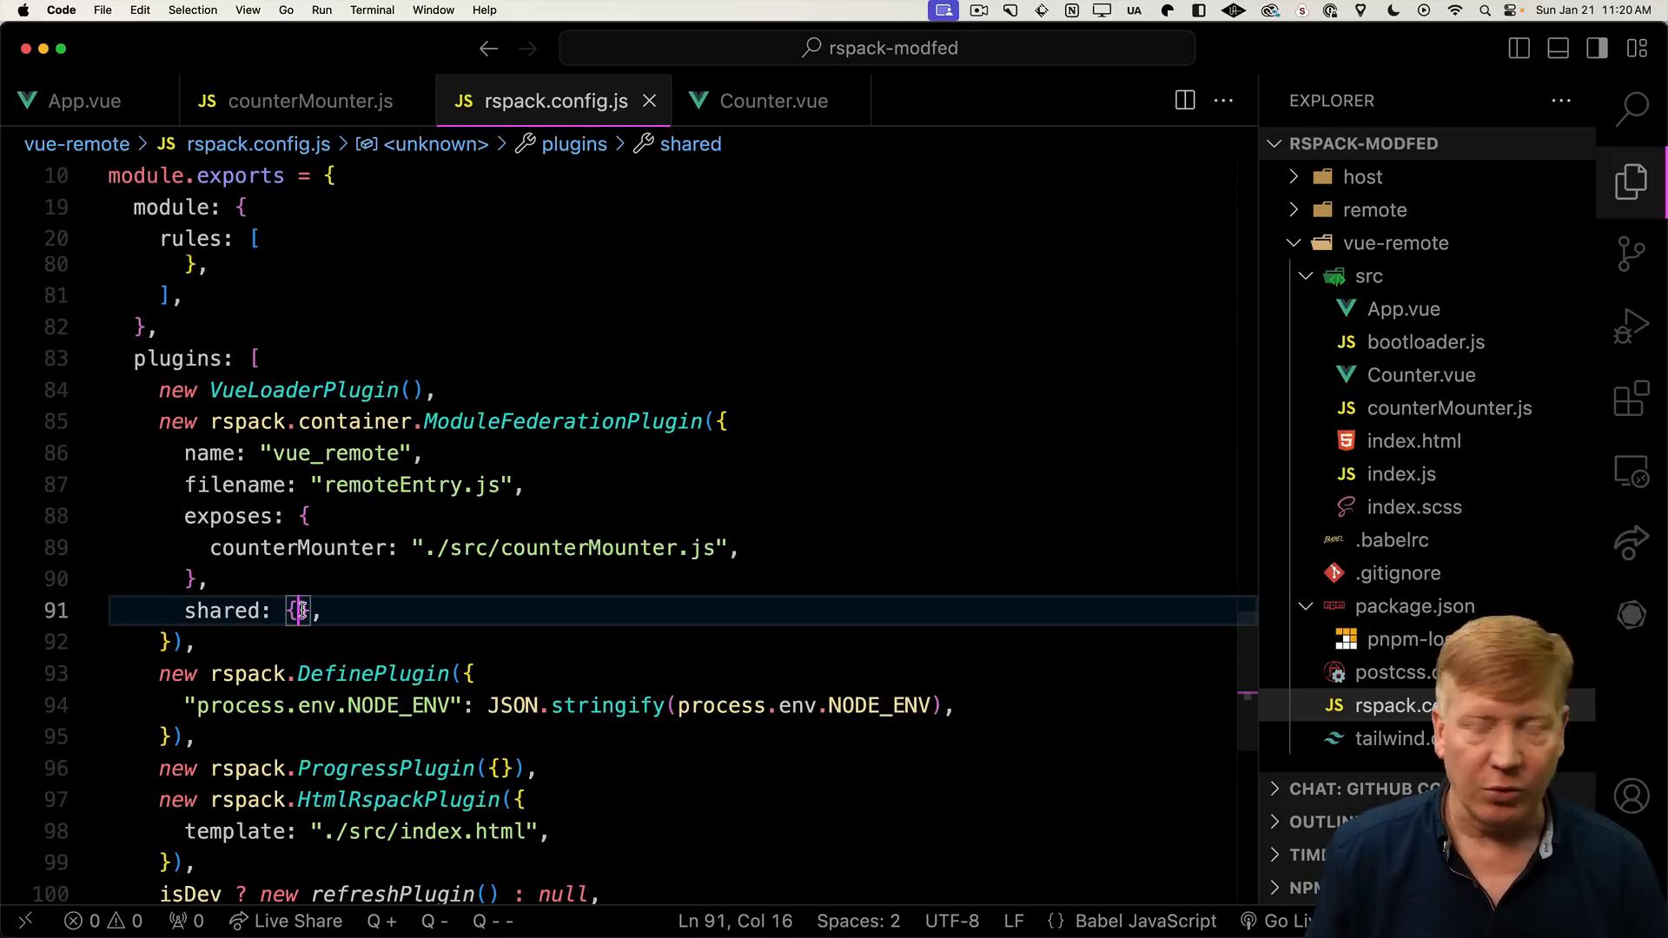
text(...deps,)
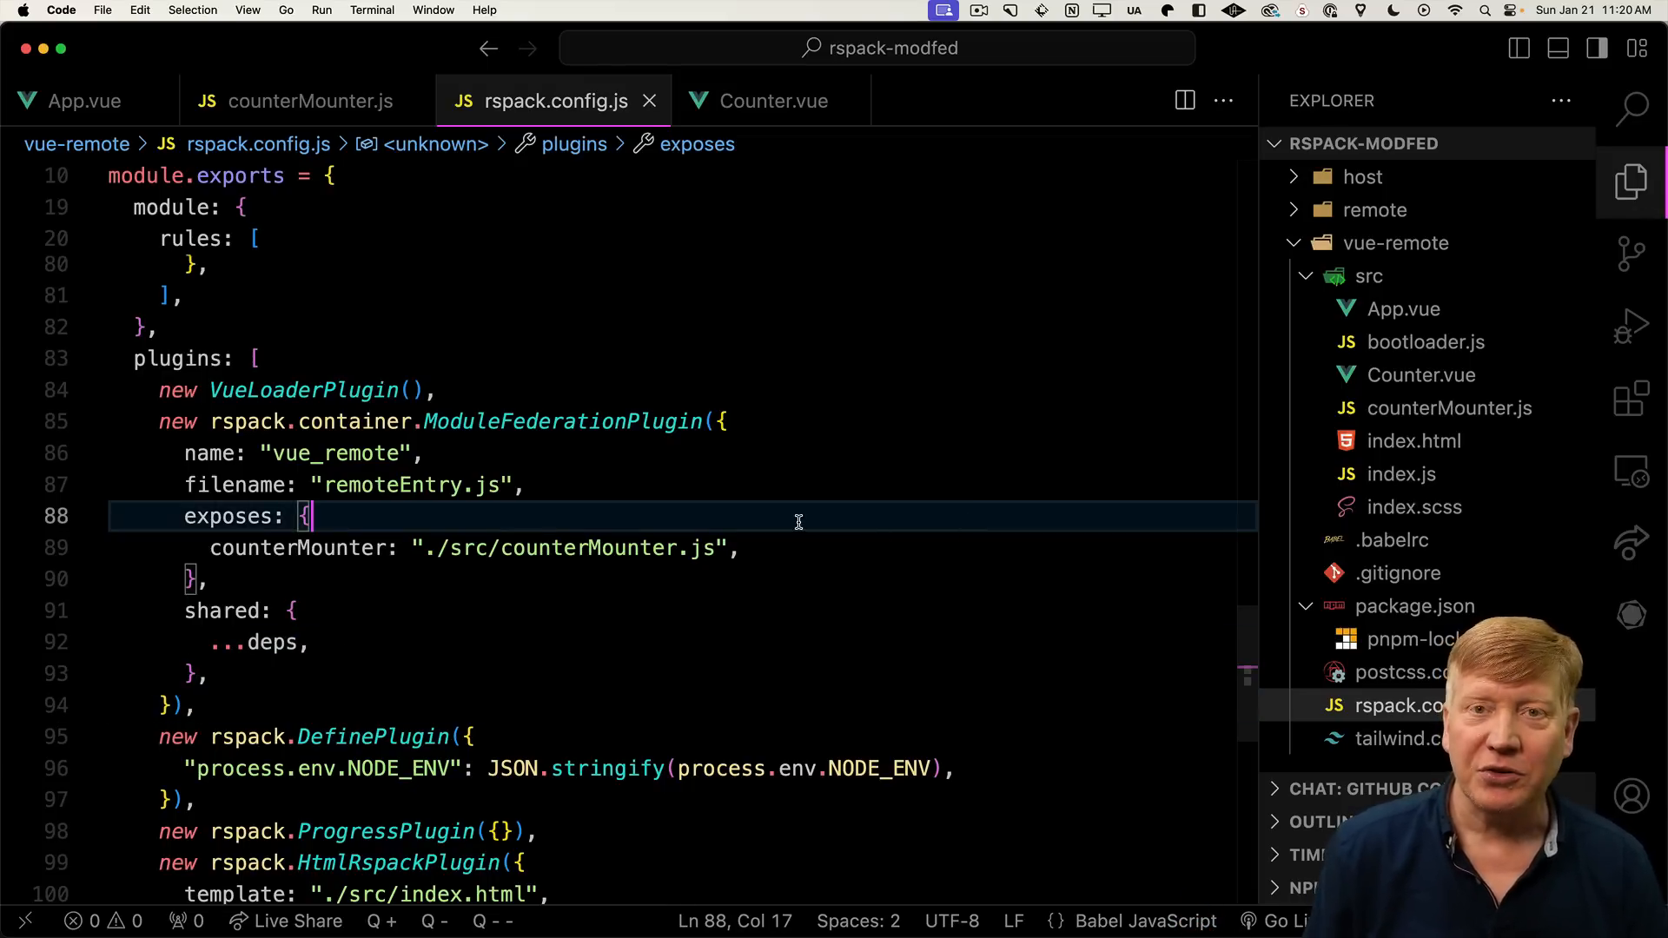
click(83, 100)
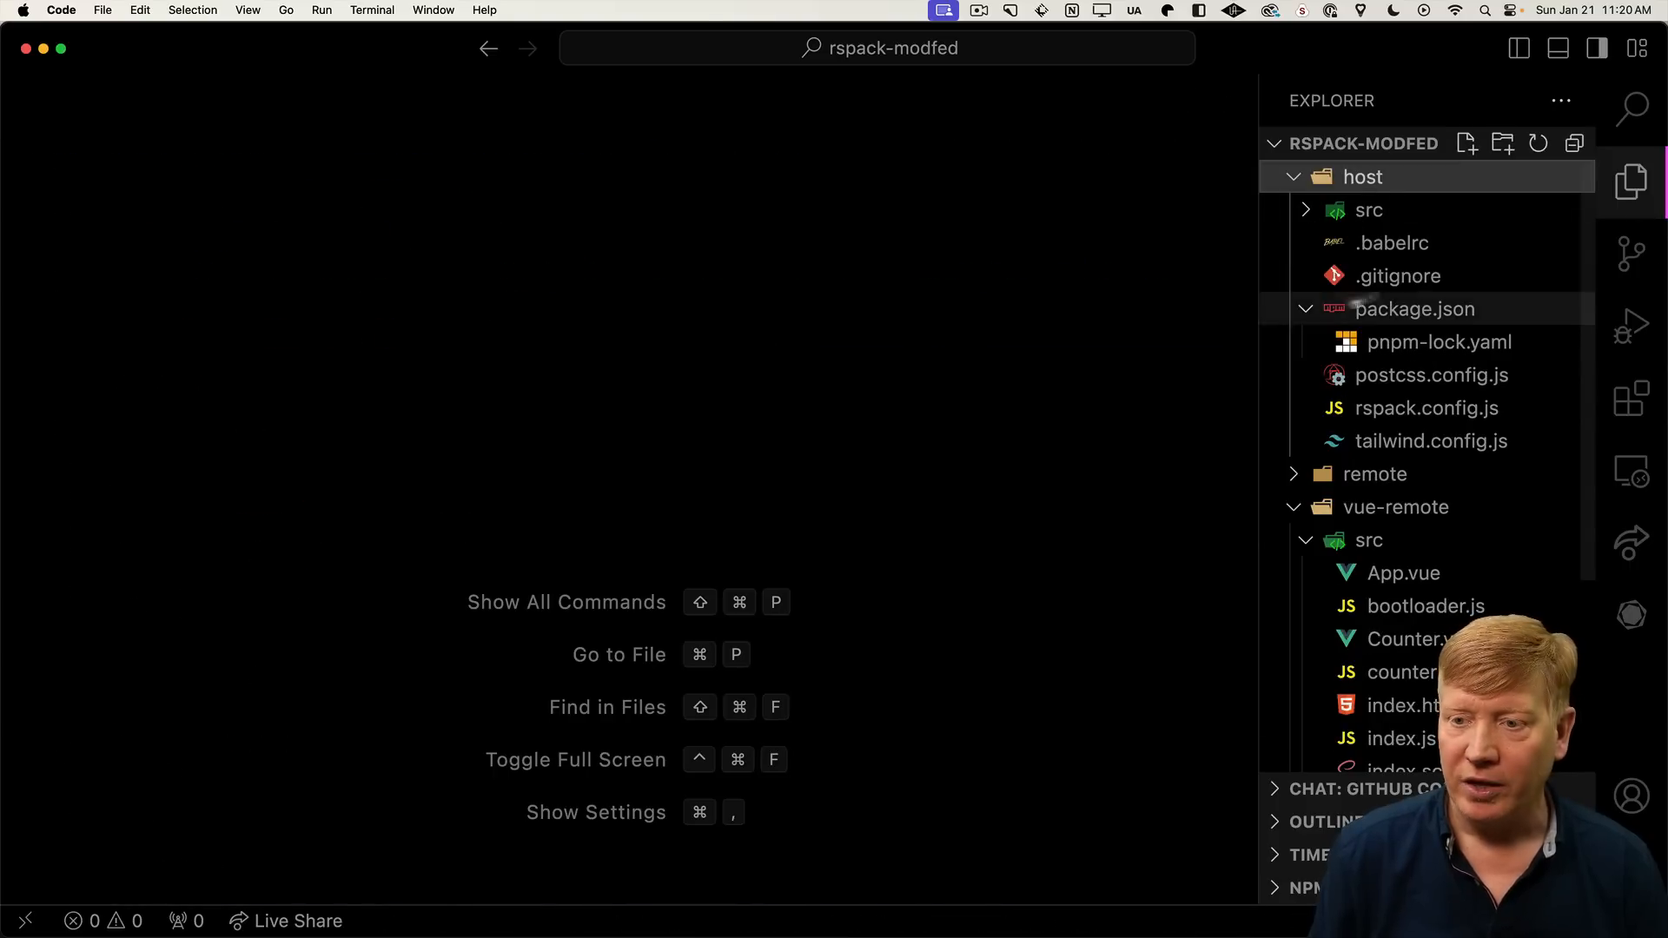
Add a vue_remote entry under remotes in host/rspack.config.js
click(1426, 407)
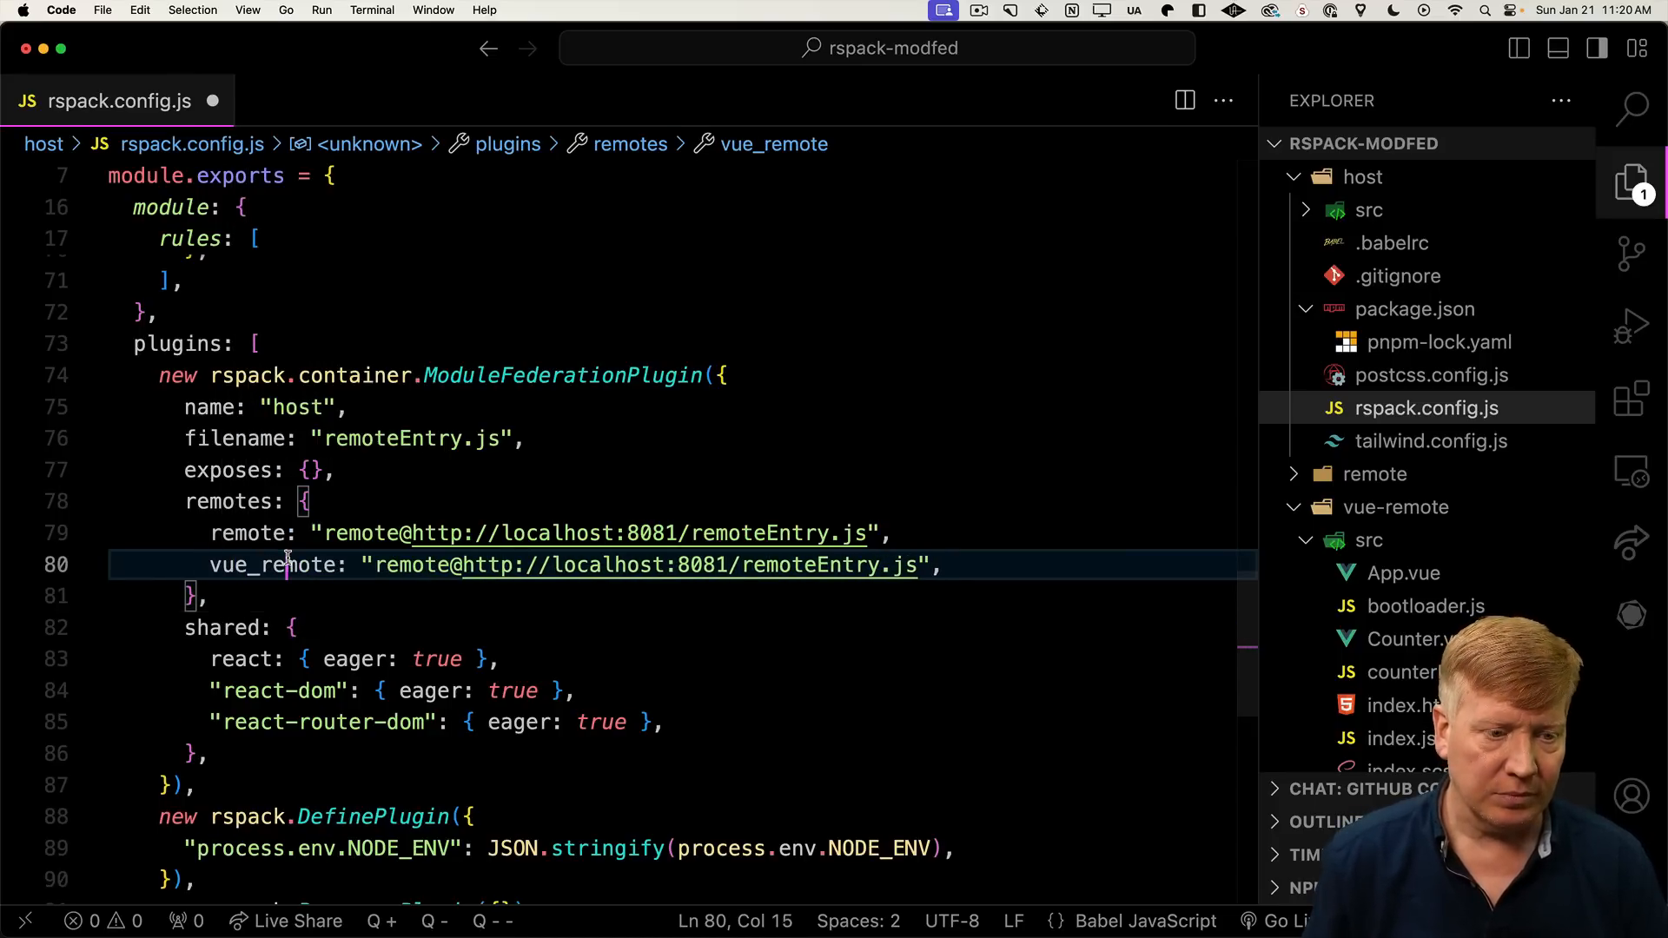
text(vue_remote)
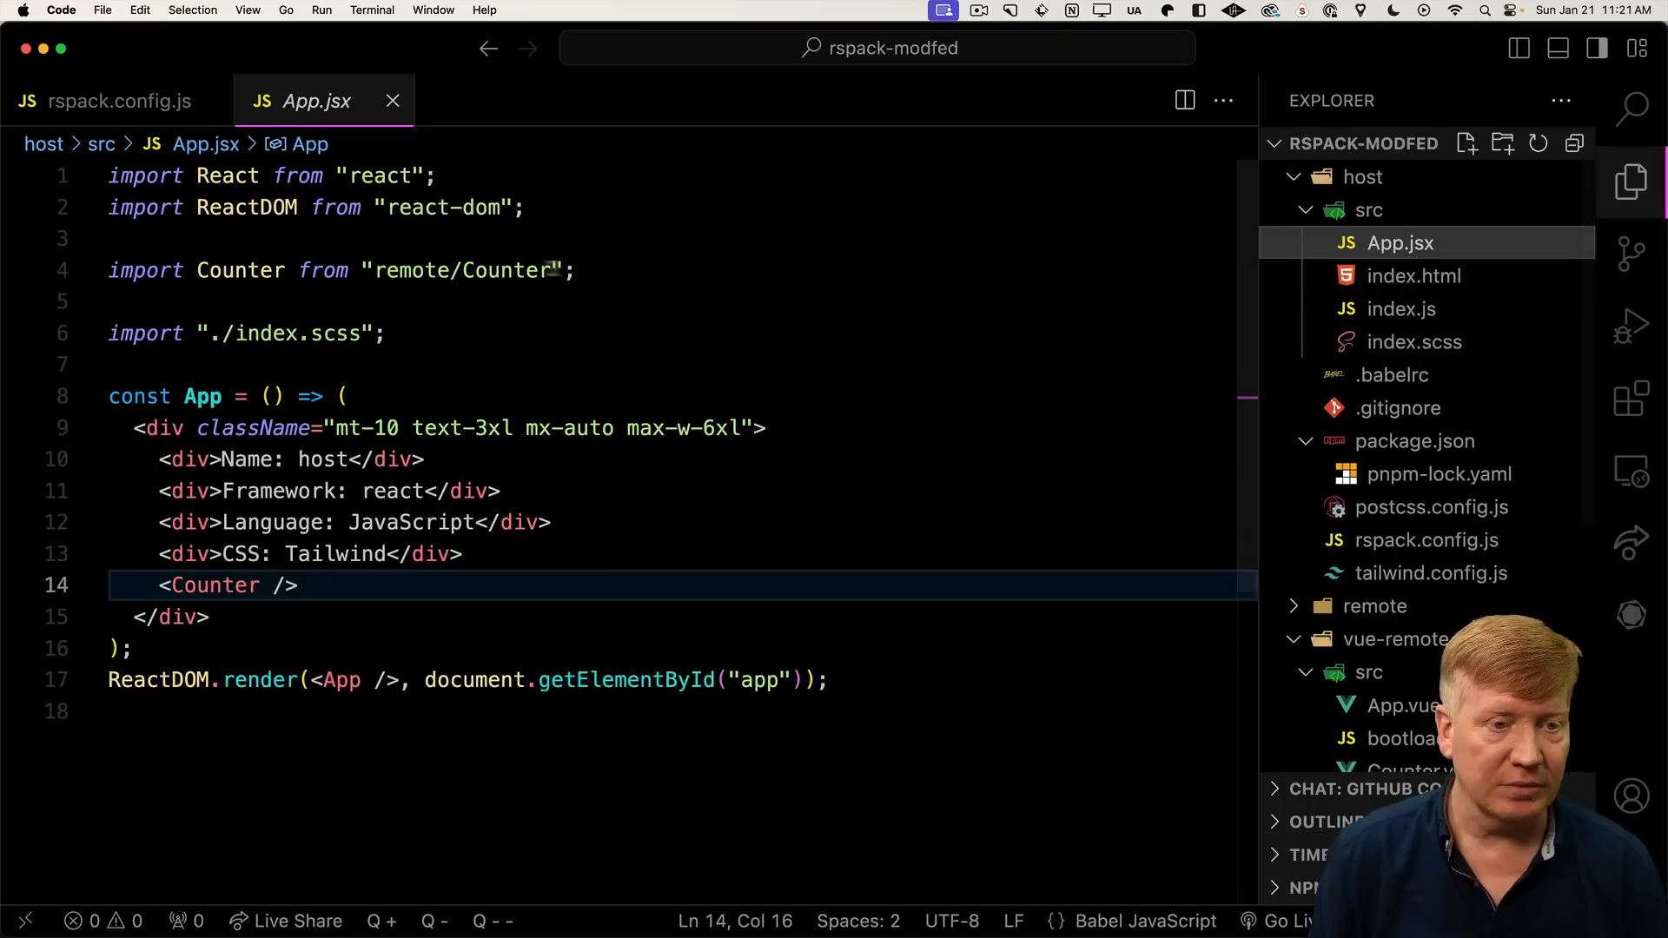
Import counterMounter from vue_remote, add useRef/useEffect, create ref, and render <div ref={ref} />
text(import counterMounter from "vue_remote/counterMounter";)
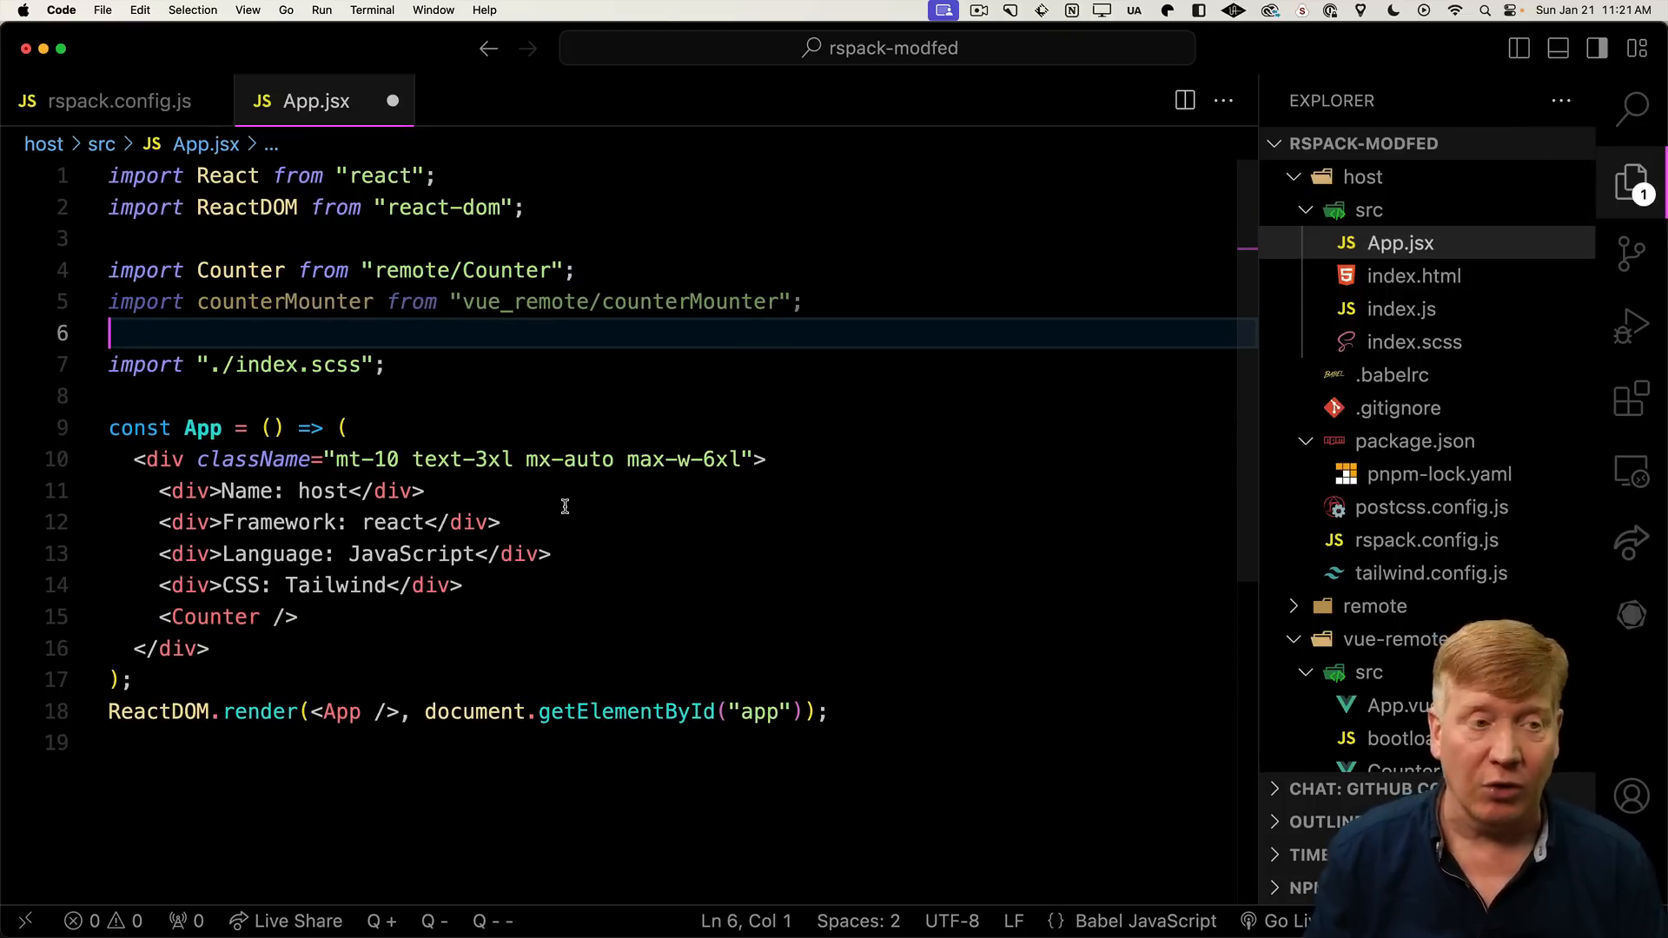
mouse_move(612, 485)
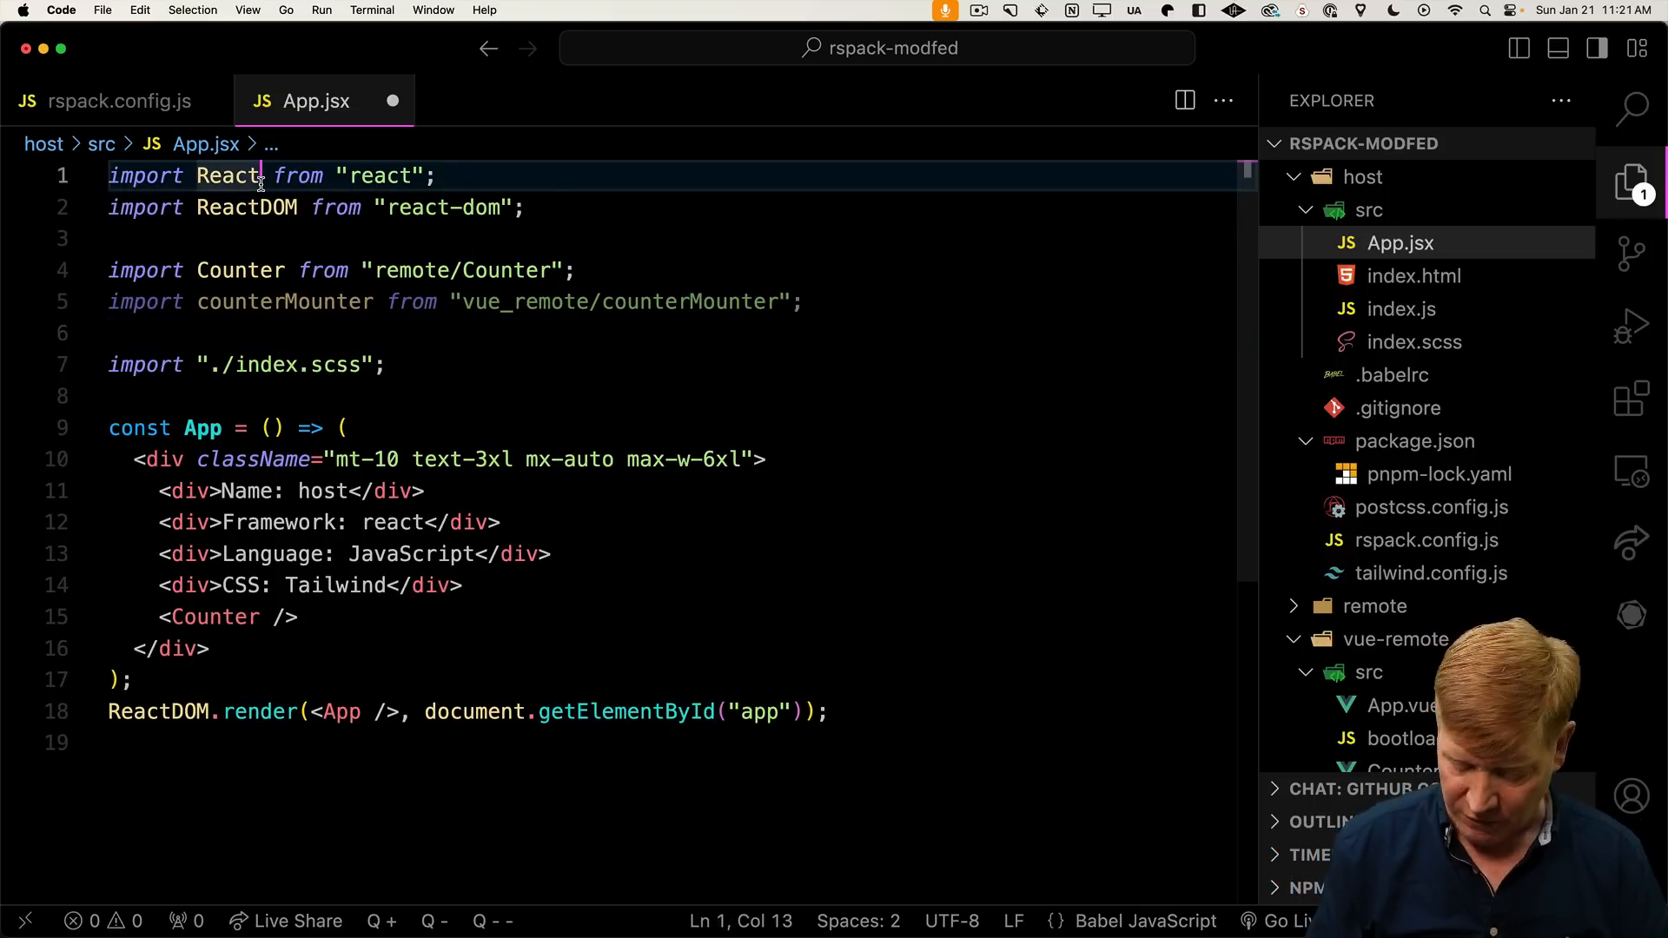
text(, { useRef)
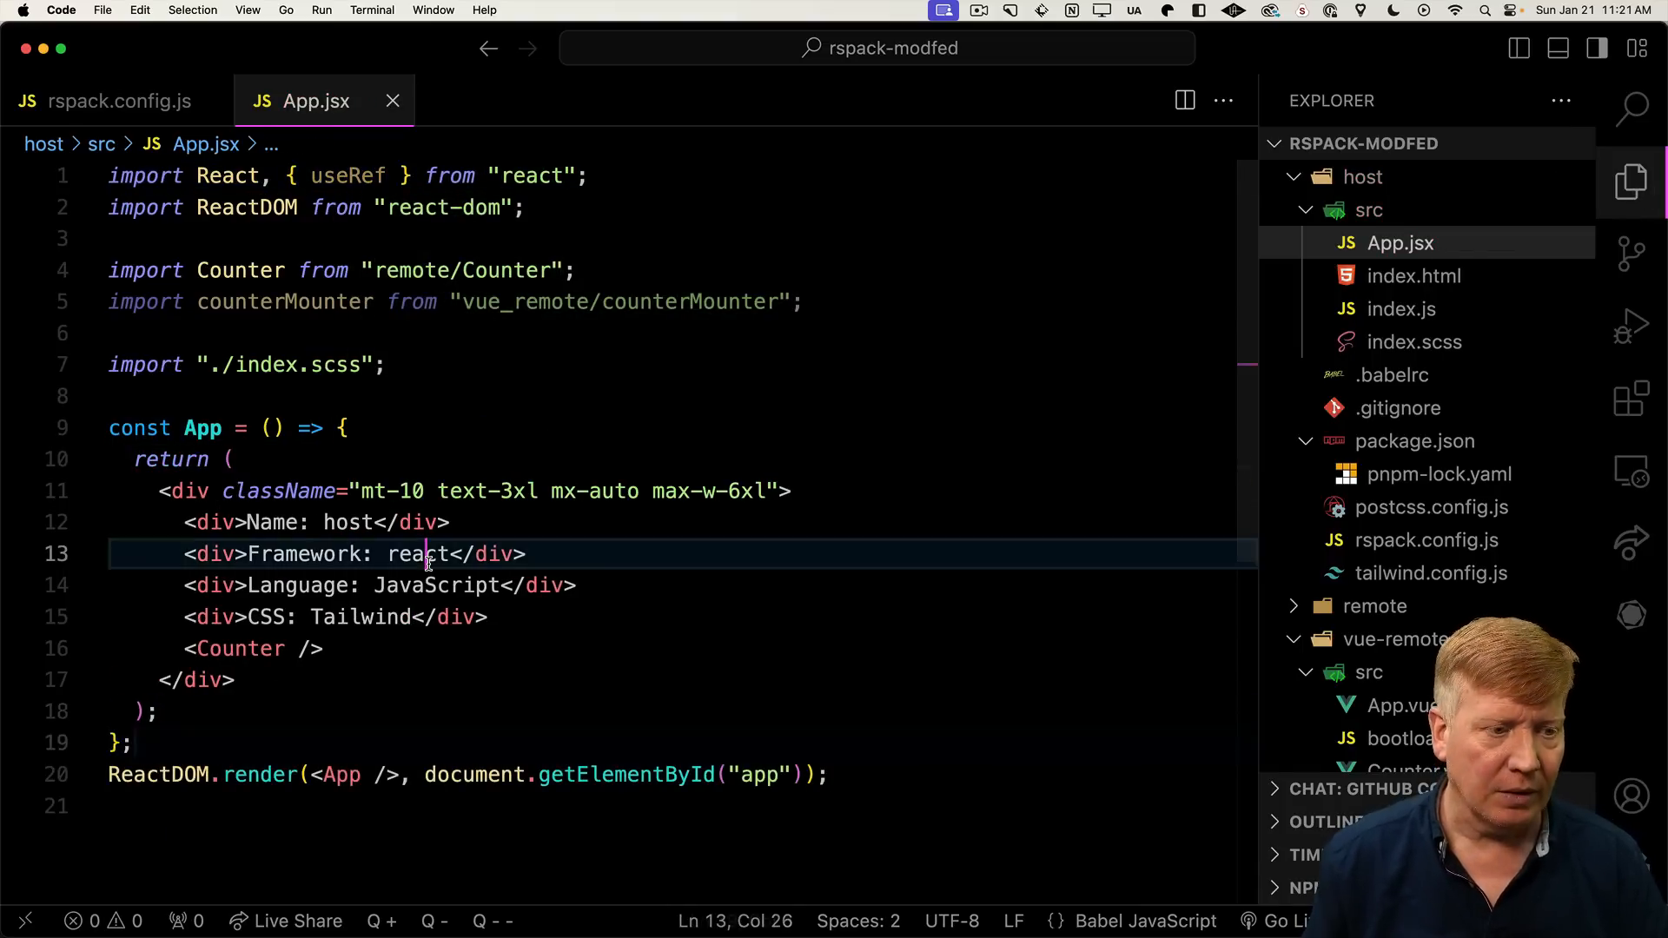
key(Enter)
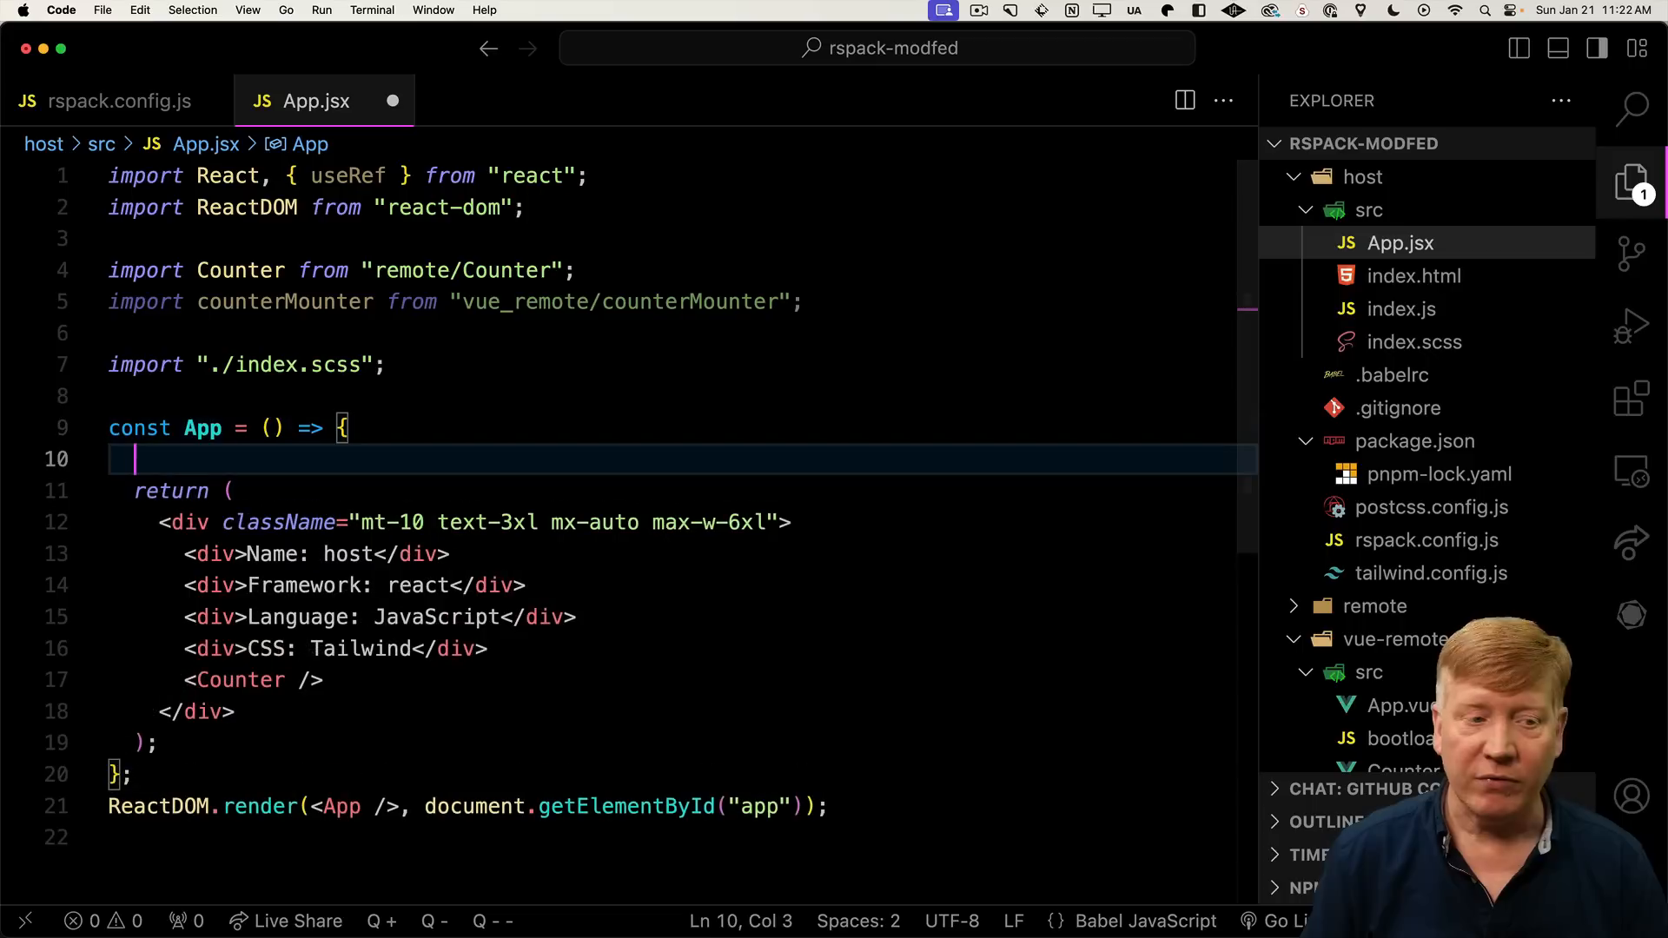
text(const ref = useRef(null);)
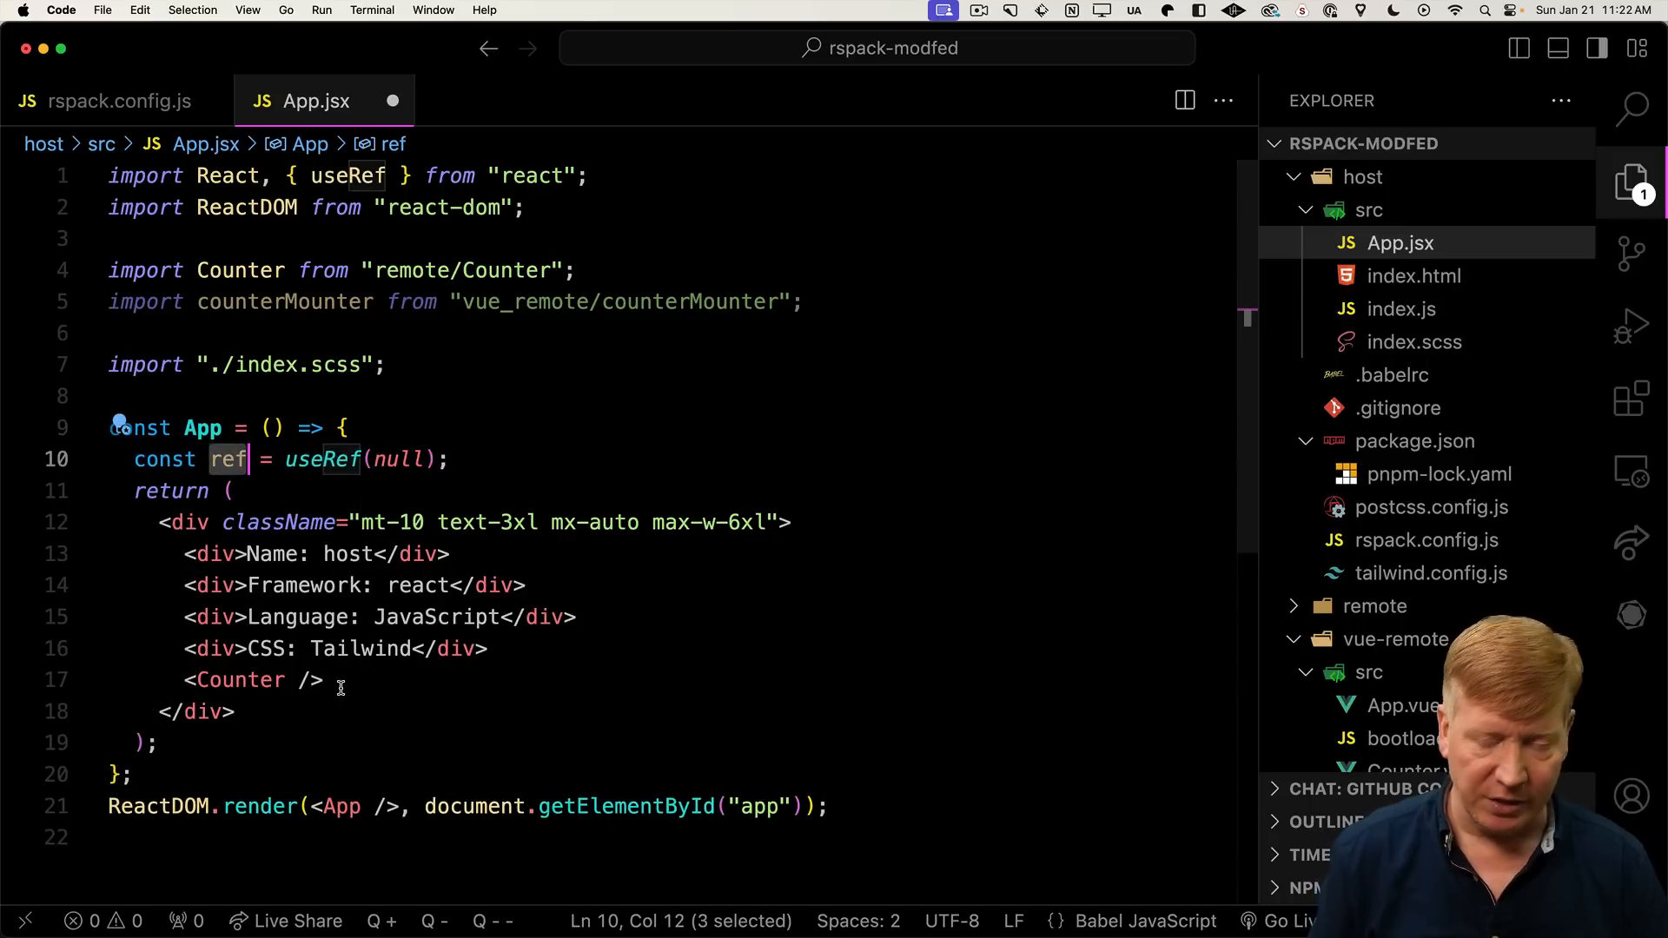
text(<)
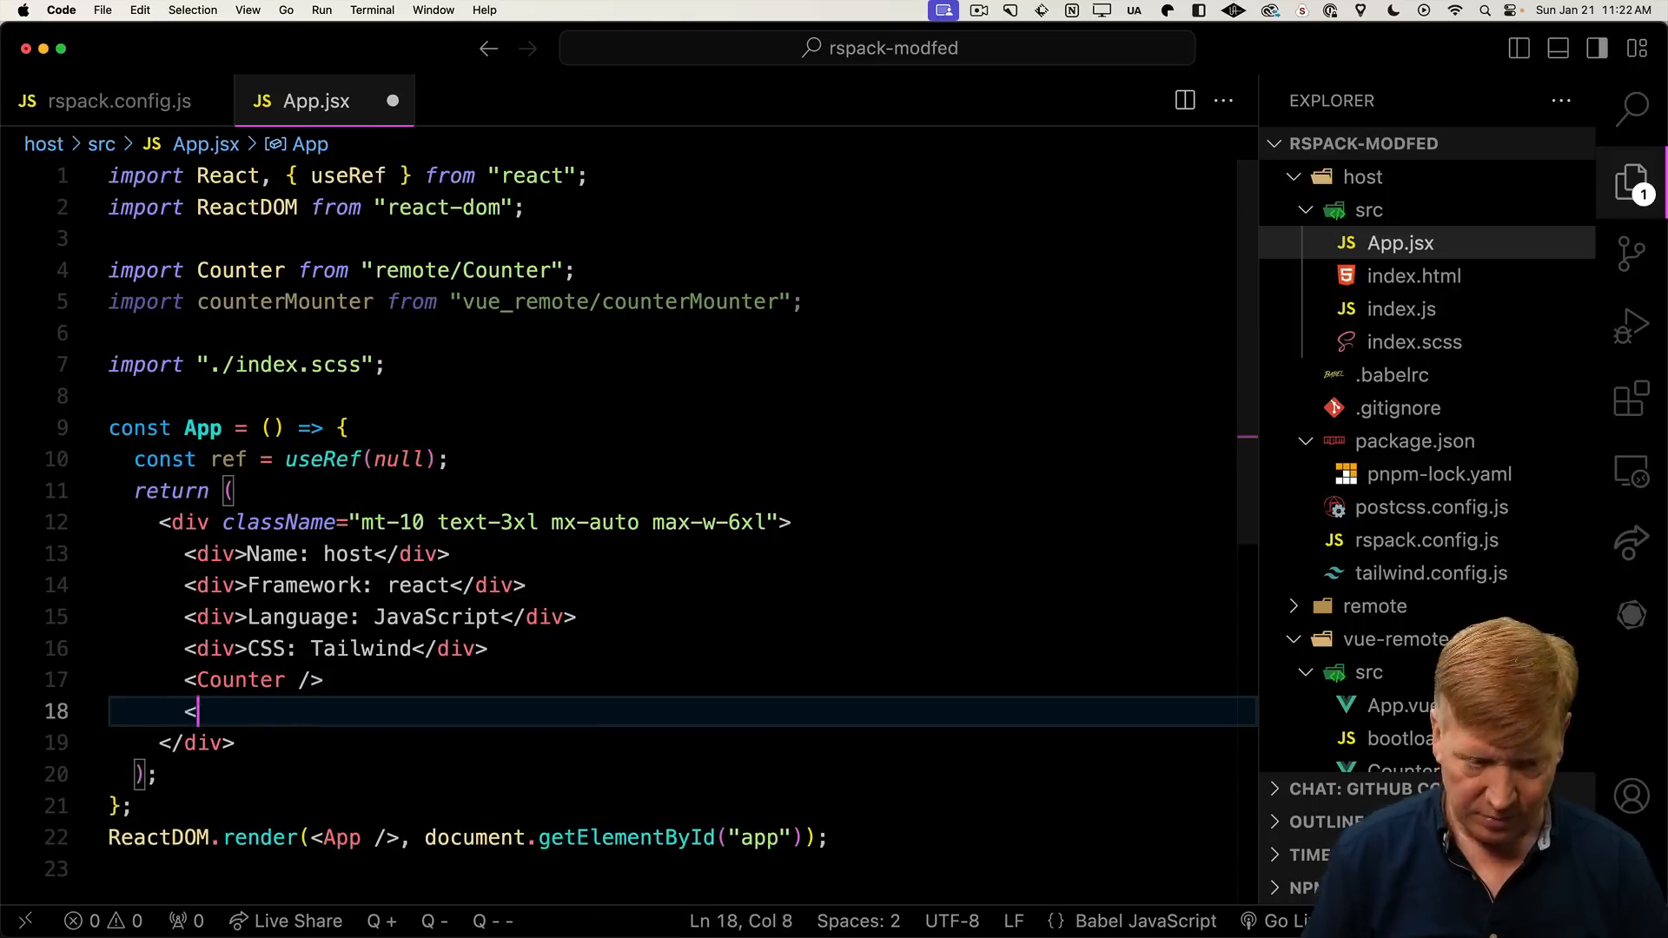
text(div ref={ref} />)
text(useEffect(() => {)
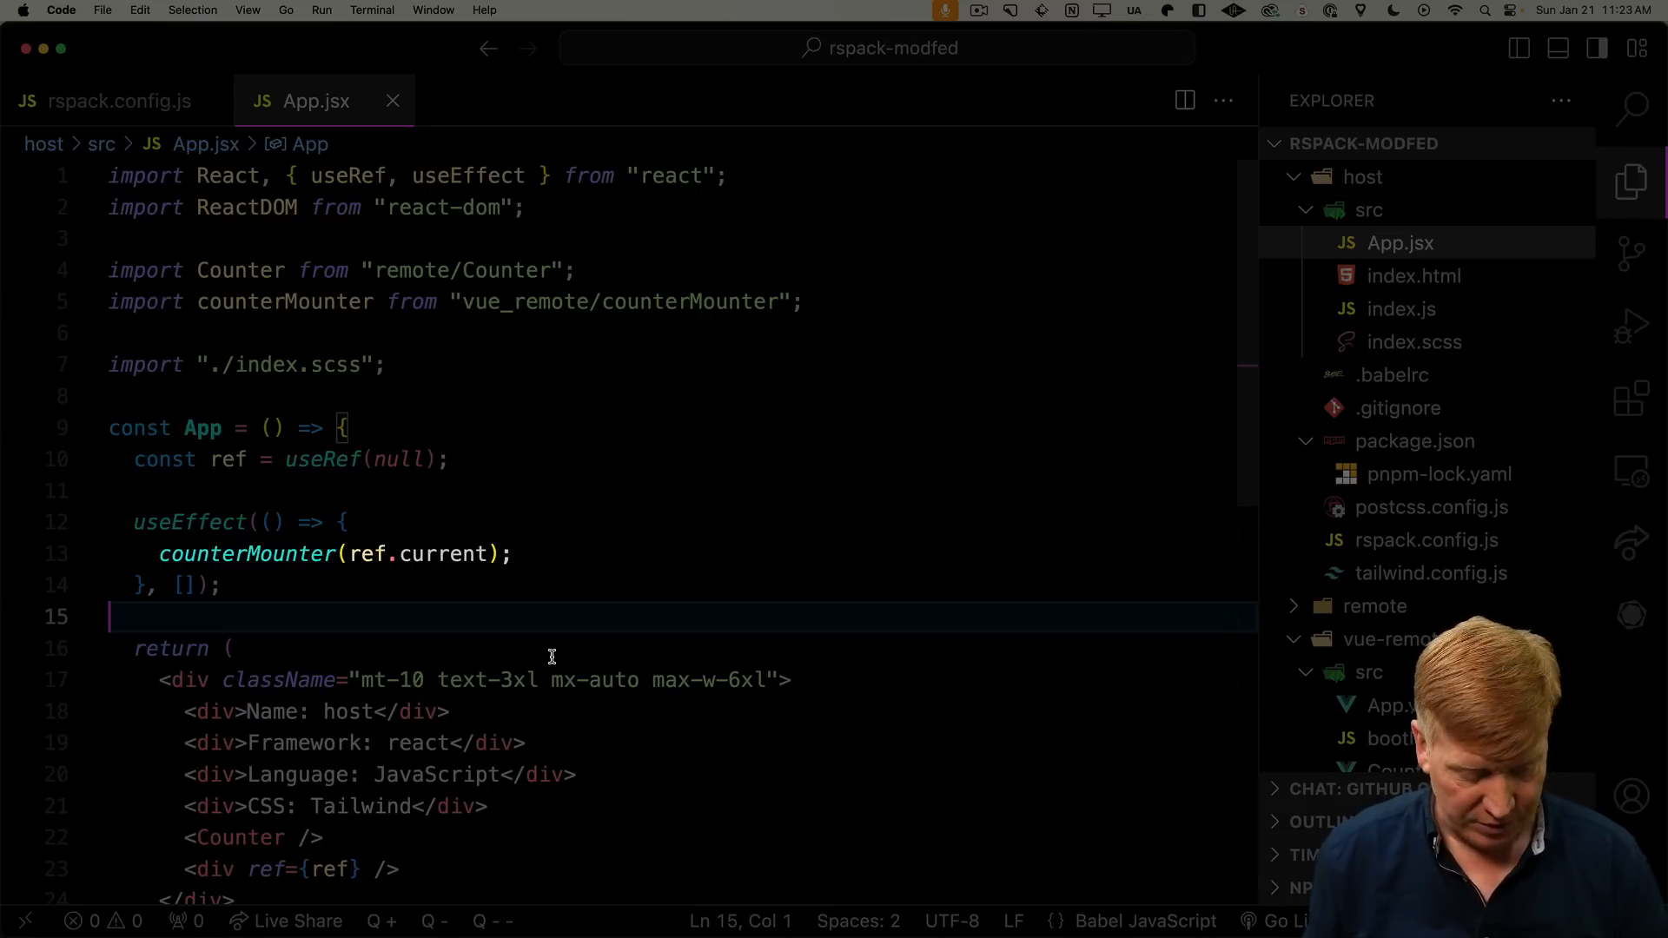
key(cmd+tab)
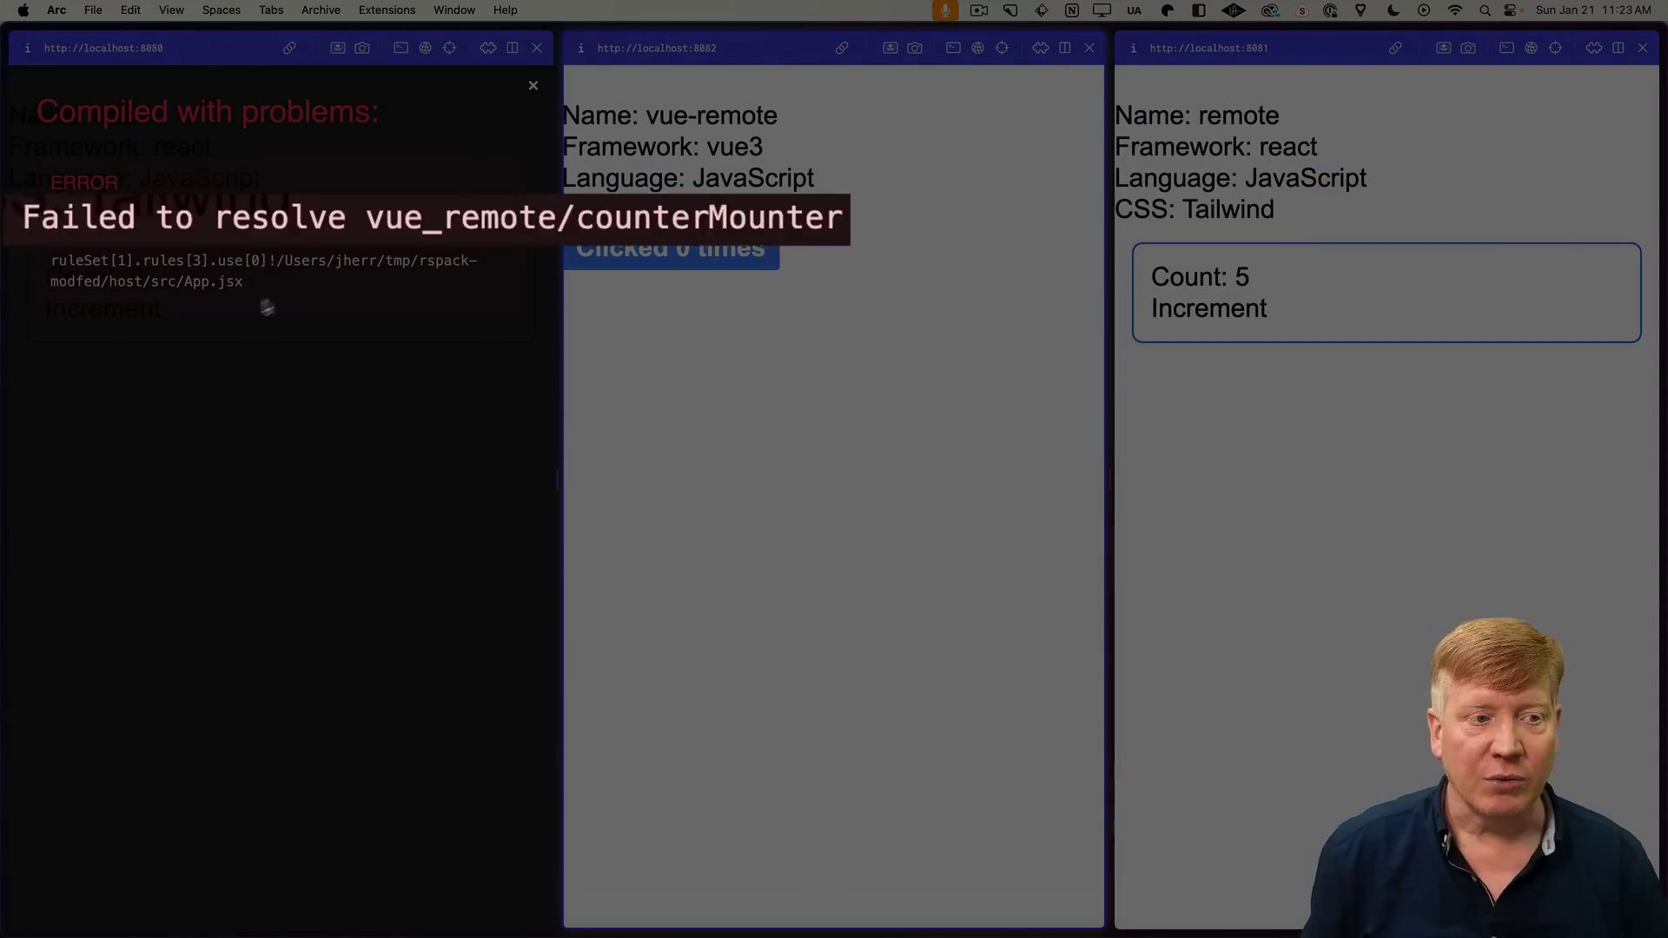
mouse_move(291, 341)
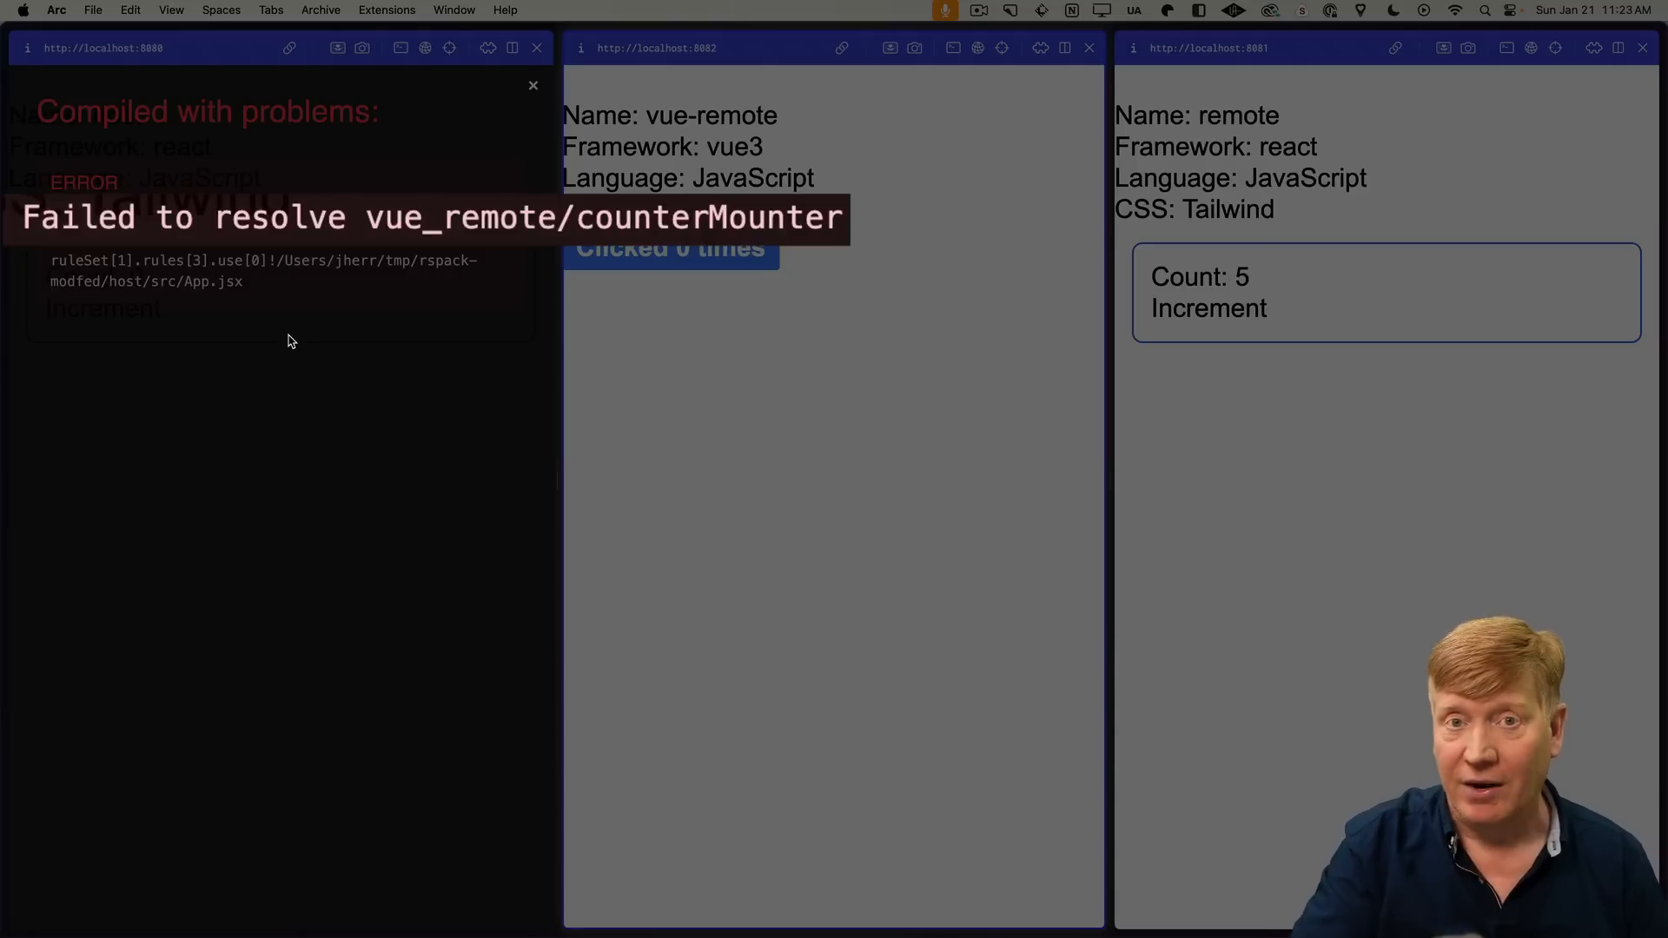
key(cmd+tab)
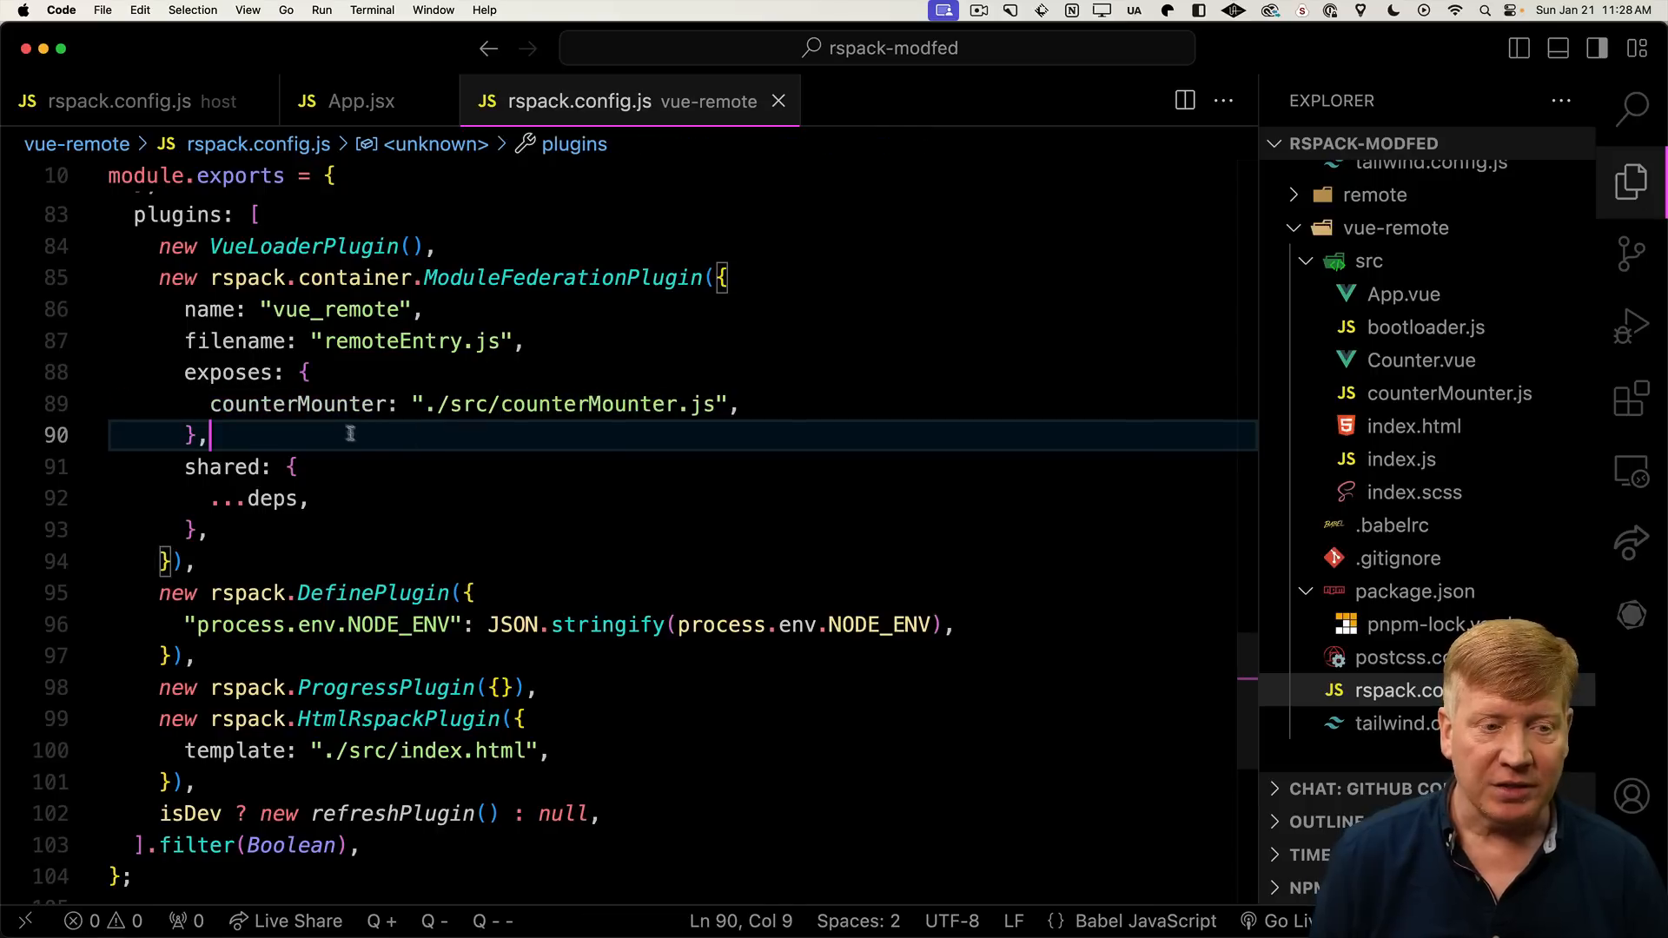
Rename the exposes key to './counterMounter', then check the host build output and browser
double_click(295, 403)
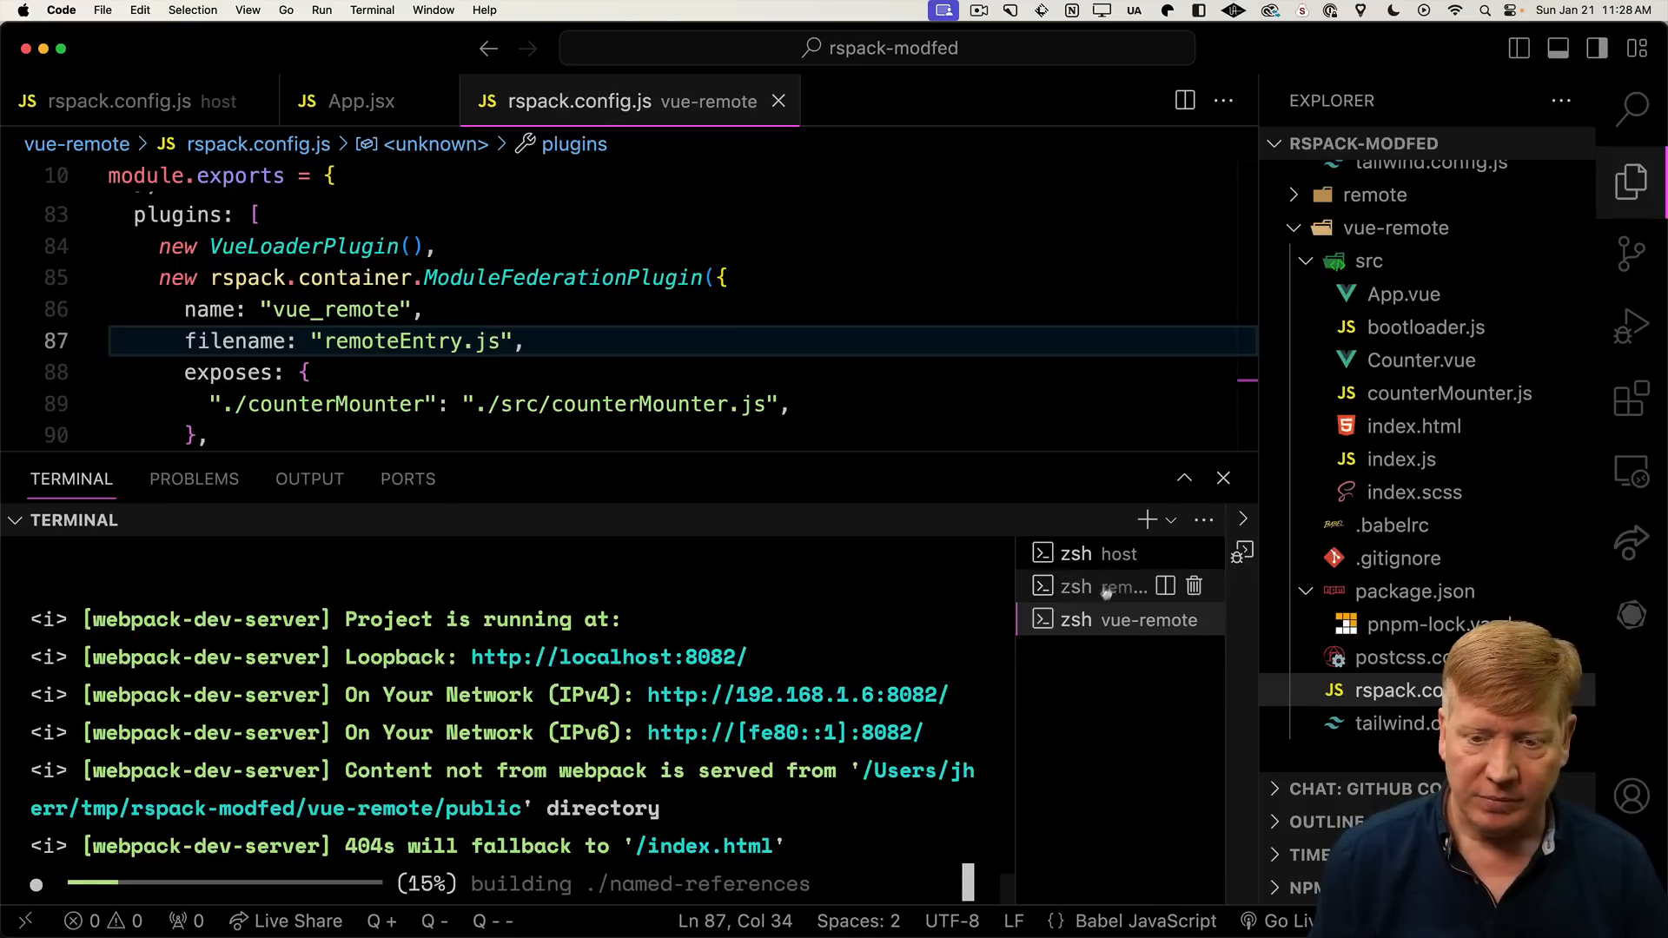
click(1098, 553)
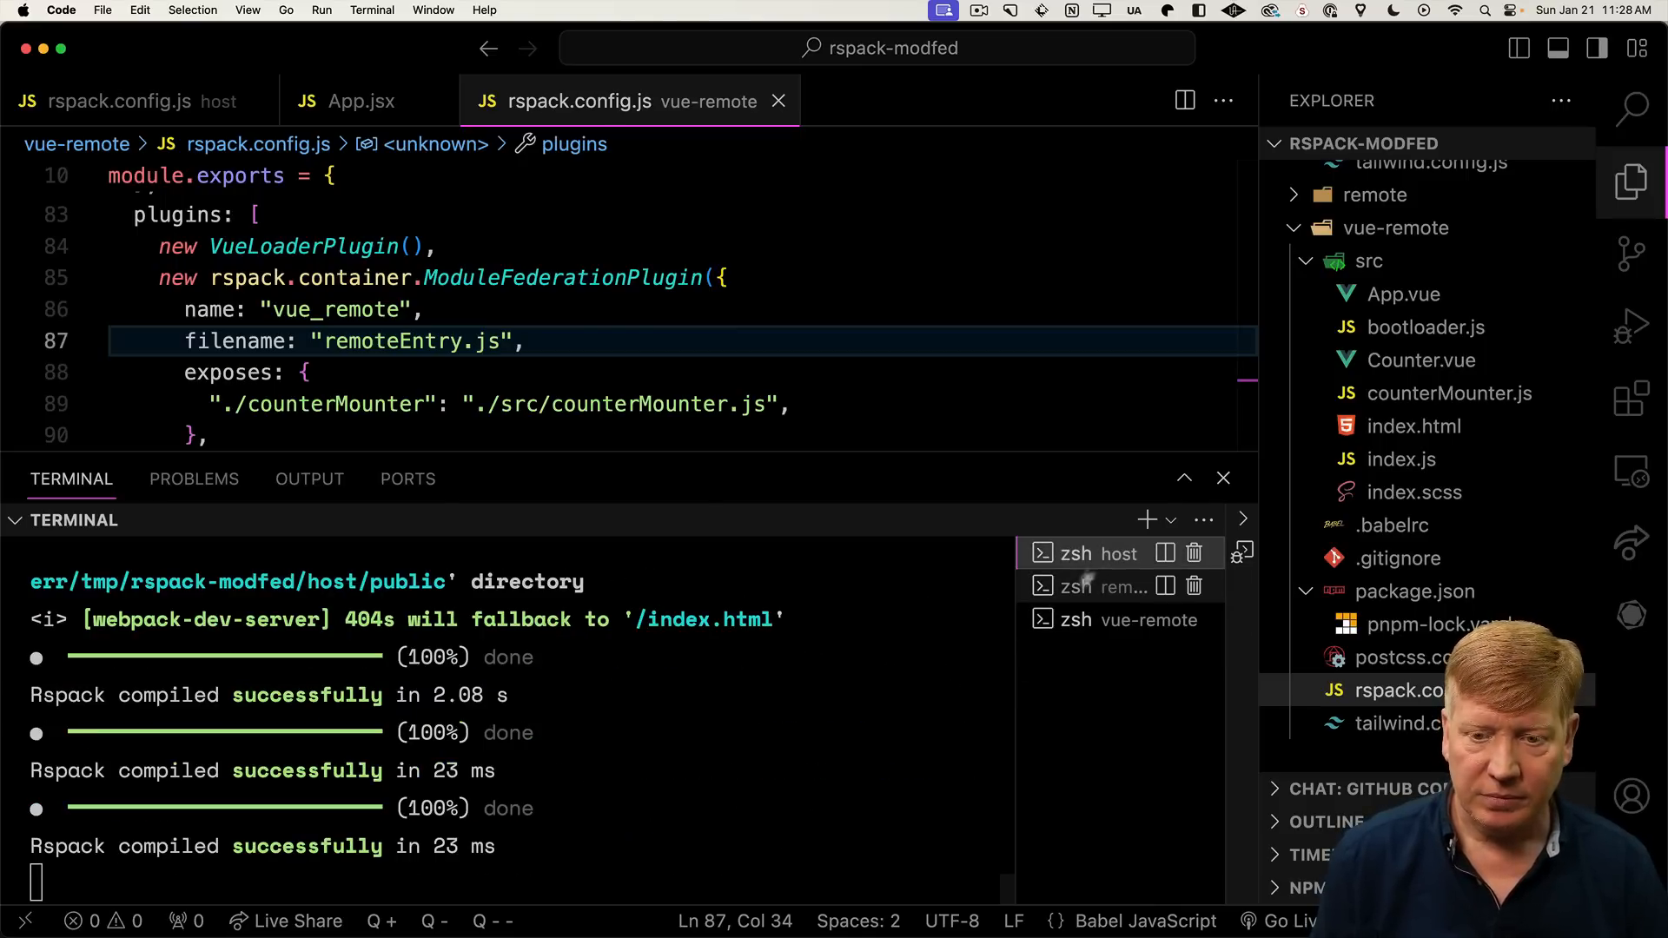
key(Cmd+Tab)
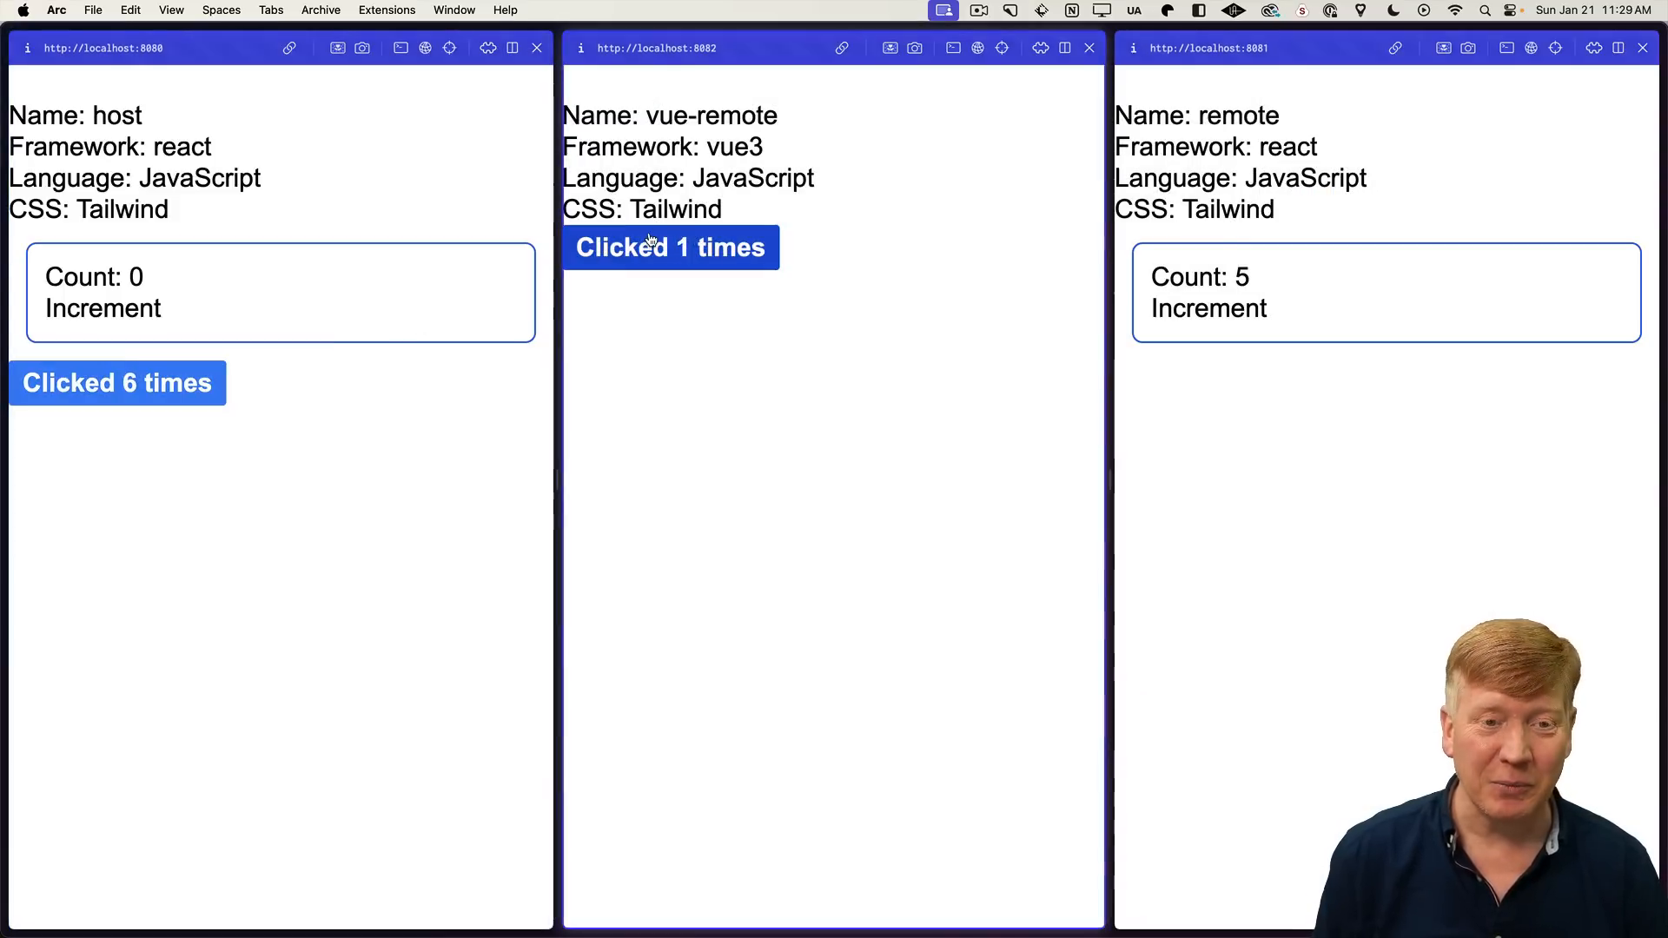
Click the Vue 'Clicked N times' button on the localhost:8080 host page
click(117, 383)
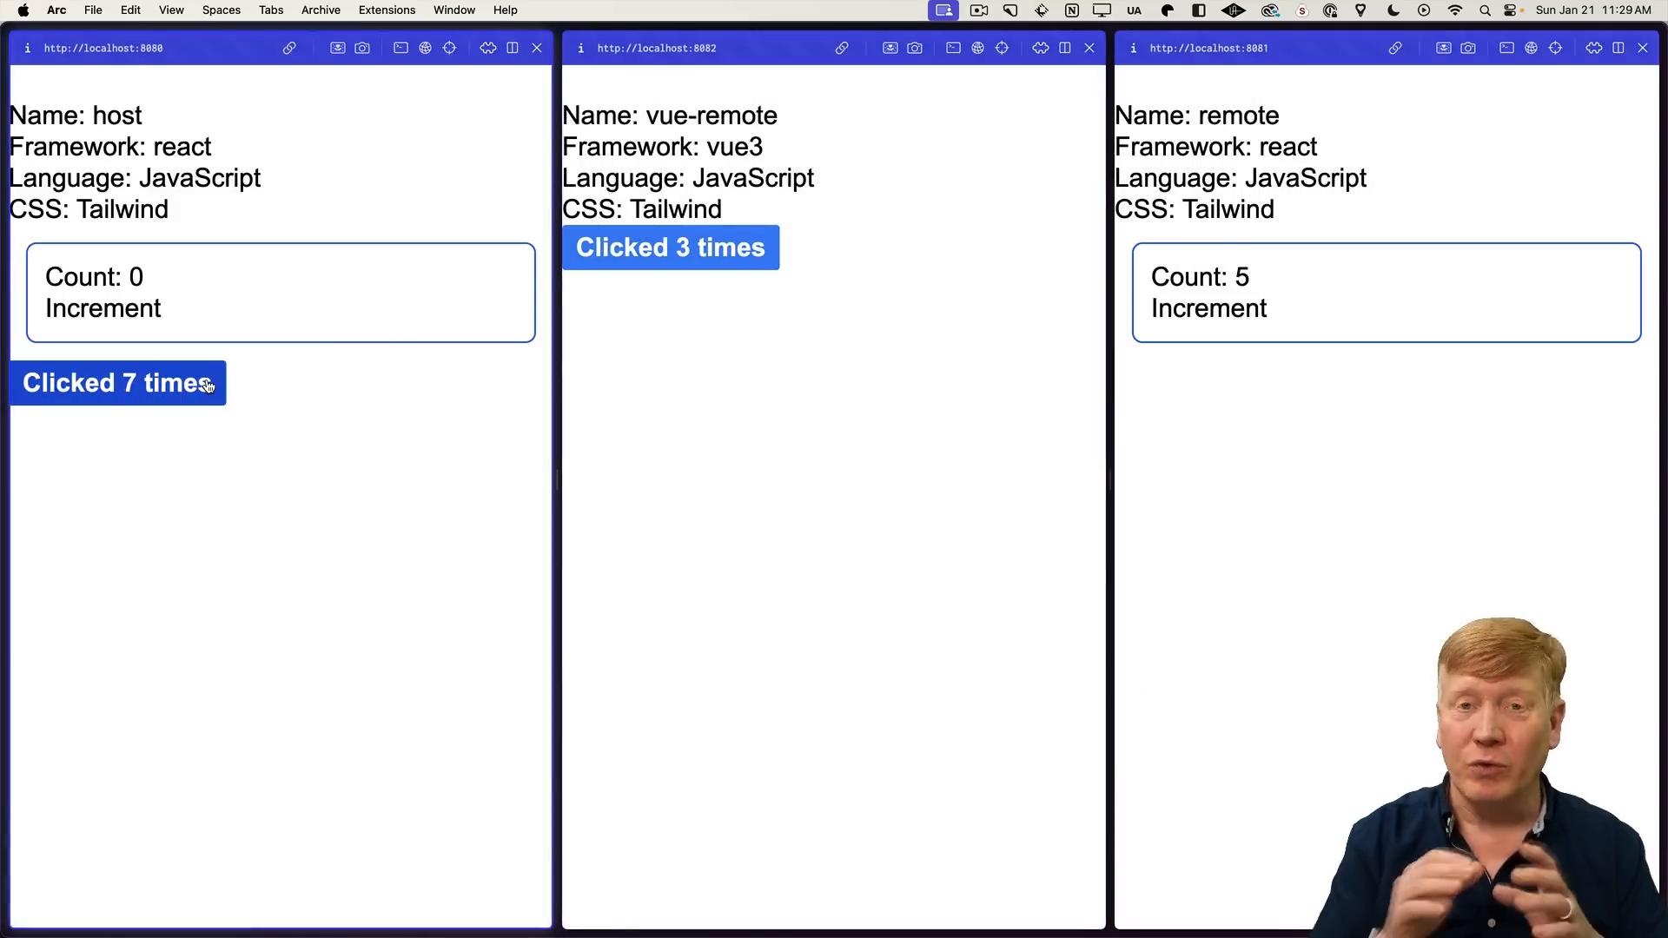